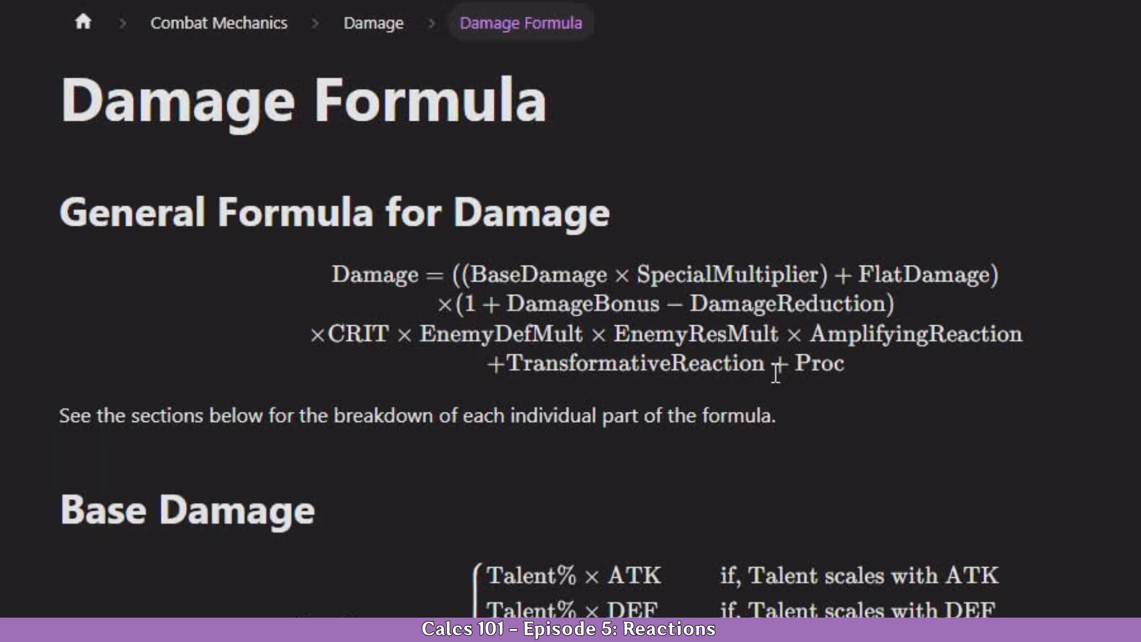
- Scroll the Damage Formula page down to the Amplifying Reaction section and its multipliers
{"action": "scroll", "scroll_direction": "down", "scroll_amount": 3}
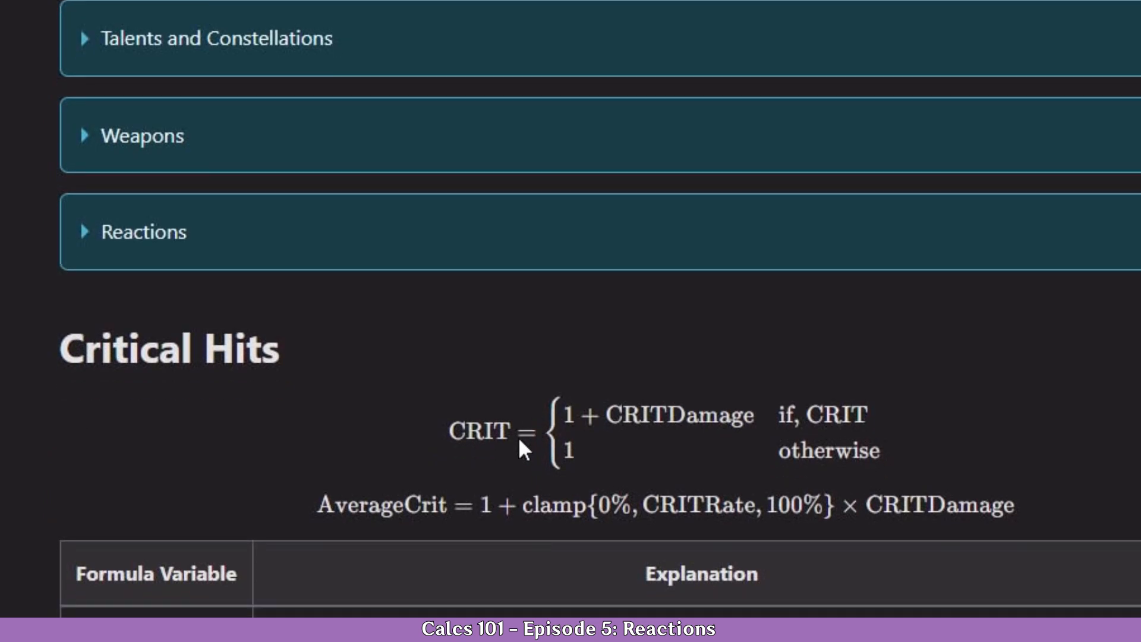
{"action": "scroll", "scroll_direction": "down", "scroll_amount": 3}
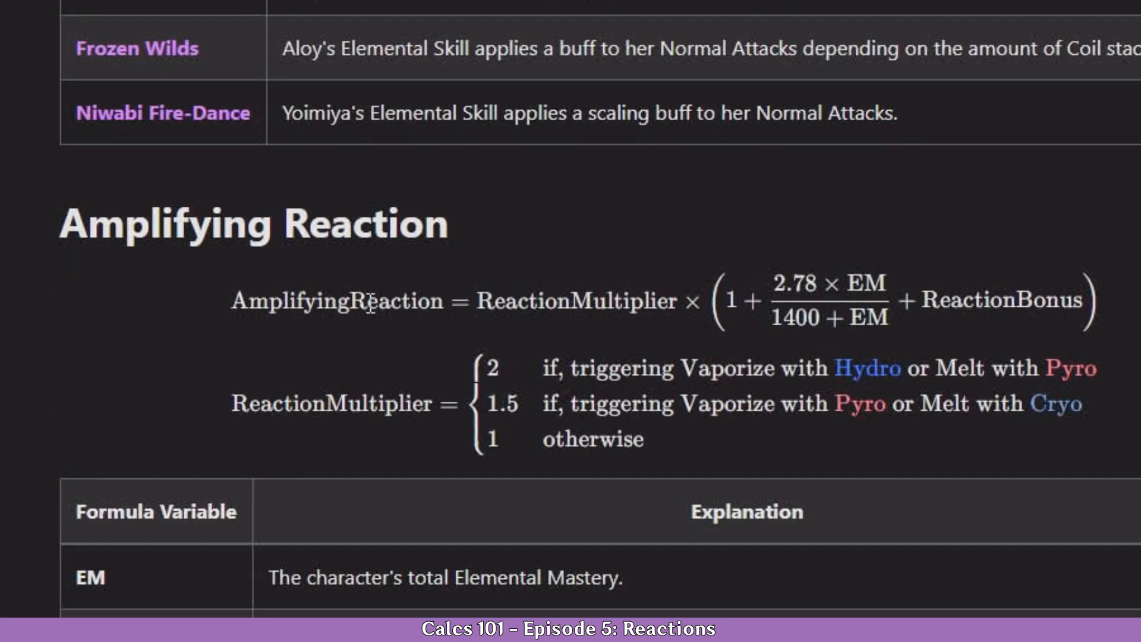
{"action": "scroll", "scroll_direction": "down", "scroll_amount": 3}
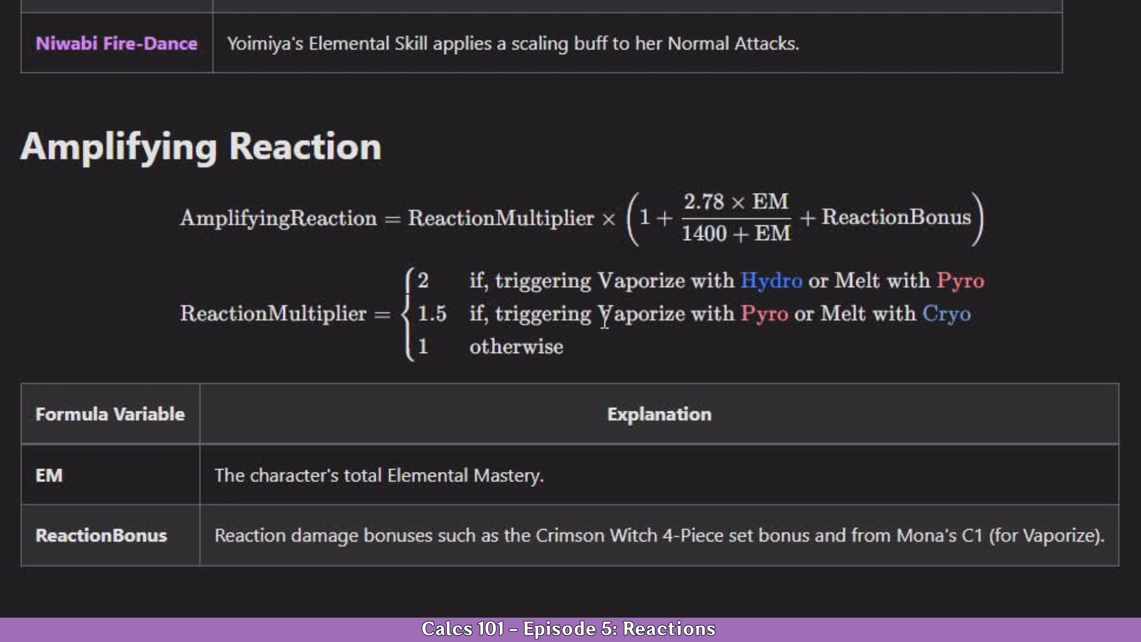
{"action": "mouse_move", "coordinate": [240, 222]}
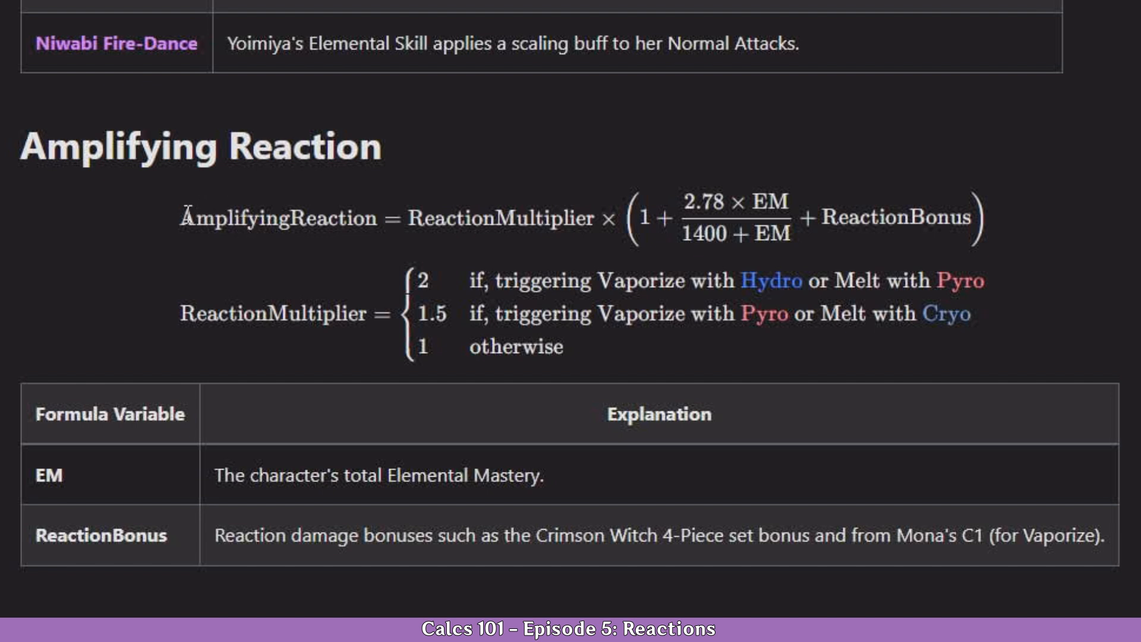
{"action": "mouse_move", "coordinate": [203, 199]}
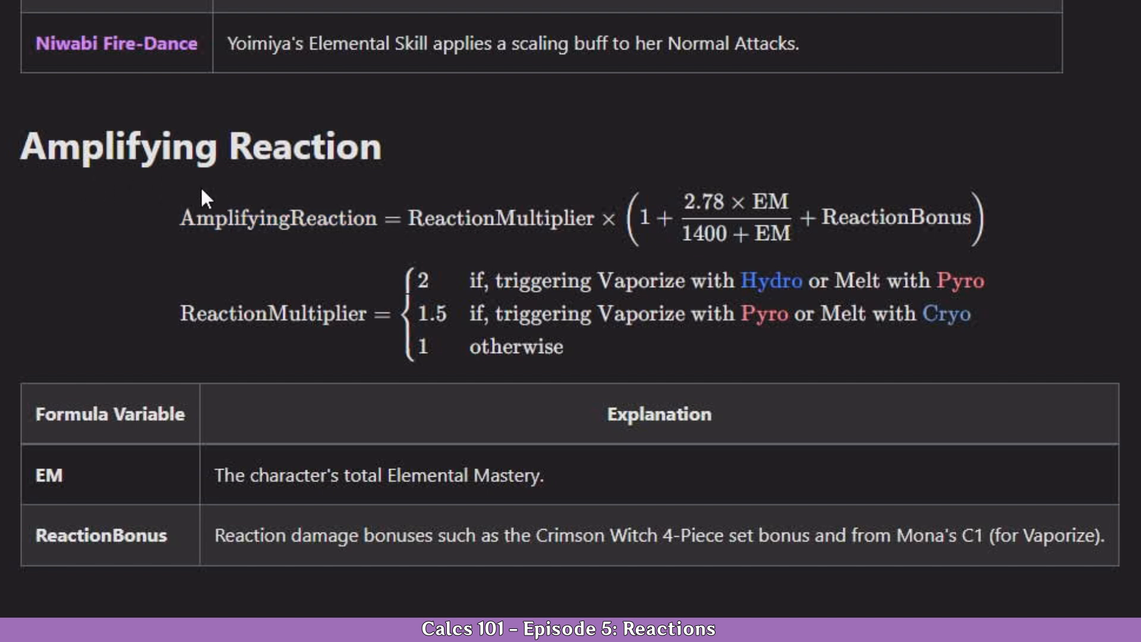
{"action": "mouse_move", "coordinate": [227, 274]}
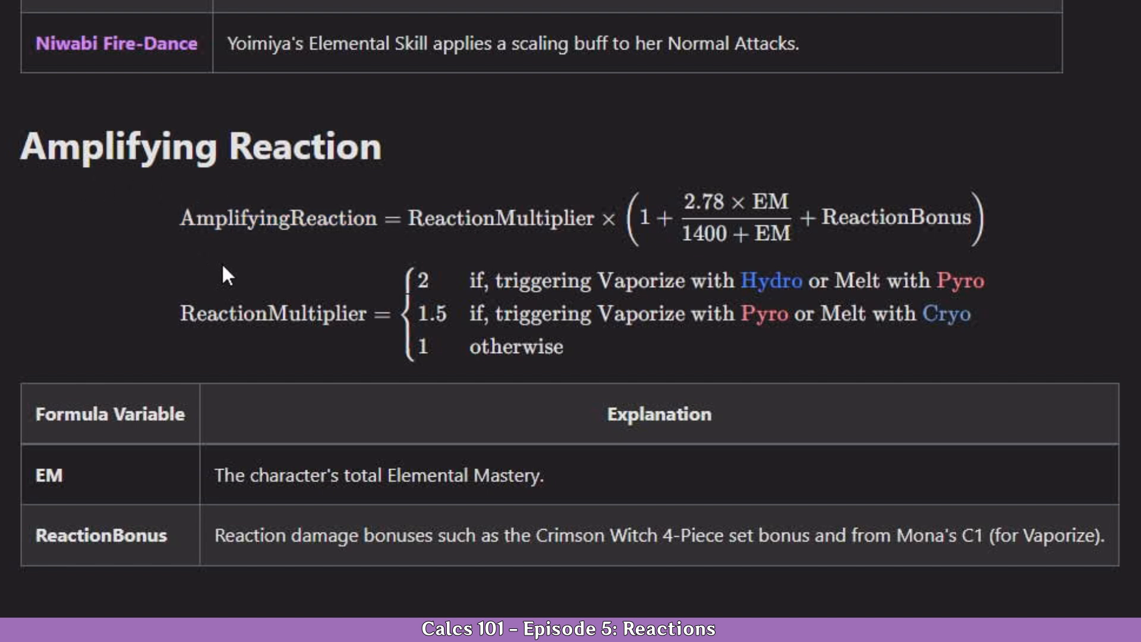
{"action": "mouse_move", "coordinate": [412, 219]}
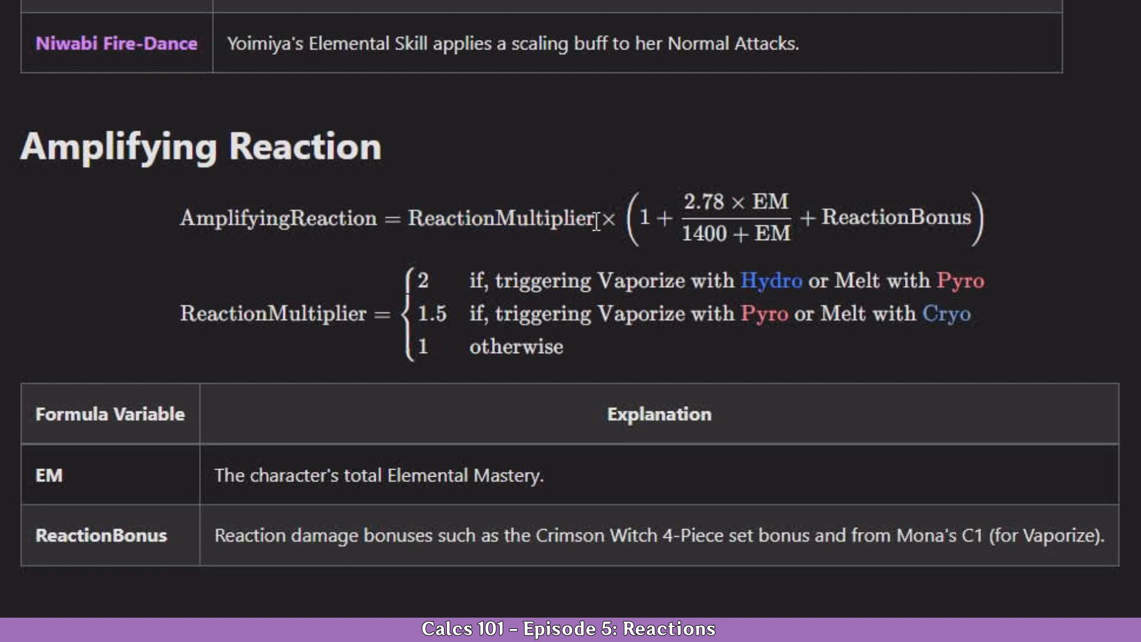
{"action": "mouse_move", "coordinate": [486, 233]}
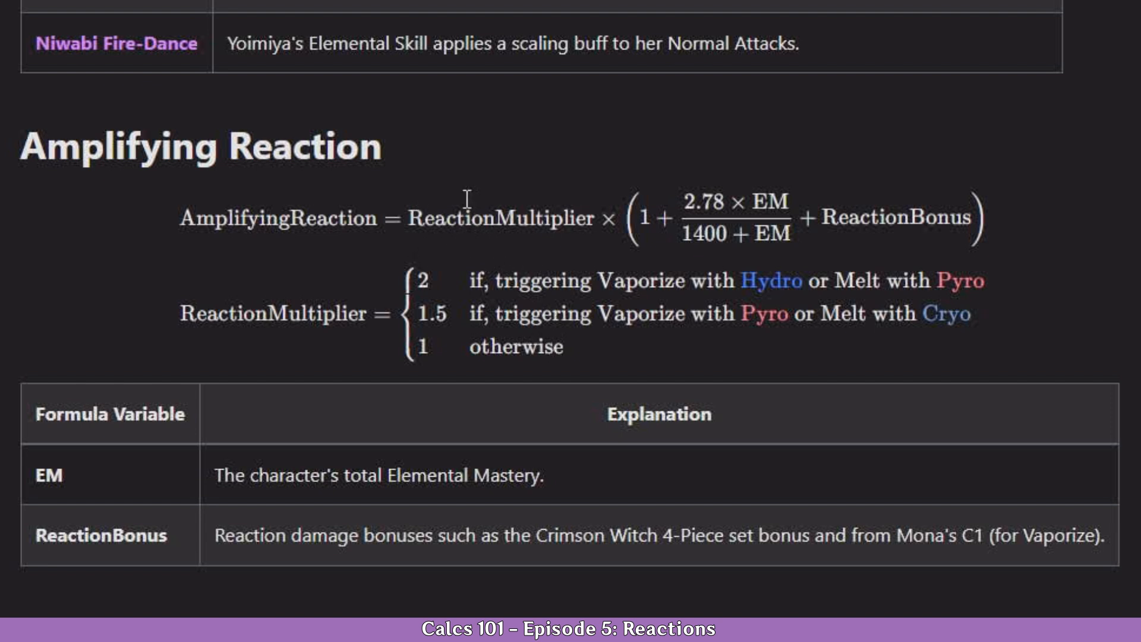
{"action": "mouse_move", "coordinate": [177, 320]}
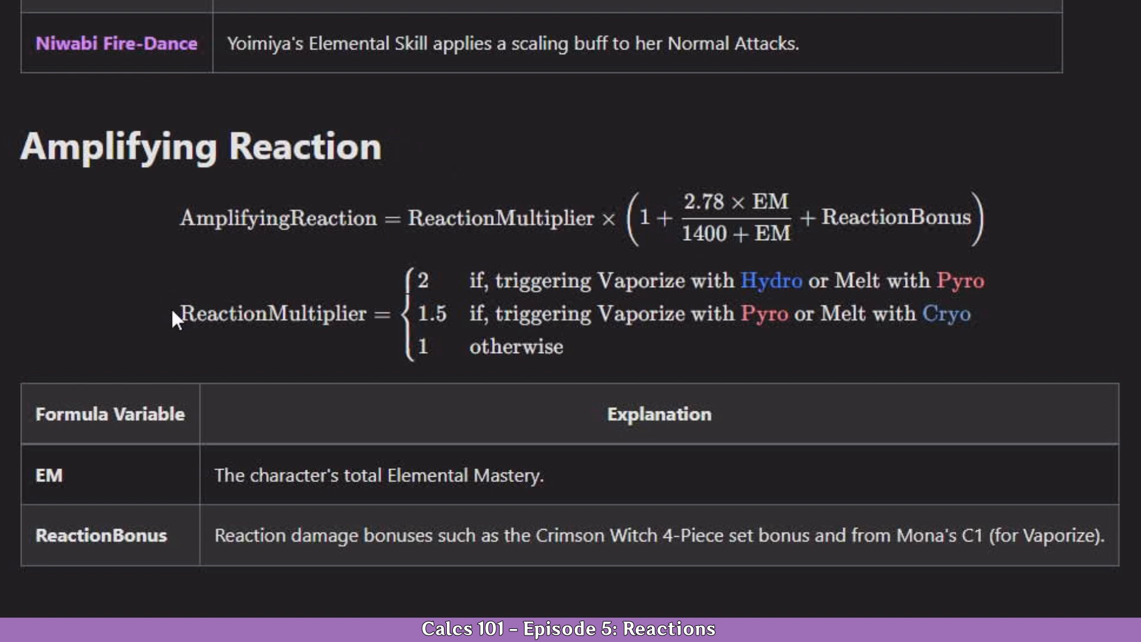
{"action": "mouse_move", "coordinate": [516, 302]}
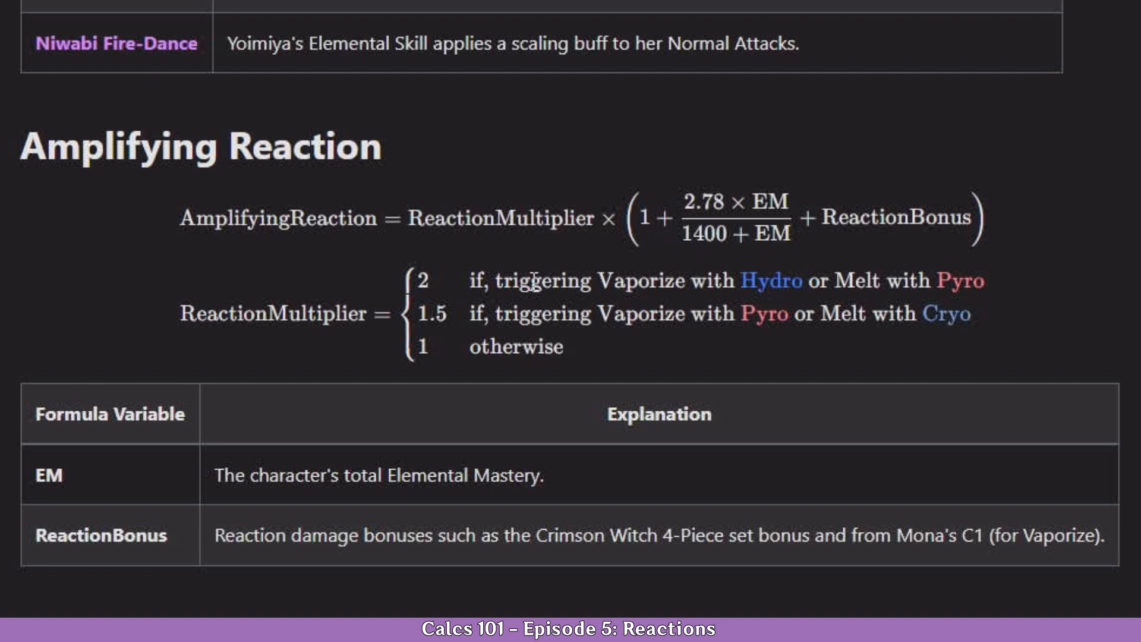
{"action": "mouse_move", "coordinate": [448, 265]}
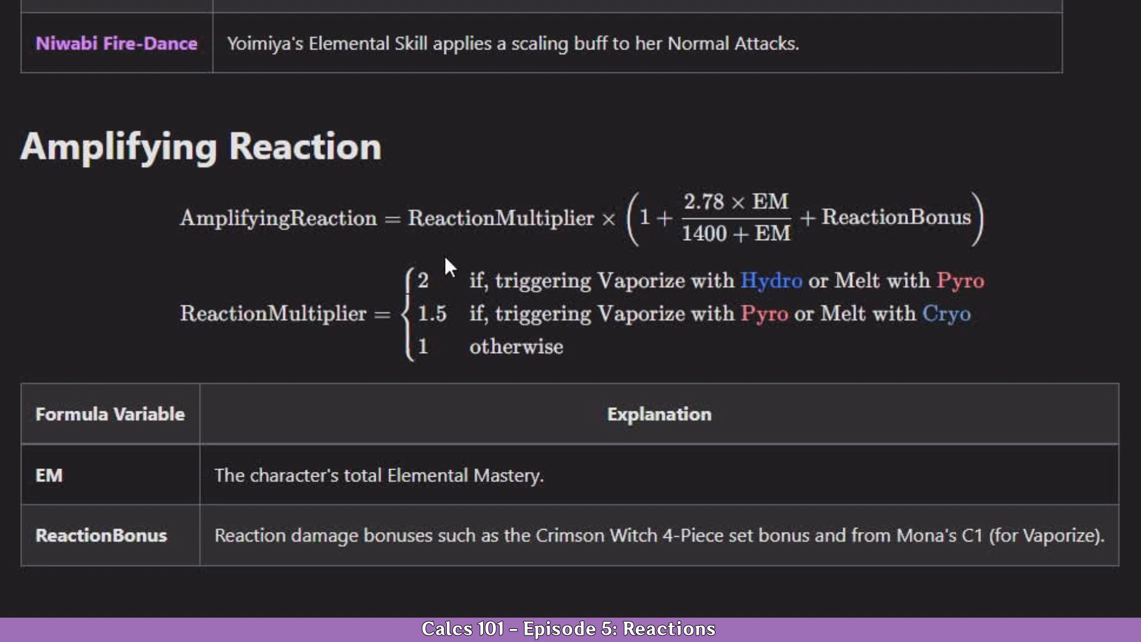
{"action": "mouse_move", "coordinate": [420, 290]}
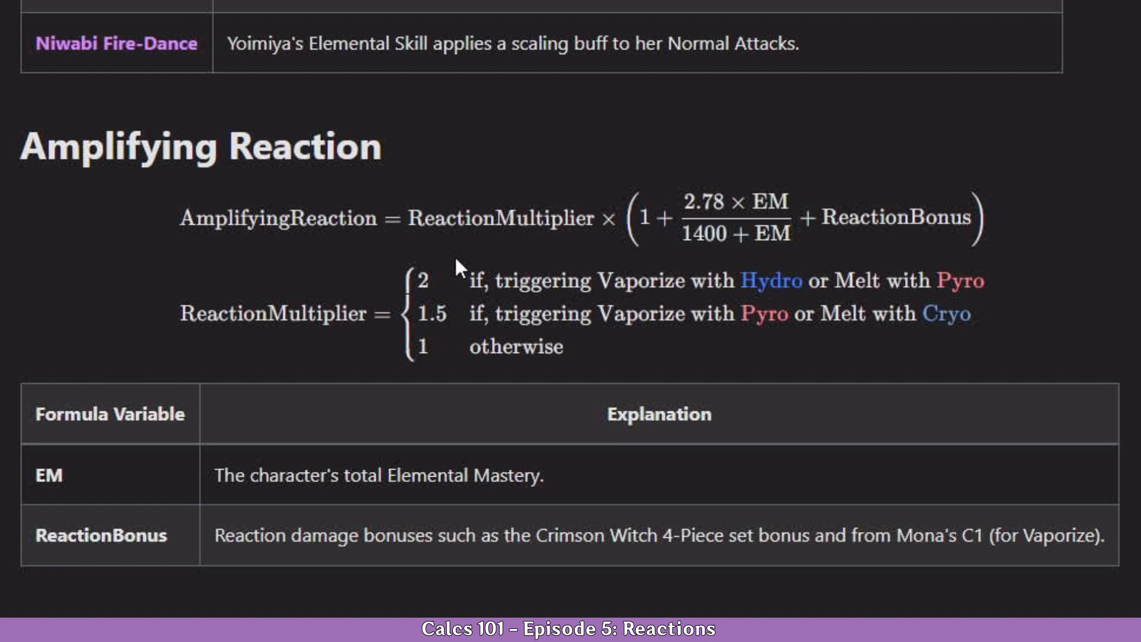
{"action": "mouse_move", "coordinate": [646, 177]}
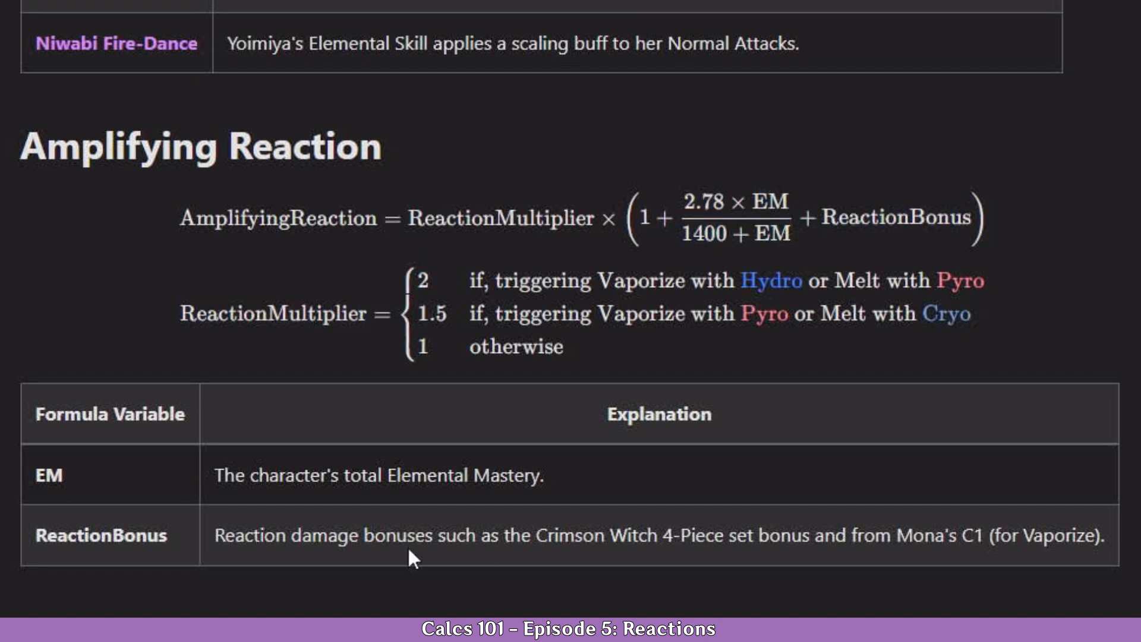
{"action": "mouse_move", "coordinate": [750, 190]}
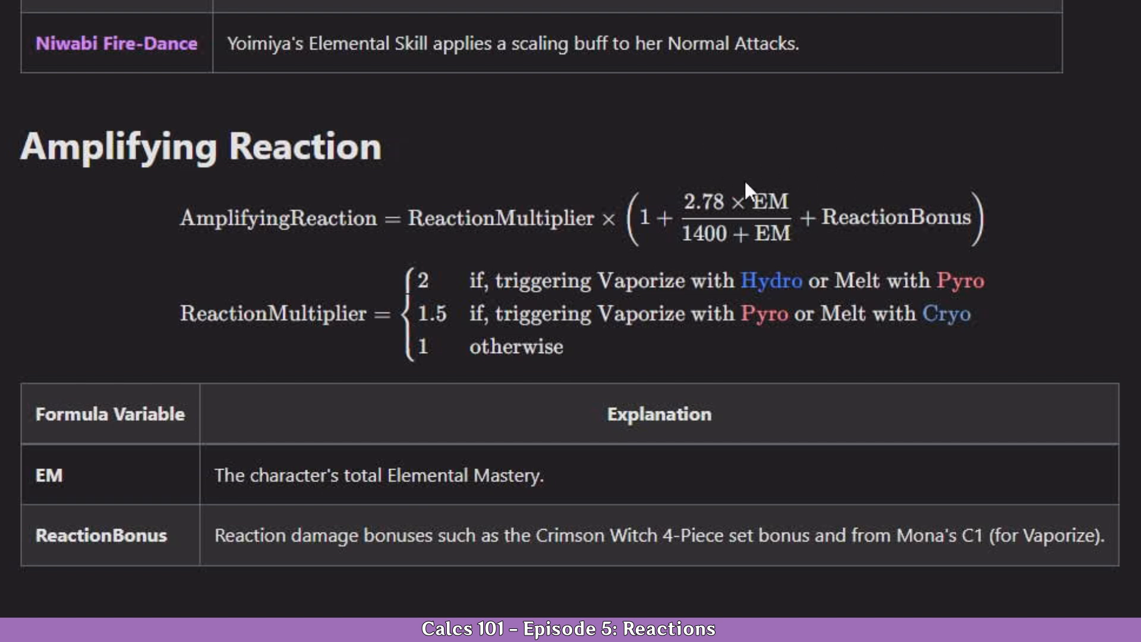
{"action": "mouse_move", "coordinate": [751, 224]}
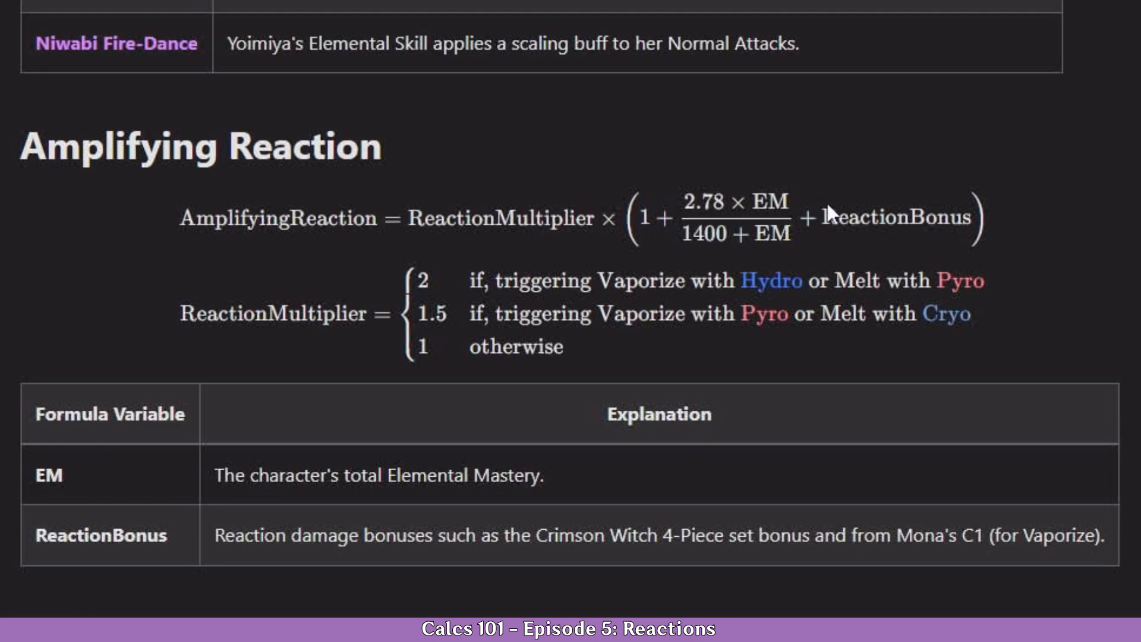
{"action": "mouse_move", "coordinate": [905, 263]}
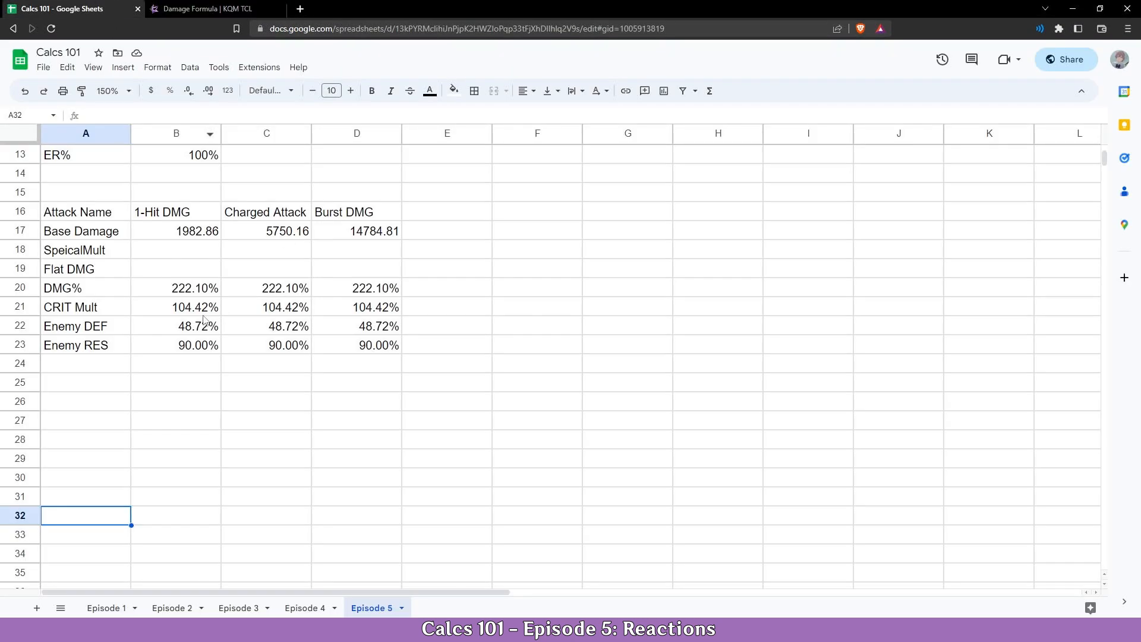
- Label row 24 under Enemy RES as Reaction Mult after checking the reference page
{"action": "scroll", "scroll_direction": "up", "scroll_amount": 3}
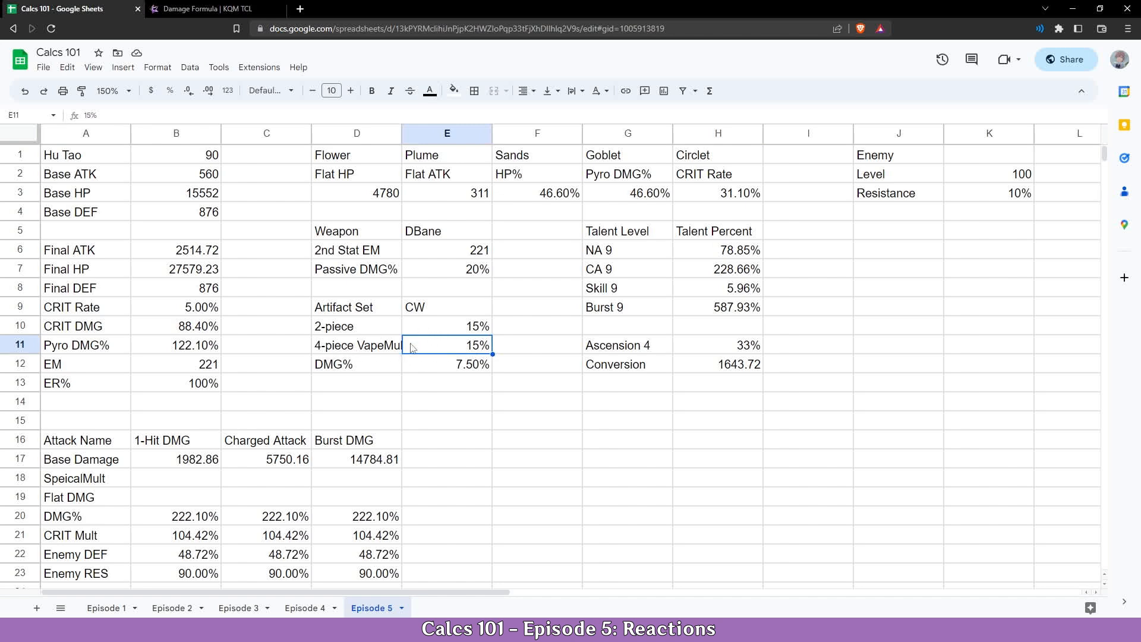
{"action": "mouse_move", "coordinate": [212, 9]}
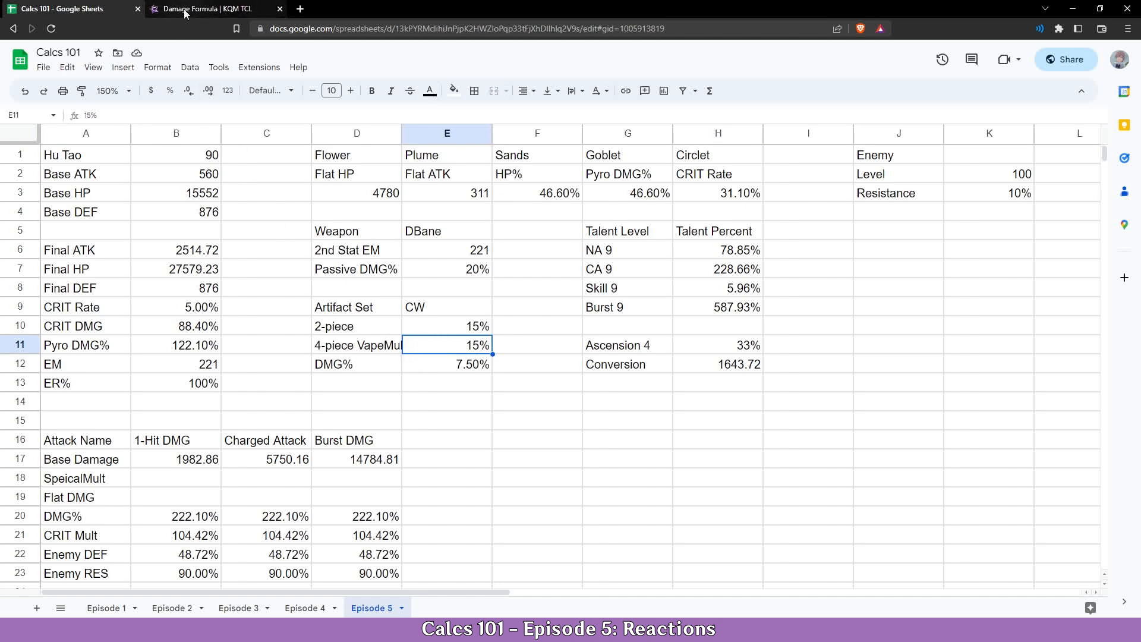
{"action": "left_click", "coordinate": [183, 8]}
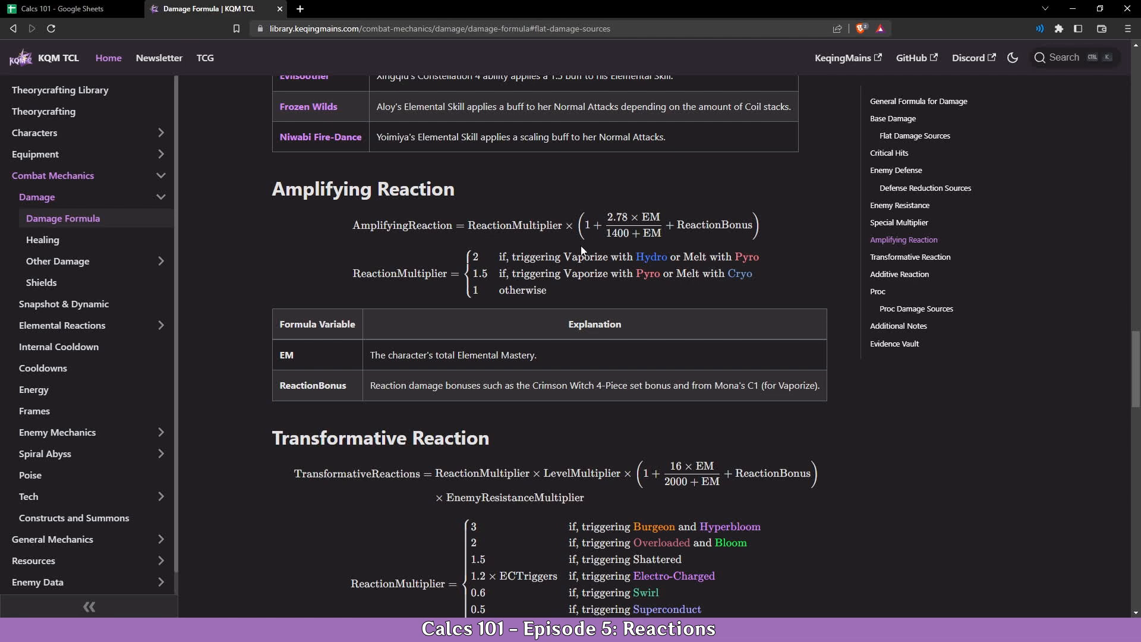
{"action": "mouse_move", "coordinate": [434, 407]}
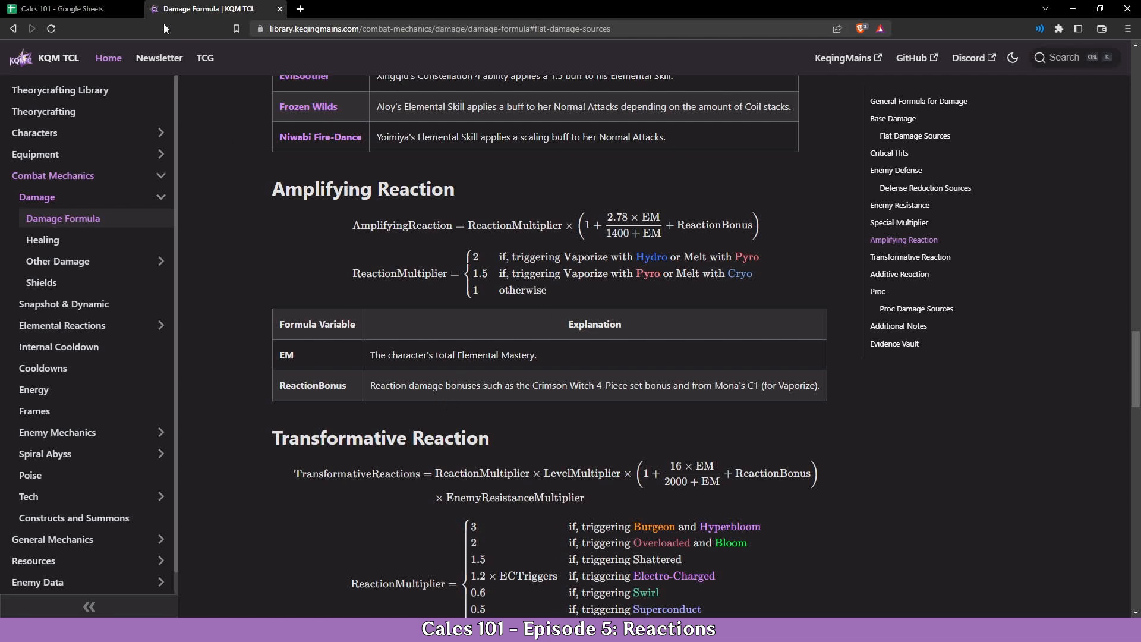
{"action": "left_click", "coordinate": [66, 9]}
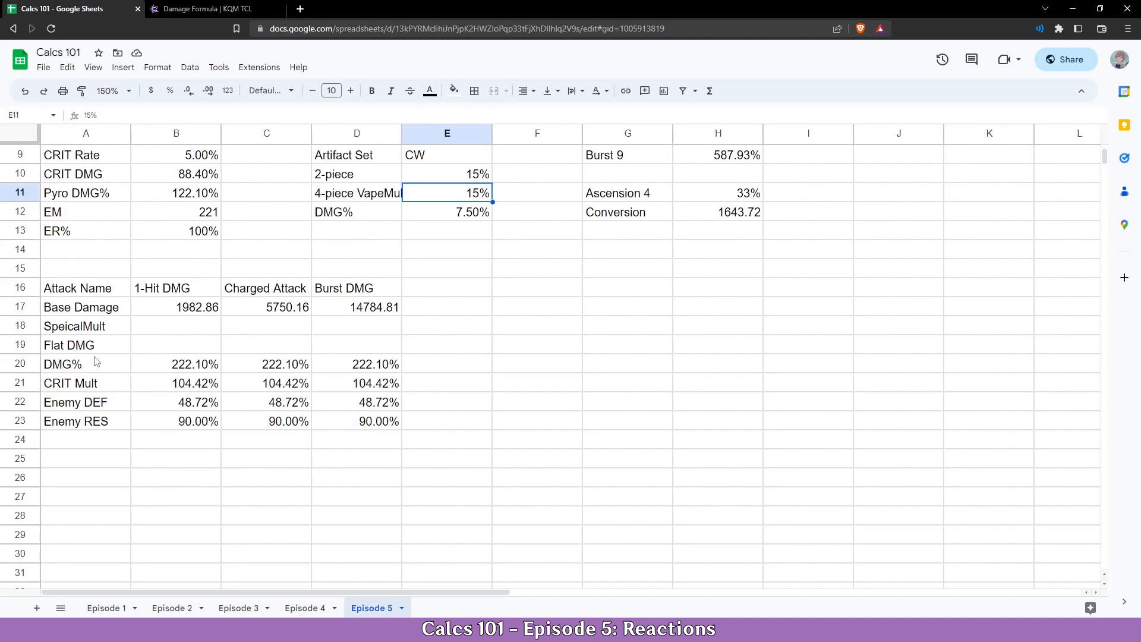
{"action": "left_click", "coordinate": [86, 439]}
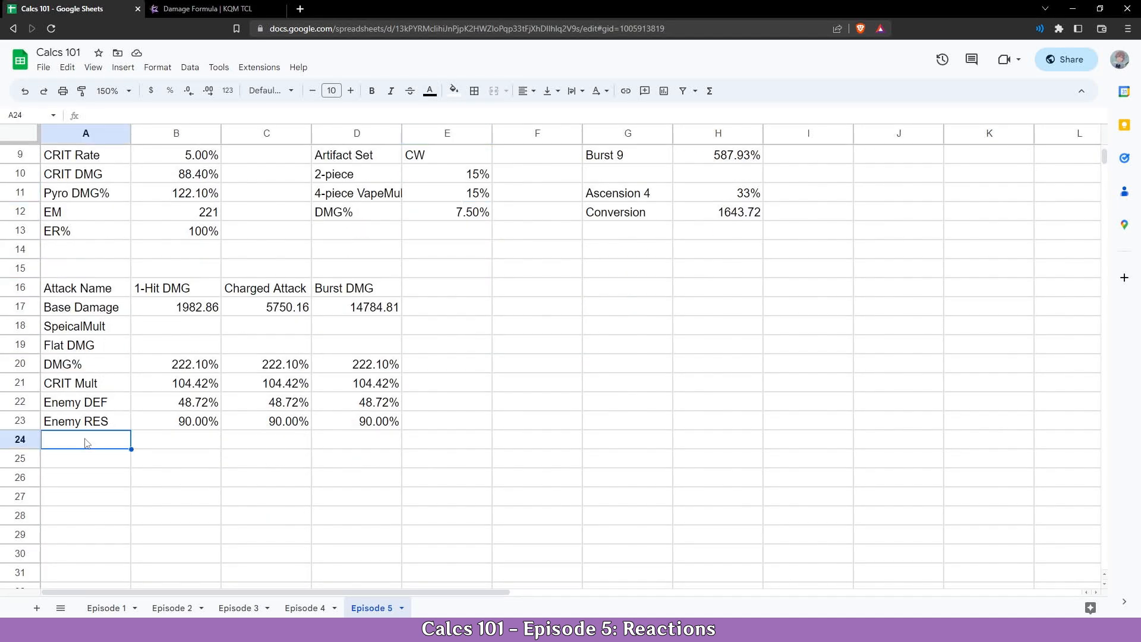
{"action": "type", "text": "Reaction Mult"}
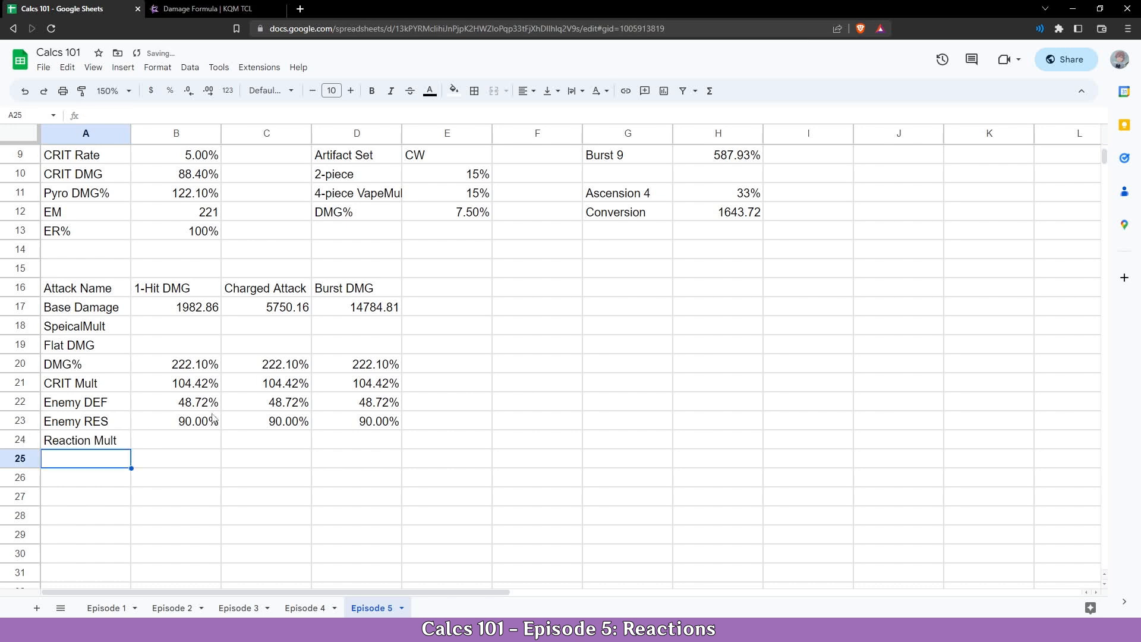
- Enter a Reaction Mult value for 1-Hit DMG, then return to the damage formula page
{"action": "left_click", "coordinate": [176, 439]}
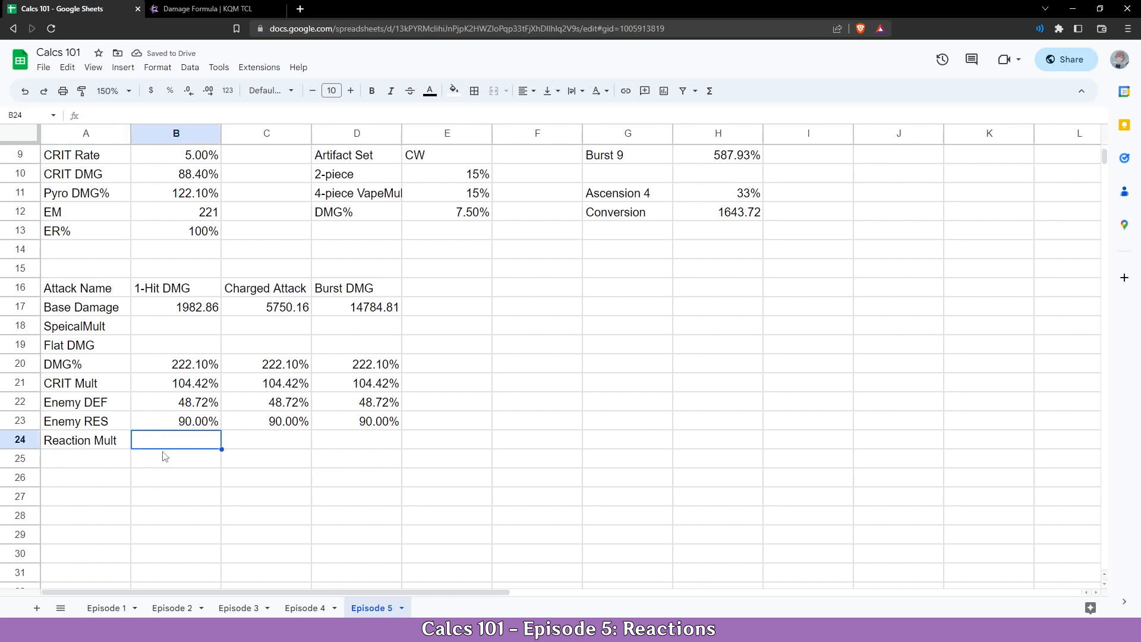
{"action": "type", "text": "2"}
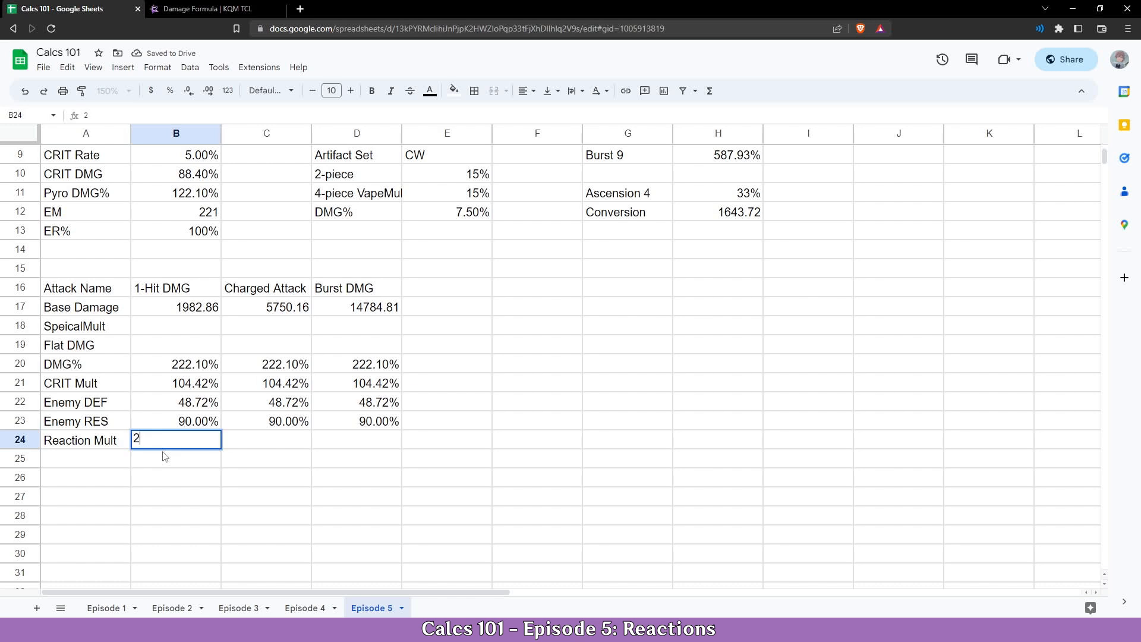
{"action": "type", "text": "11"}
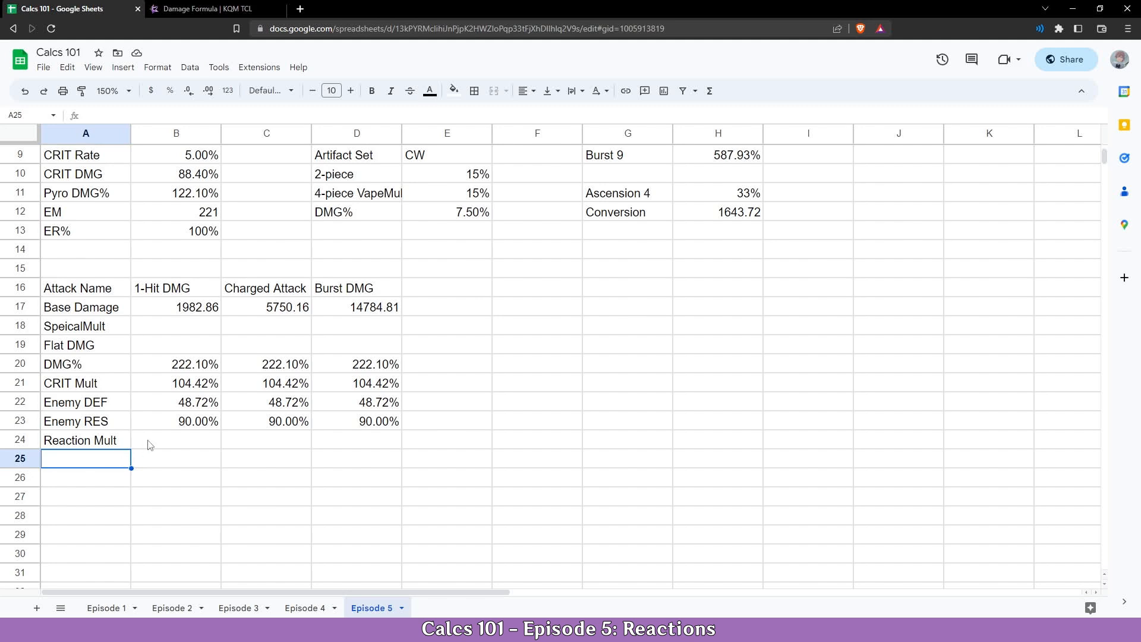
{"action": "left_click", "coordinate": [212, 9]}
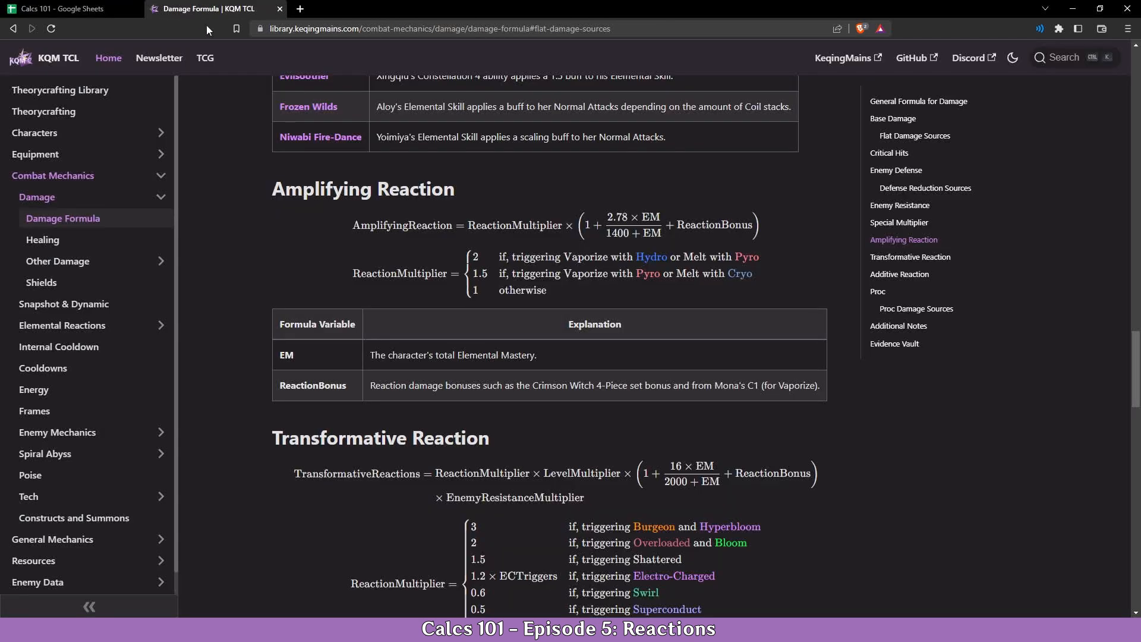
{"action": "mouse_move", "coordinate": [545, 335]}
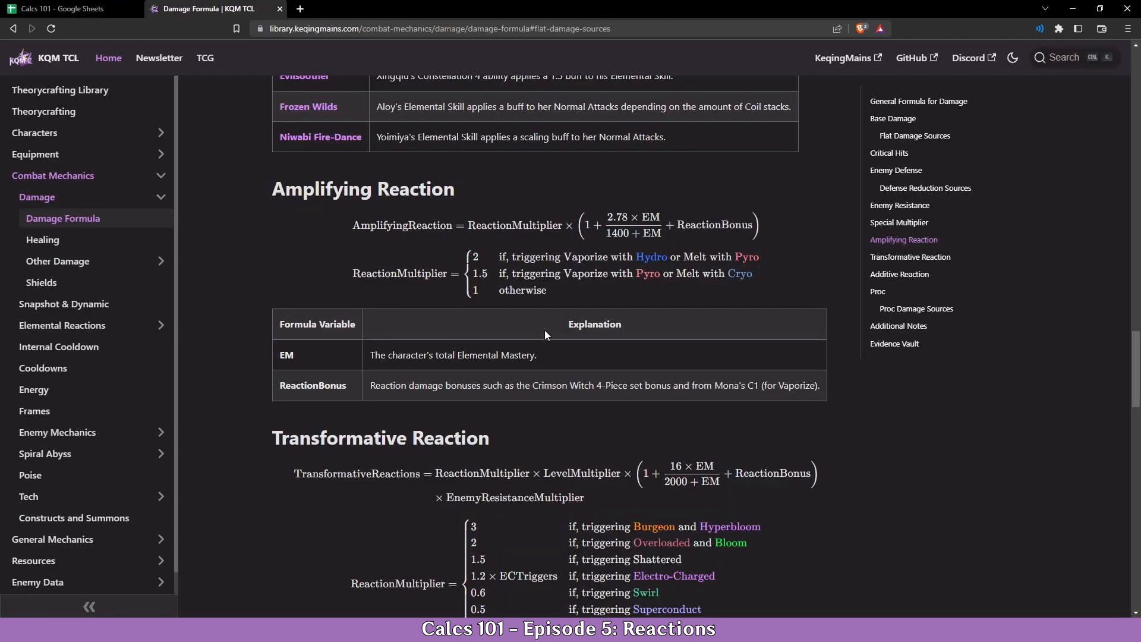
{"action": "mouse_move", "coordinate": [66, 8]}
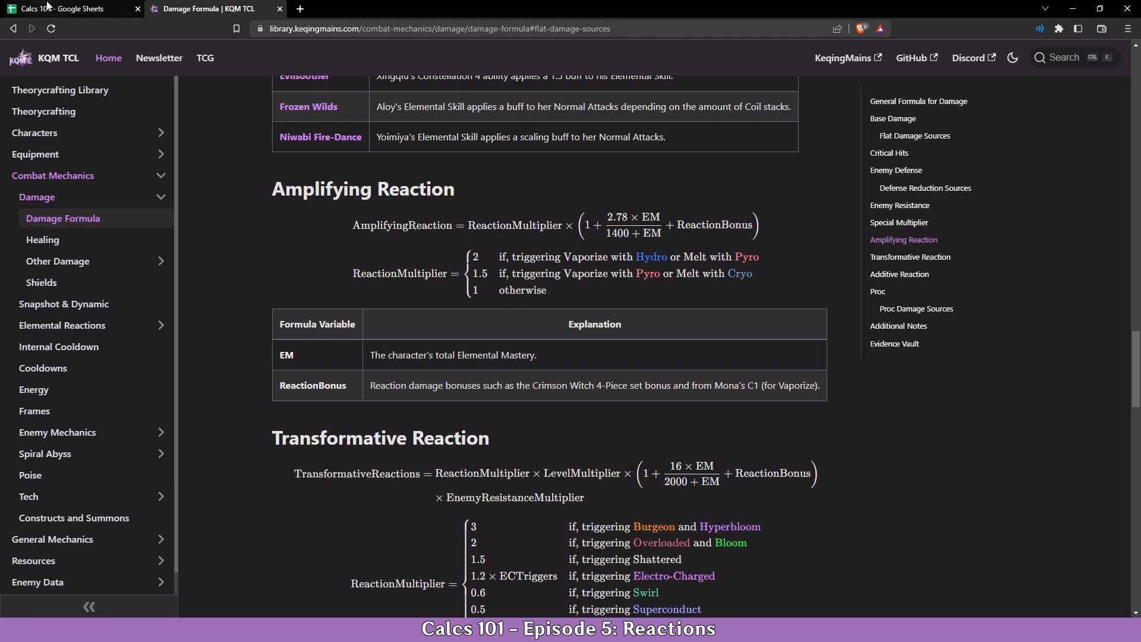
- Label row 25 of the Episode 5 sheet Amp Mult
{"action": "left_click", "coordinate": [69, 9]}
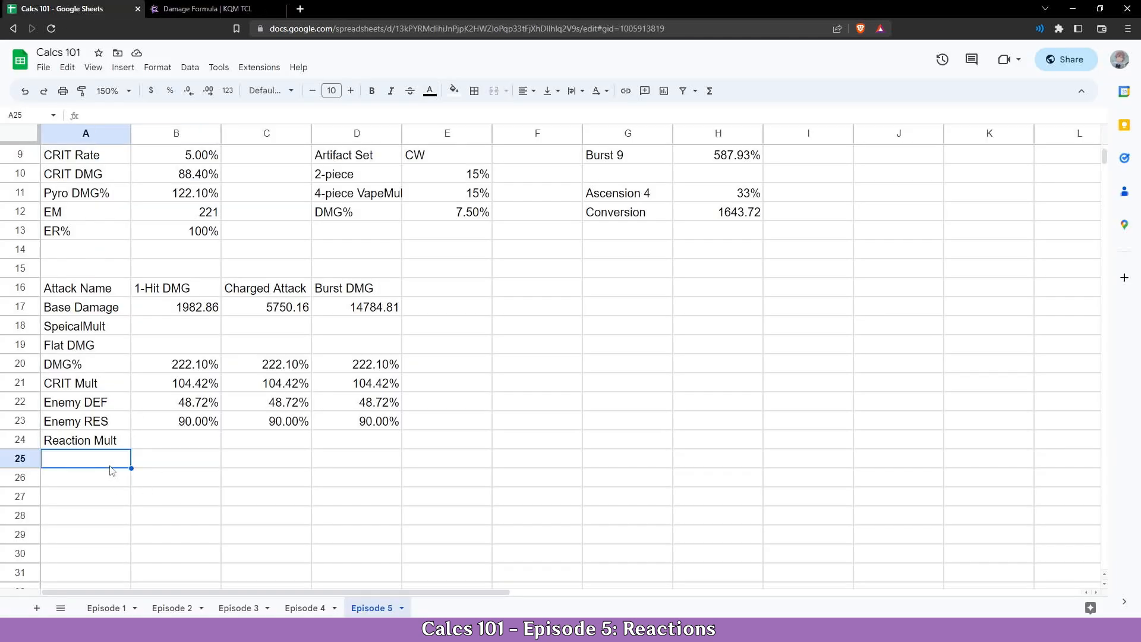
{"action": "type", "text": "Apm"}
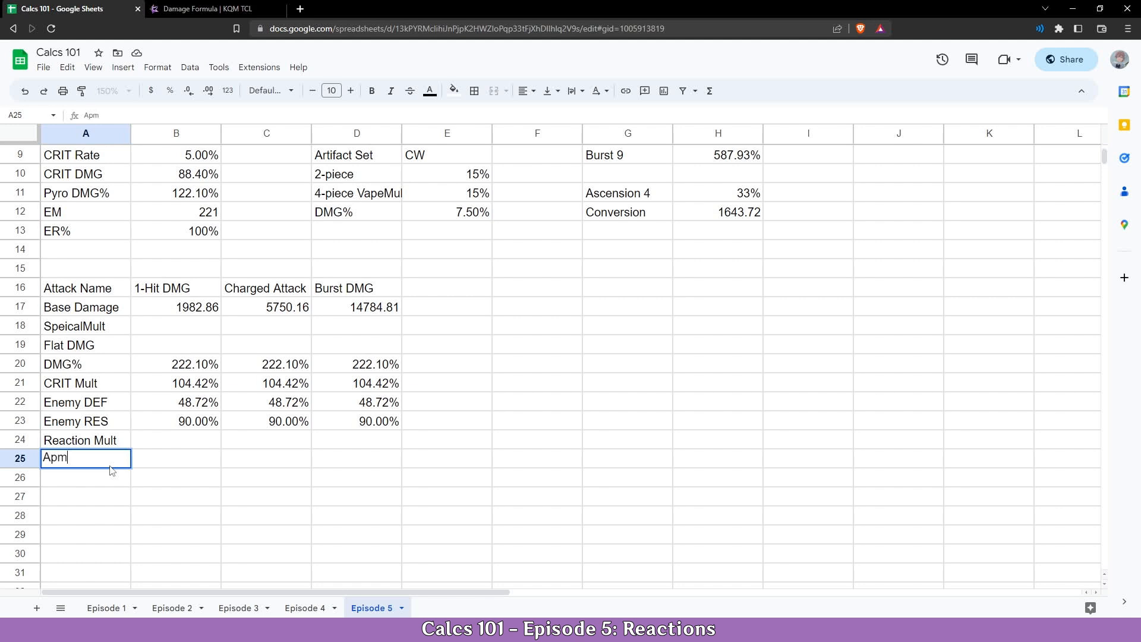
{"action": "type", "text": "Amp Mult"}
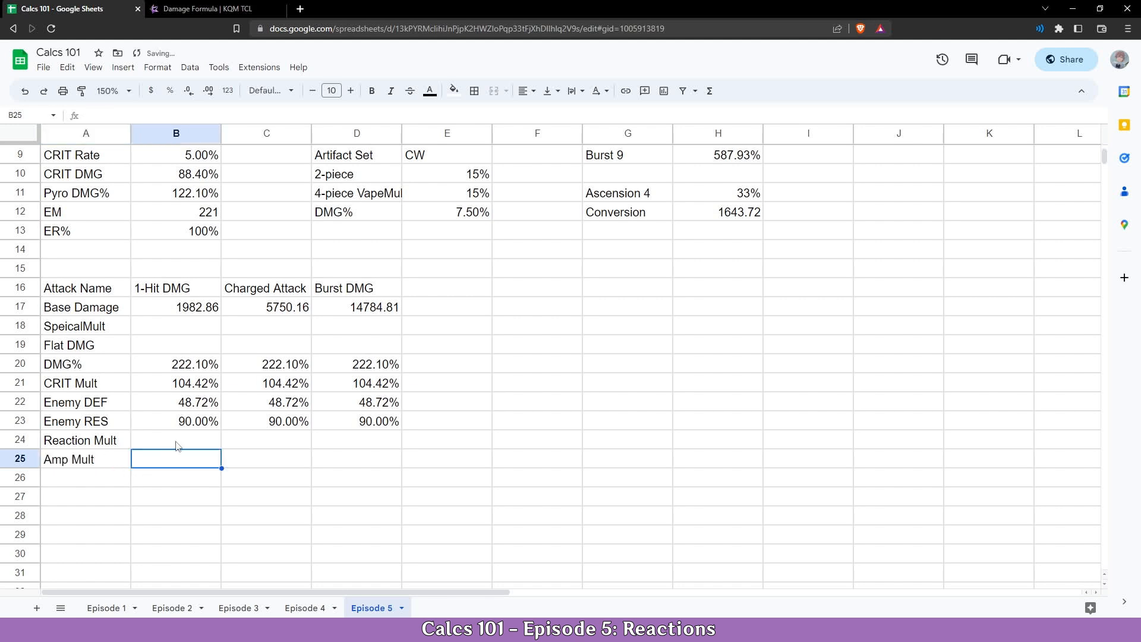
- Make B25 compute =B24*(1+(2.78*$B$12)/(1400+$B$12)+$E$11) including the 4-piece bonus
{"action": "type", "text": "=B24"}
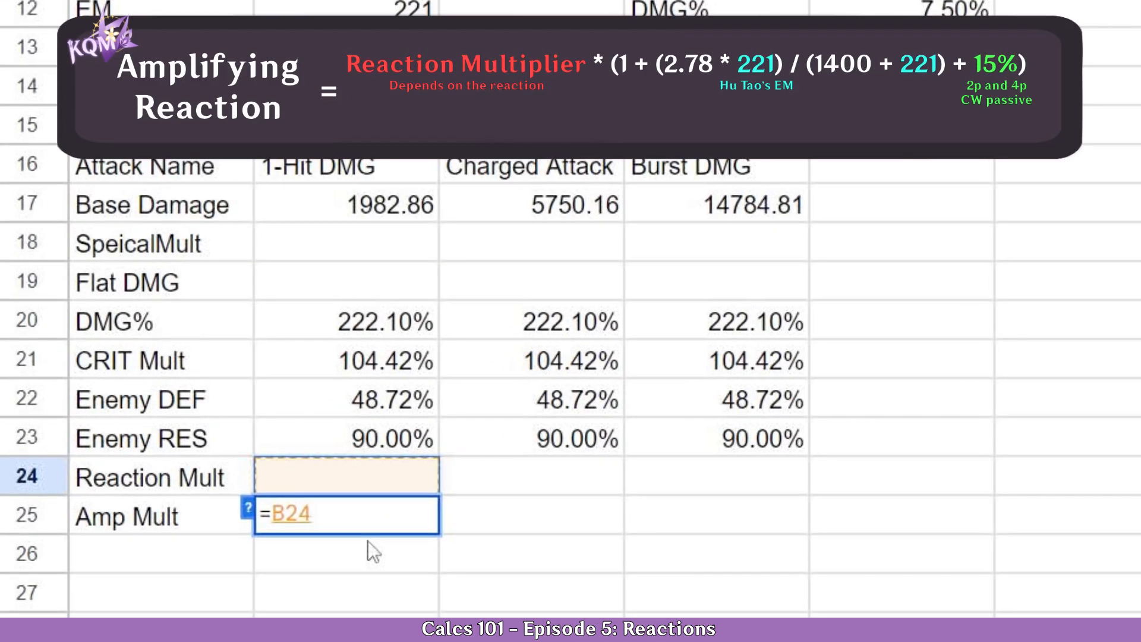
{"action": "type", "text": "*"}
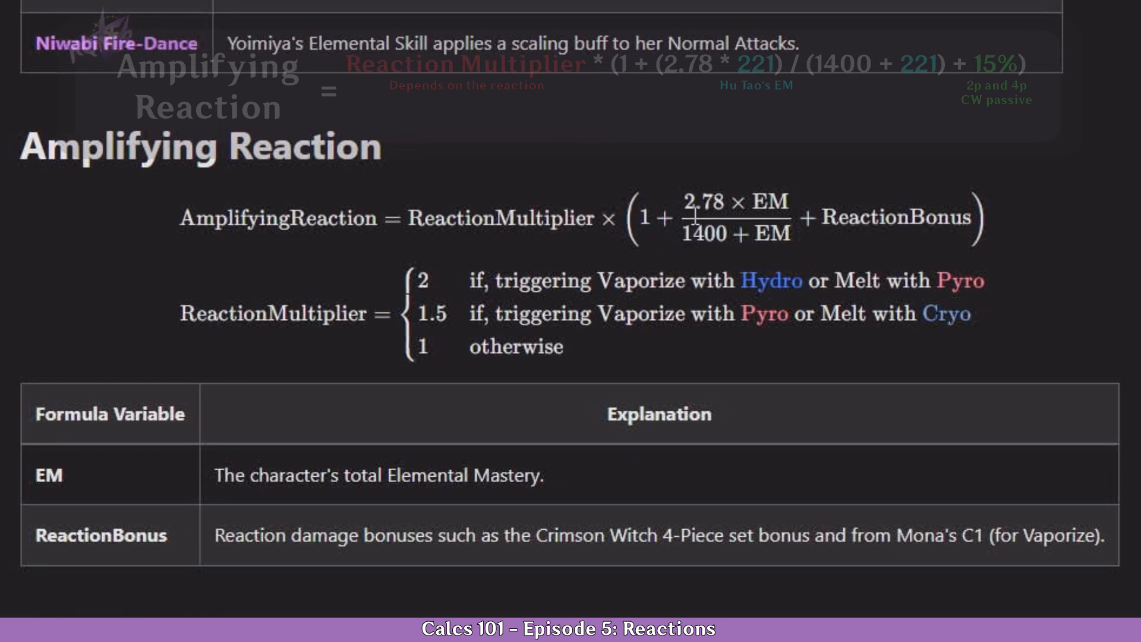
{"action": "mouse_move", "coordinate": [987, 227]}
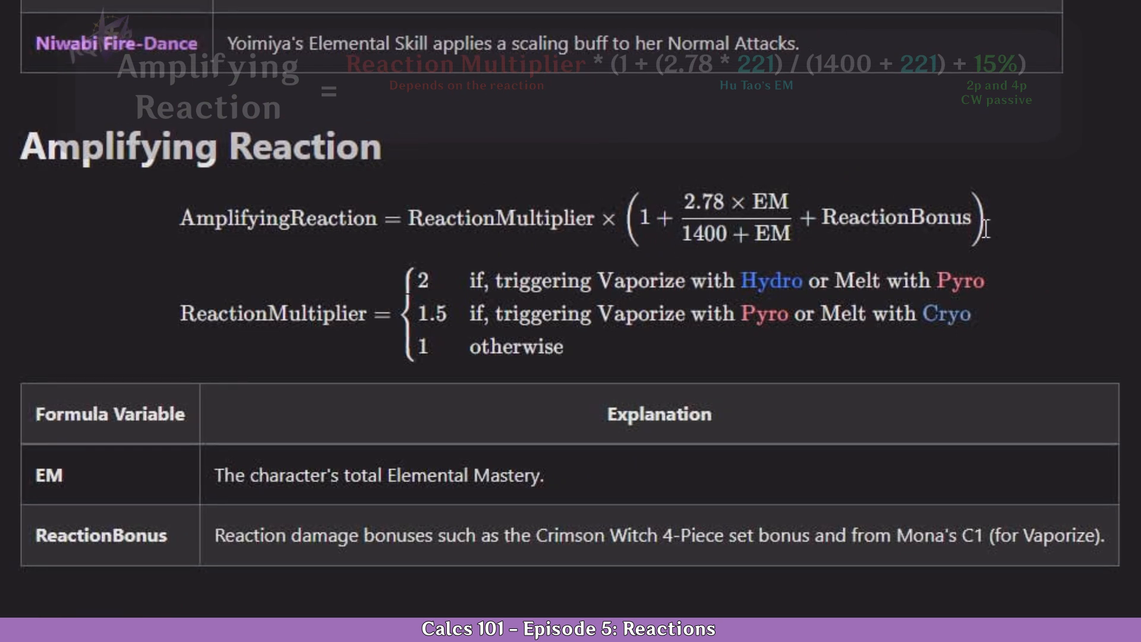
{"action": "mouse_move", "coordinate": [842, 264]}
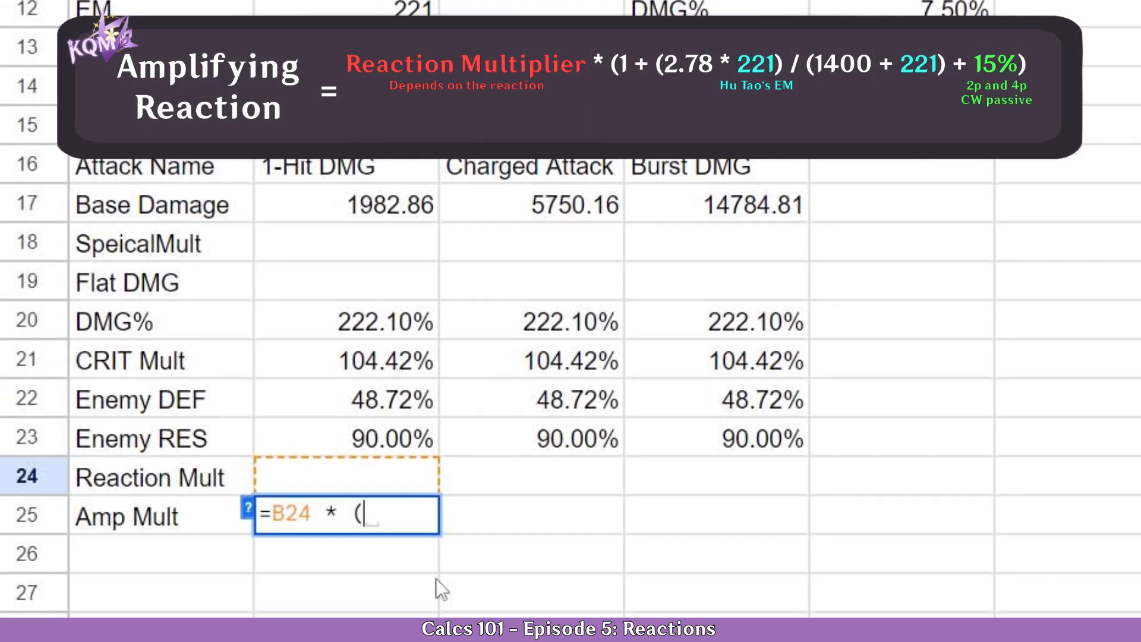
{"action": "type", "text": "1 +"}
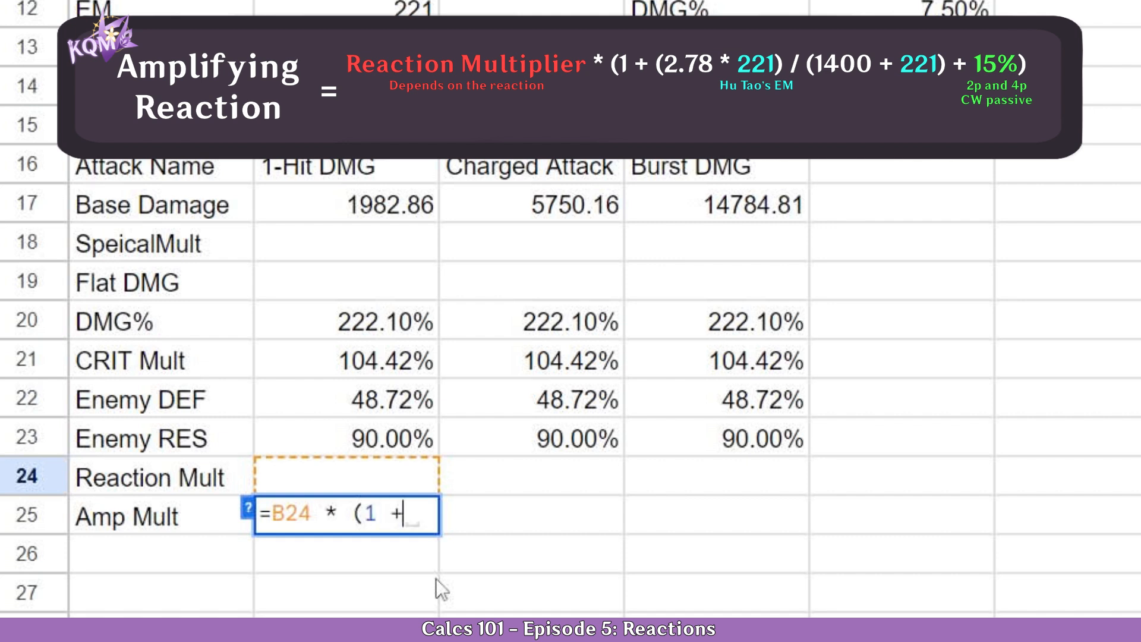
{"action": "type", "text": "("}
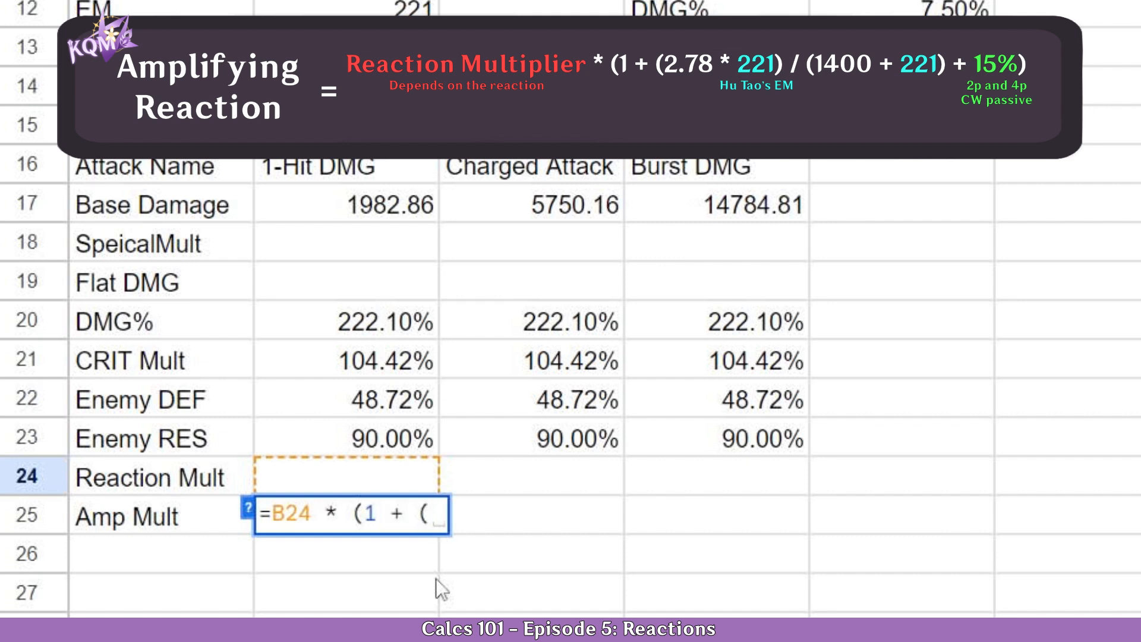
{"action": "type", "text": "2.78"}
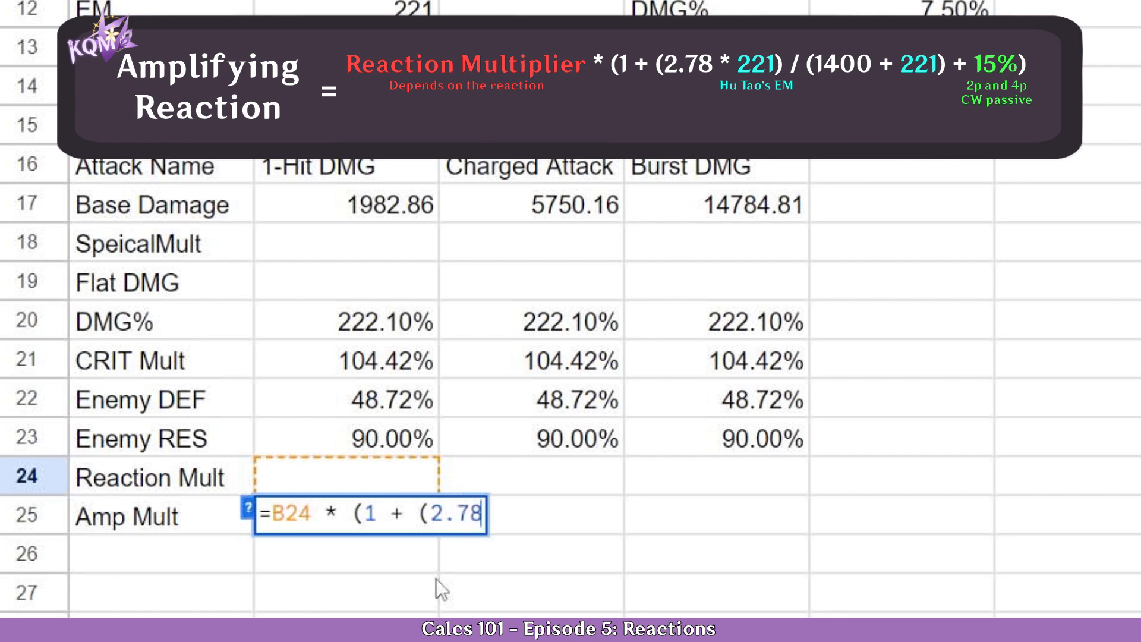
{"action": "type", "text": "*"}
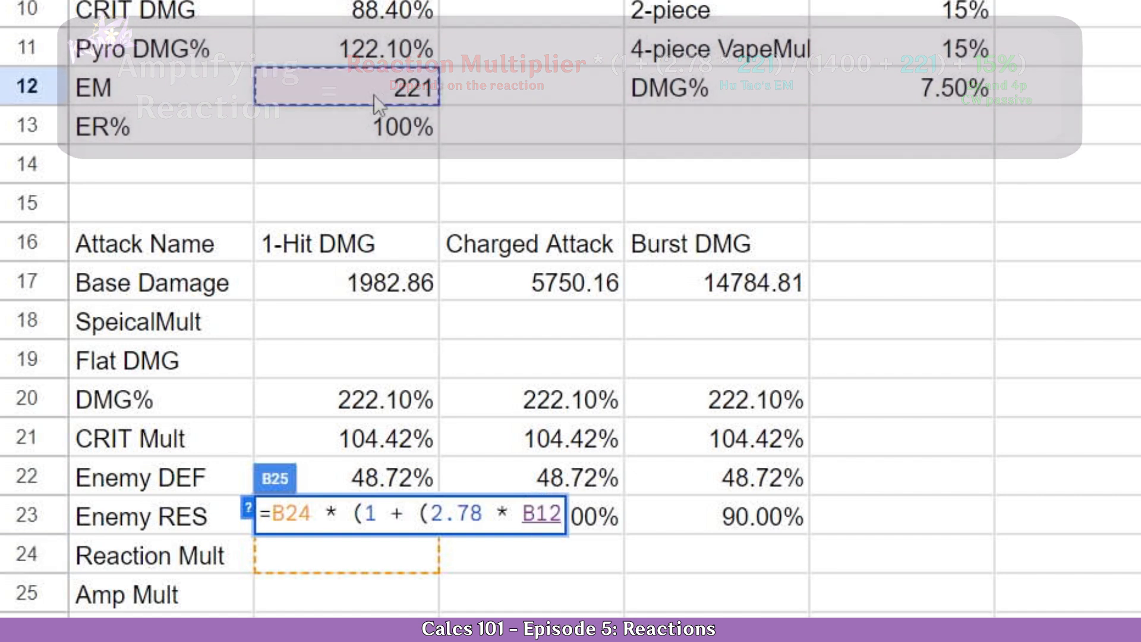
{"action": "key", "text": "f4"}
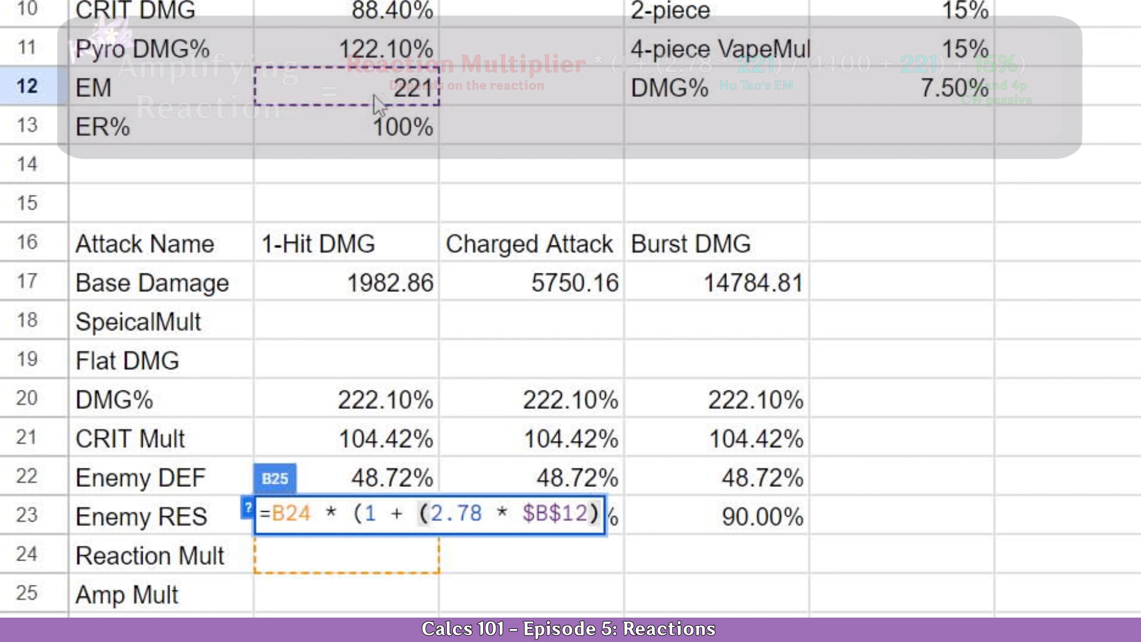
{"action": "type", "text": "/"}
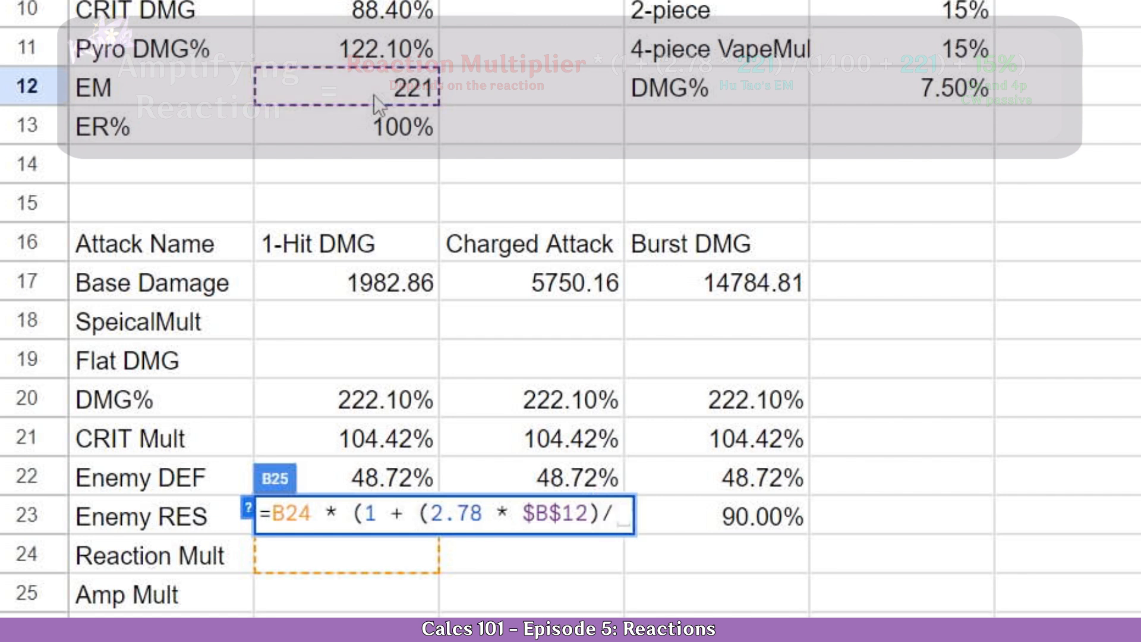
{"action": "type", "text": "(1400"}
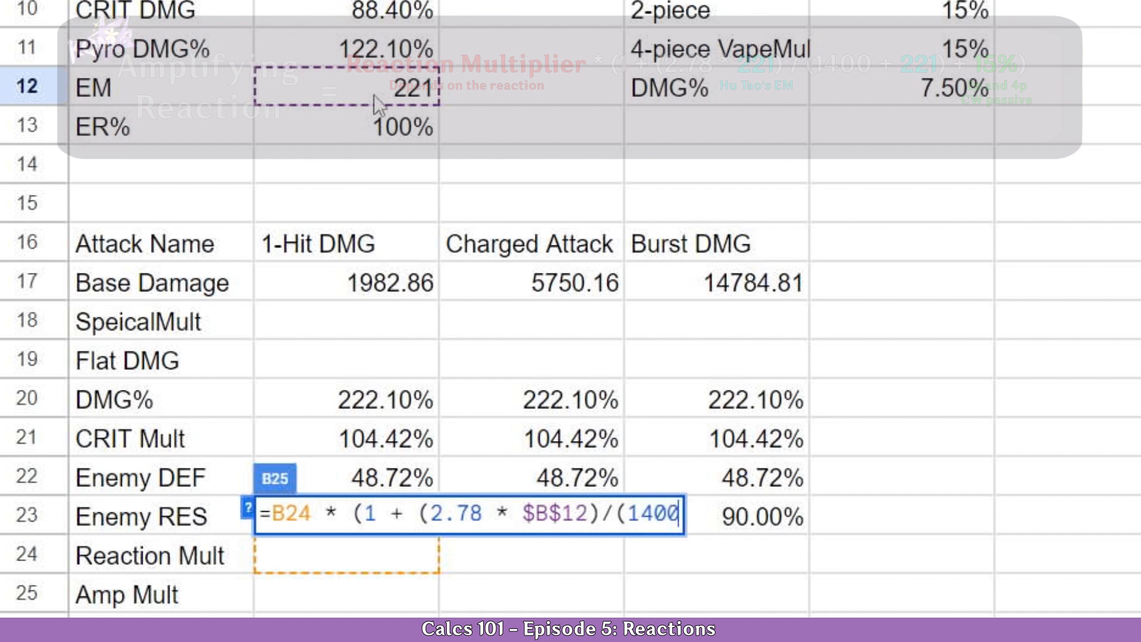
{"action": "type", "text": "+ B12"}
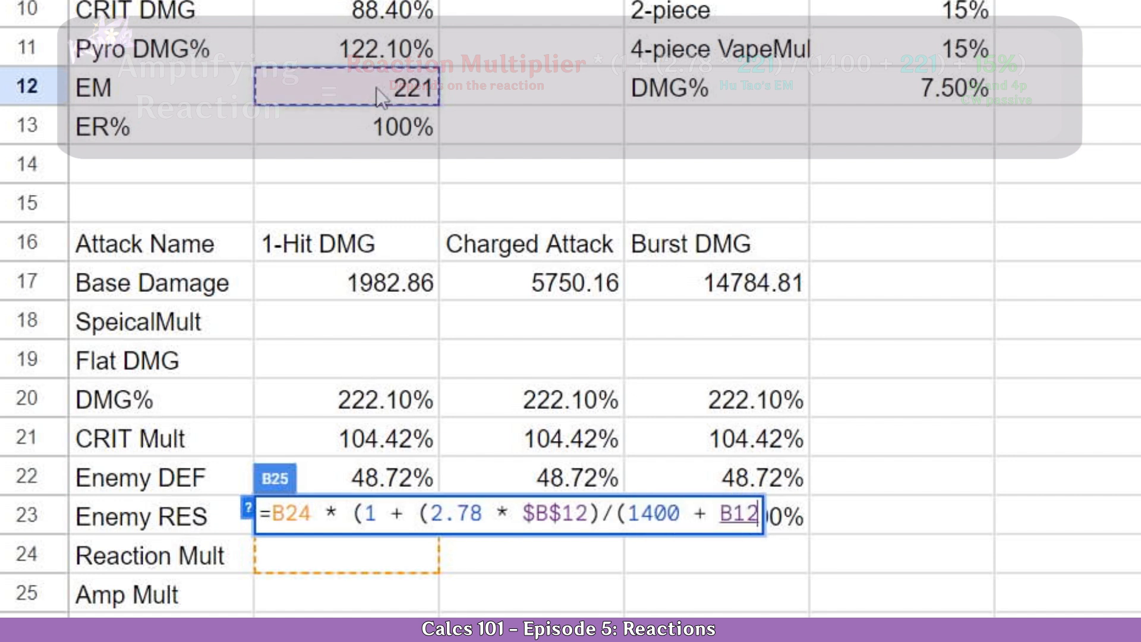
{"action": "type", "text": ")"}
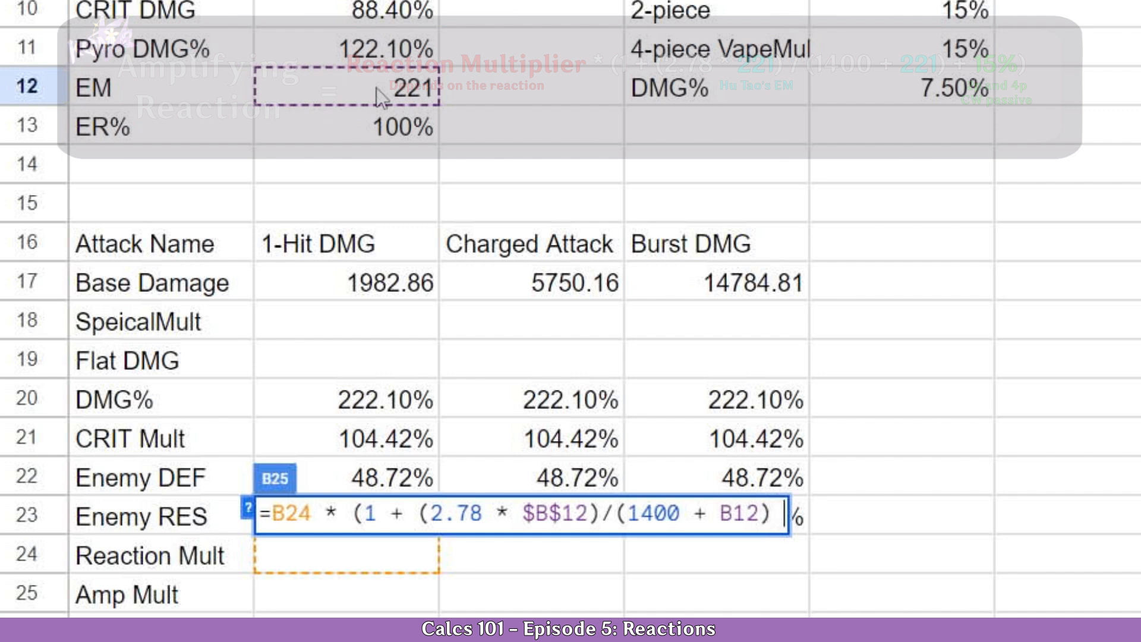
{"action": "type", "text": "+"}
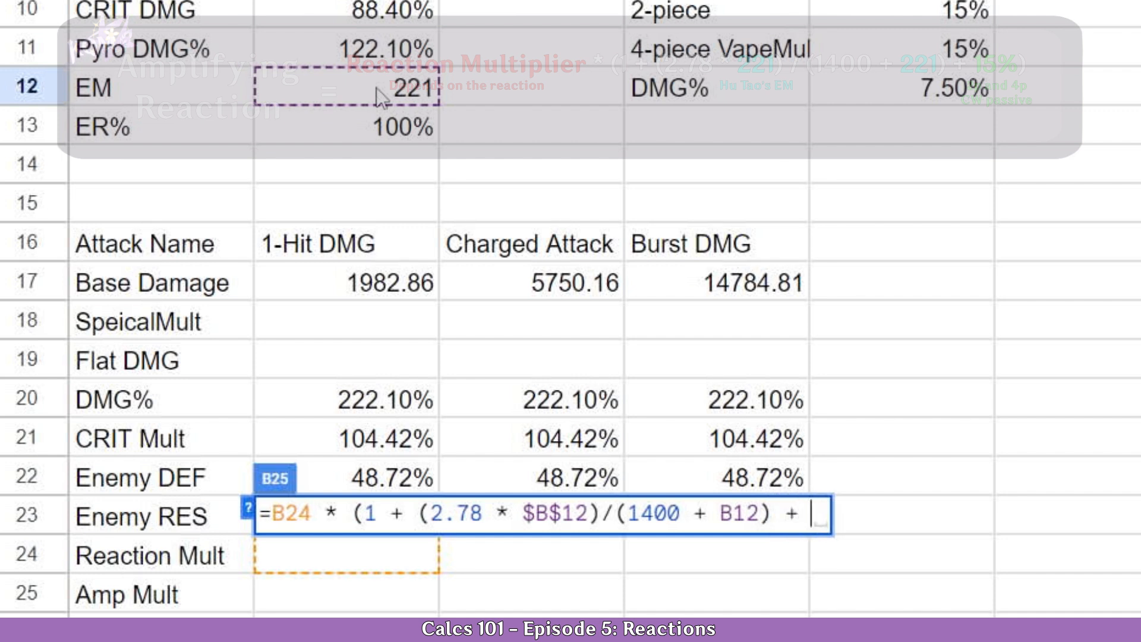
{"action": "mouse_move", "coordinate": [944, 62]}
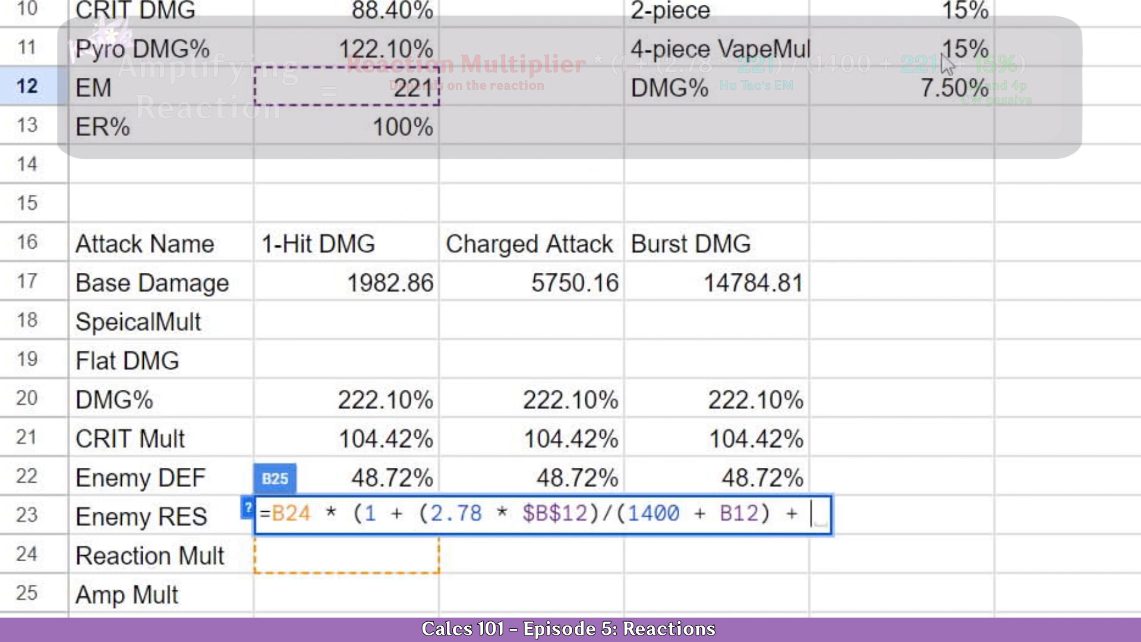
{"action": "left_click", "coordinate": [946, 50]}
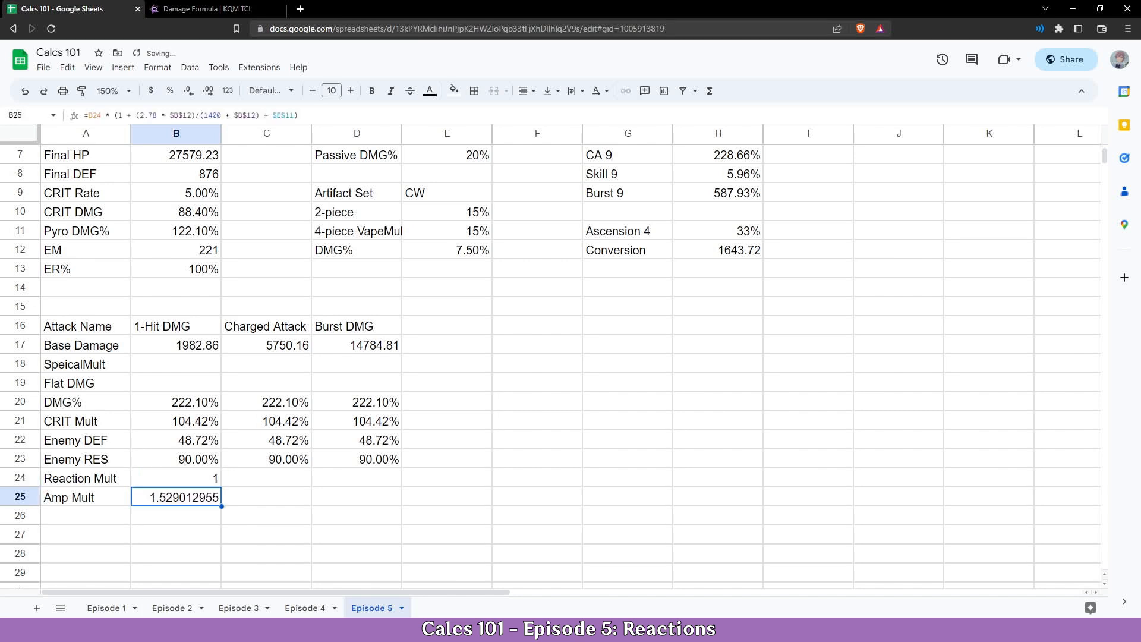
{"action": "mouse_move", "coordinate": [118, 519]}
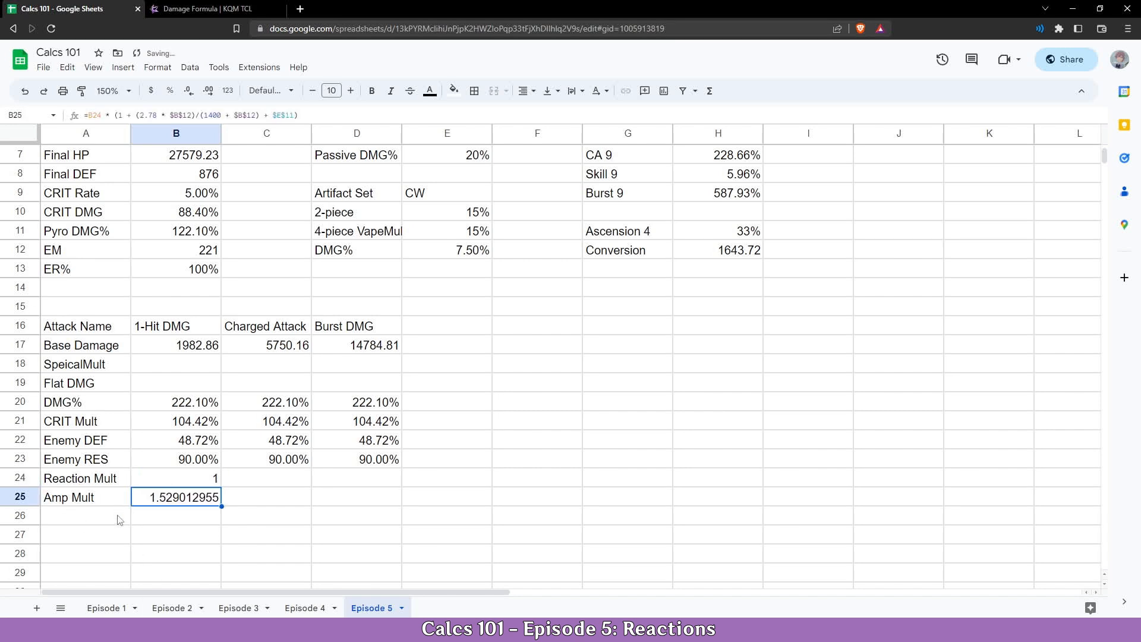
- Format Amp Mult as a percentage and set Reaction Mult to 1.5, giving 229.35%
{"action": "left_click", "coordinate": [169, 90]}
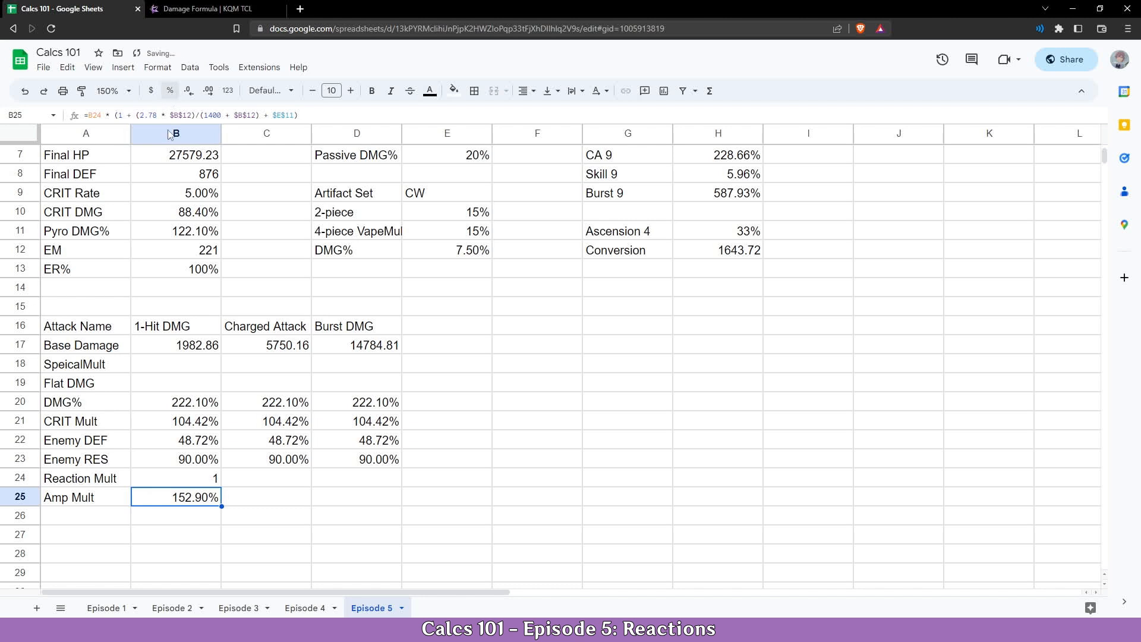
{"action": "left_click", "coordinate": [176, 478]}
{"action": "type", "text": "2"}
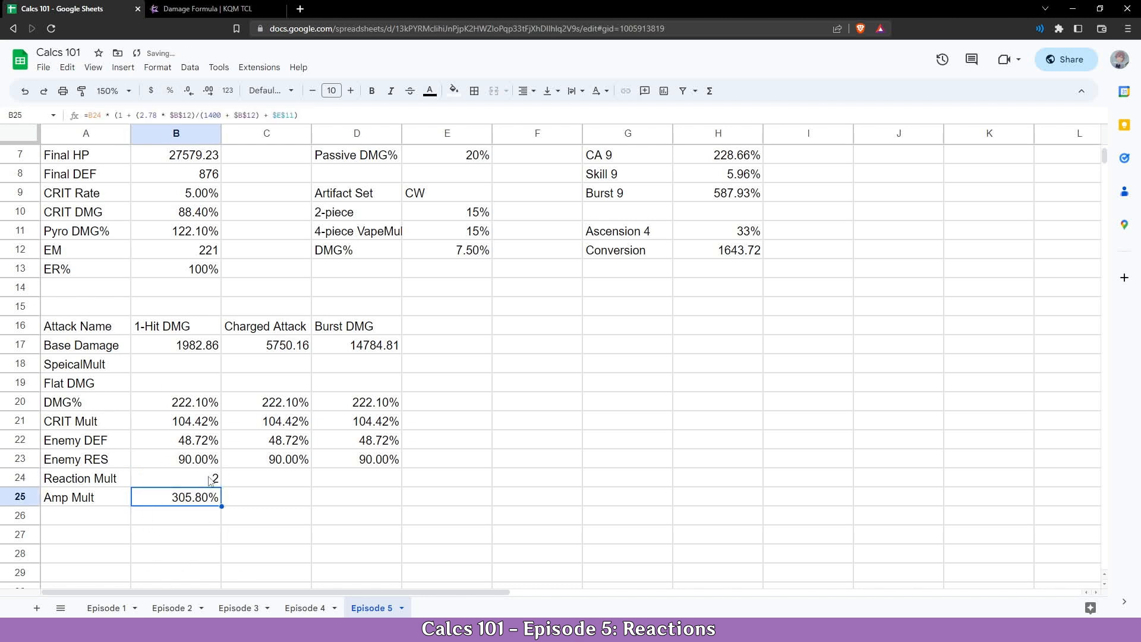
{"action": "left_click", "coordinate": [176, 478]}
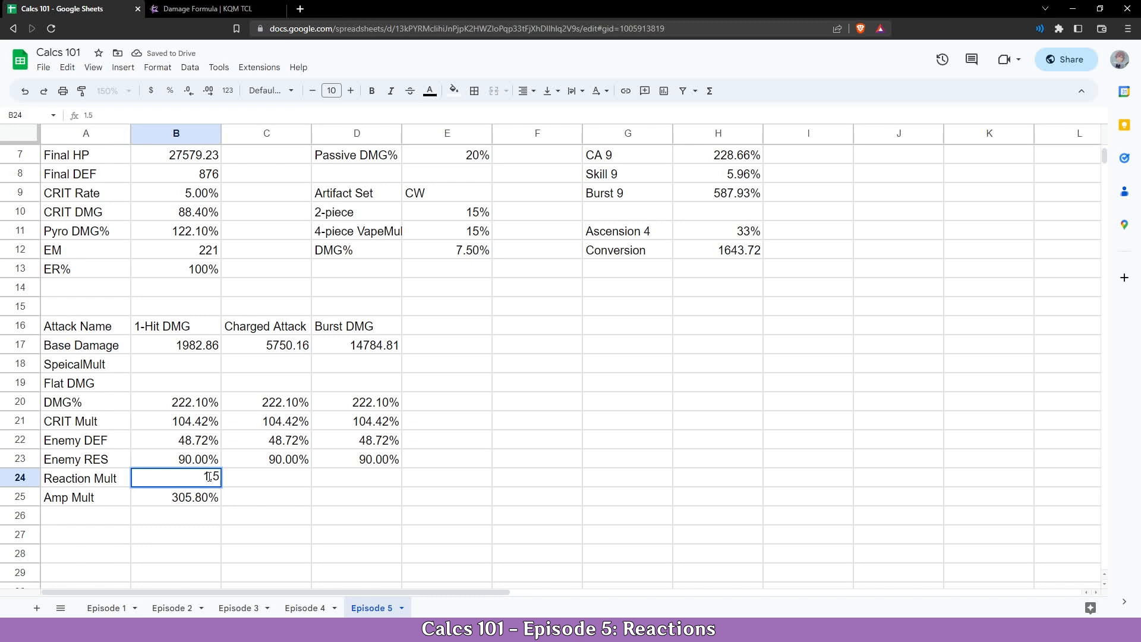
{"action": "key", "text": "Return"}
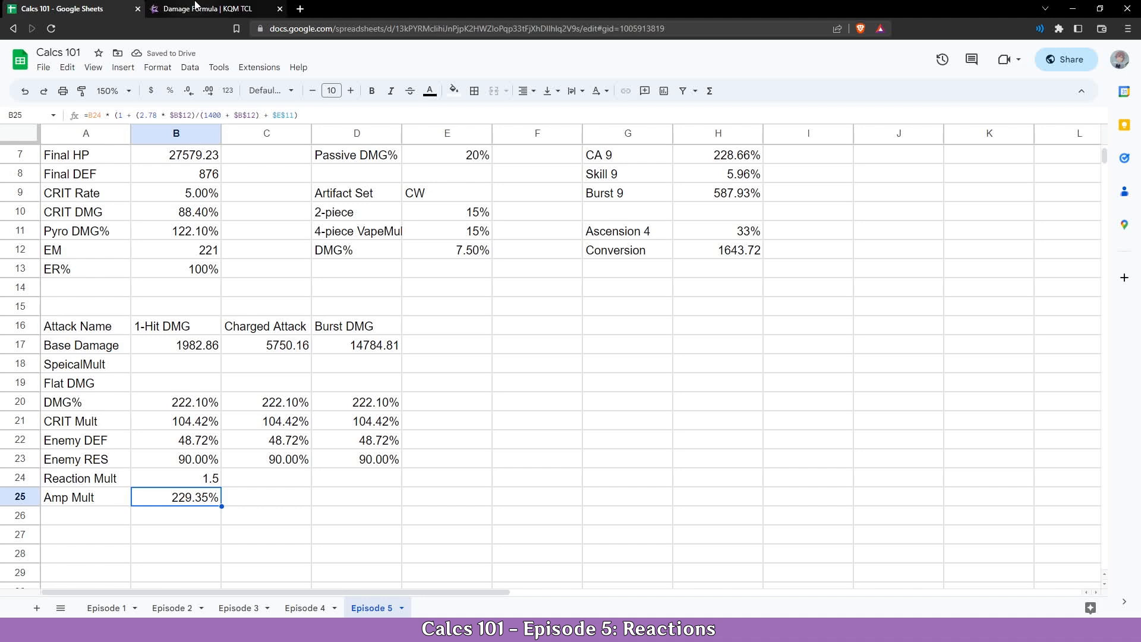
{"action": "left_click", "coordinate": [203, 8]}
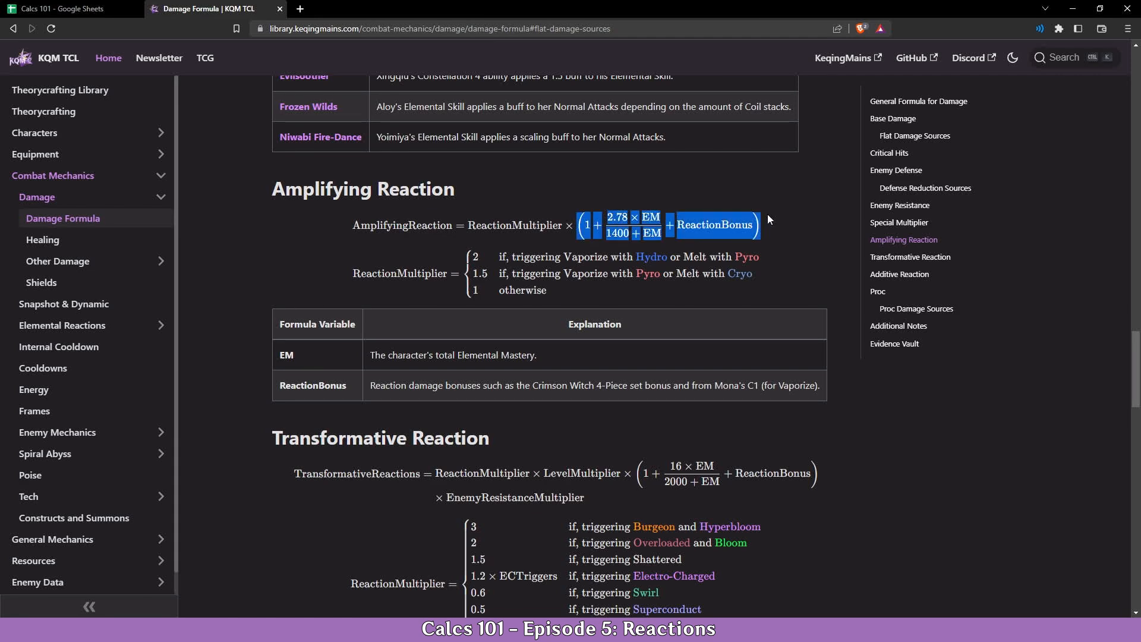
{"action": "left_click", "coordinate": [69, 8]}
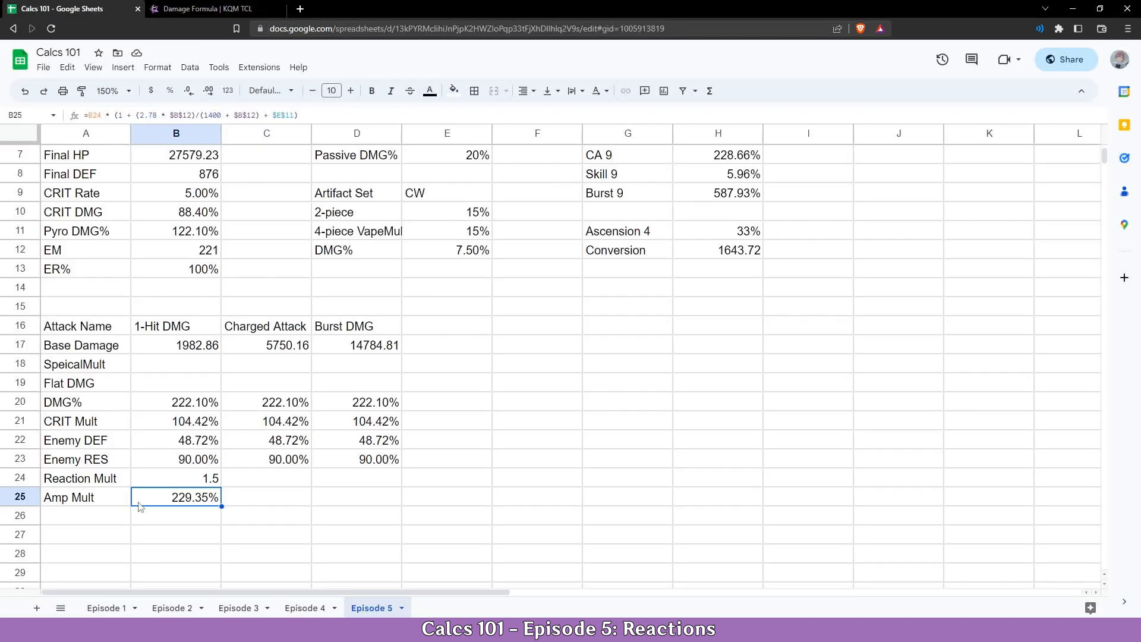
- Wrap B25 in =IF(B24=1,1,...) so Amp Mult returns 1 when Reaction Mult is 1
{"action": "double_click", "coordinate": [176, 497]}
{"action": "type", "text": "="}
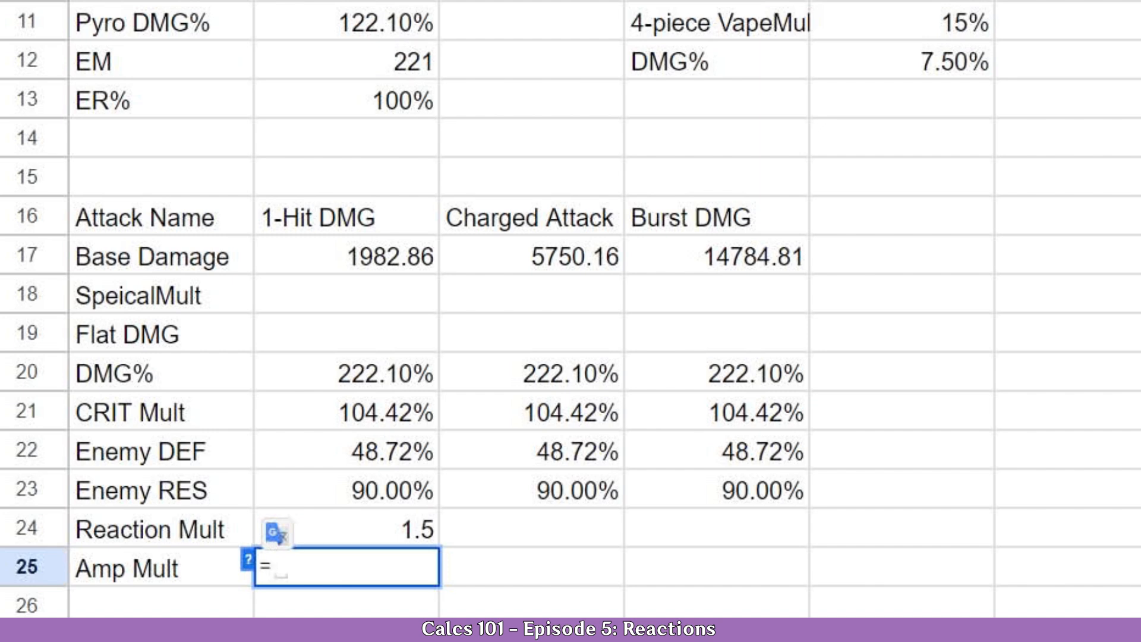
{"action": "type", "text": "I"}
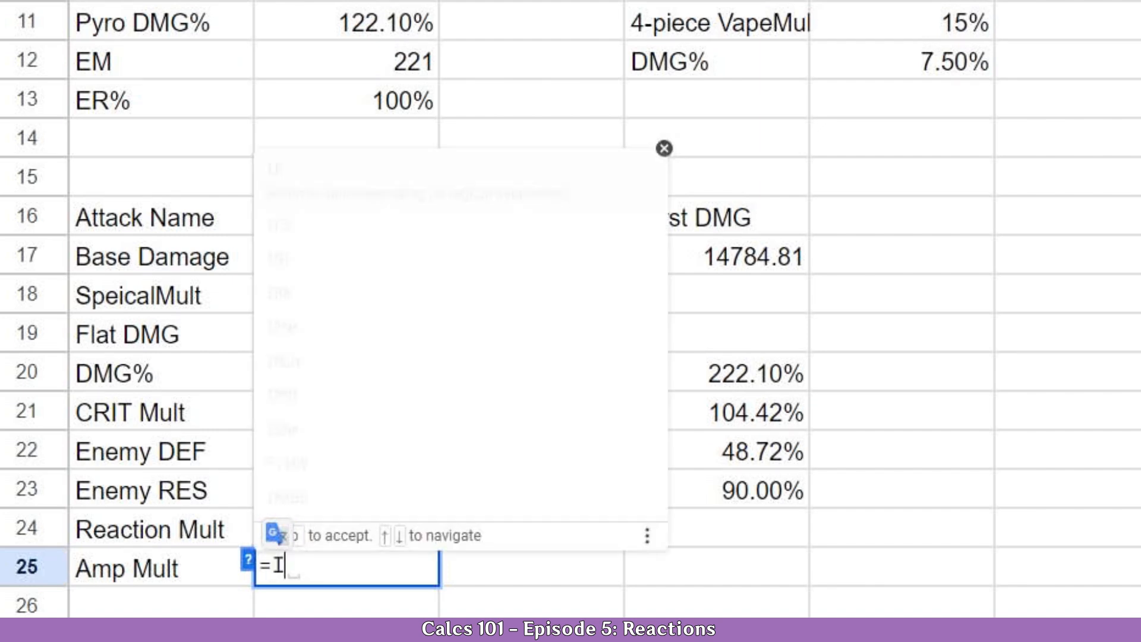
{"action": "type", "text": "F(B24"}
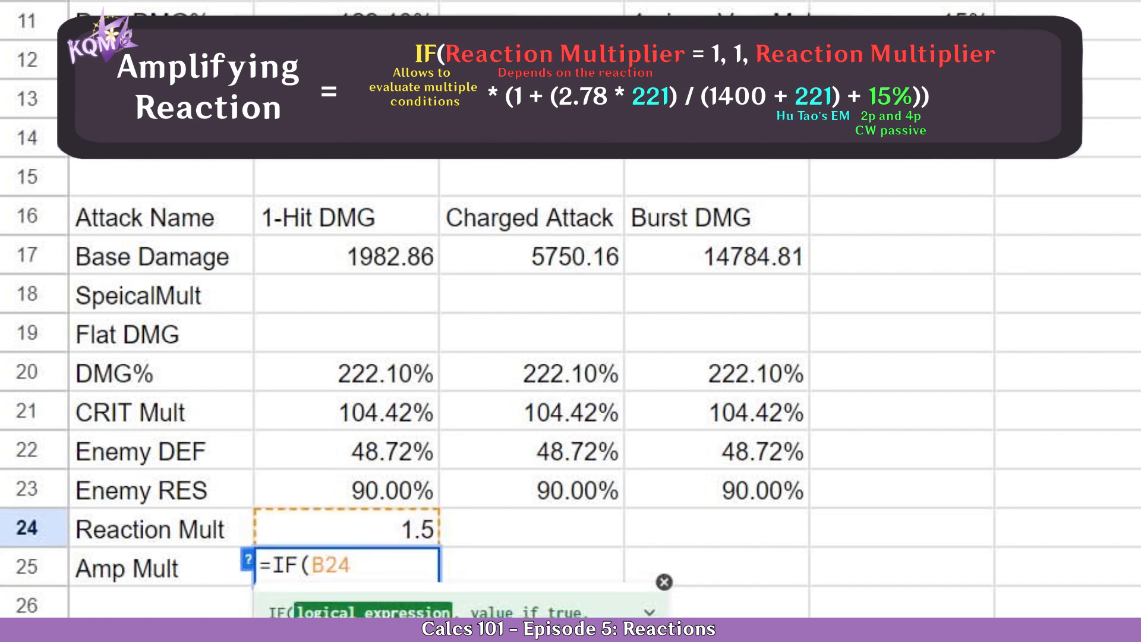
{"action": "type", "text": "= 1"}
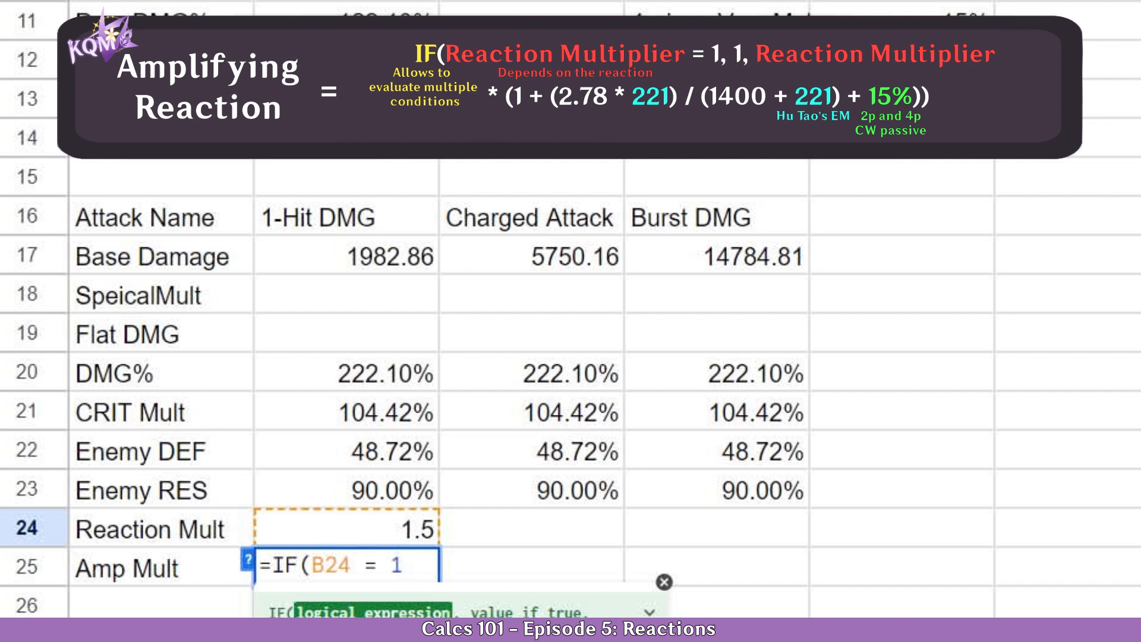
{"action": "type", "text": ","}
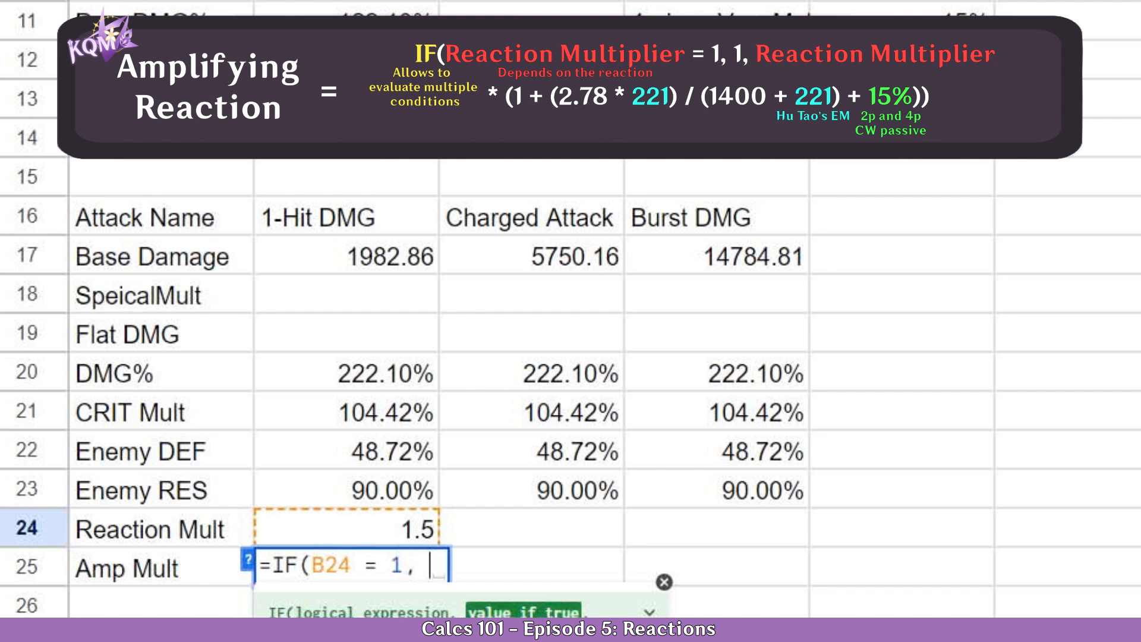
{"action": "type", "text": "1"}
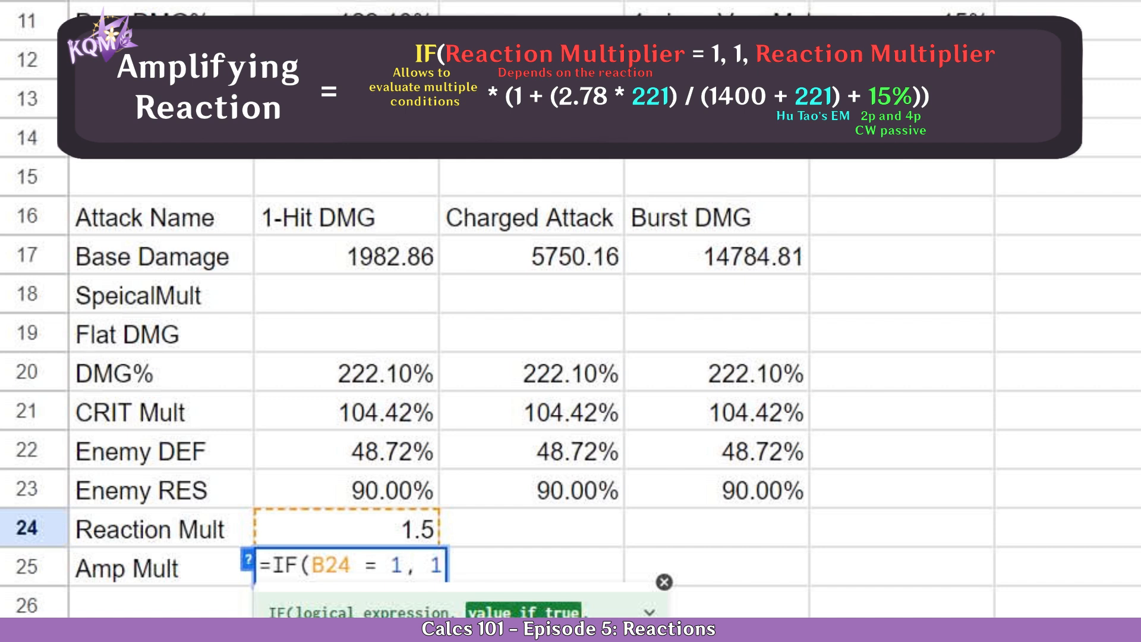
{"action": "type", "text": ","}
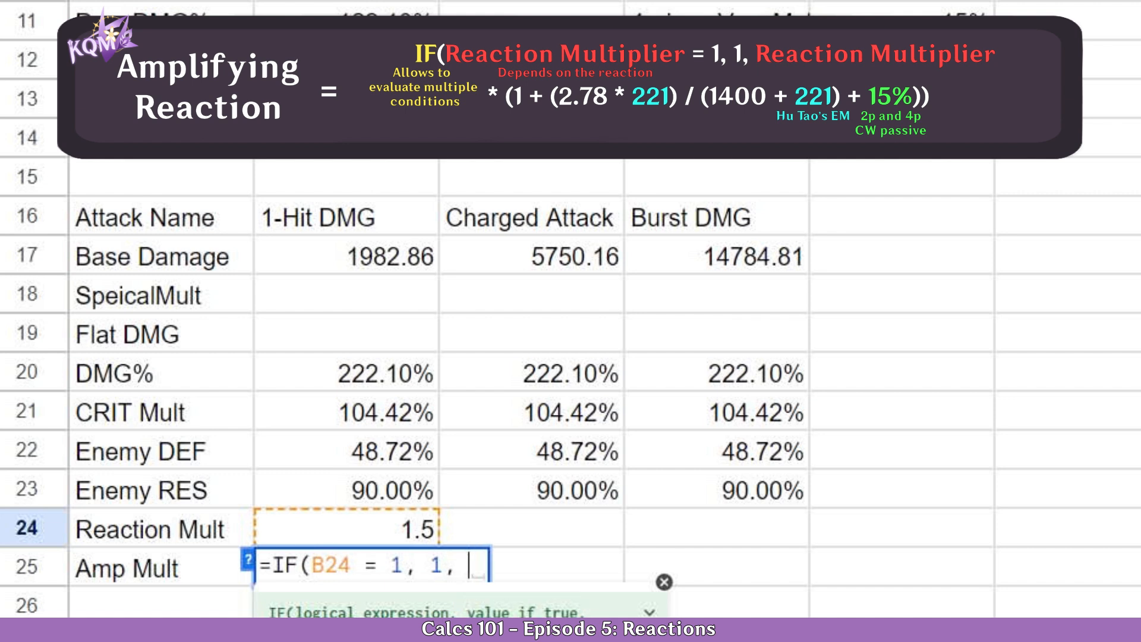
{"action": "type", "text": "B24 * (1 + (2.78 * $B$12)/(1400 + $B$12) + $E$11)"}
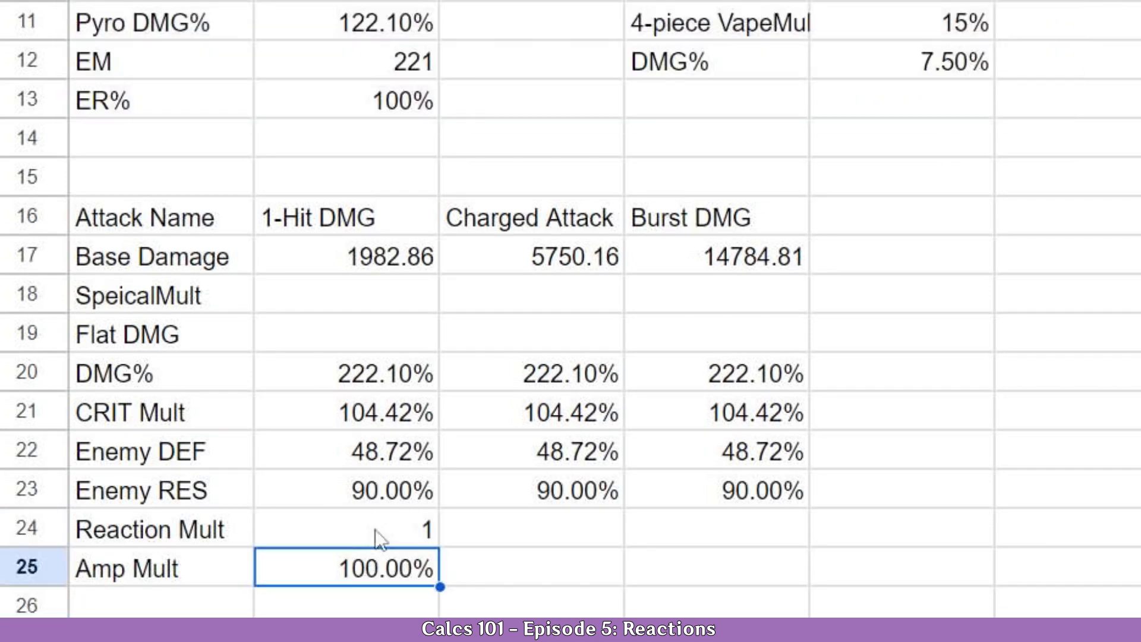
- Scroll the KQM TCL page back up to the General Formula for Damage
{"action": "left_click", "coordinate": [212, 7]}
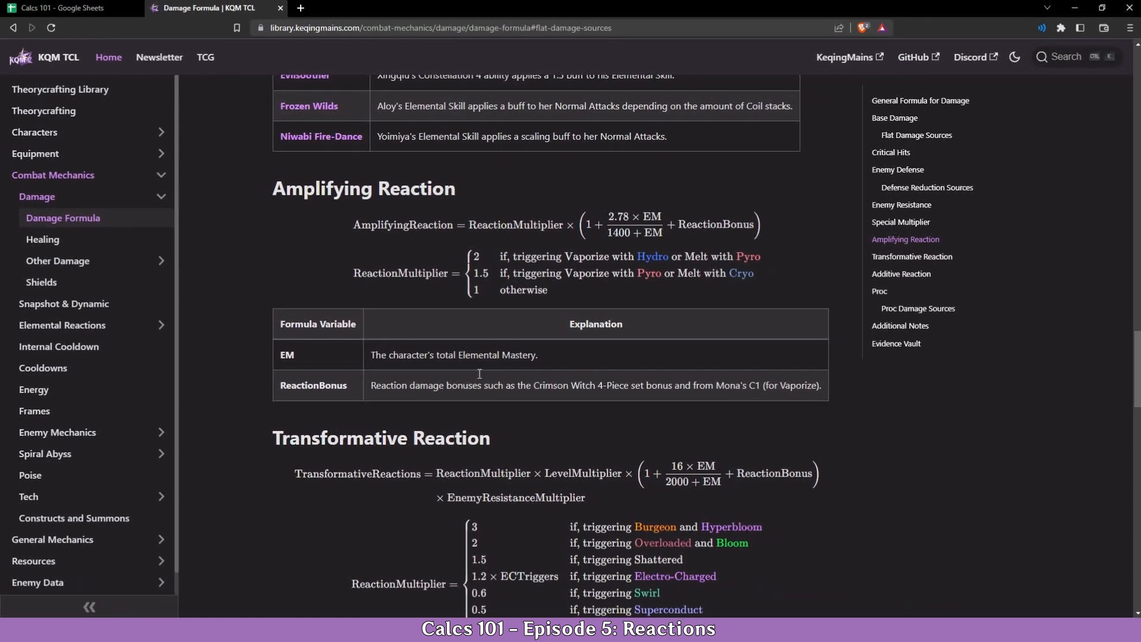
{"action": "scroll", "scroll_direction": "up", "scroll_amount": 3}
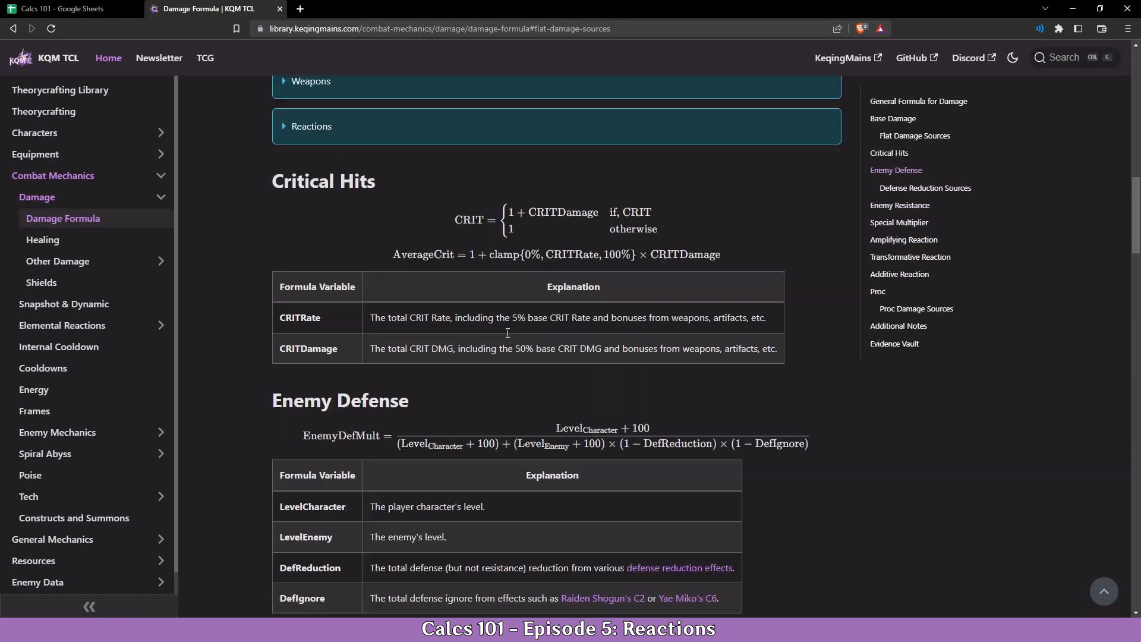
{"action": "scroll", "scroll_direction": "up", "scroll_amount": 3}
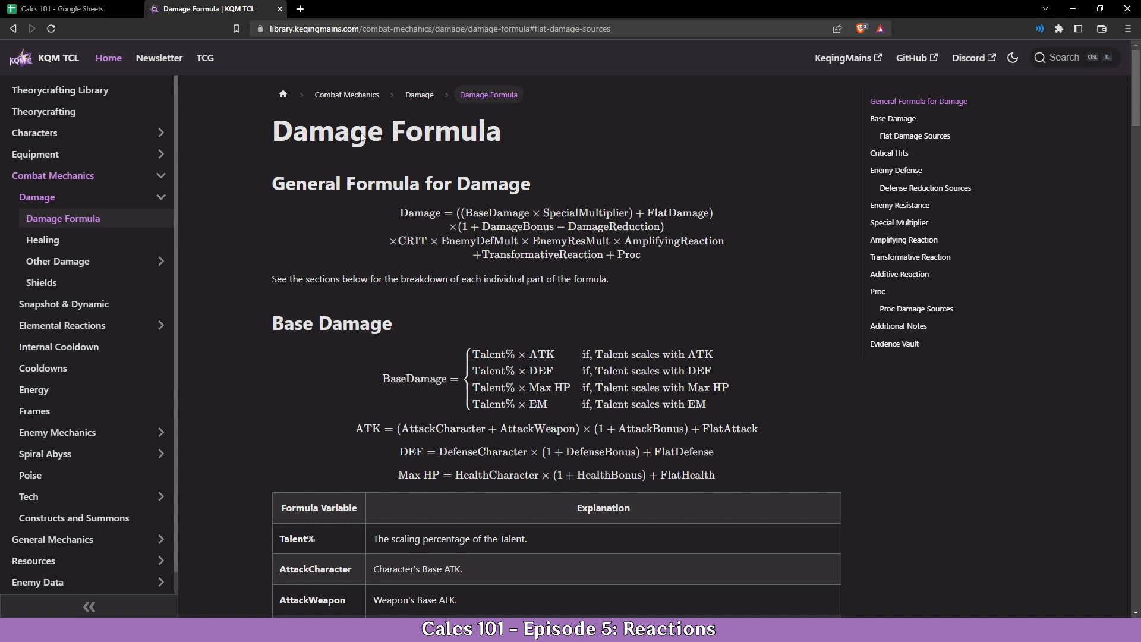
{"action": "mouse_move", "coordinate": [46, 9]}
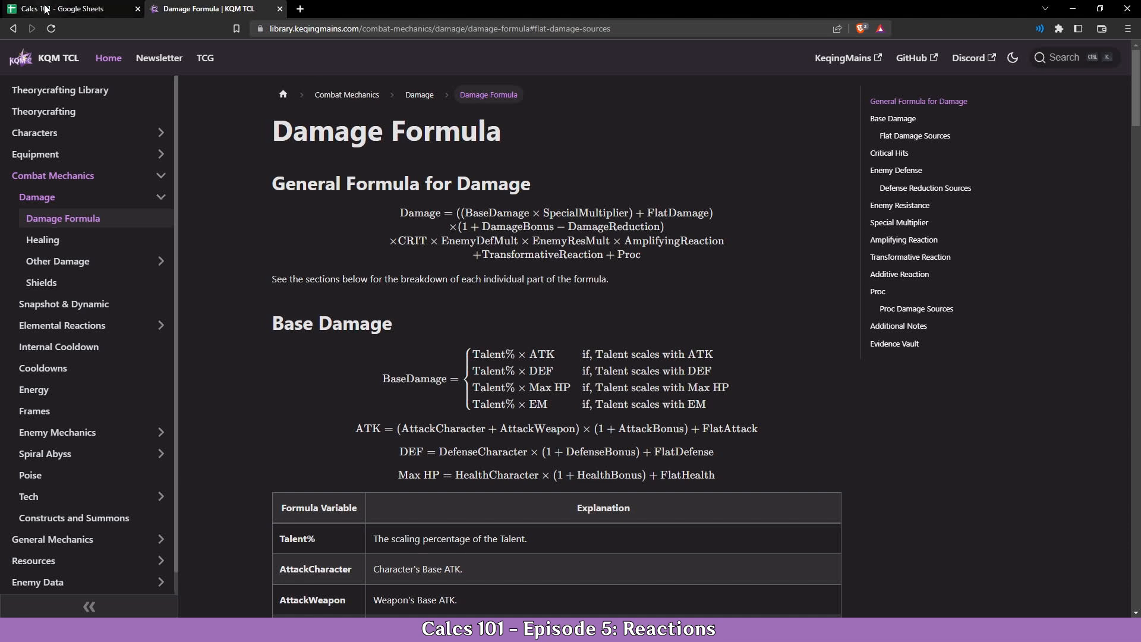
- Check B25's IF formula and extend Reaction Mult and Amp Mult to the Charged Attack column with 1.5
{"action": "left_click", "coordinate": [69, 8]}
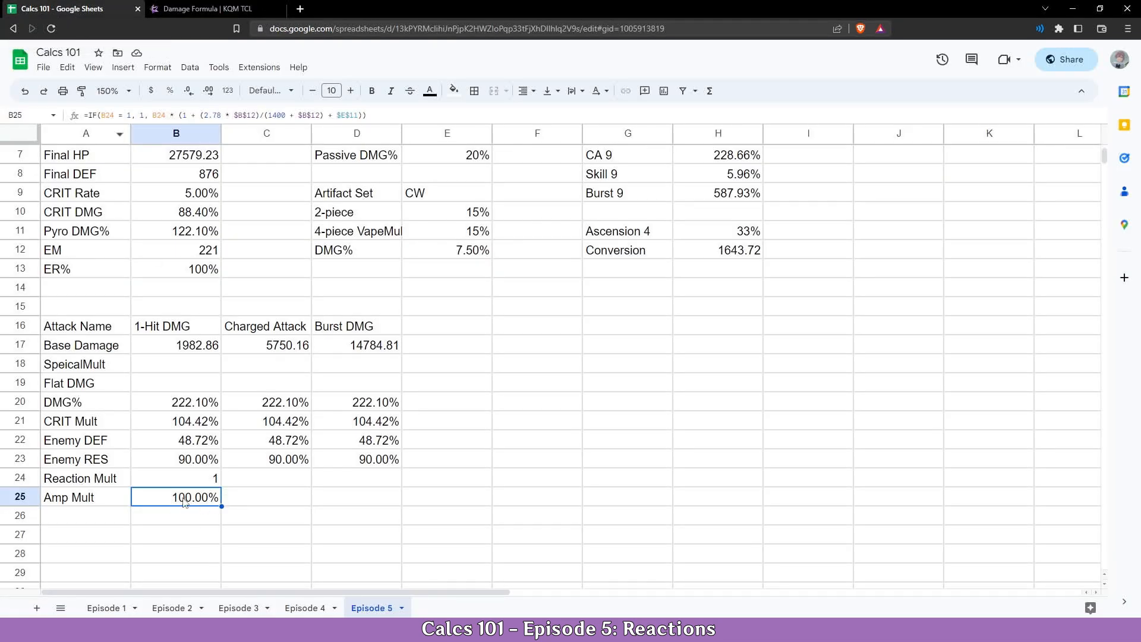
{"action": "mouse_move", "coordinate": [183, 526]}
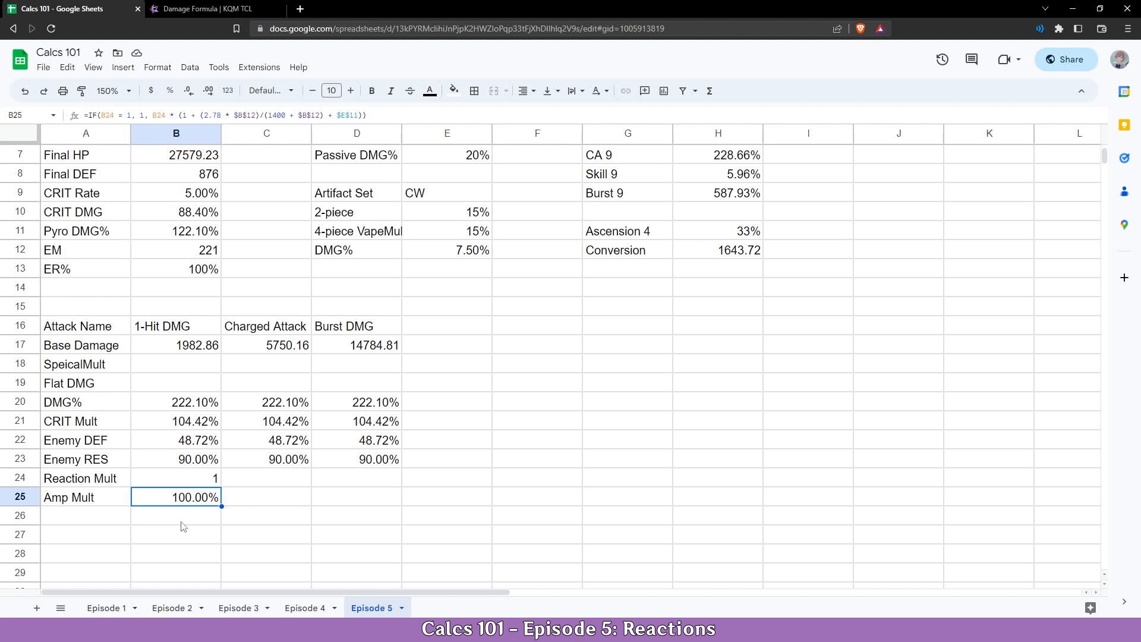
{"action": "double_click", "coordinate": [176, 497]}
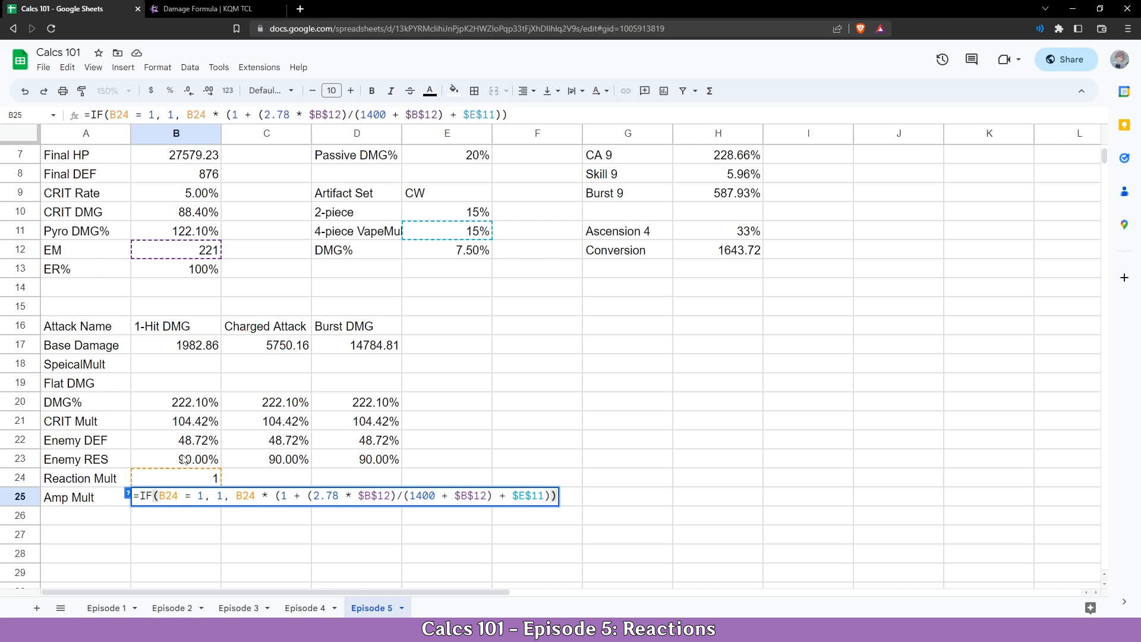
{"action": "mouse_move", "coordinate": [206, 486]}
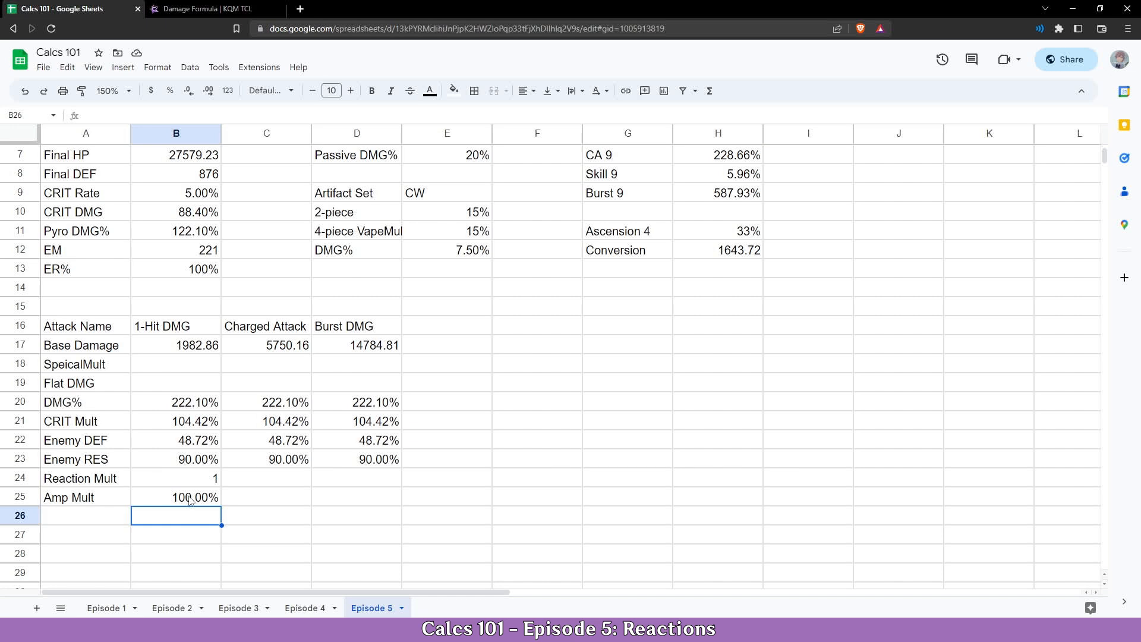
{"action": "mouse_move", "coordinate": [200, 343]}
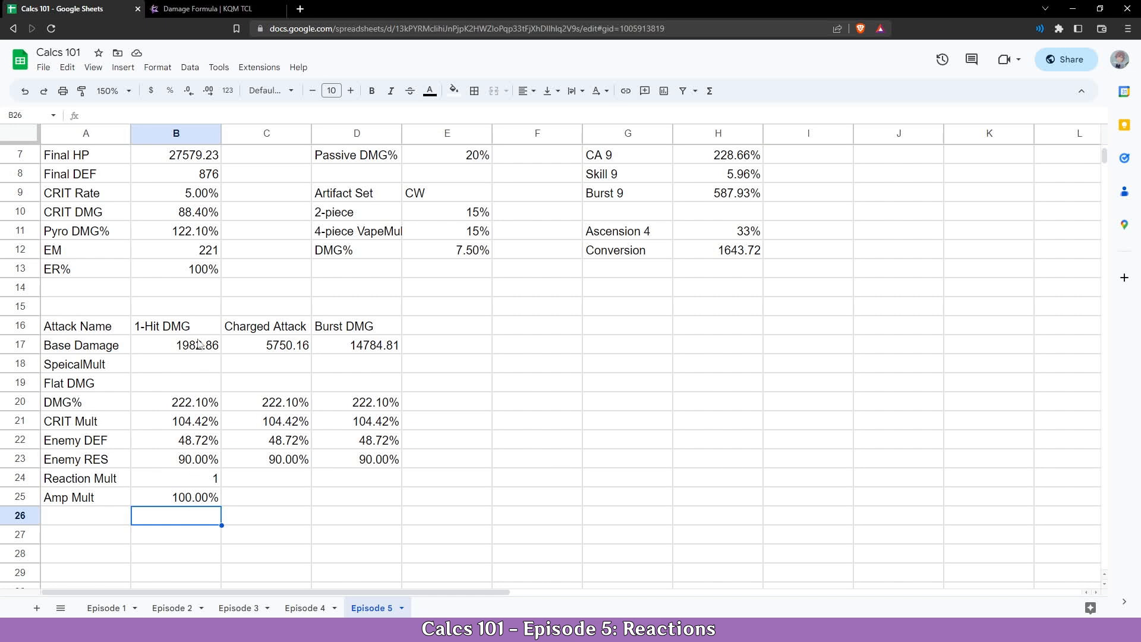
{"action": "mouse_move", "coordinate": [209, 371]}
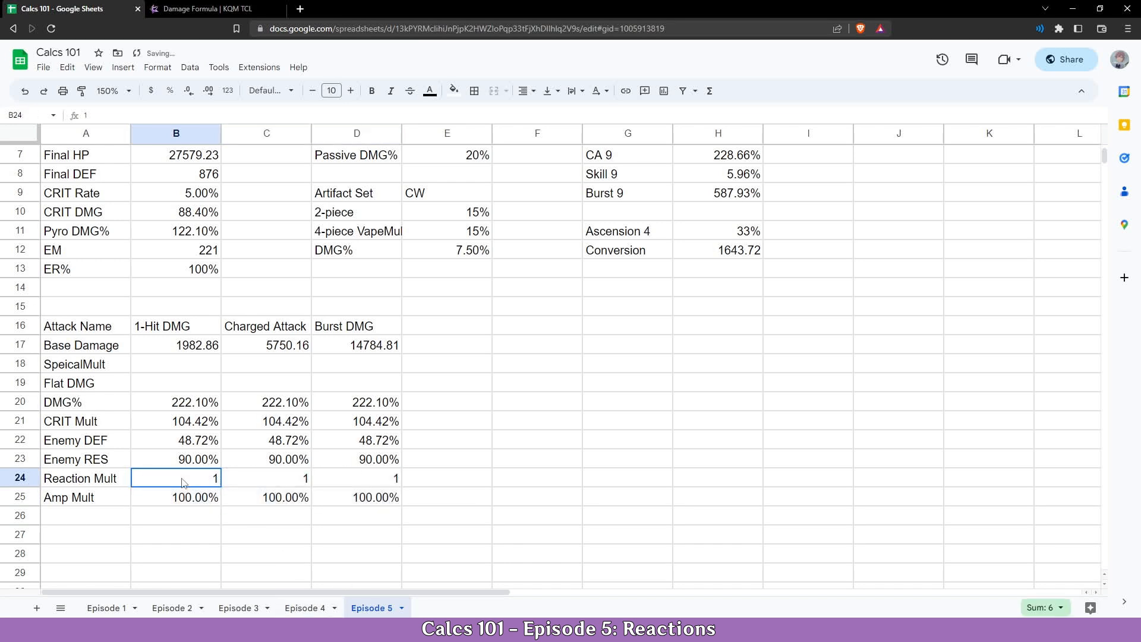
{"action": "left_click", "coordinate": [265, 478]}
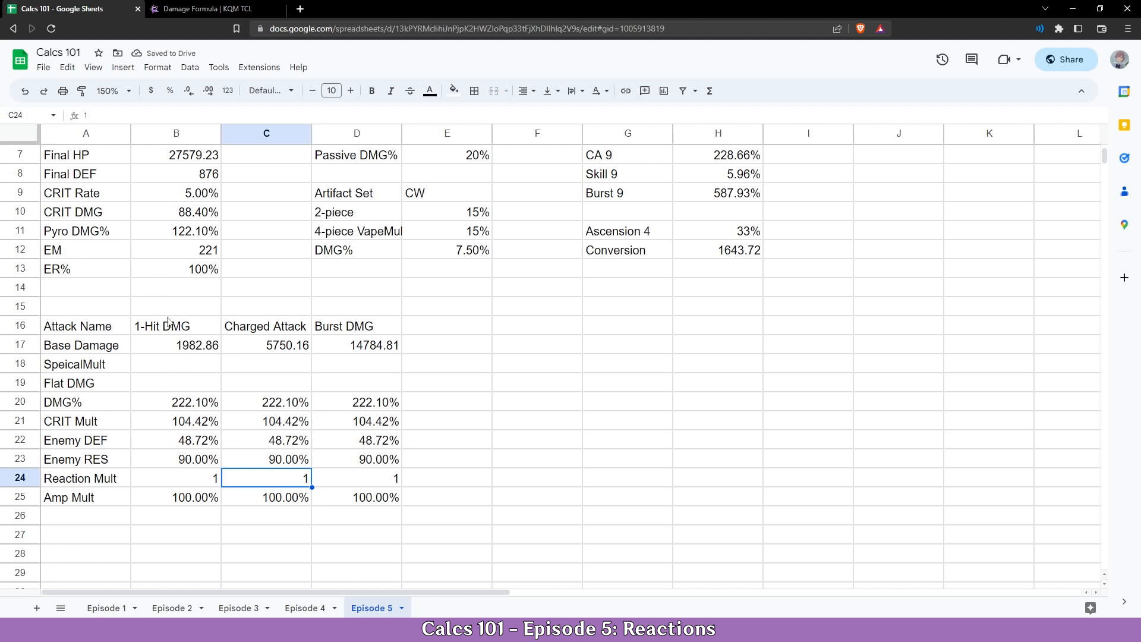
{"action": "mouse_move", "coordinate": [186, 477]}
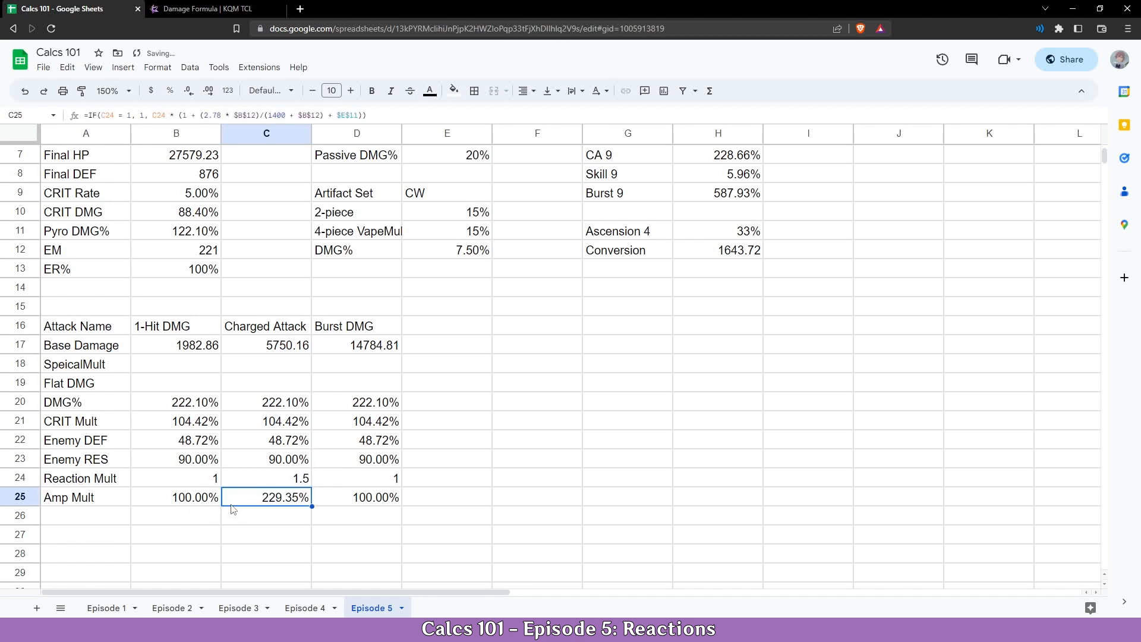
{"action": "mouse_move", "coordinate": [358, 481]}
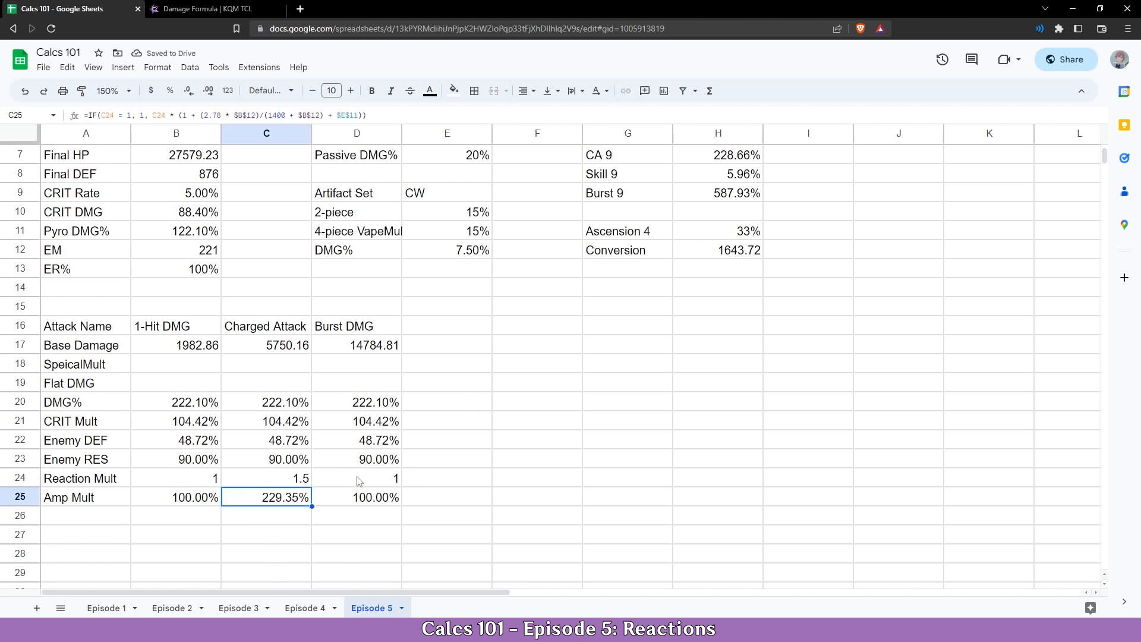
{"action": "mouse_move", "coordinate": [343, 337]}
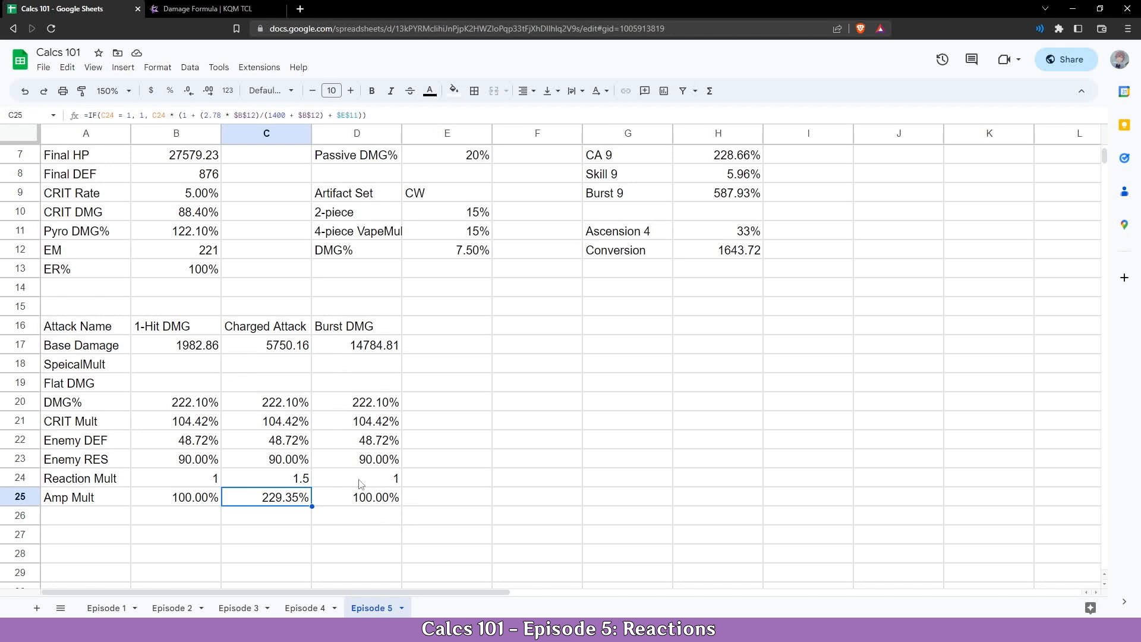
- Set the Burst DMG reaction multiplier to 2, giving 305.80%, and return to the 1-Hit cell
{"action": "left_click", "coordinate": [356, 477]}
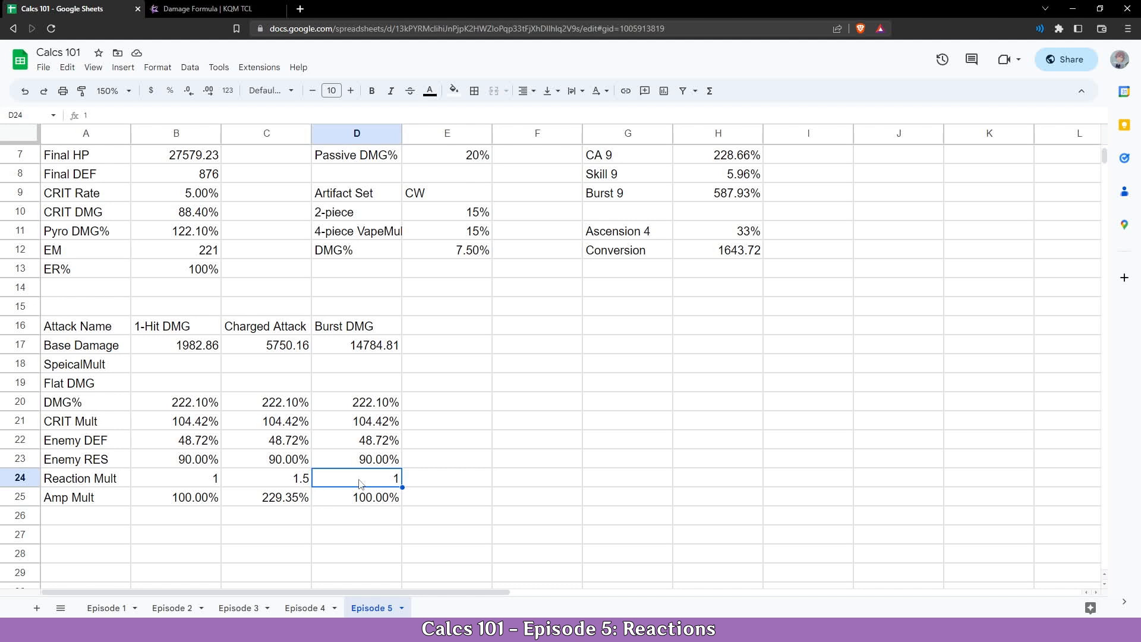
{"action": "type", "text": "2"}
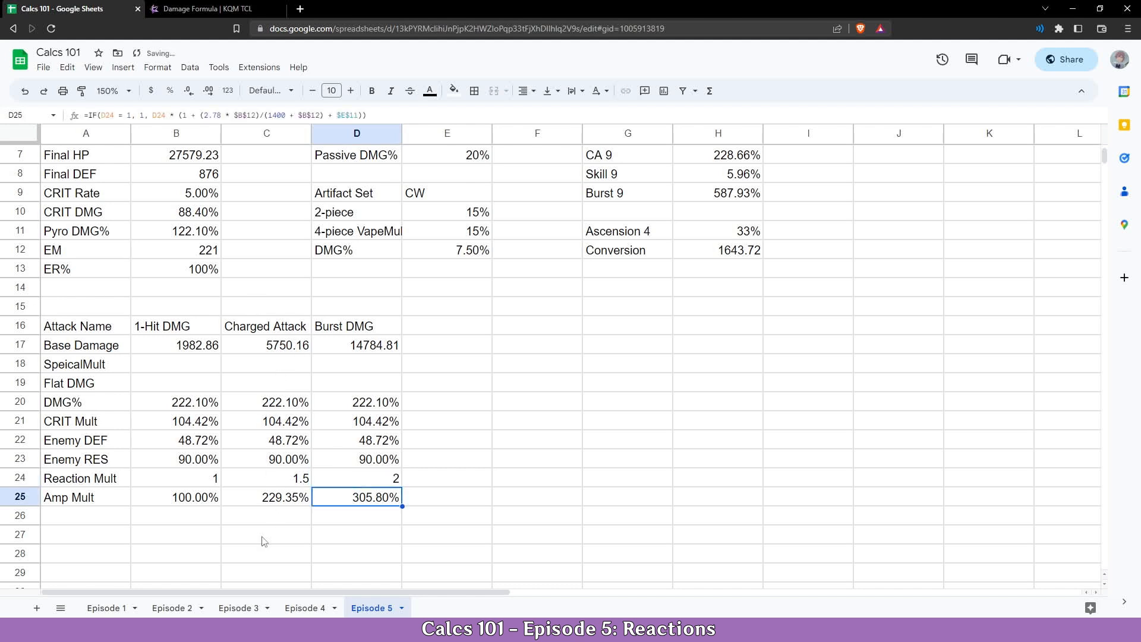
{"action": "mouse_move", "coordinate": [385, 572]}
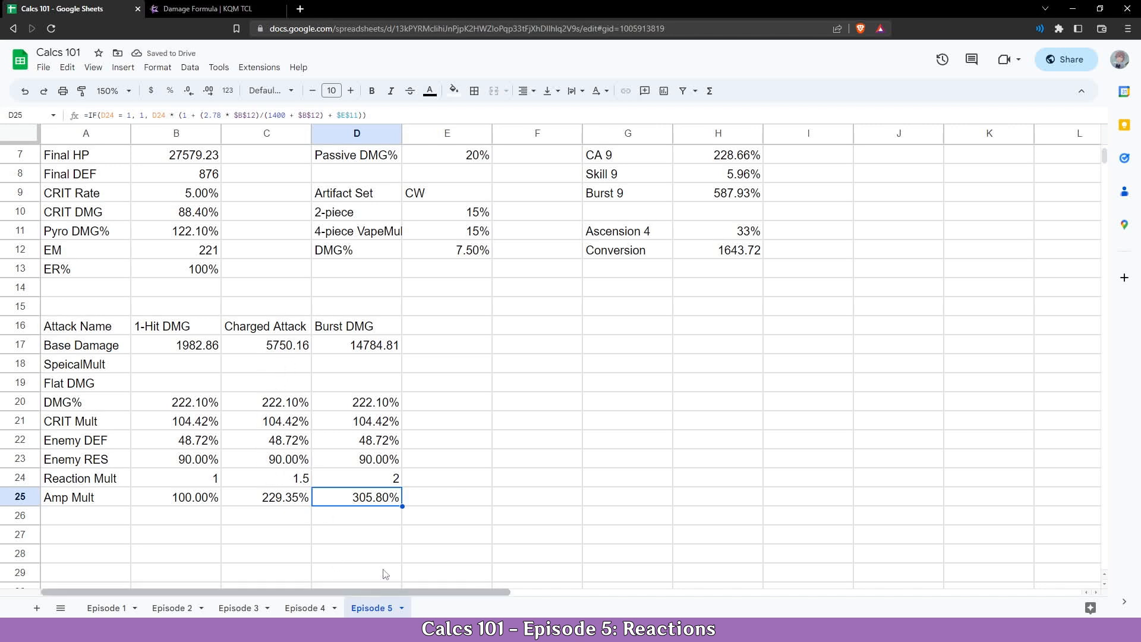
{"action": "left_click", "coordinate": [355, 515]}
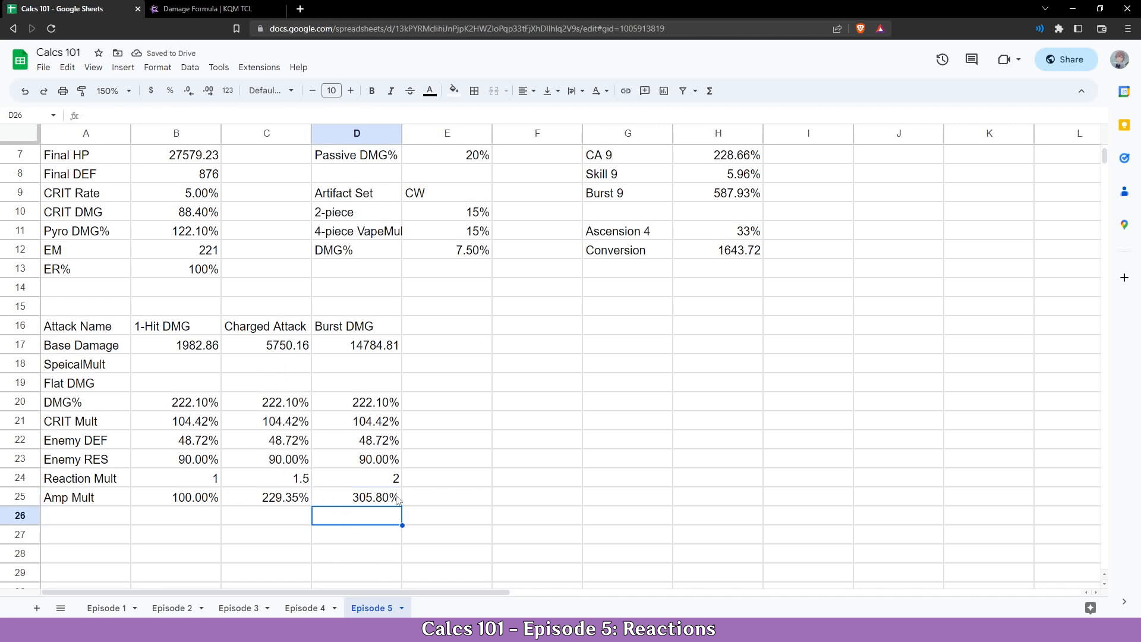
{"action": "left_click", "coordinate": [176, 478]}
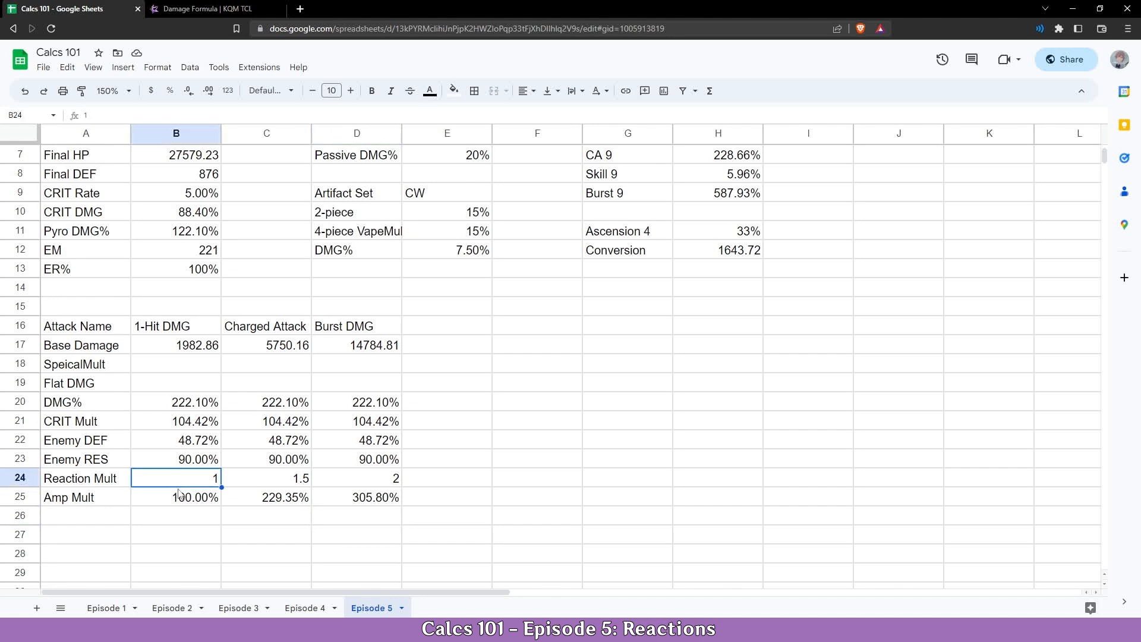
{"action": "mouse_move", "coordinate": [212, 9]}
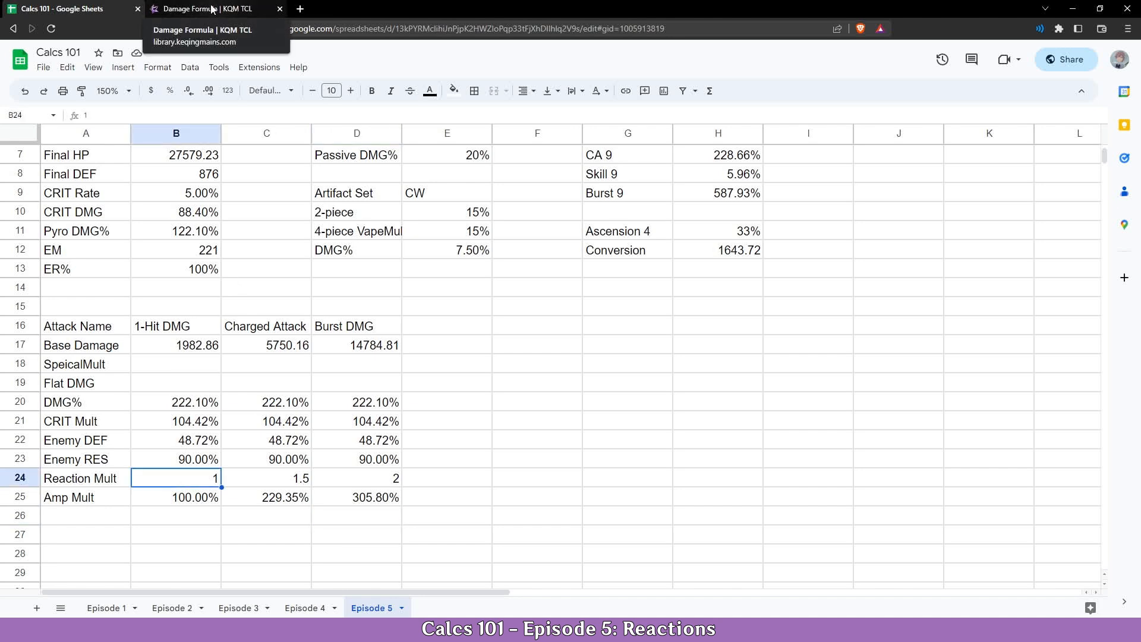
- Jump to the Amplifying Reaction section via the page's table of contents
{"action": "left_click", "coordinate": [203, 8]}
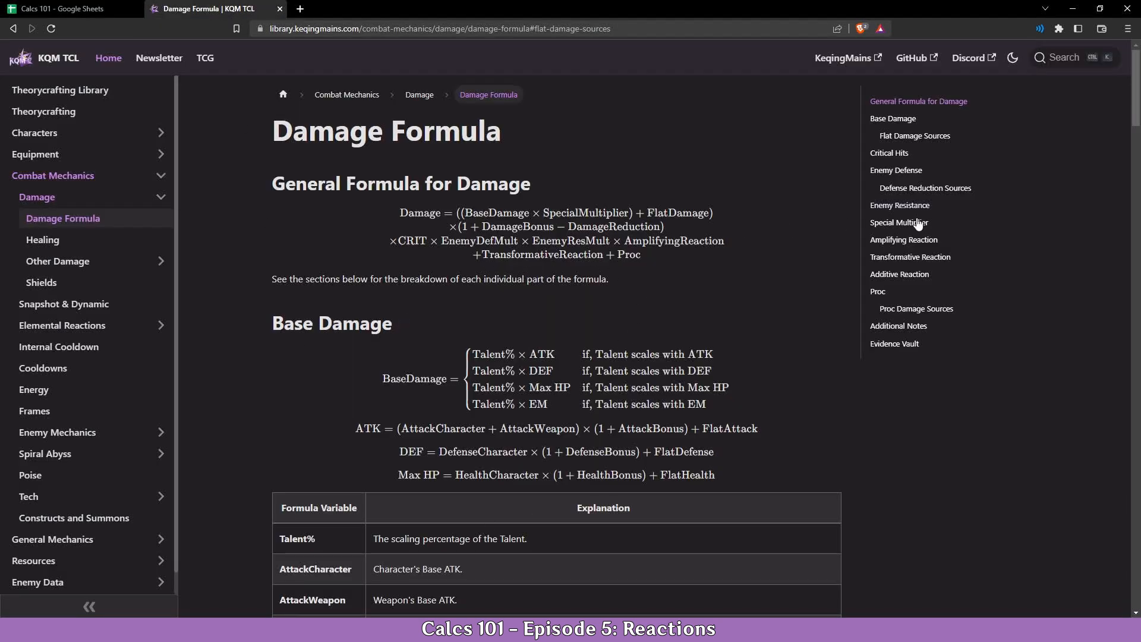
{"action": "left_click", "coordinate": [904, 239]}
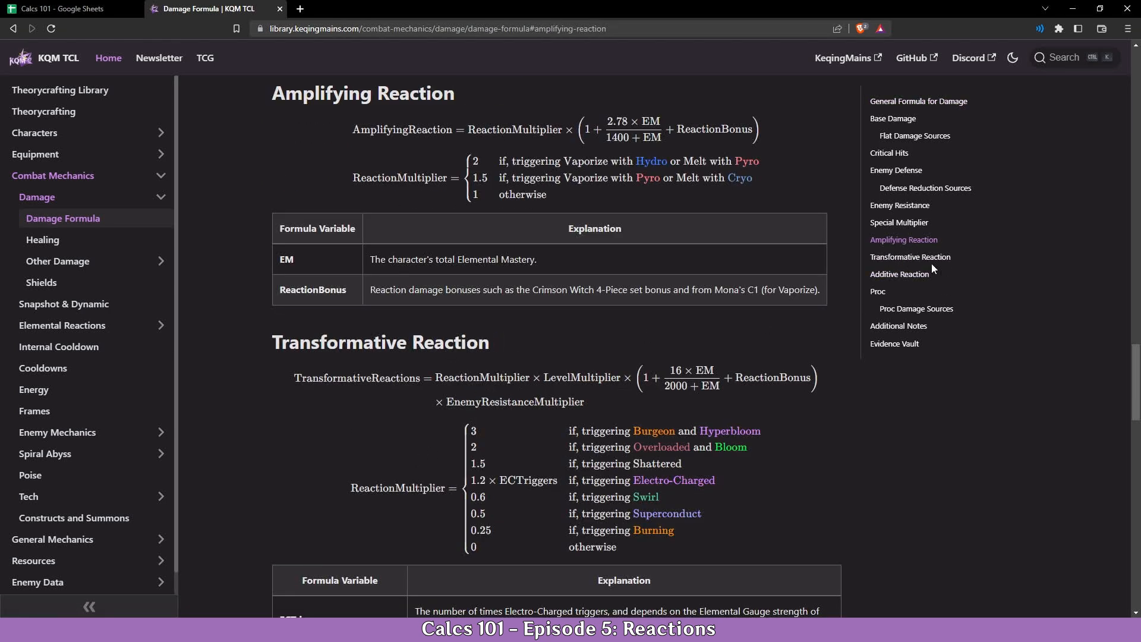
{"action": "scroll", "scroll_direction": "down", "scroll_amount": 3}
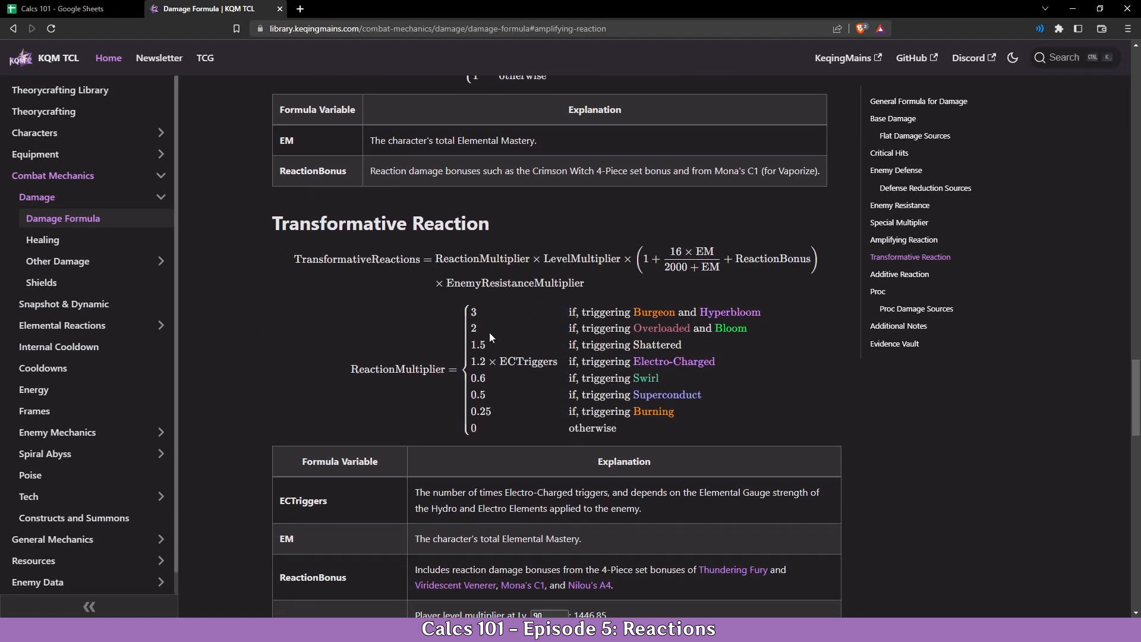
{"action": "mouse_move", "coordinate": [659, 403]}
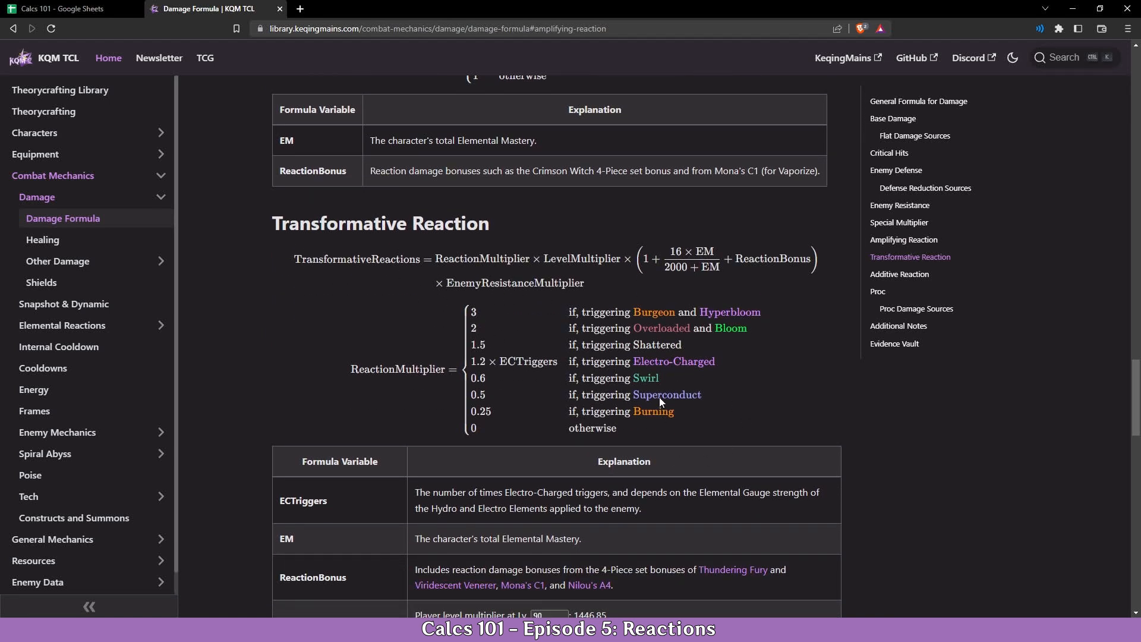
{"action": "mouse_move", "coordinate": [974, 64]}
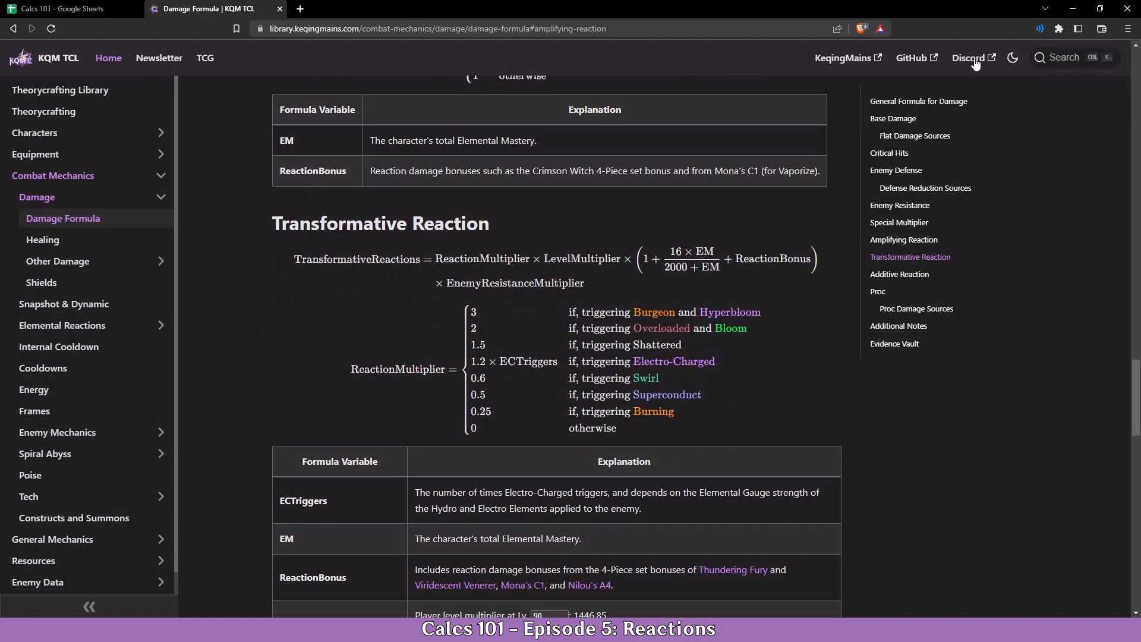
- Return to the general formula and bring up the Transformative Reaction multiplier list
{"action": "left_click", "coordinate": [919, 101]}
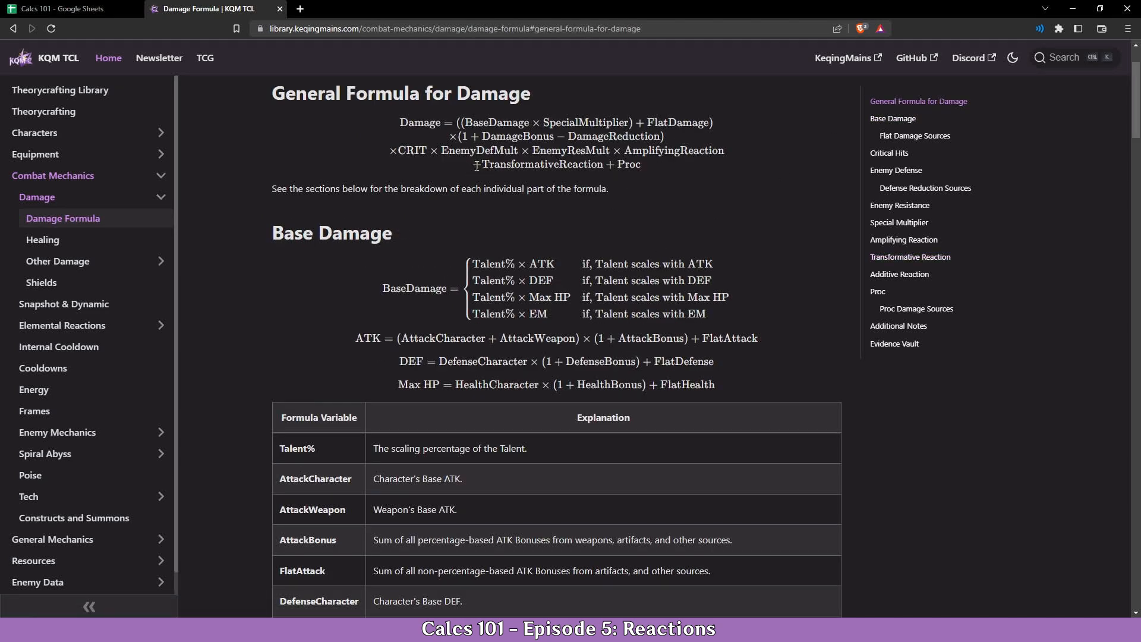
{"action": "double_click", "coordinate": [541, 164]}
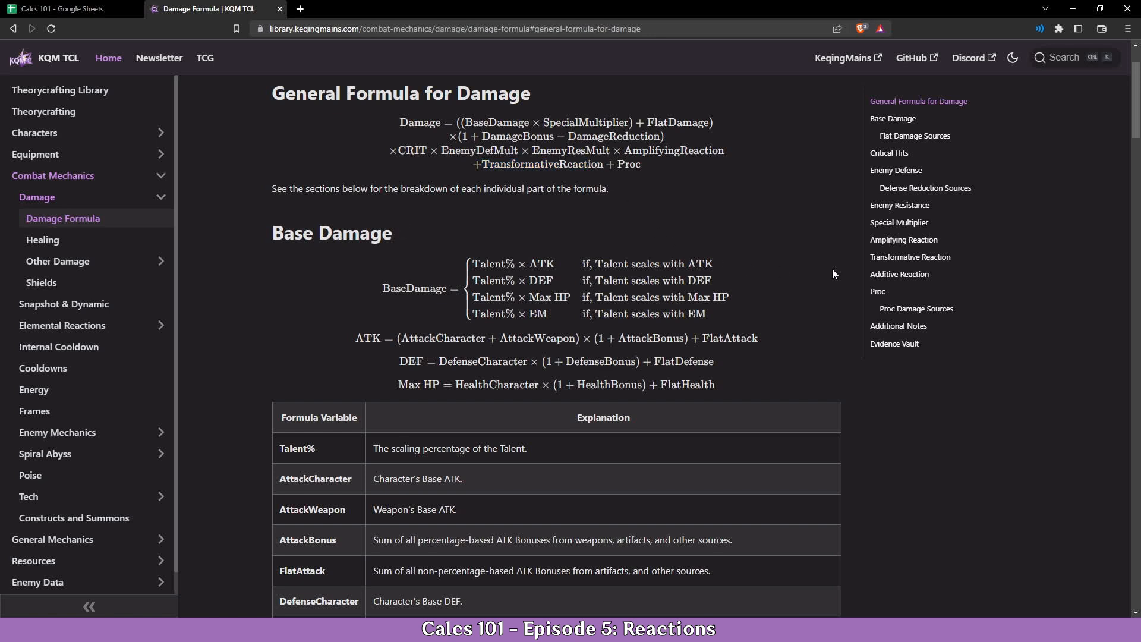
{"action": "mouse_move", "coordinate": [479, 164]}
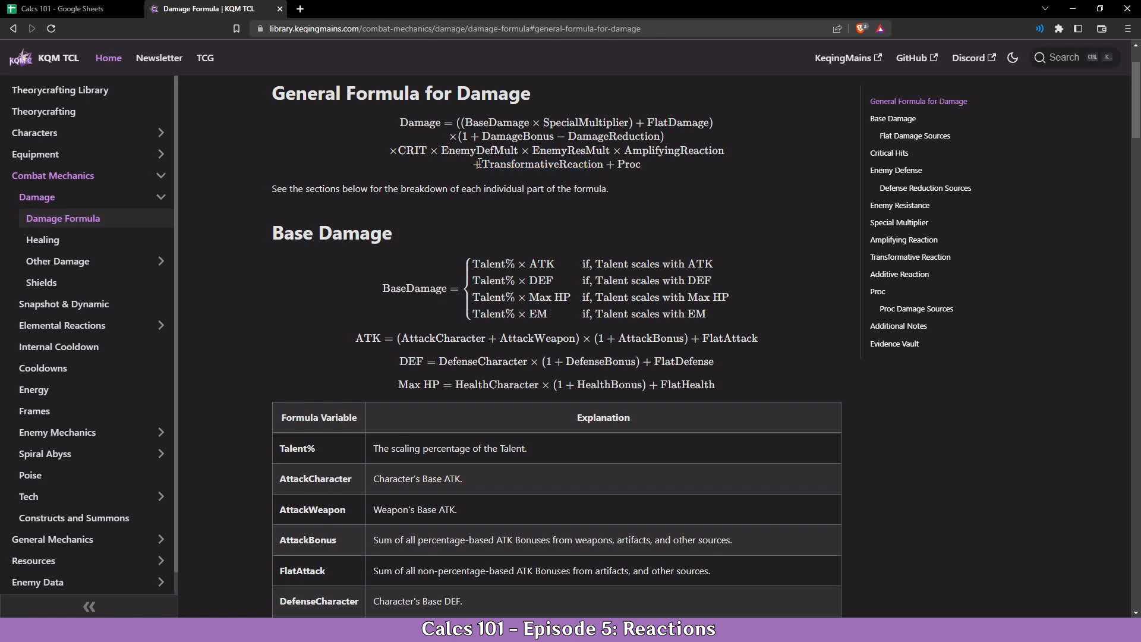
{"action": "mouse_move", "coordinate": [480, 166]}
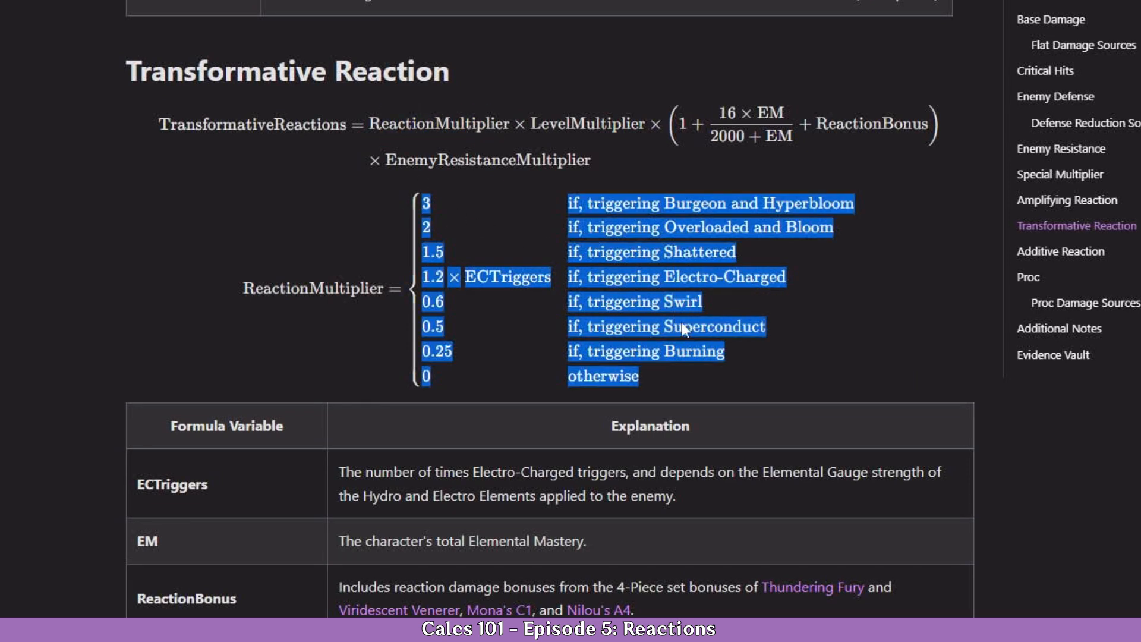
{"action": "left_click", "coordinate": [564, 260]}
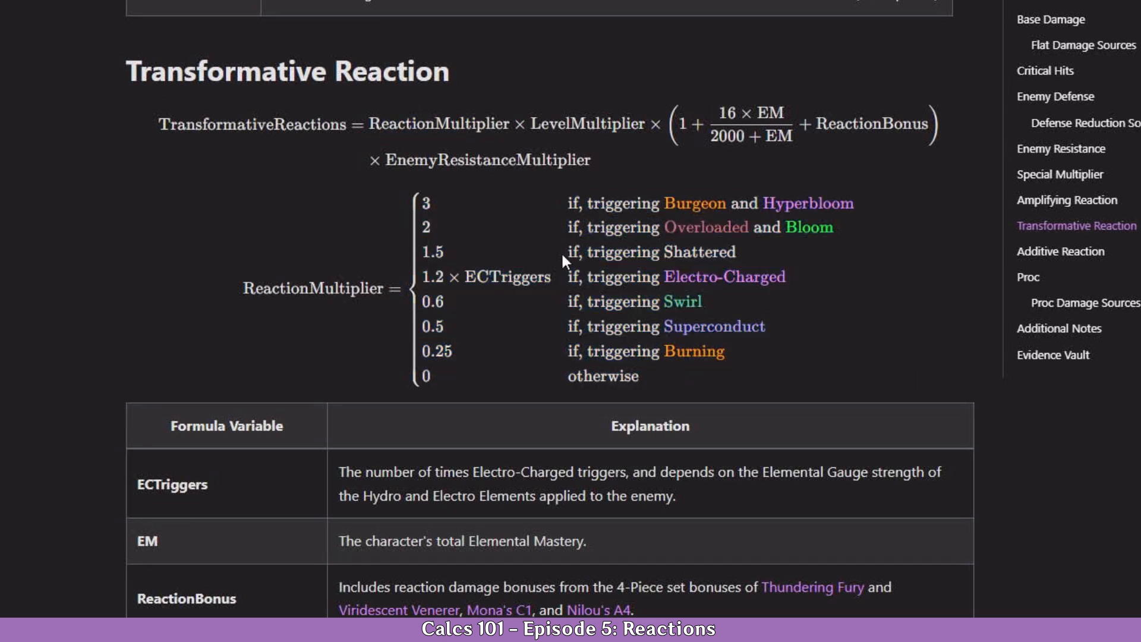
{"action": "mouse_move", "coordinate": [692, 199]}
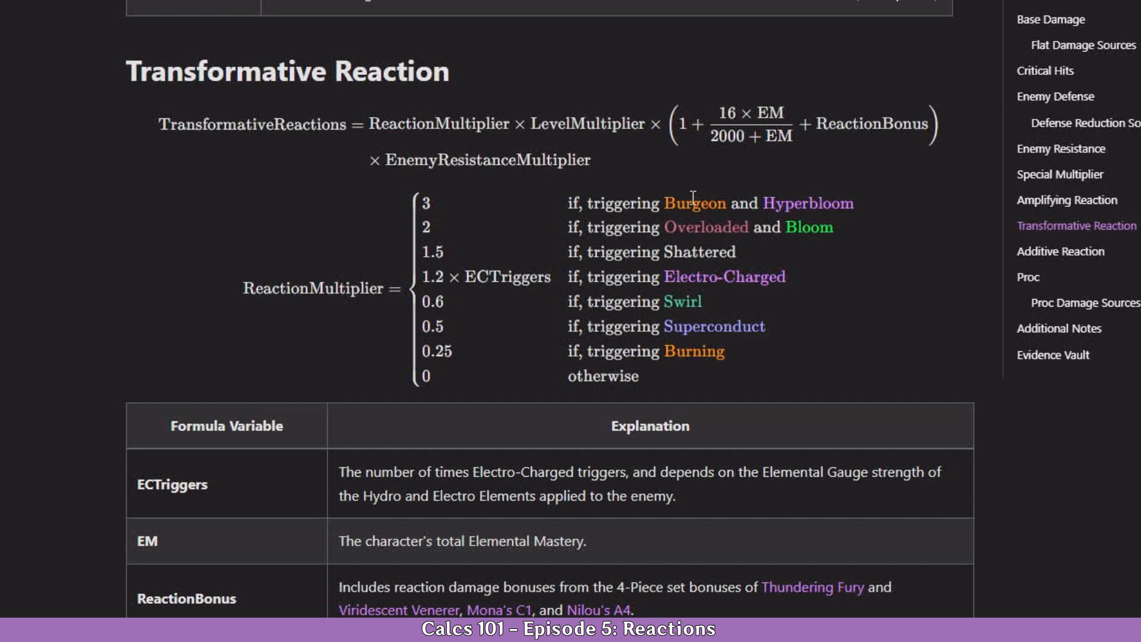
{"action": "mouse_move", "coordinate": [539, 116]}
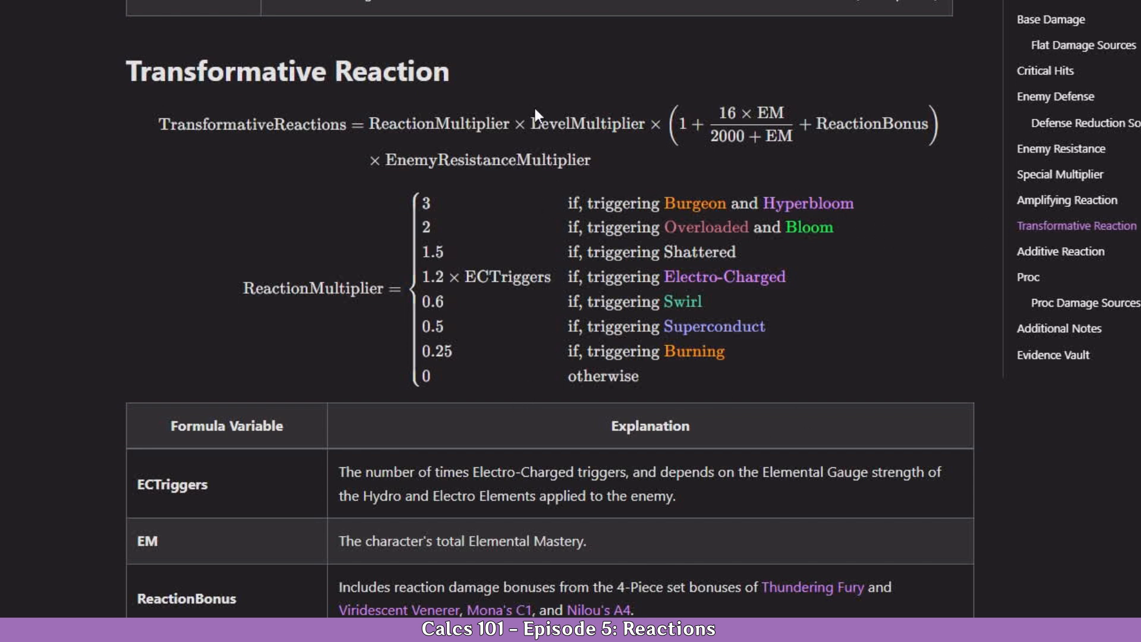
{"action": "mouse_move", "coordinate": [644, 123]}
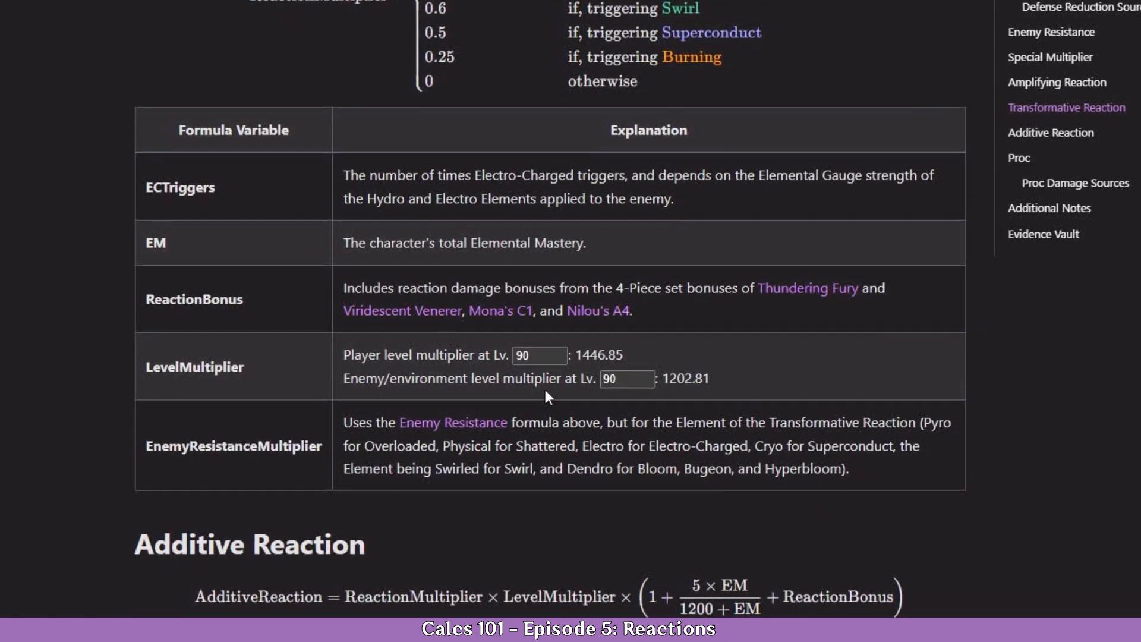
{"action": "mouse_move", "coordinate": [607, 345]}
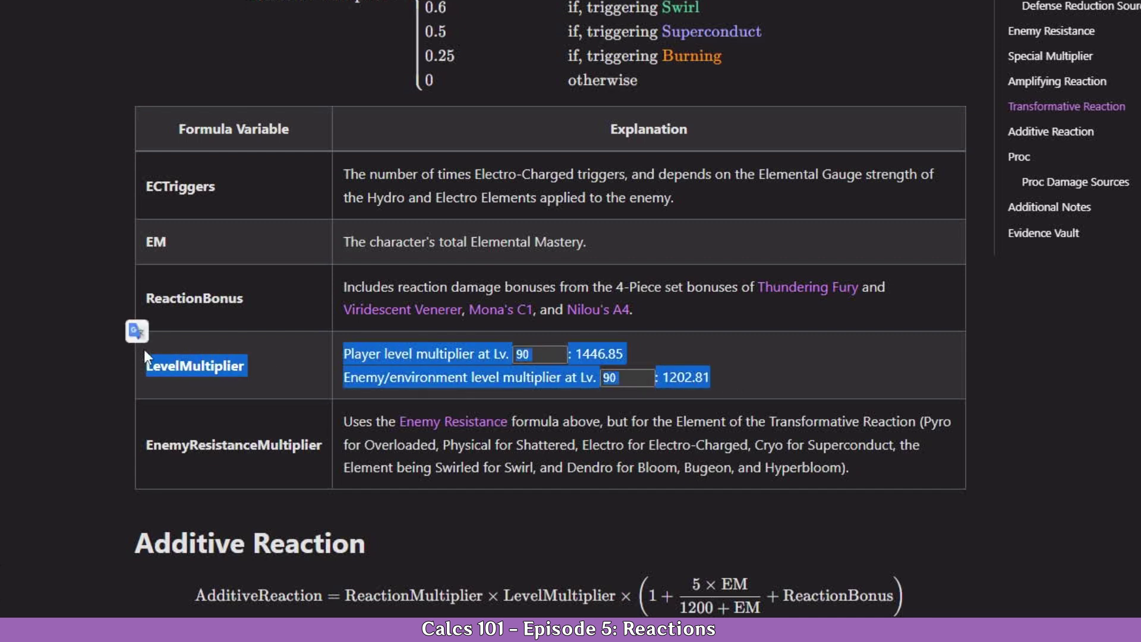
{"action": "left_click", "coordinate": [593, 354]}
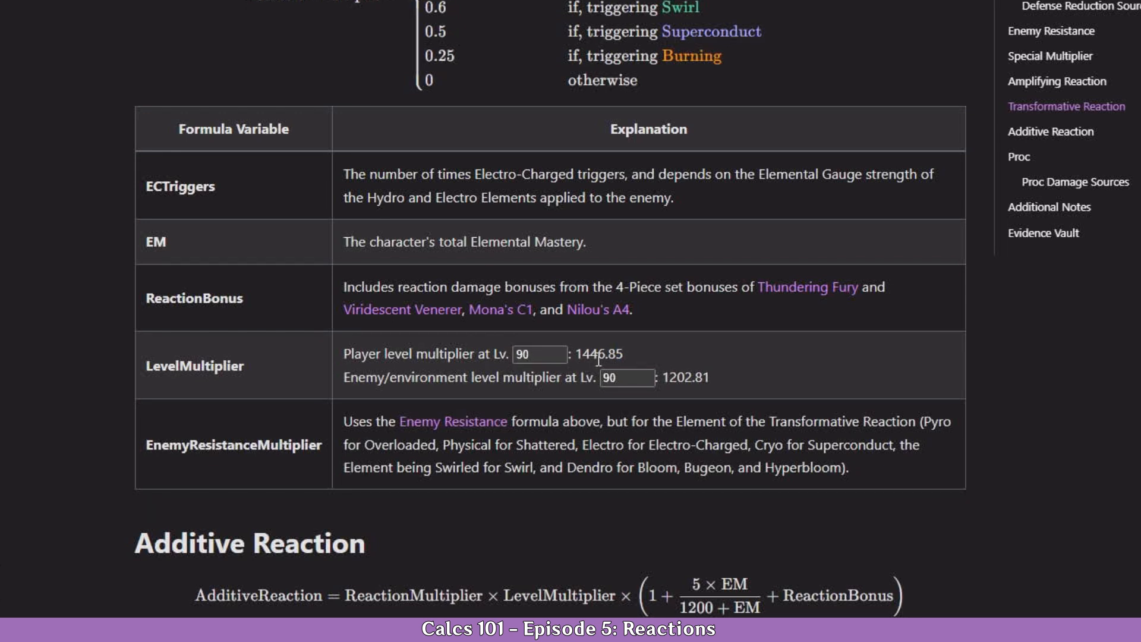
{"action": "mouse_move", "coordinate": [504, 407]}
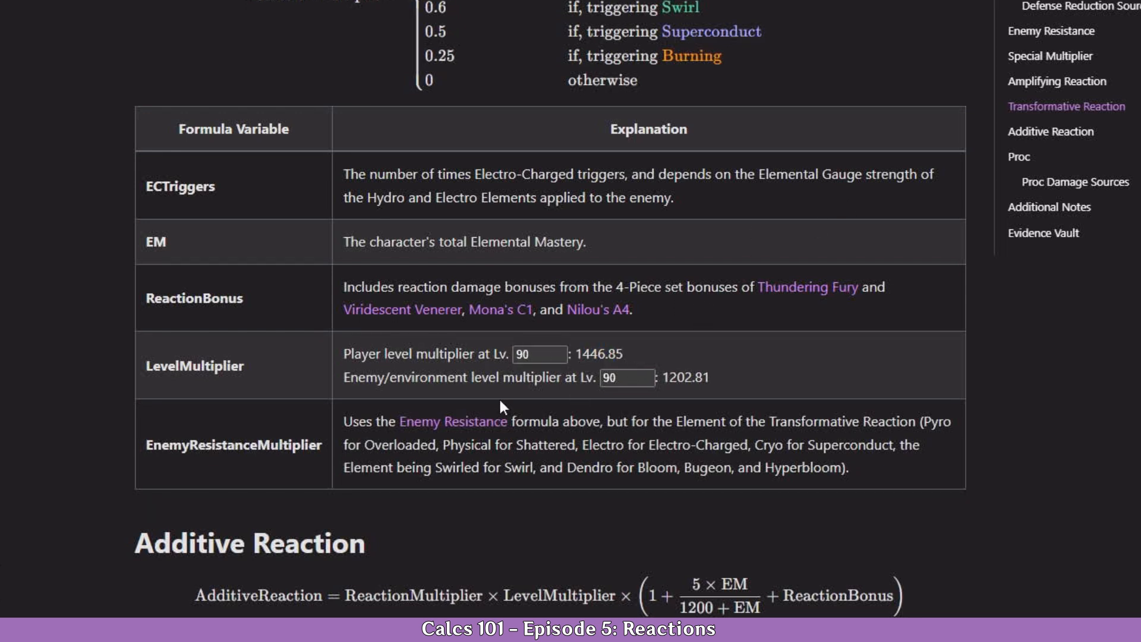
{"action": "left_click", "coordinate": [536, 354]}
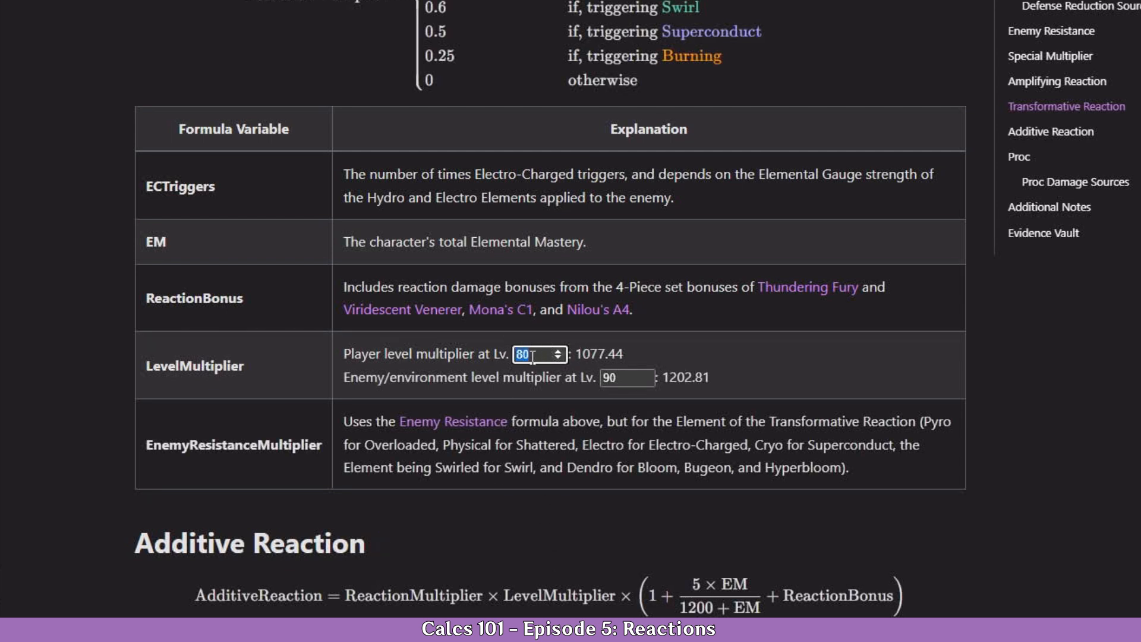
{"action": "mouse_move", "coordinate": [534, 362]}
{"action": "type", "text": "90"}
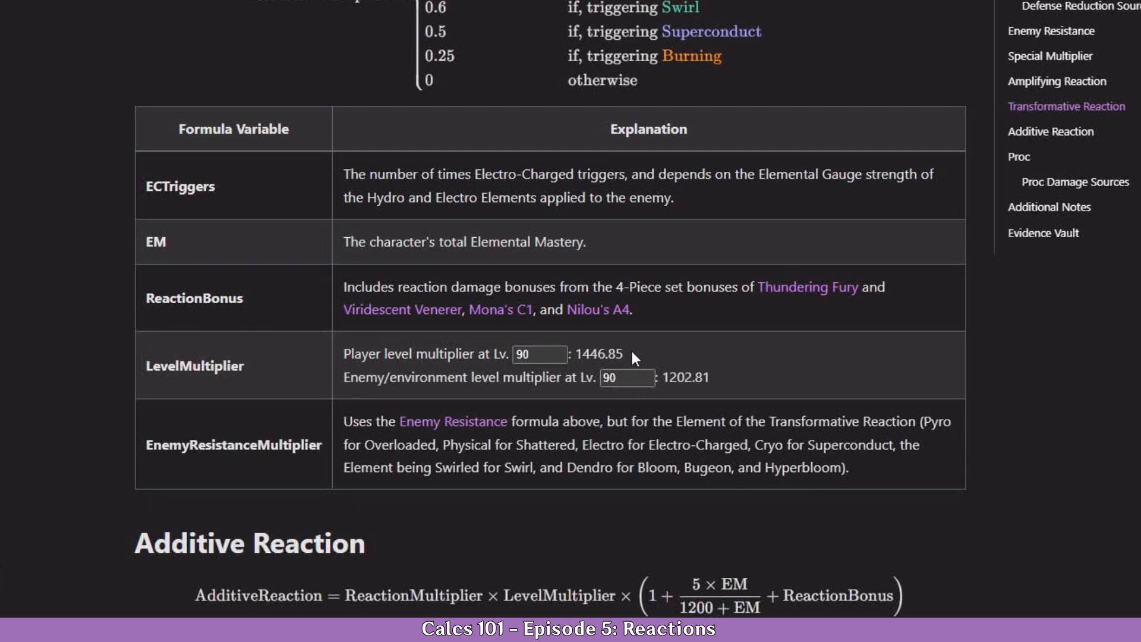
{"action": "scroll", "scroll_direction": "up", "scroll_amount": 3}
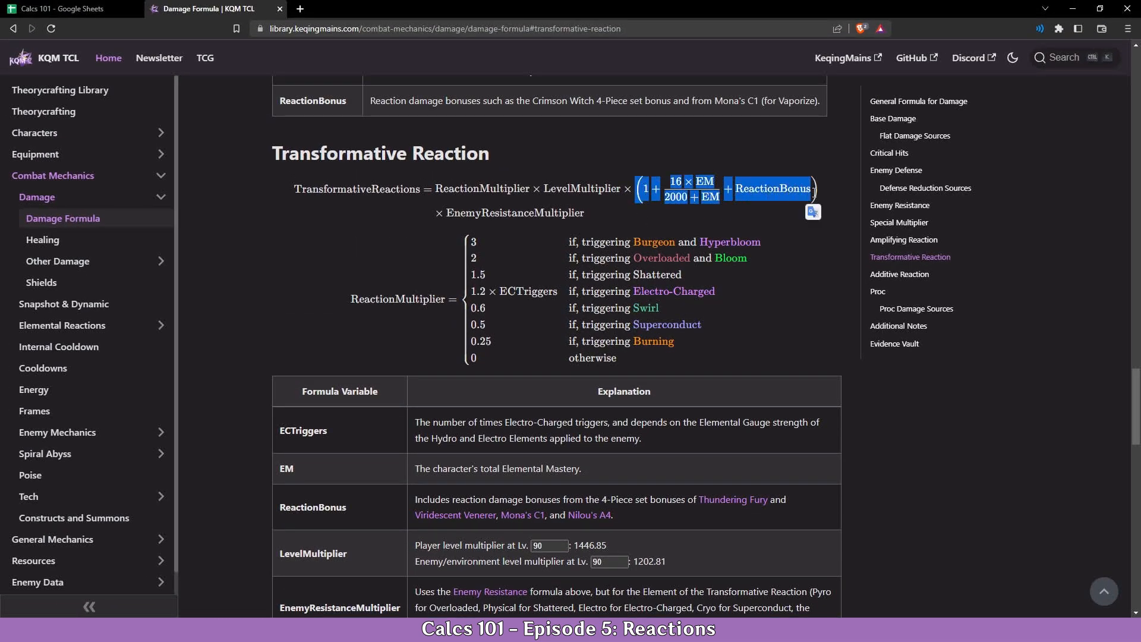
- Scroll back to the Transformative Reaction formula and its reaction multiplier cases
{"action": "scroll", "scroll_direction": "up", "scroll_amount": 3}
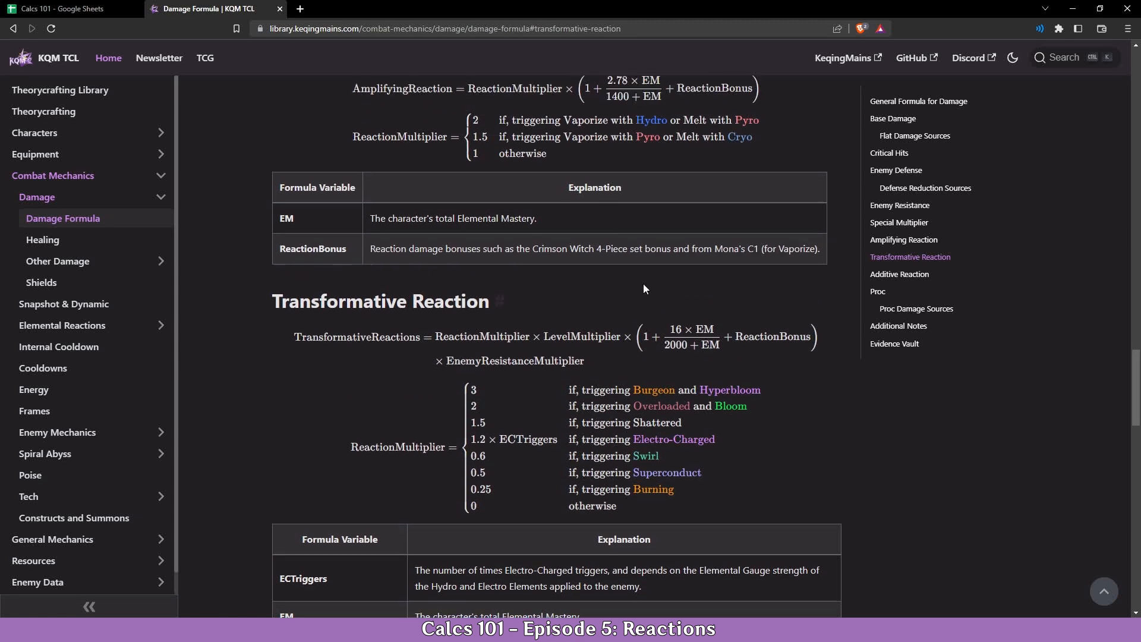
{"action": "scroll", "scroll_direction": "up", "scroll_amount": 3}
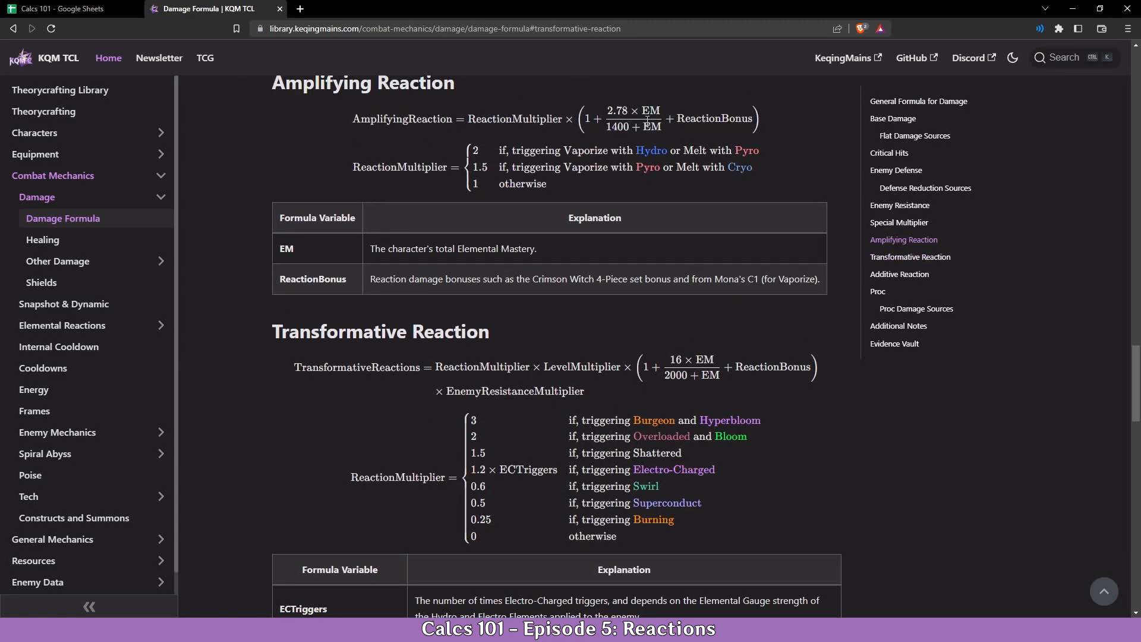
{"action": "scroll", "scroll_direction": "down", "scroll_amount": 3}
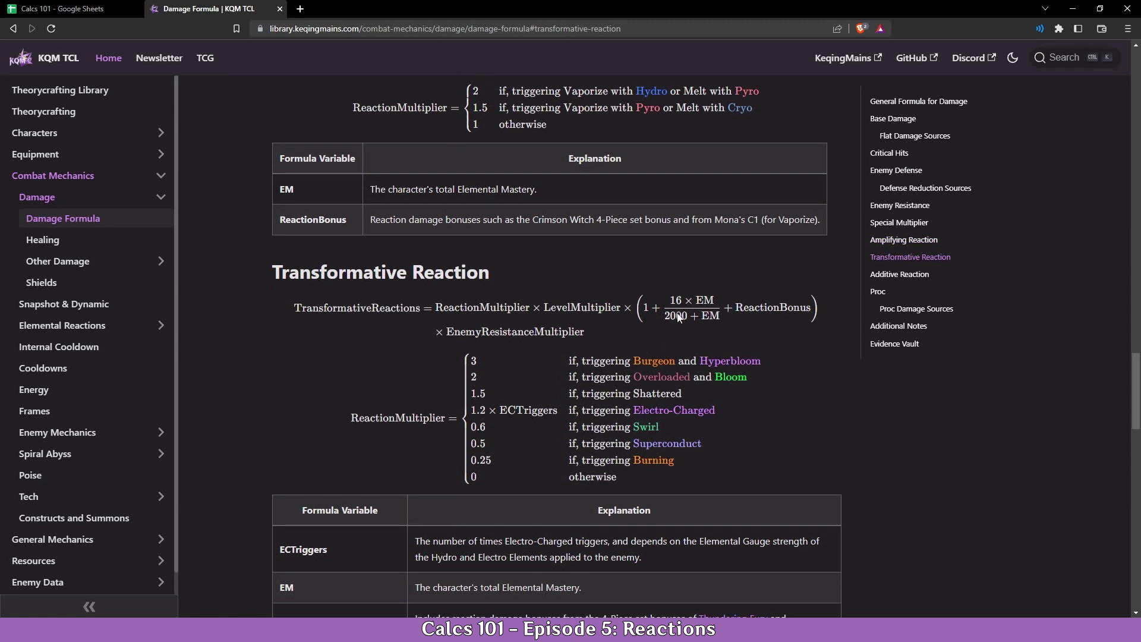
{"action": "scroll", "scroll_direction": "down", "scroll_amount": 3}
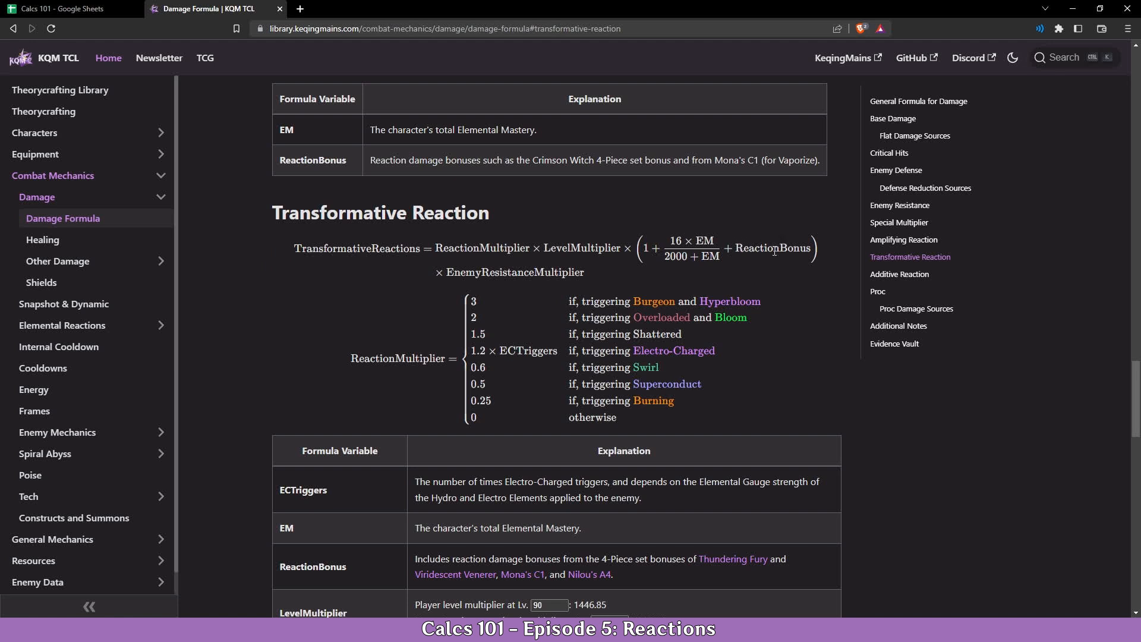
{"action": "scroll", "scroll_direction": "up", "scroll_amount": 3}
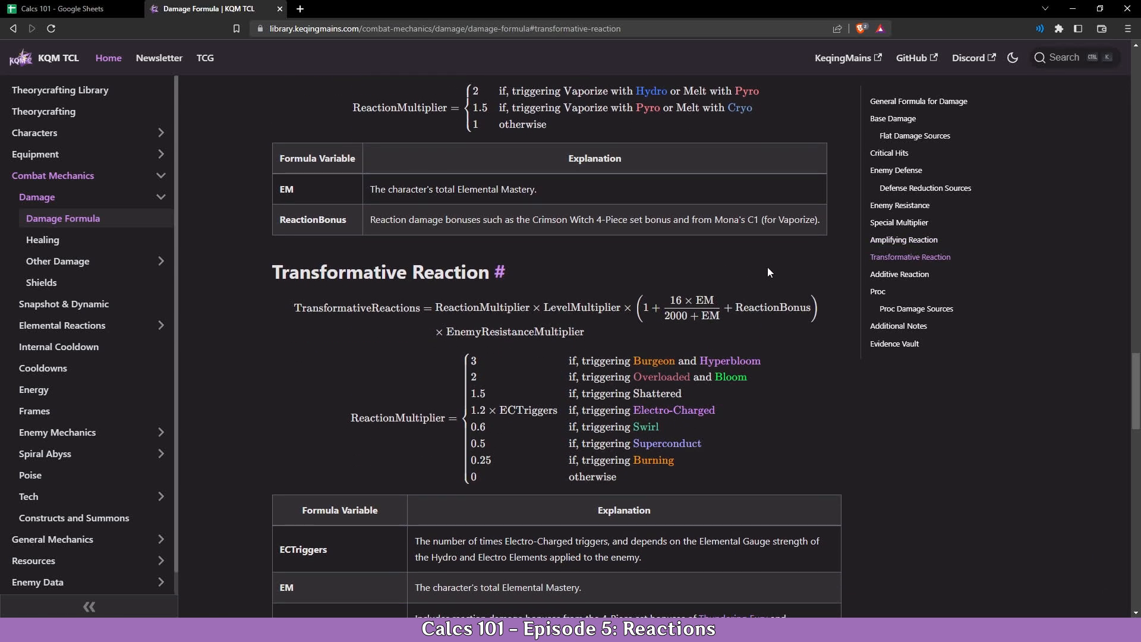
{"action": "mouse_move", "coordinate": [740, 306]}
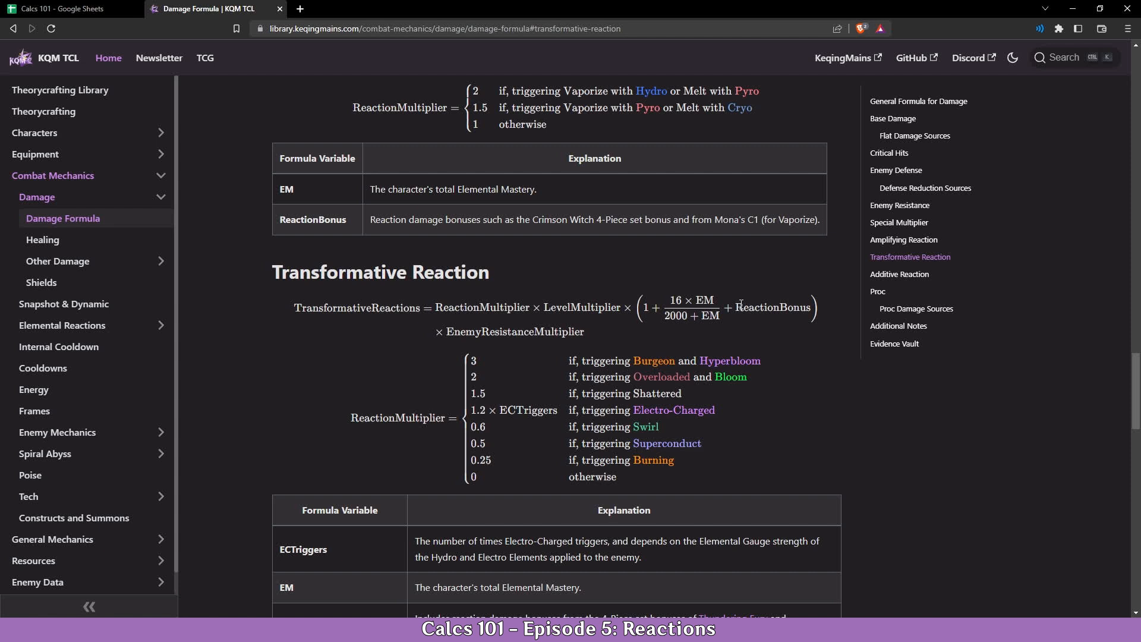
{"action": "scroll", "scroll_direction": "down", "scroll_amount": 3}
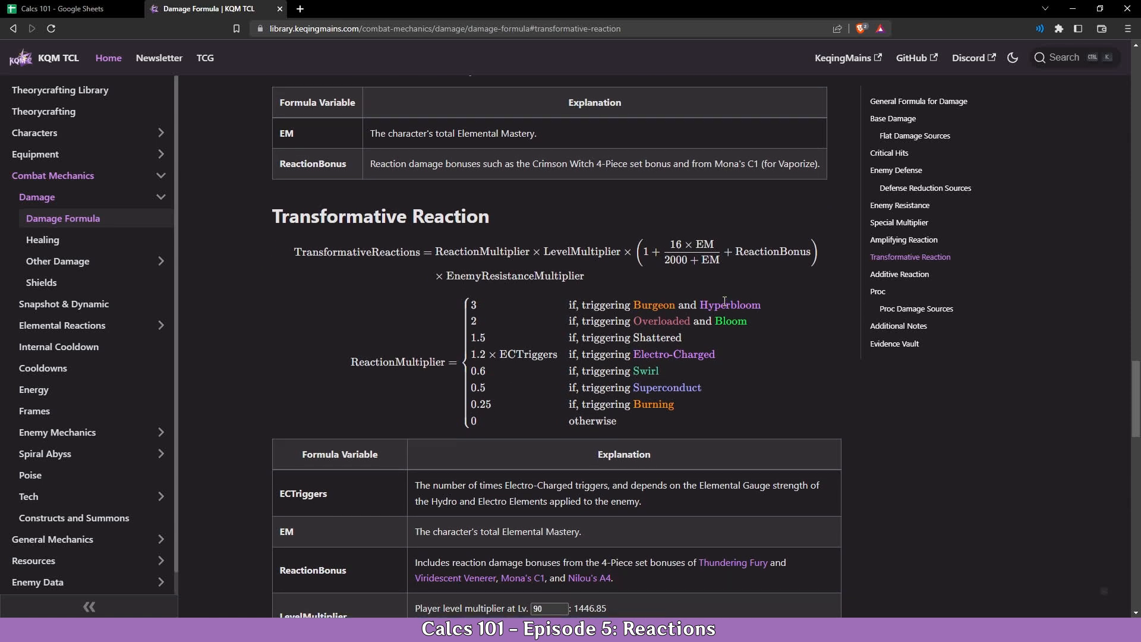
{"action": "scroll", "scroll_direction": "up", "scroll_amount": 3}
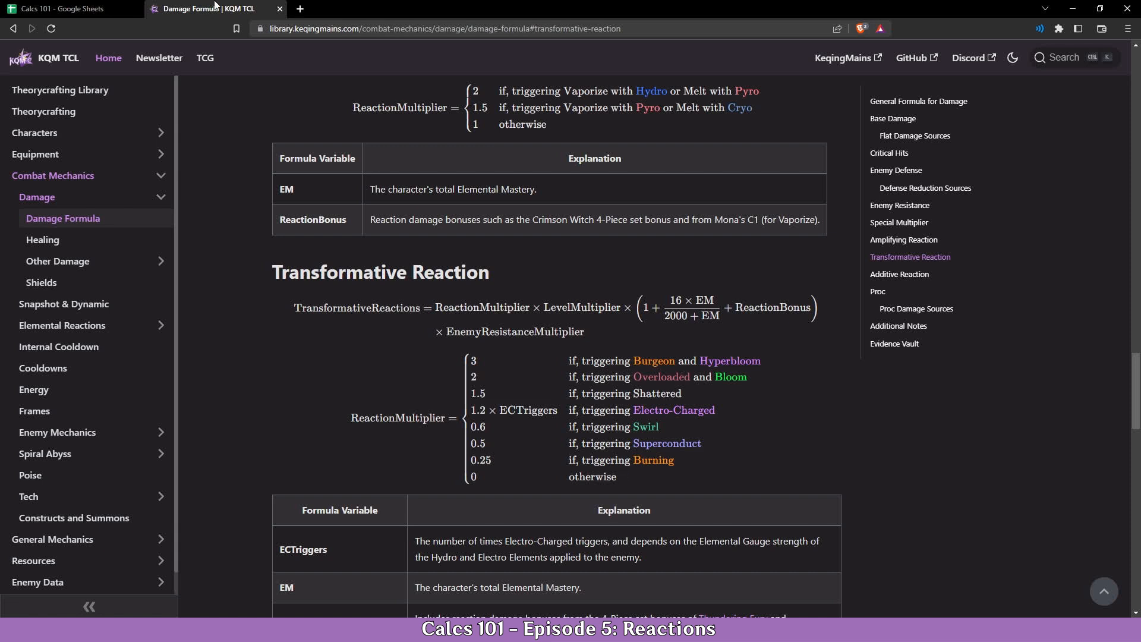
{"action": "mouse_move", "coordinate": [728, 364]}
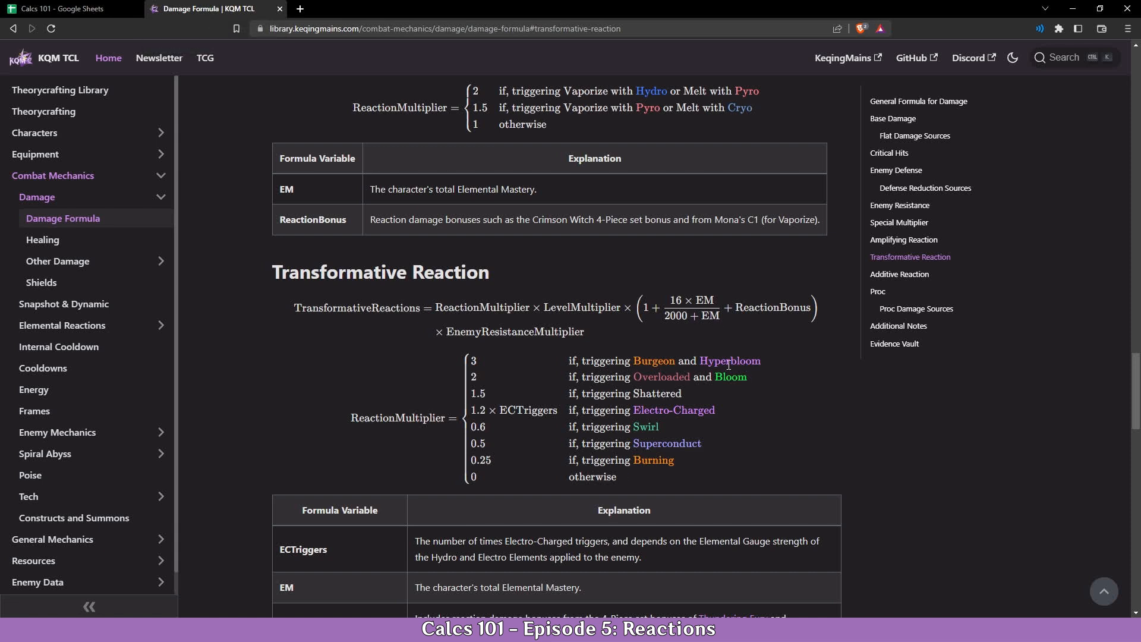
{"action": "mouse_move", "coordinate": [443, 332]}
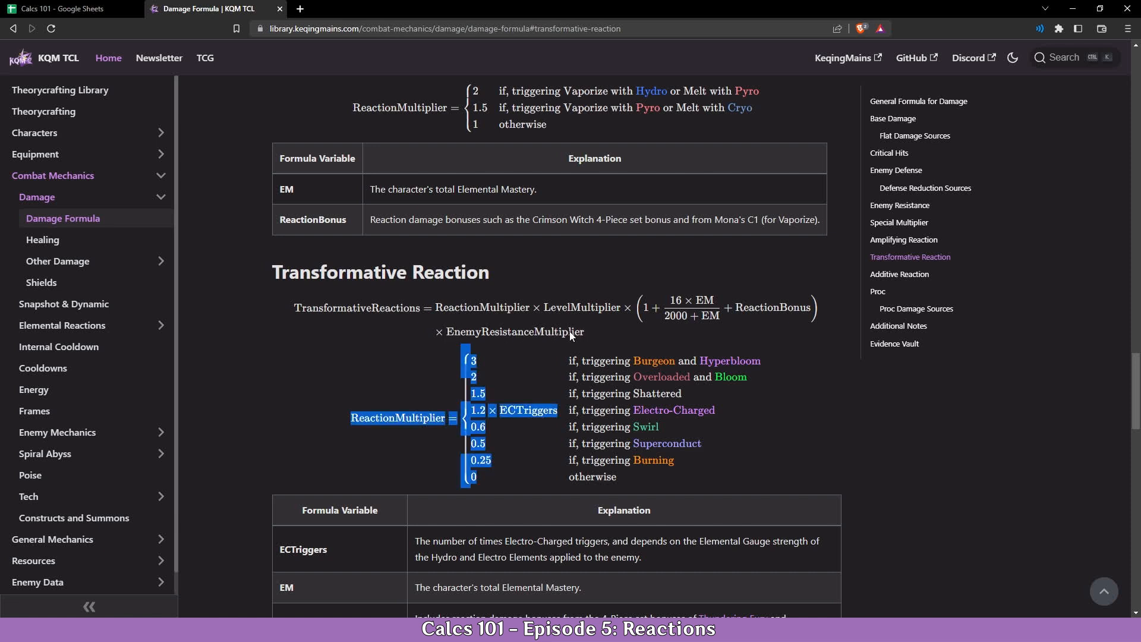
{"action": "left_click", "coordinate": [586, 336]}
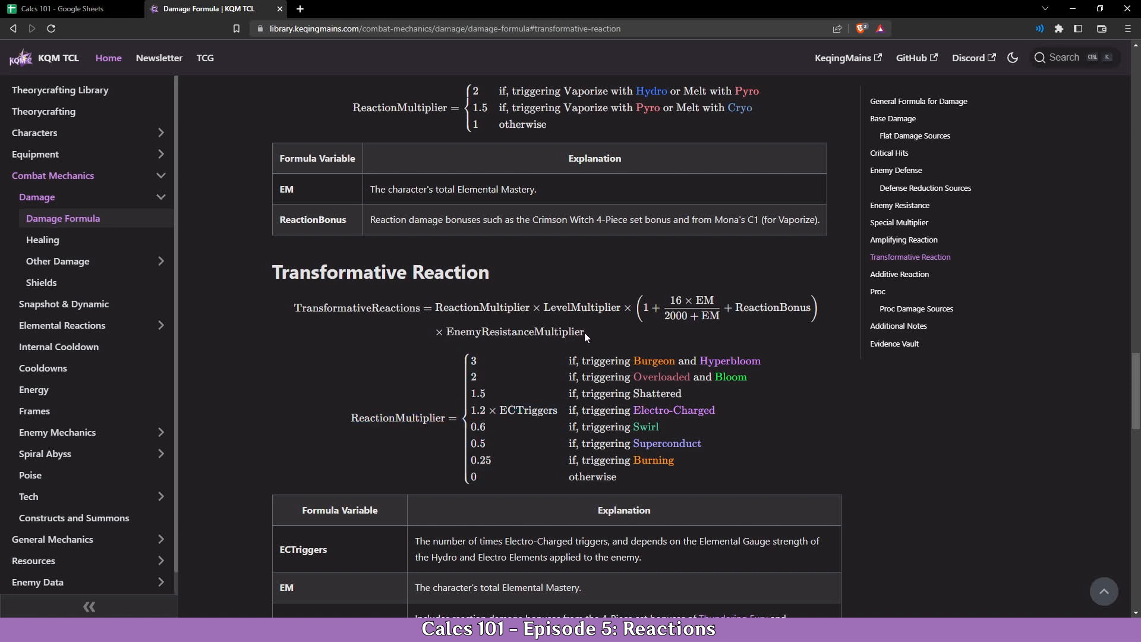
{"action": "mouse_move", "coordinate": [575, 343]}
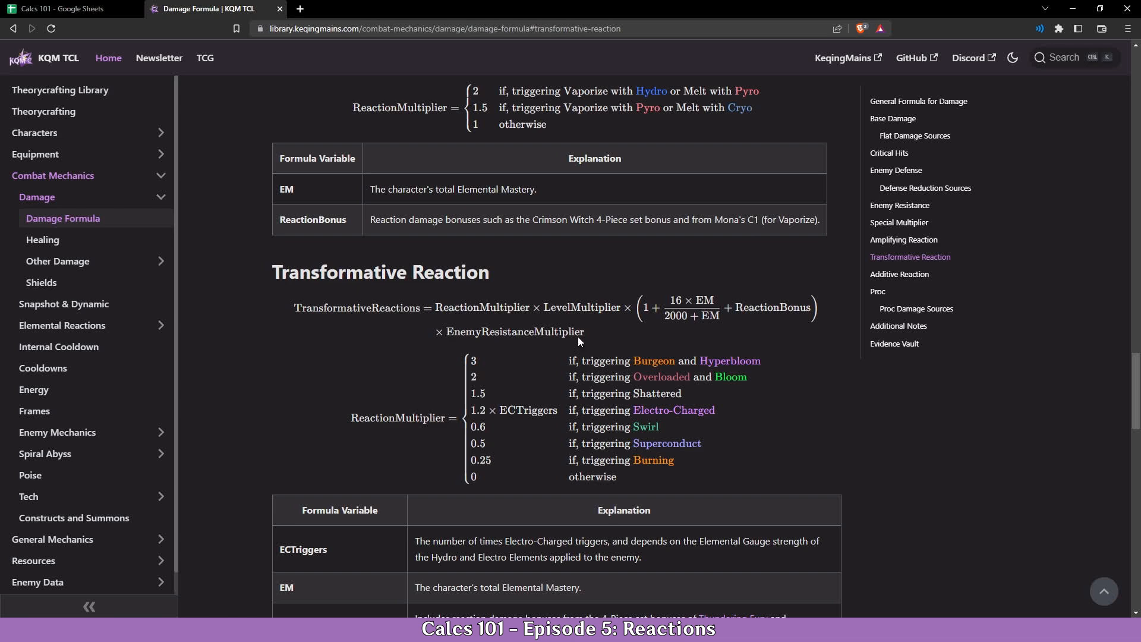
{"action": "mouse_move", "coordinate": [80, 8]}
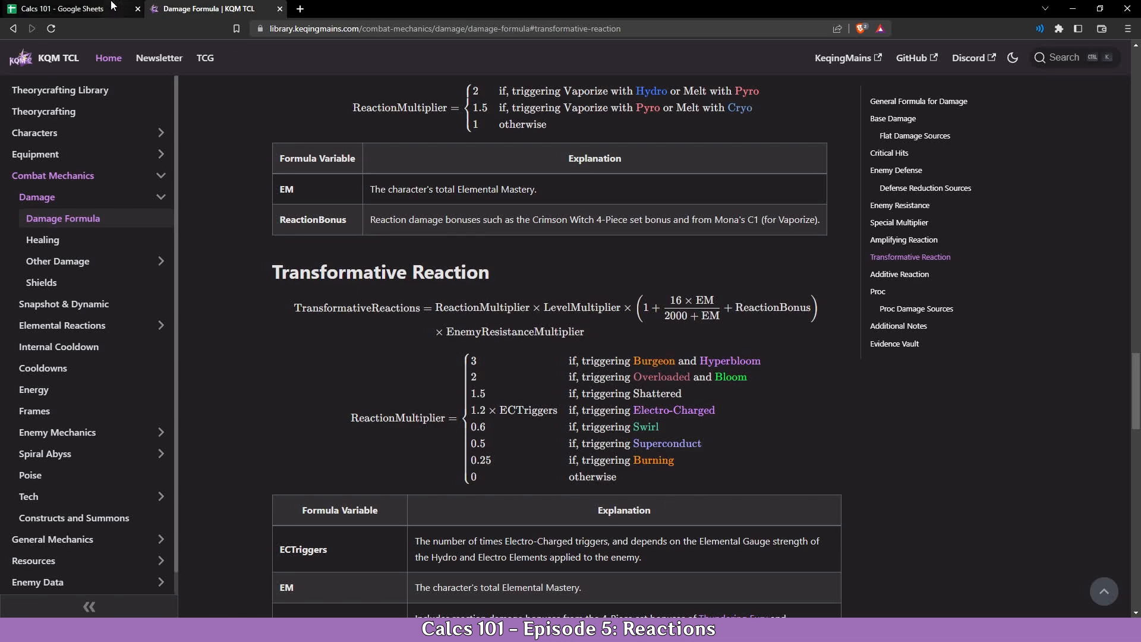
- Label D13 Overload% and check the Artifacts page for the Crimson Witch set bonus
{"action": "left_click", "coordinate": [69, 8]}
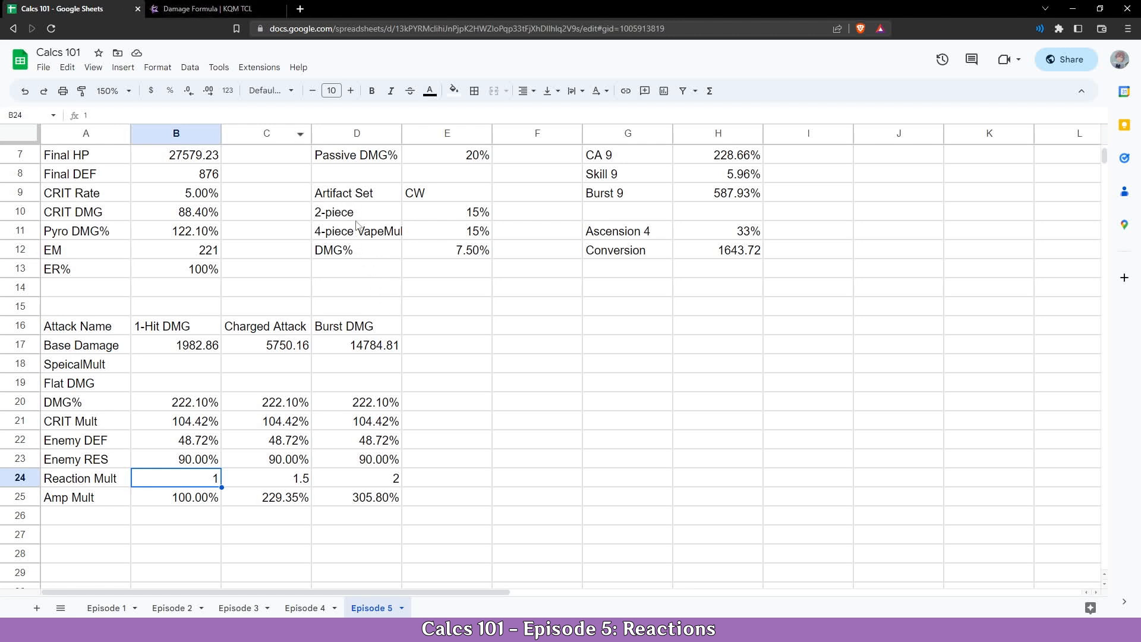
{"action": "mouse_move", "coordinate": [436, 247]}
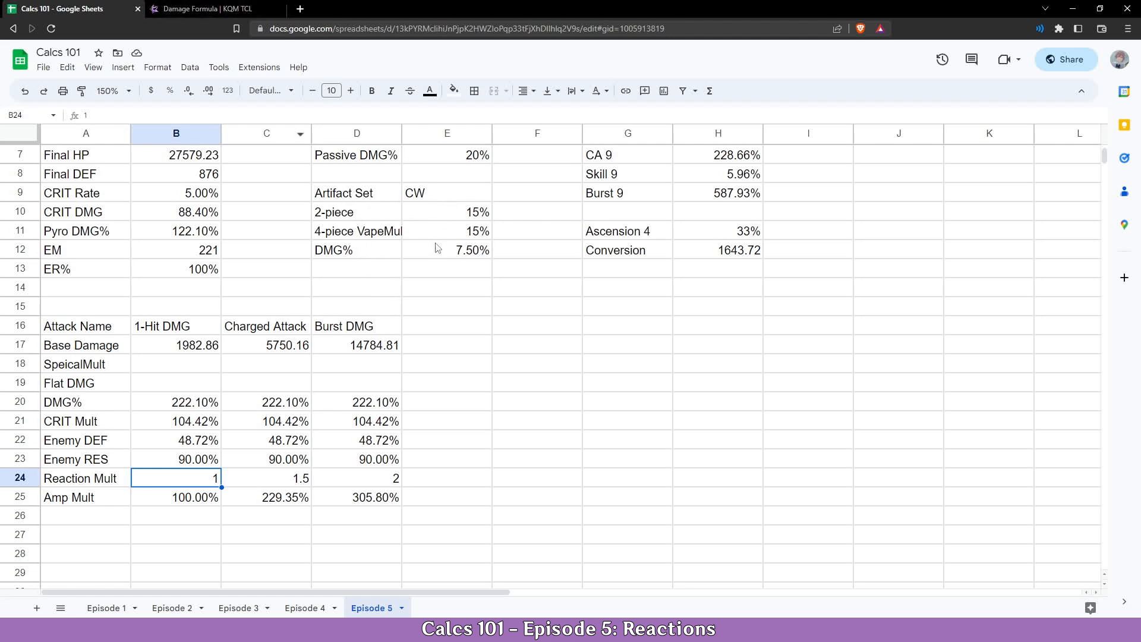
{"action": "mouse_move", "coordinate": [357, 271]}
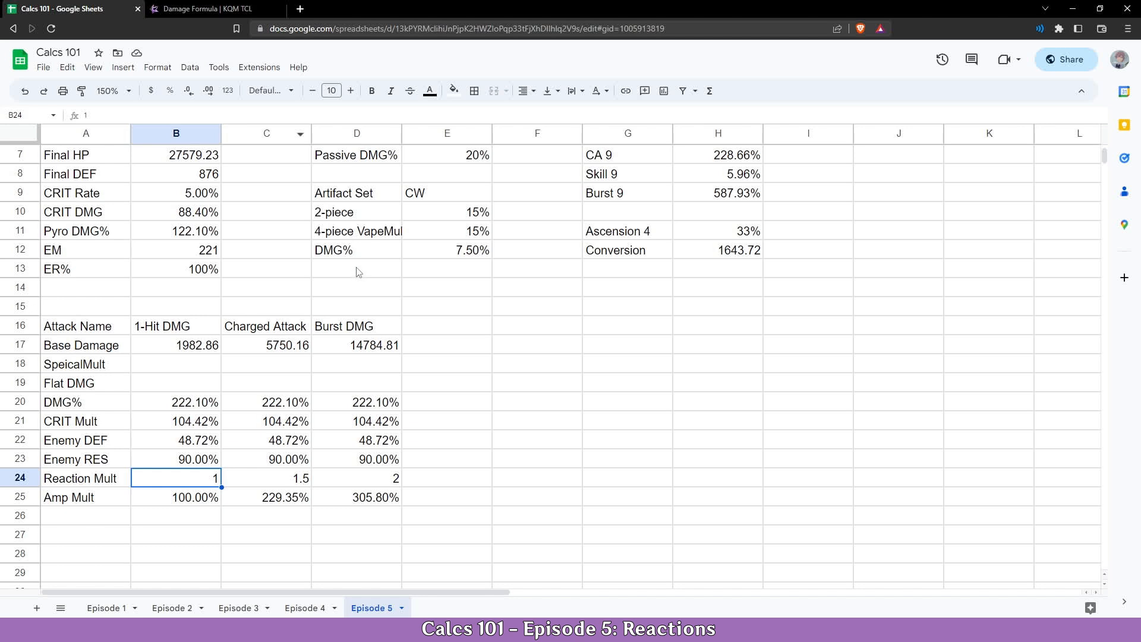
{"action": "left_click", "coordinate": [355, 268]}
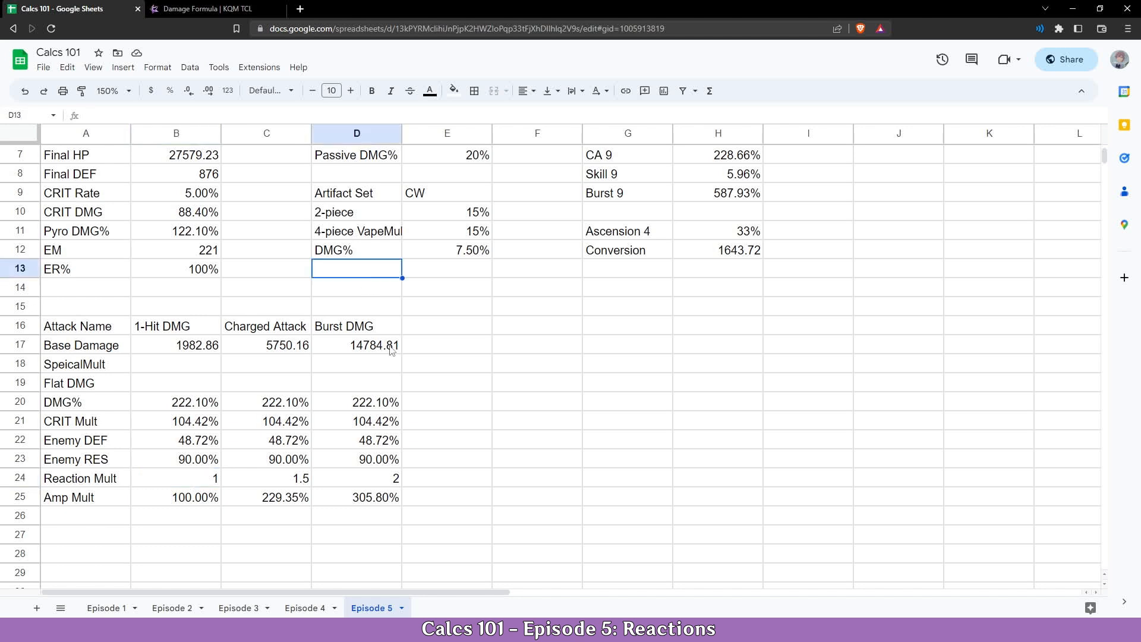
{"action": "type", "text": "Overload^"}
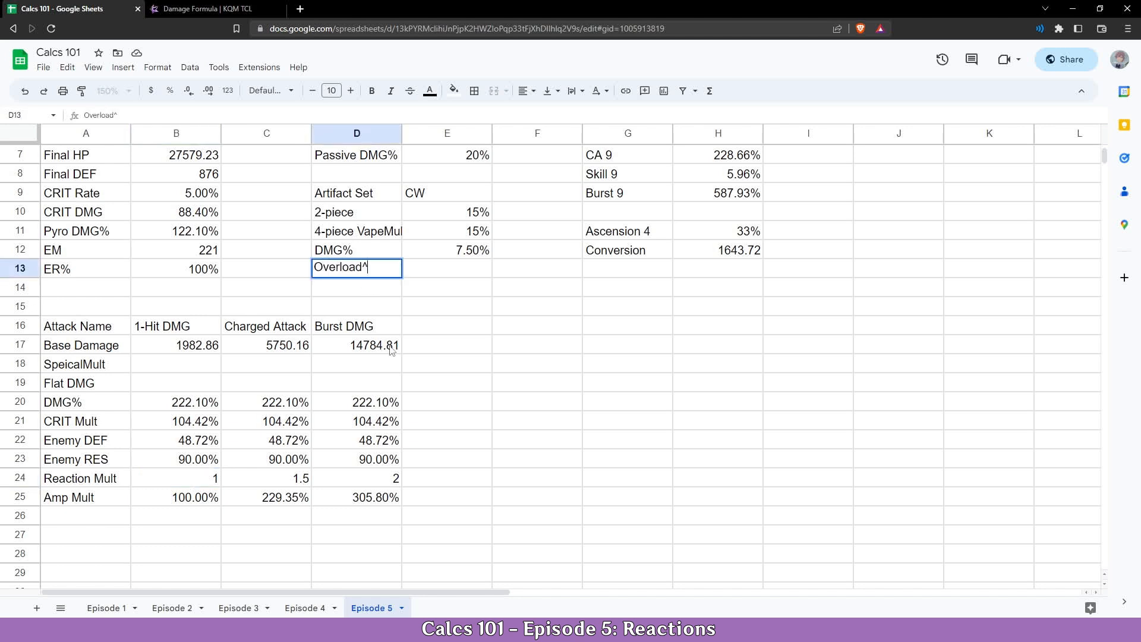
{"action": "left_click", "coordinate": [212, 8]}
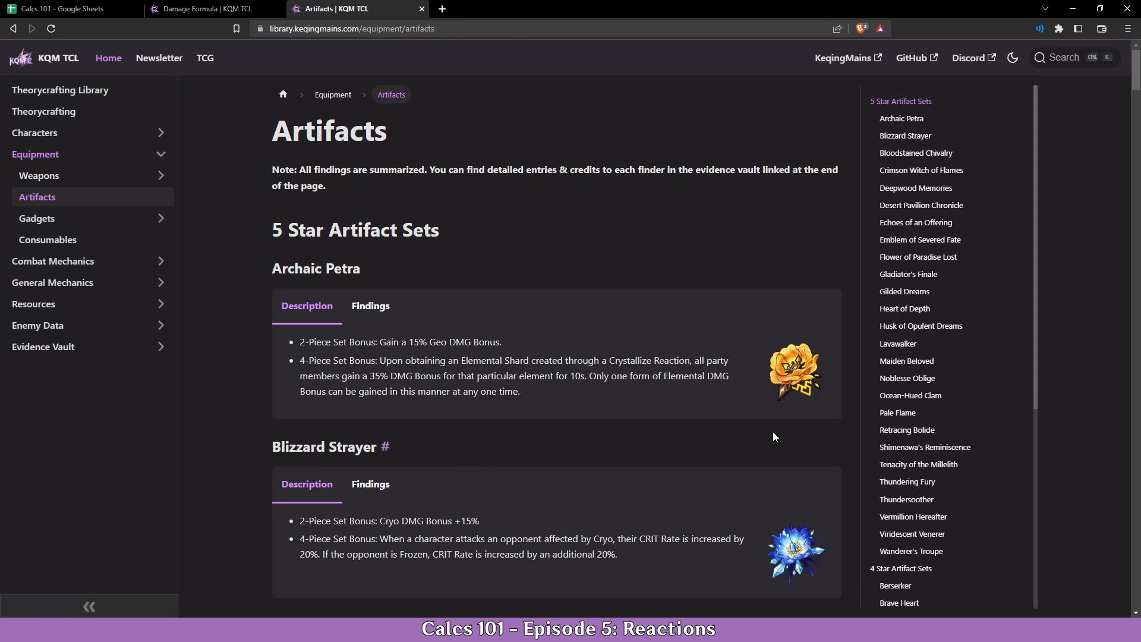
{"action": "scroll", "scroll_direction": "down", "scroll_amount": 3}
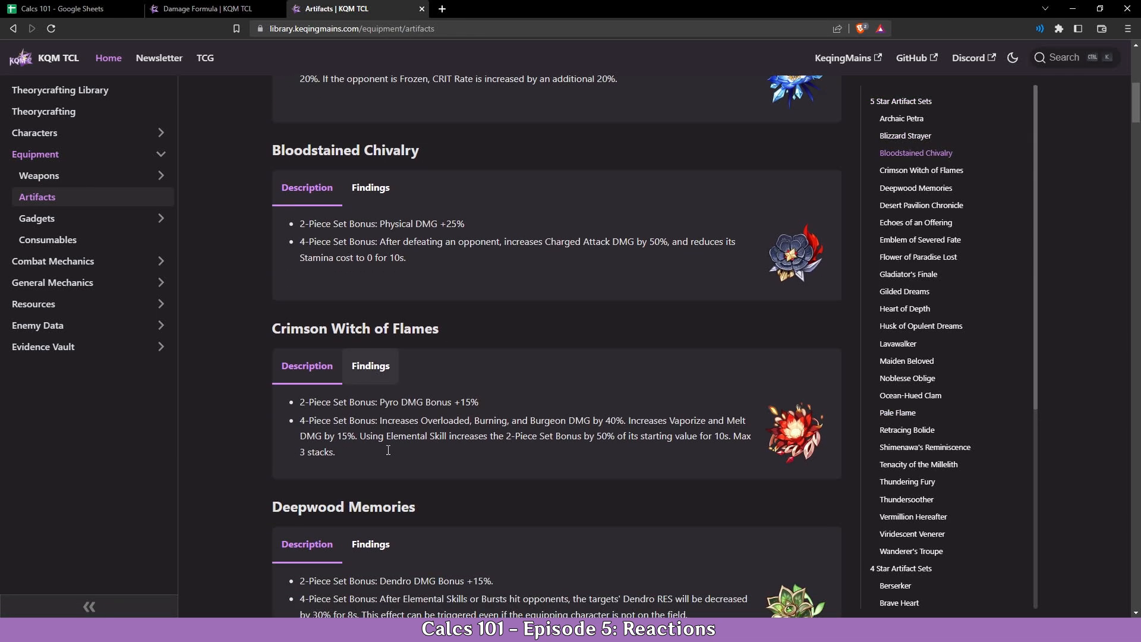
- Enter the 40% Overload bonus in E13 and scroll down to the Transformative block
{"action": "left_click", "coordinate": [65, 8]}
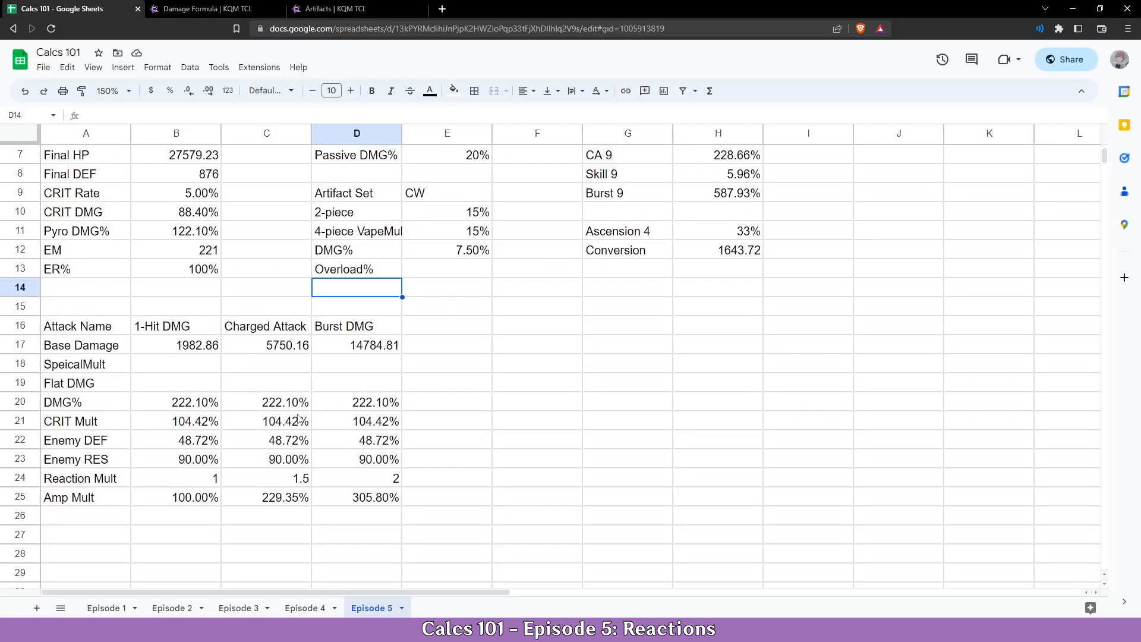
{"action": "type", "text": "40%"}
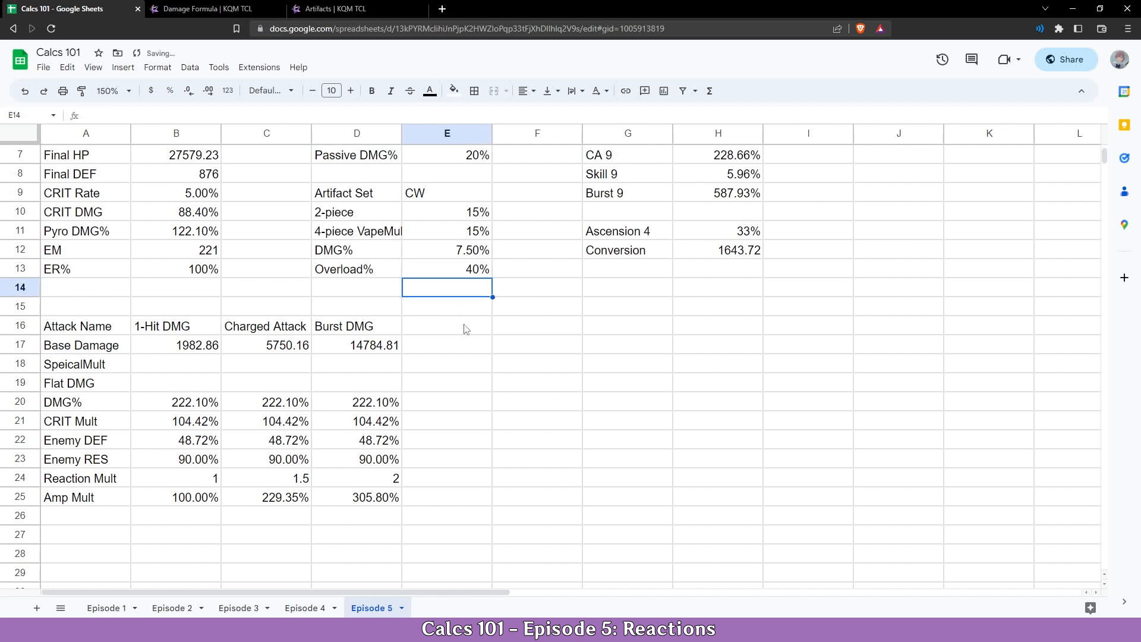
{"action": "scroll", "scroll_direction": "down", "scroll_amount": 3}
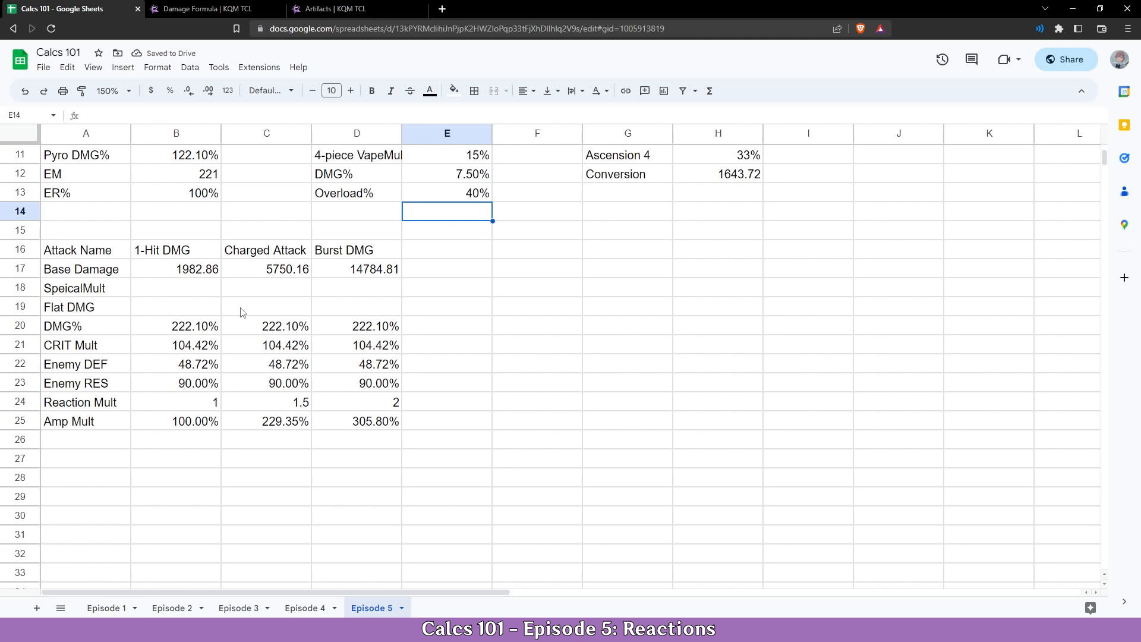
{"action": "scroll", "scroll_direction": "down", "scroll_amount": 3}
{"action": "type", "text": "Overloaded"}
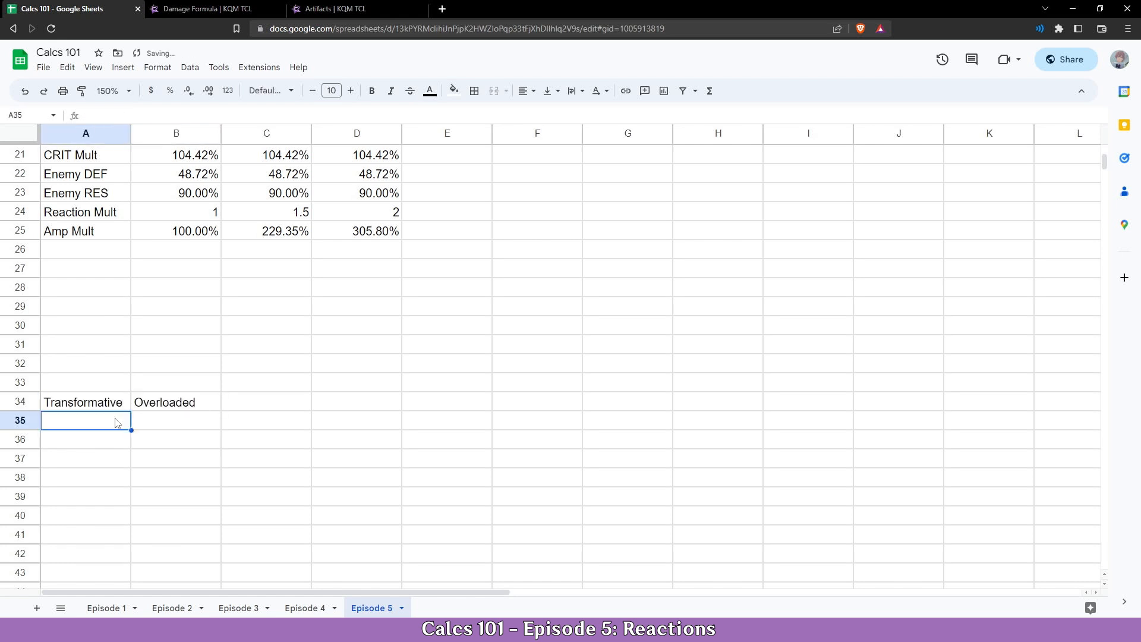
- Label the row below Transformative as Reaction Mult after checking the formula page
{"action": "left_click", "coordinate": [212, 9]}
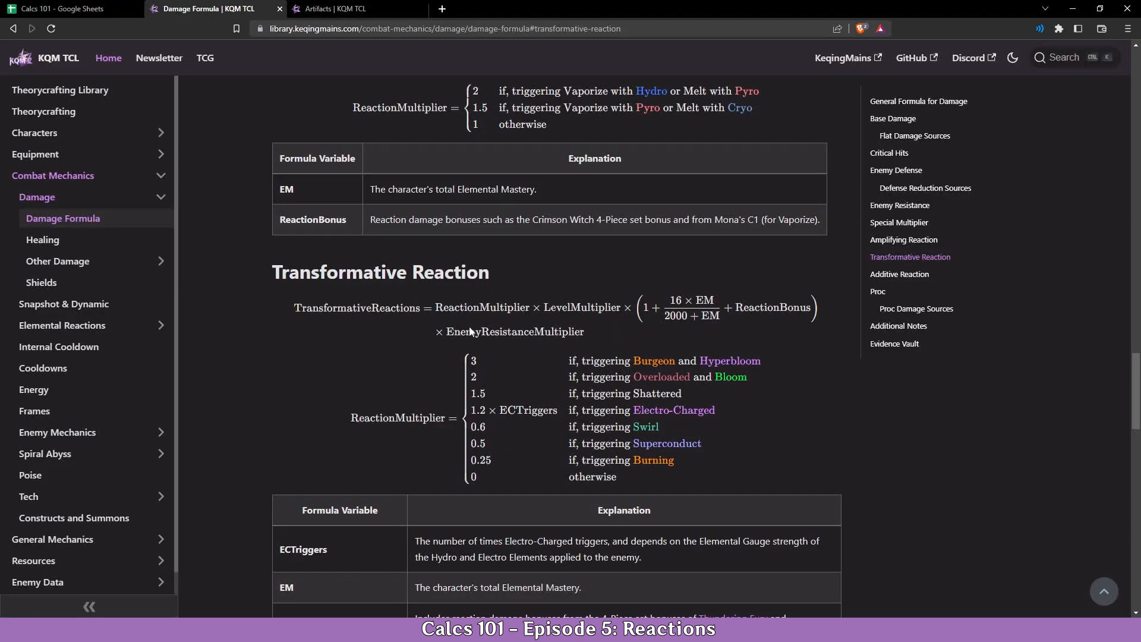
{"action": "mouse_move", "coordinate": [611, 309]}
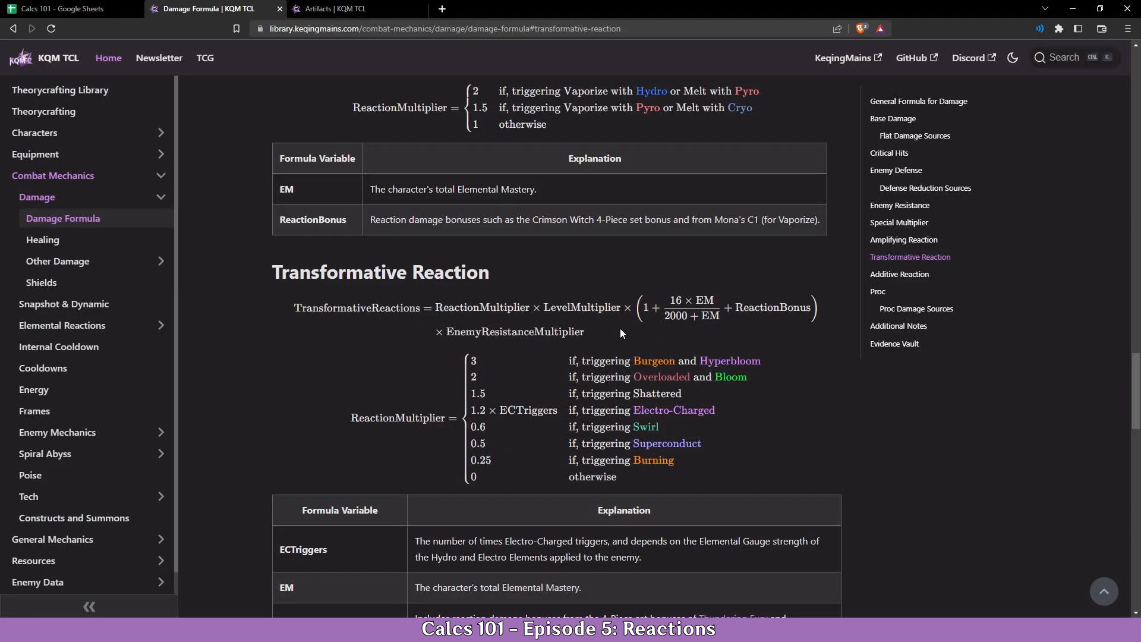
{"action": "left_click", "coordinate": [65, 8]}
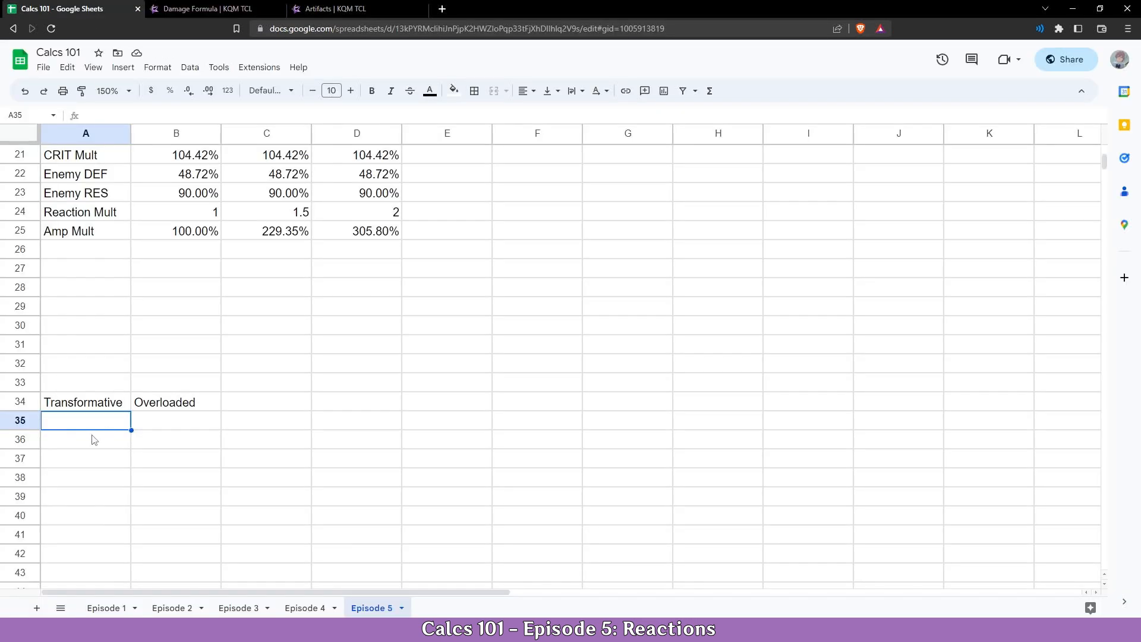
{"action": "type", "text": "RE"}
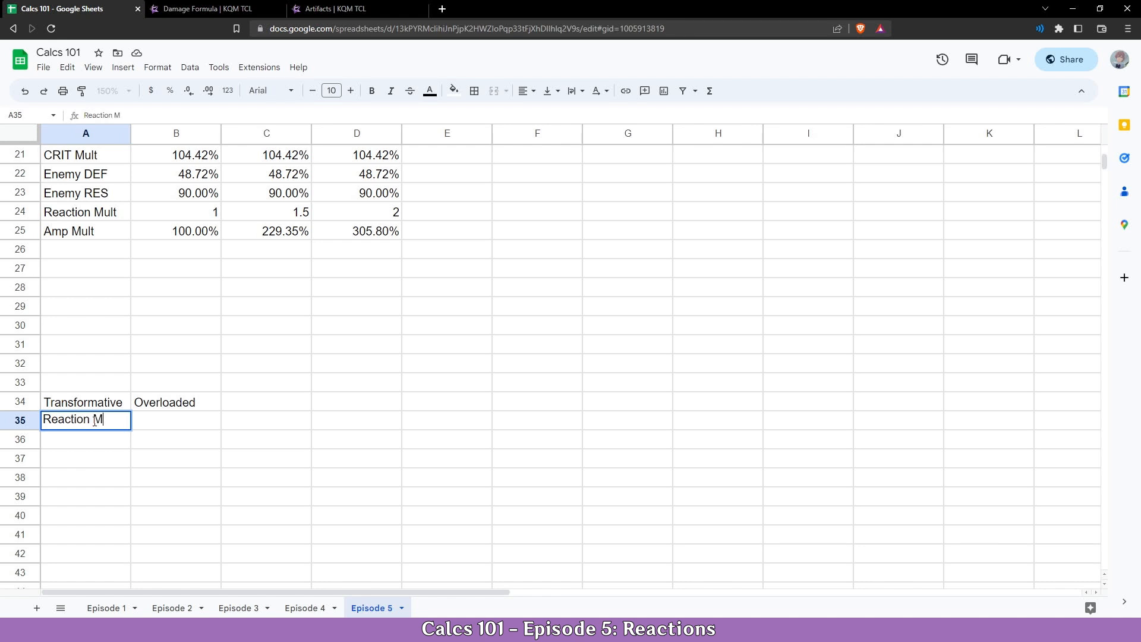
{"action": "key", "text": "enter"}
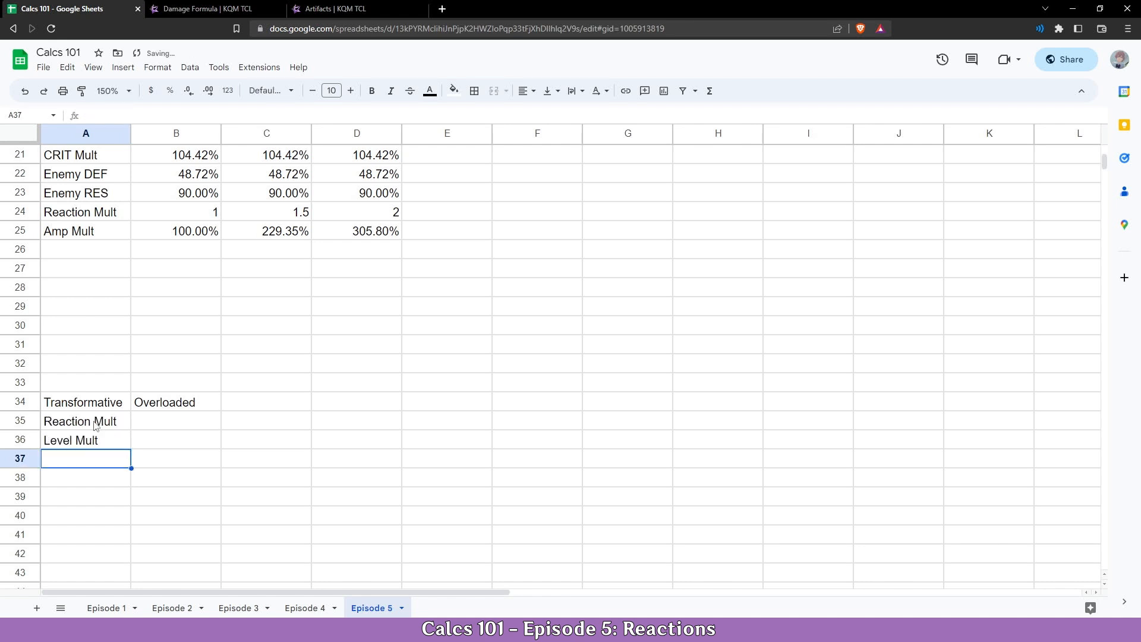
- Add Level Mult, Enemy RES and Damage labels and select the Overloaded multiplier cell
{"action": "type", "text": "Enemy RES"}
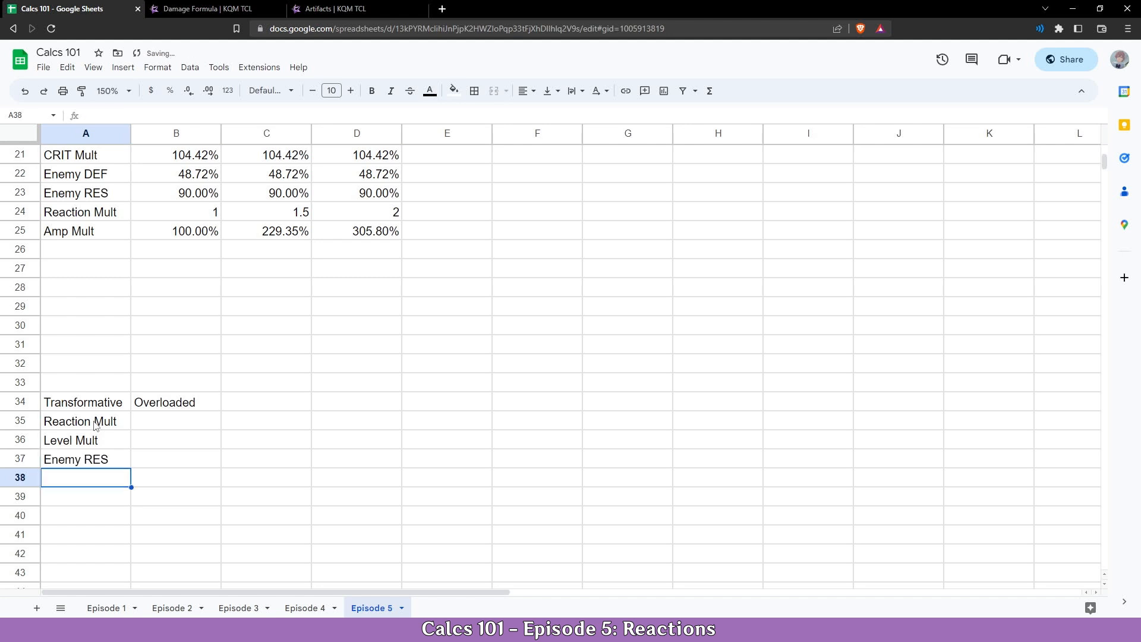
{"action": "type", "text": "Damage"}
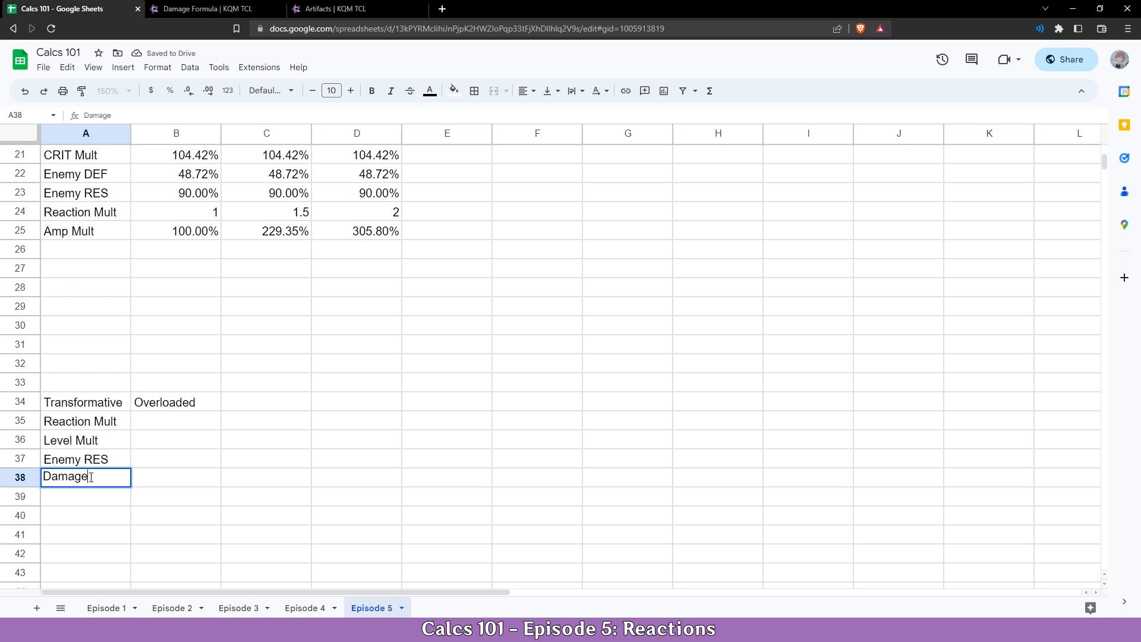
{"action": "left_click", "coordinate": [176, 421]}
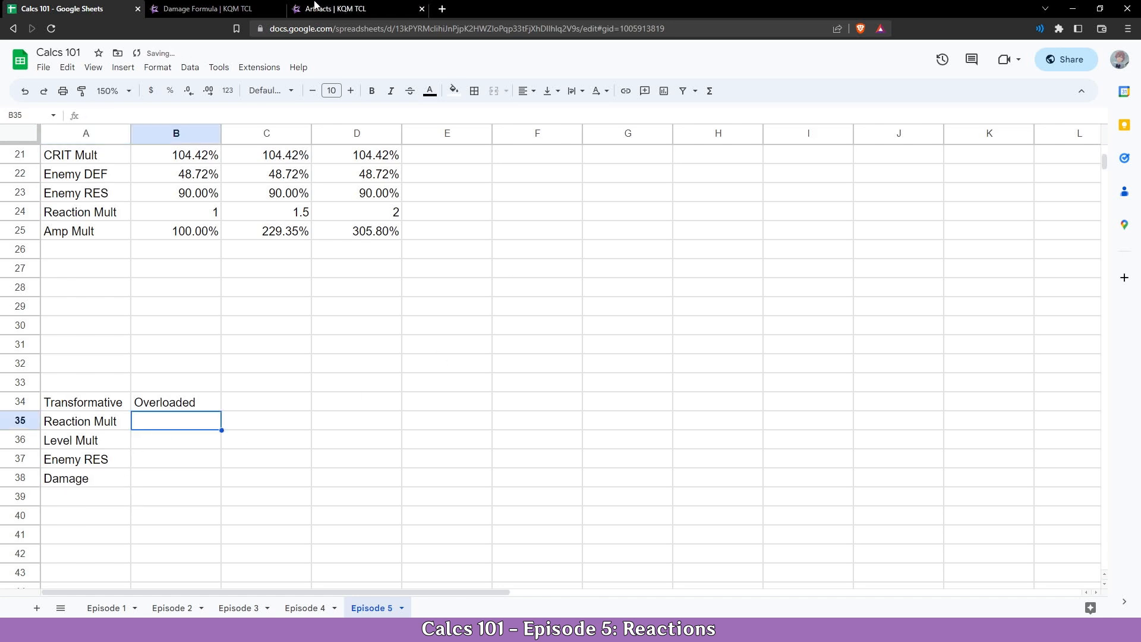
- Enter Overloaded reaction multiplier 2 and level multiplier 1446.85 from the KQM TCL reference
{"action": "left_click", "coordinate": [211, 9]}
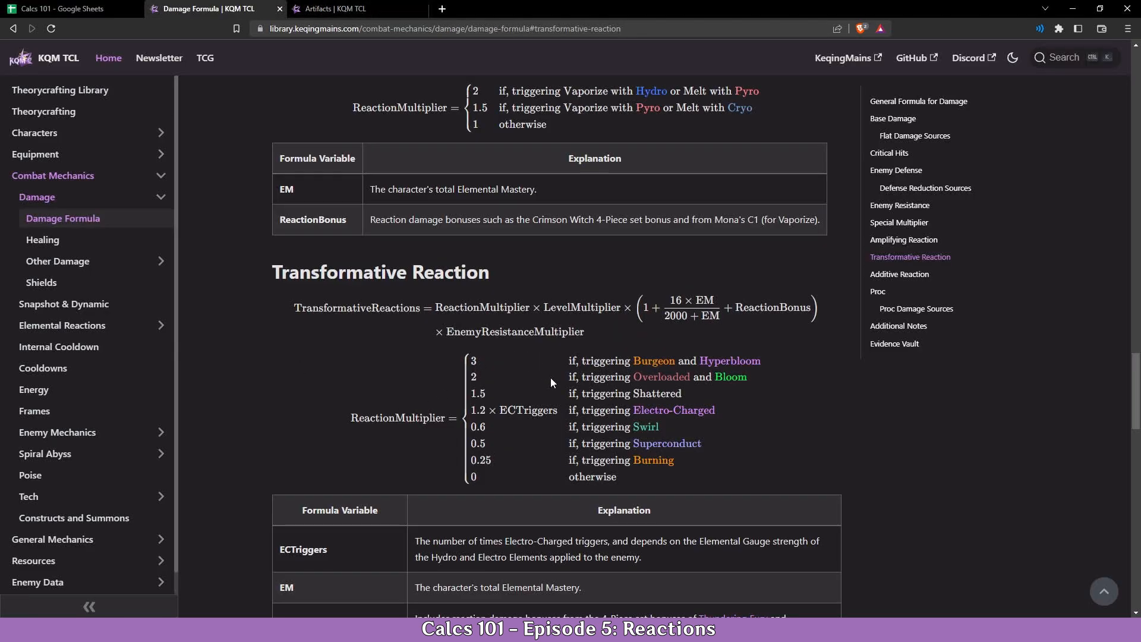
{"action": "mouse_move", "coordinate": [473, 423]}
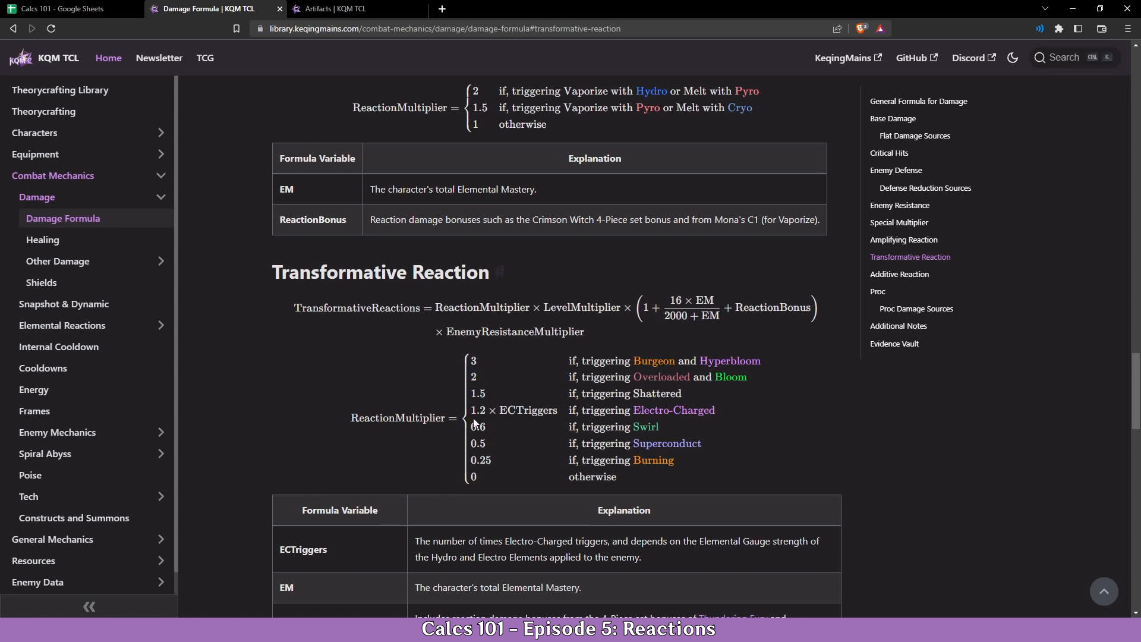
{"action": "mouse_move", "coordinate": [470, 472]}
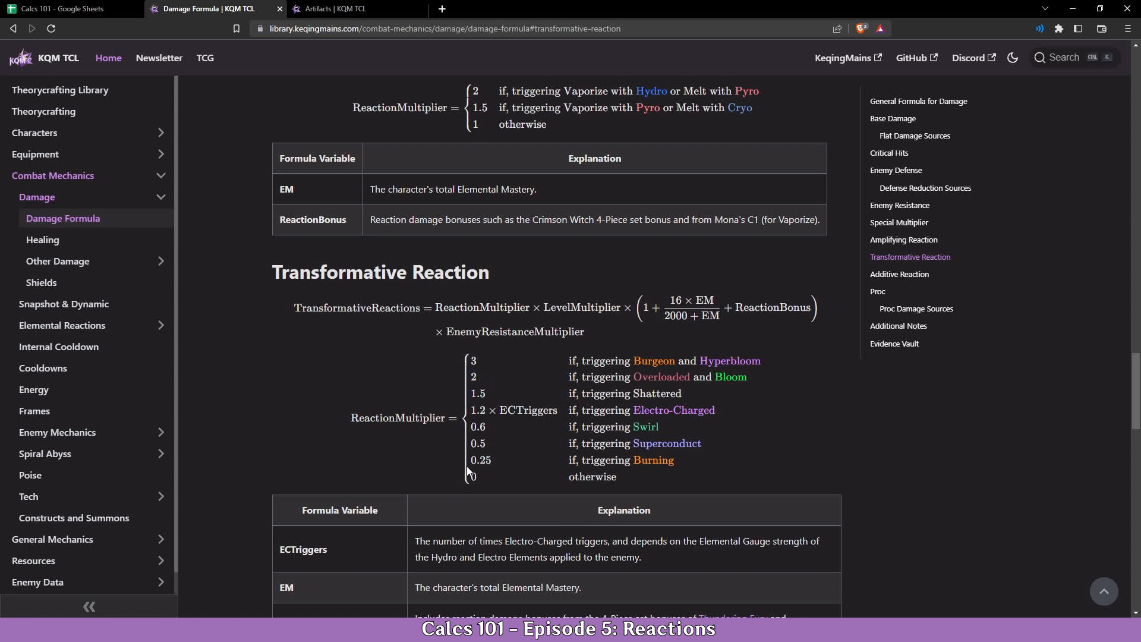
{"action": "mouse_move", "coordinate": [483, 381]}
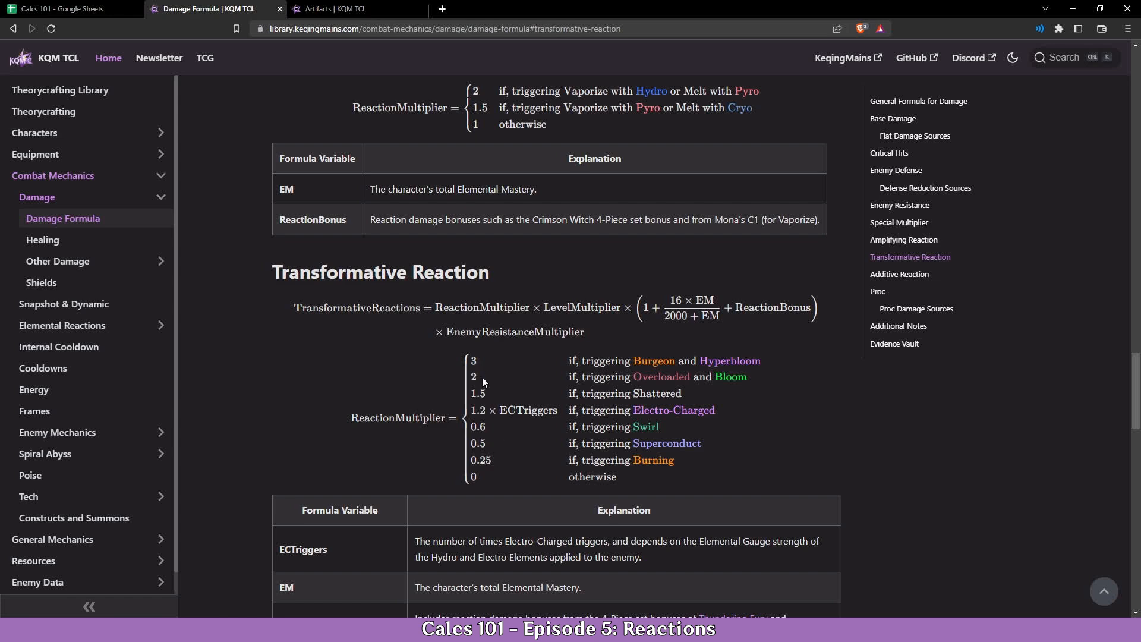
{"action": "mouse_move", "coordinate": [475, 466]}
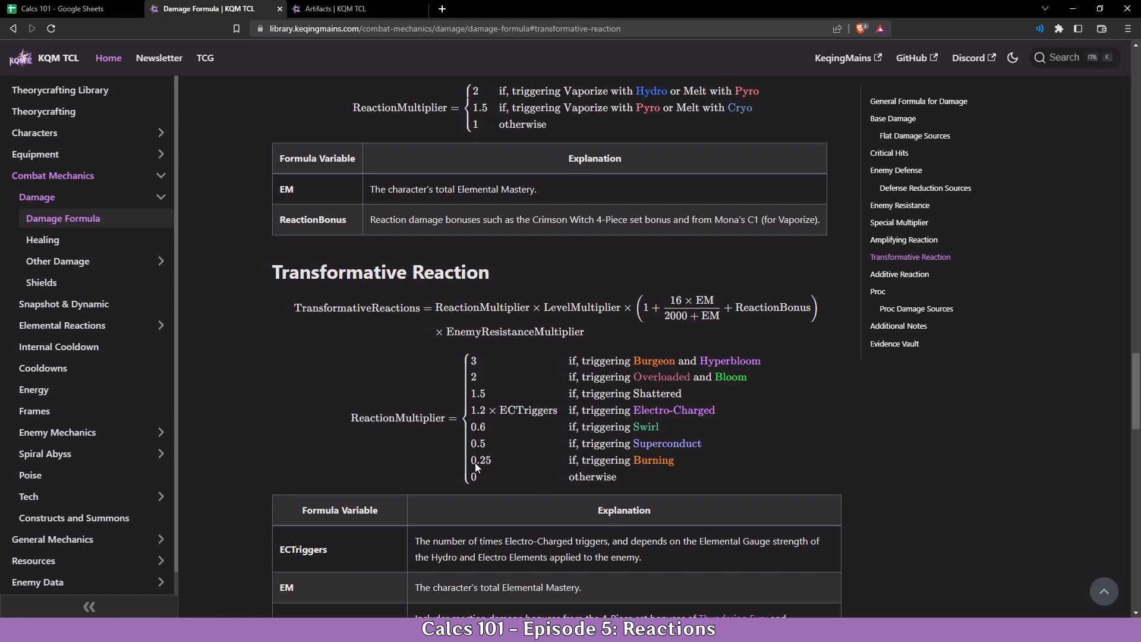
{"action": "left_click", "coordinate": [65, 8]}
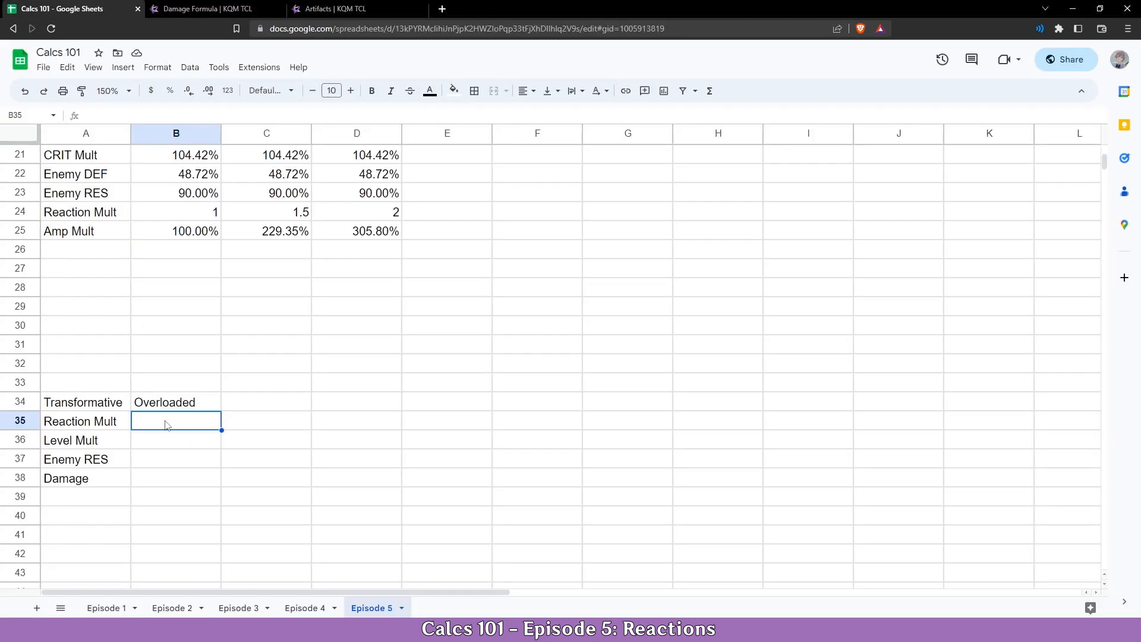
{"action": "type", "text": "2"}
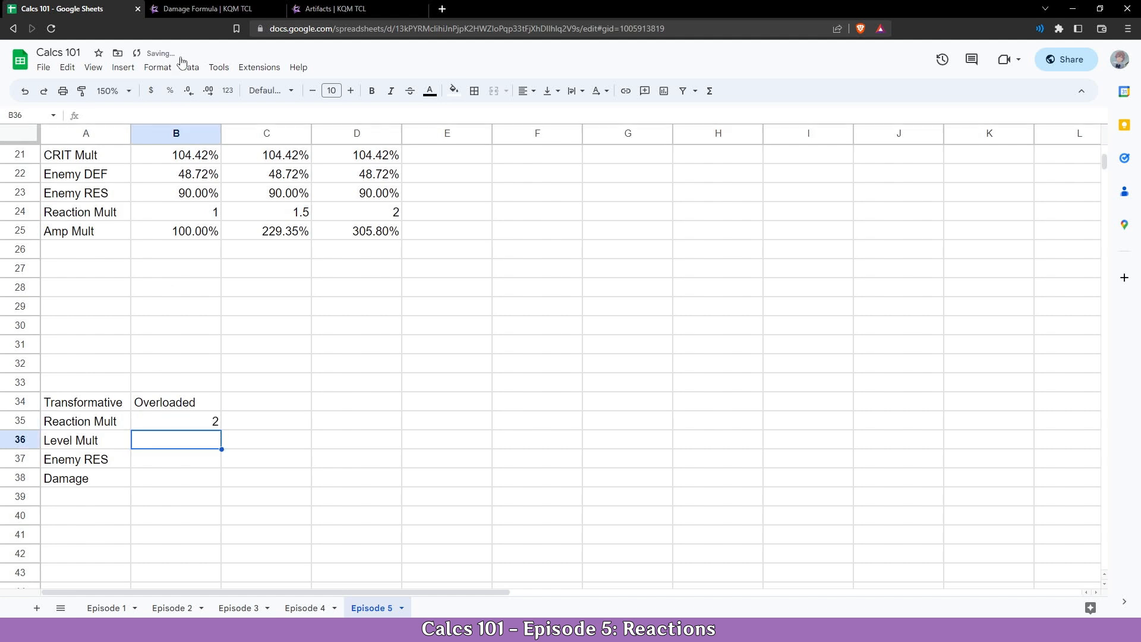
{"action": "left_click", "coordinate": [211, 8]}
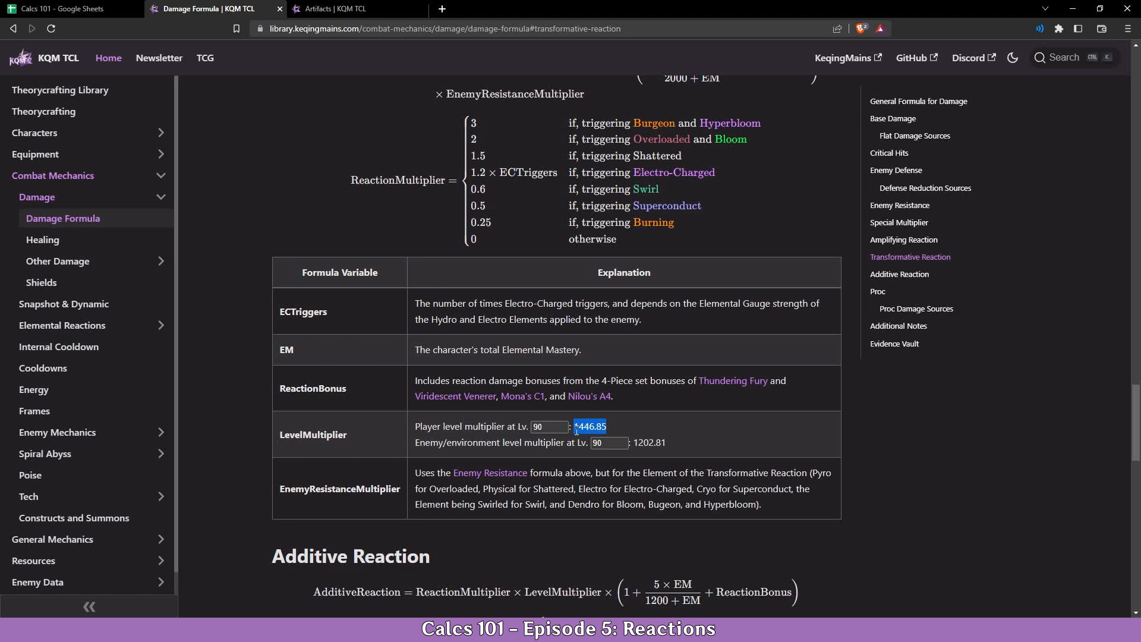
{"action": "left_click", "coordinate": [69, 9]}
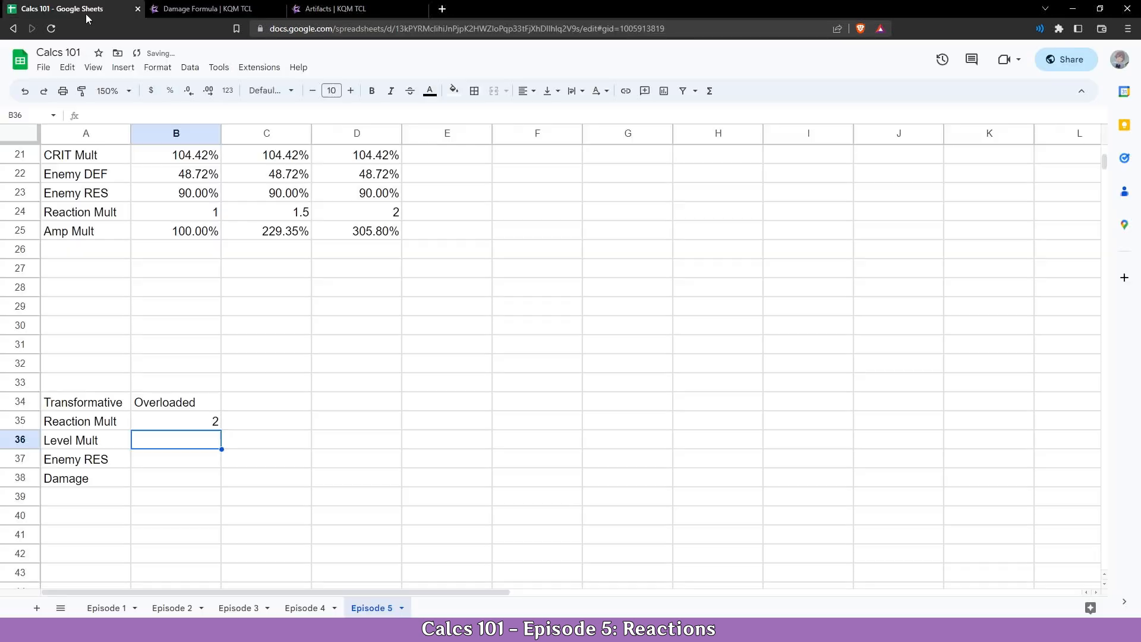
{"action": "type", "text": "1446.85"}
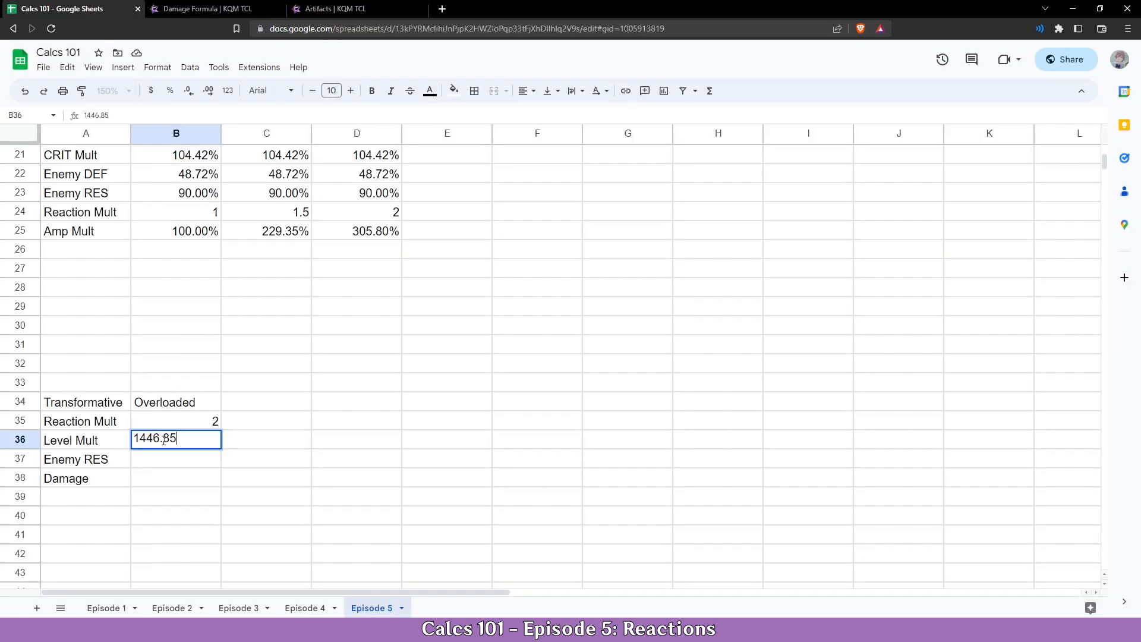
{"action": "key", "text": "Return"}
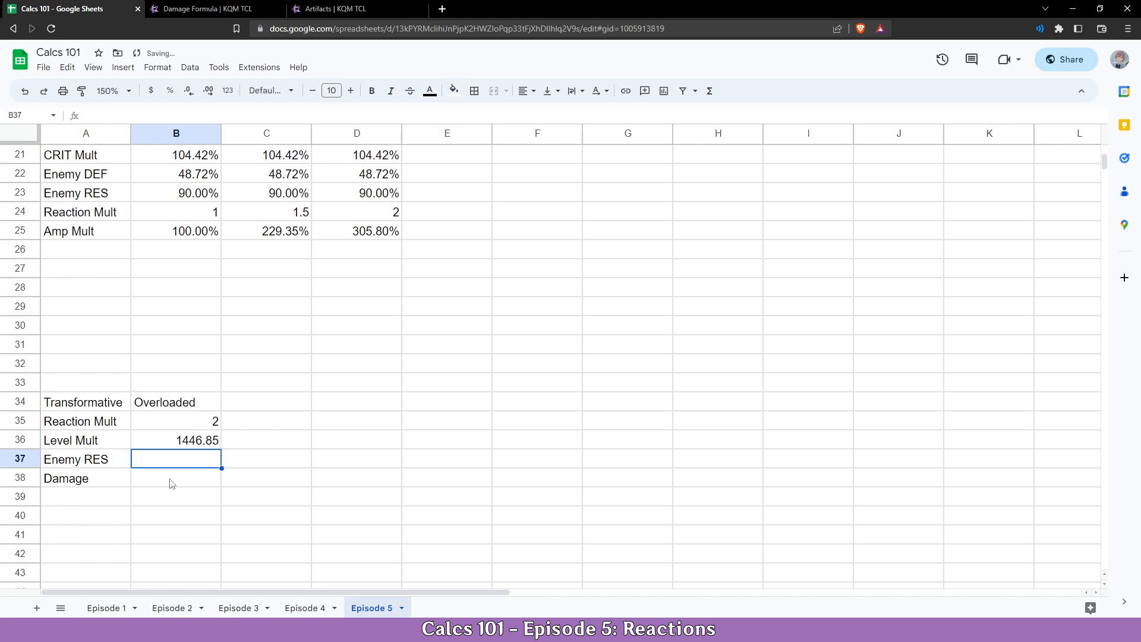
- Copy the existing Enemy RES value 90.00% into the Overloaded column
{"action": "left_click", "coordinate": [176, 192]}
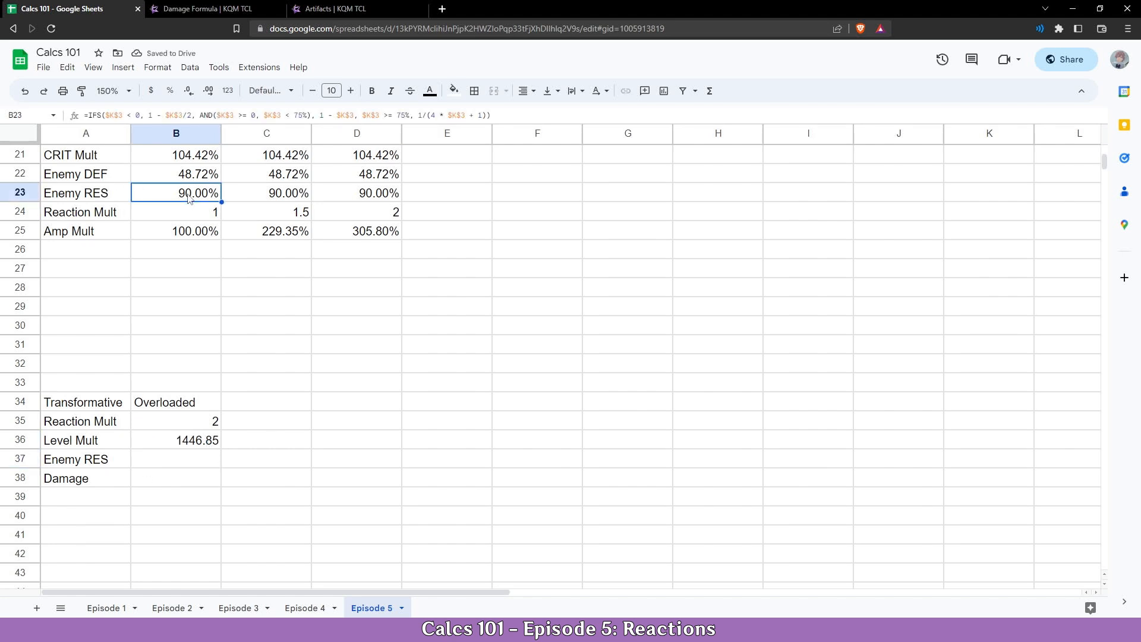
{"action": "mouse_move", "coordinate": [174, 284]}
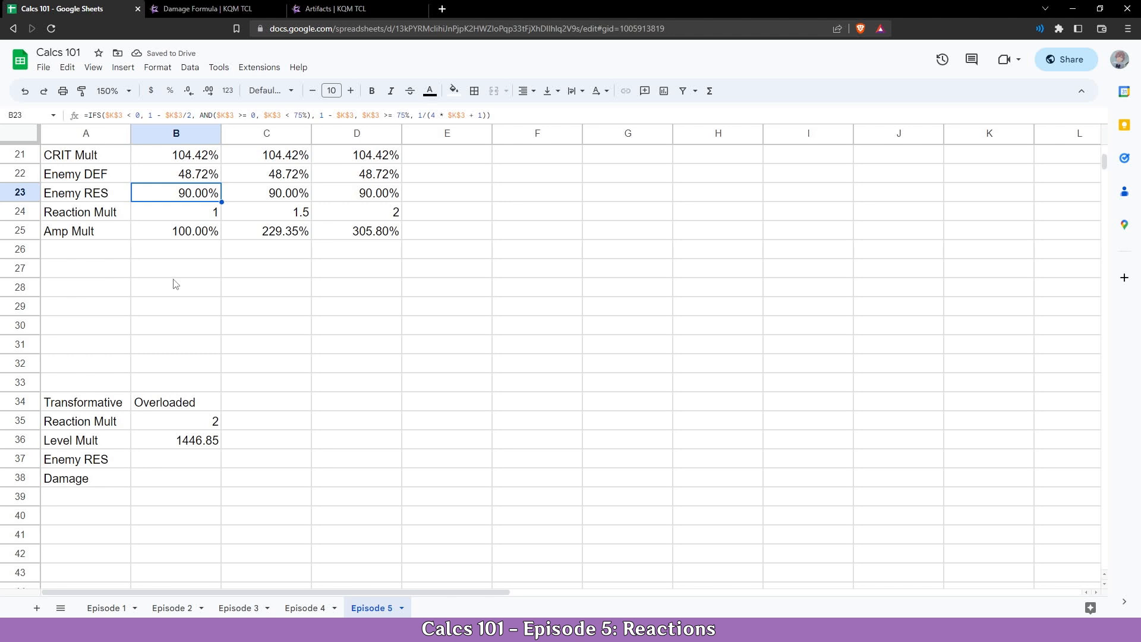
{"action": "double_click", "coordinate": [176, 193]}
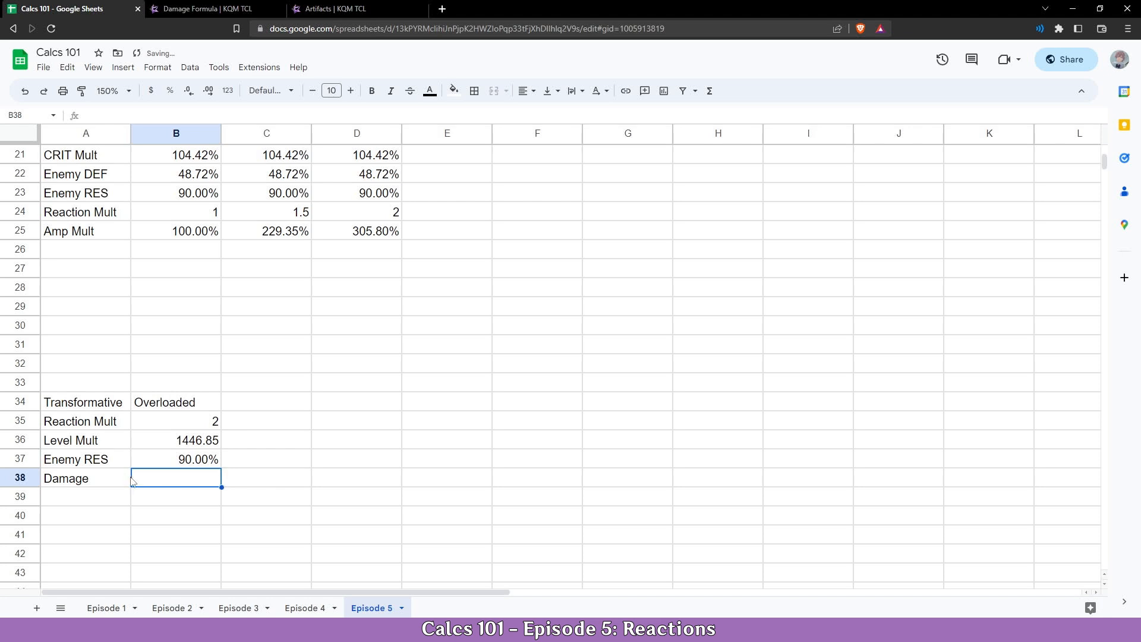
- Start the Overloaded Damage formula =B35*B36*(1+(16*$B$12)... referencing the EM value 221
{"action": "left_click", "coordinate": [211, 9]}
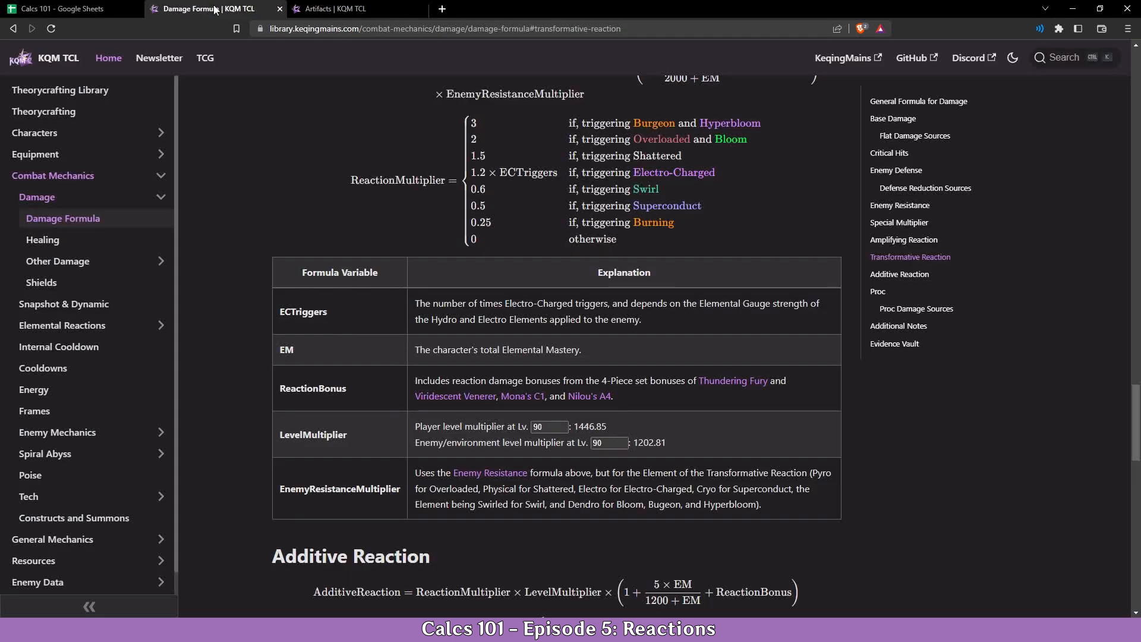
{"action": "mouse_move", "coordinate": [58, 8]}
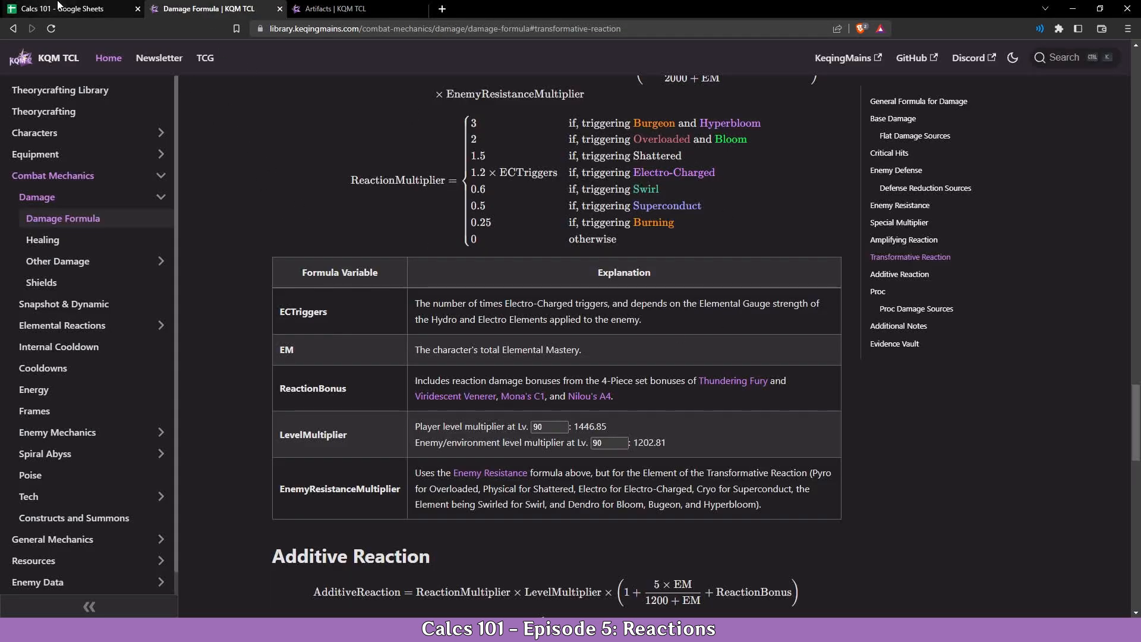
{"action": "left_click", "coordinate": [68, 8]}
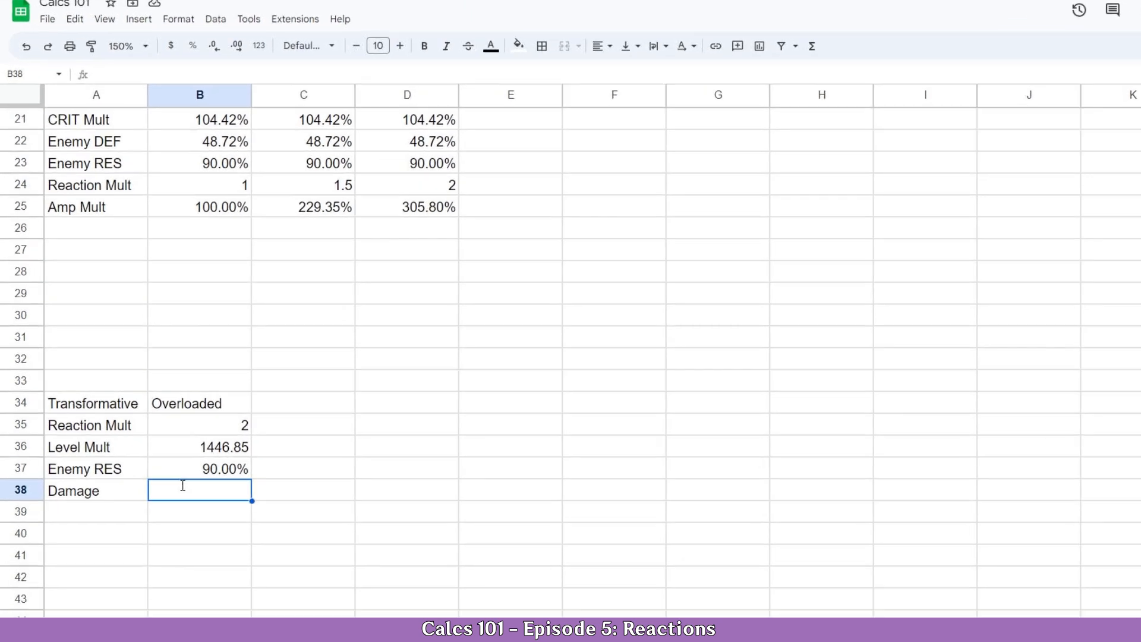
{"action": "type", "text": "=B35"}
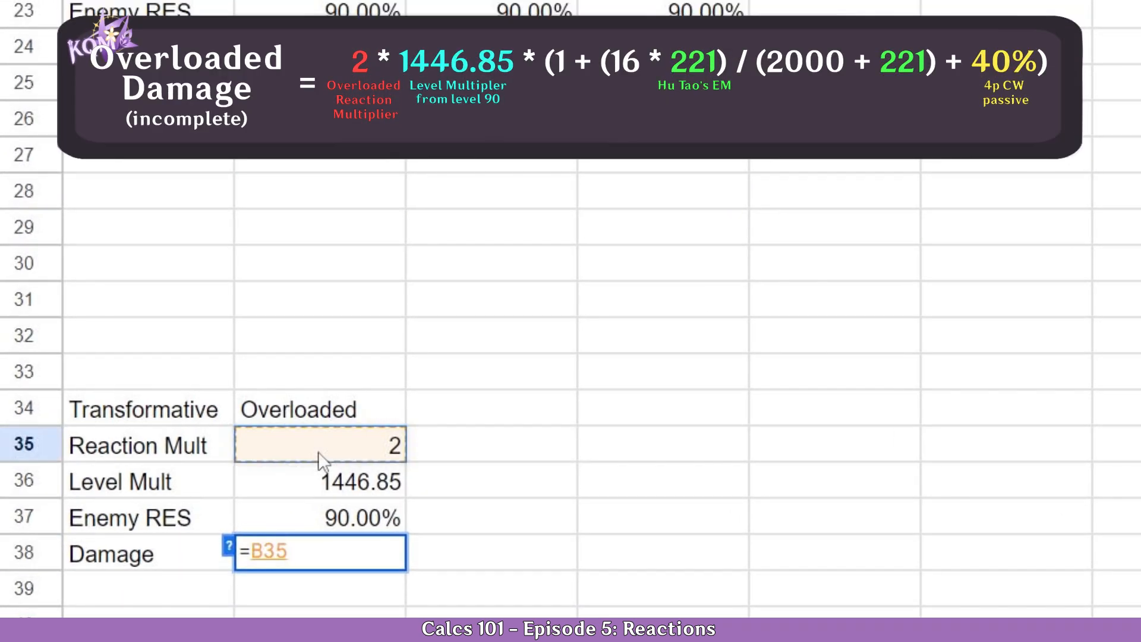
{"action": "type", "text": "*"}
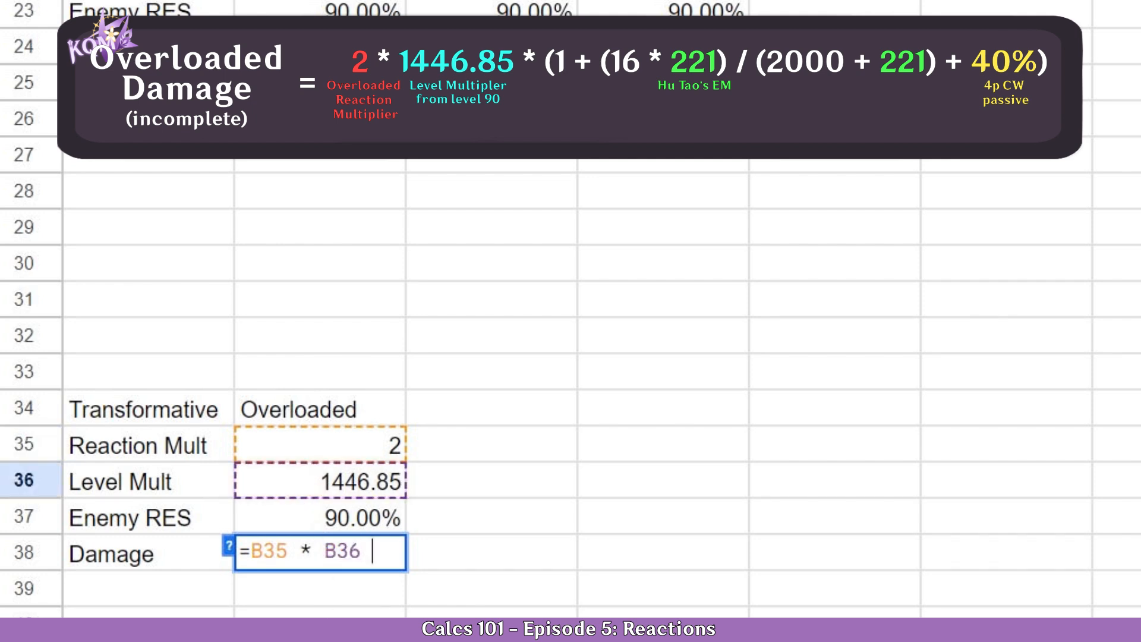
{"action": "type", "text": "* ("}
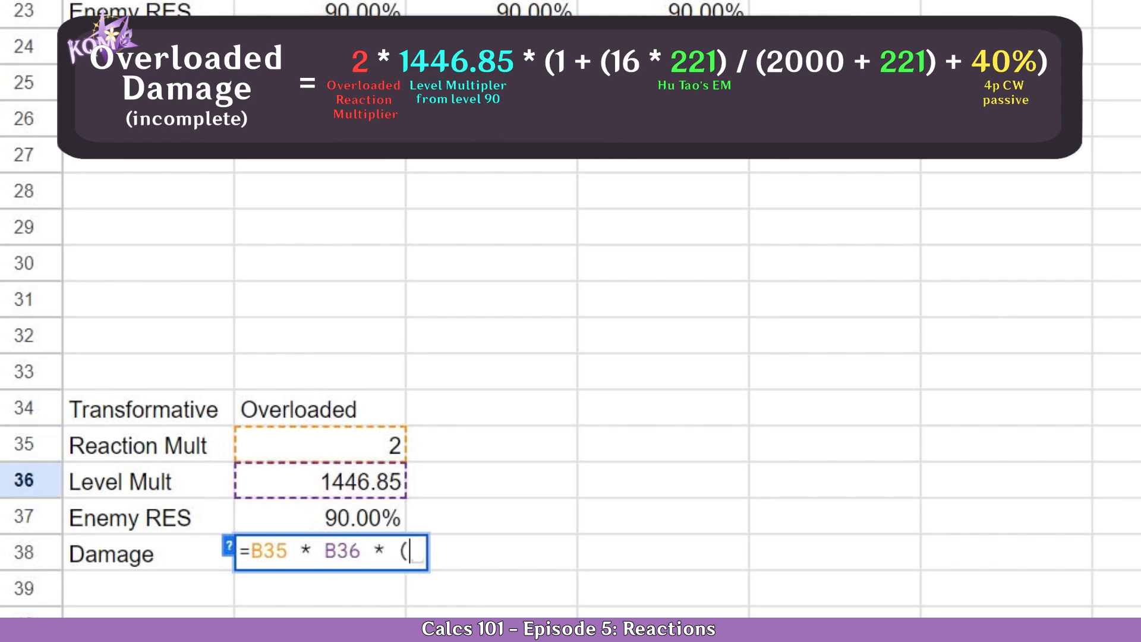
{"action": "type", "text": "1 +"}
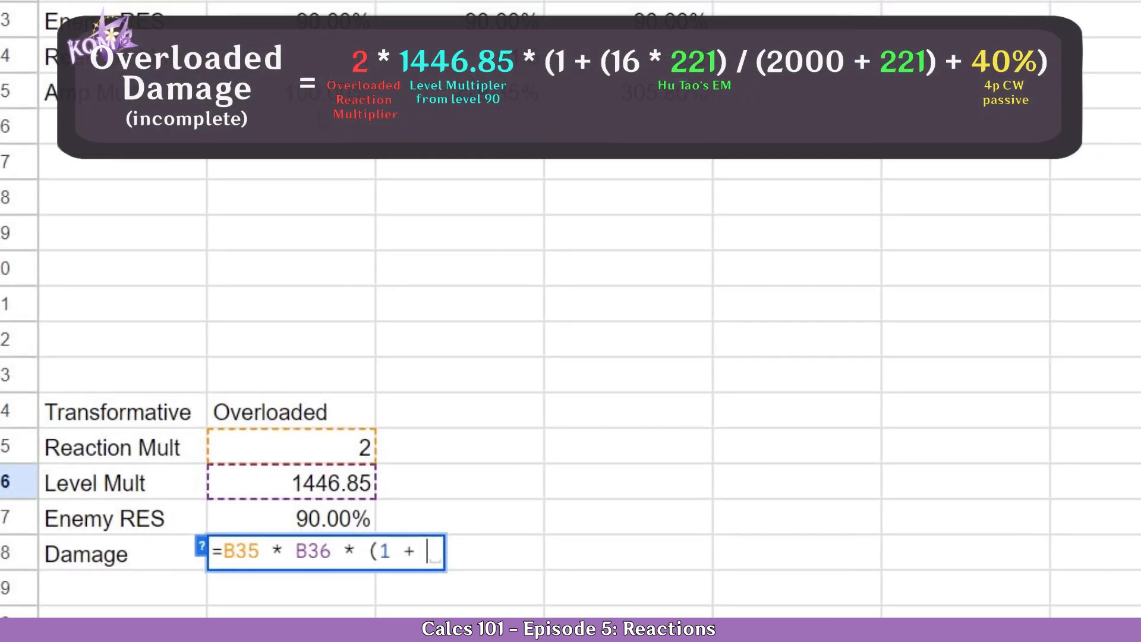
{"action": "type", "text": "("}
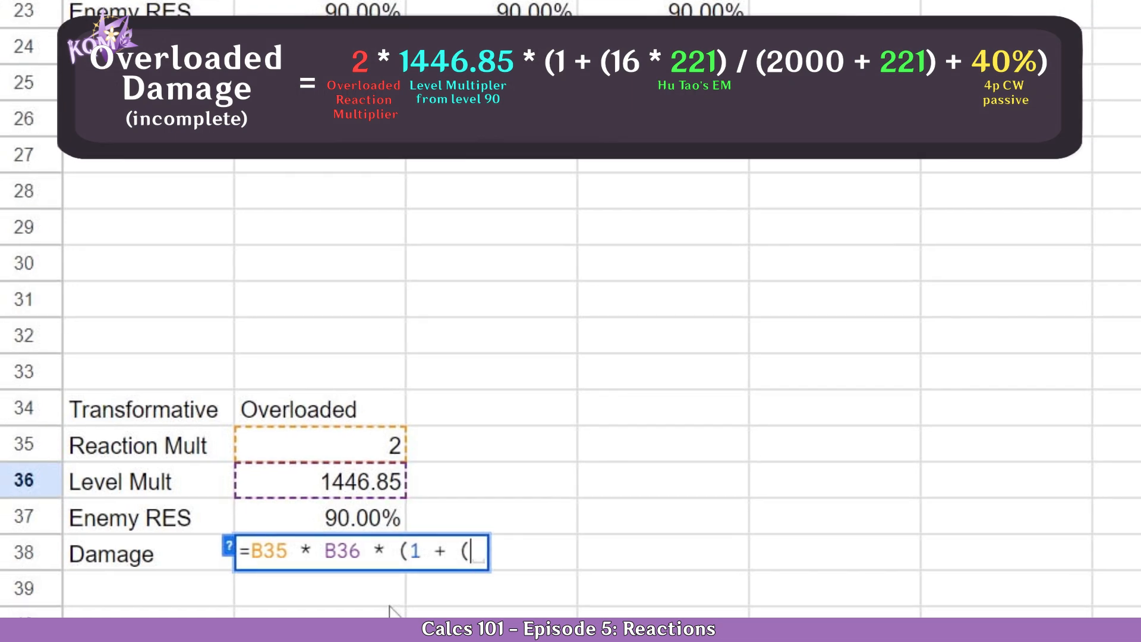
{"action": "type", "text": "16 *"}
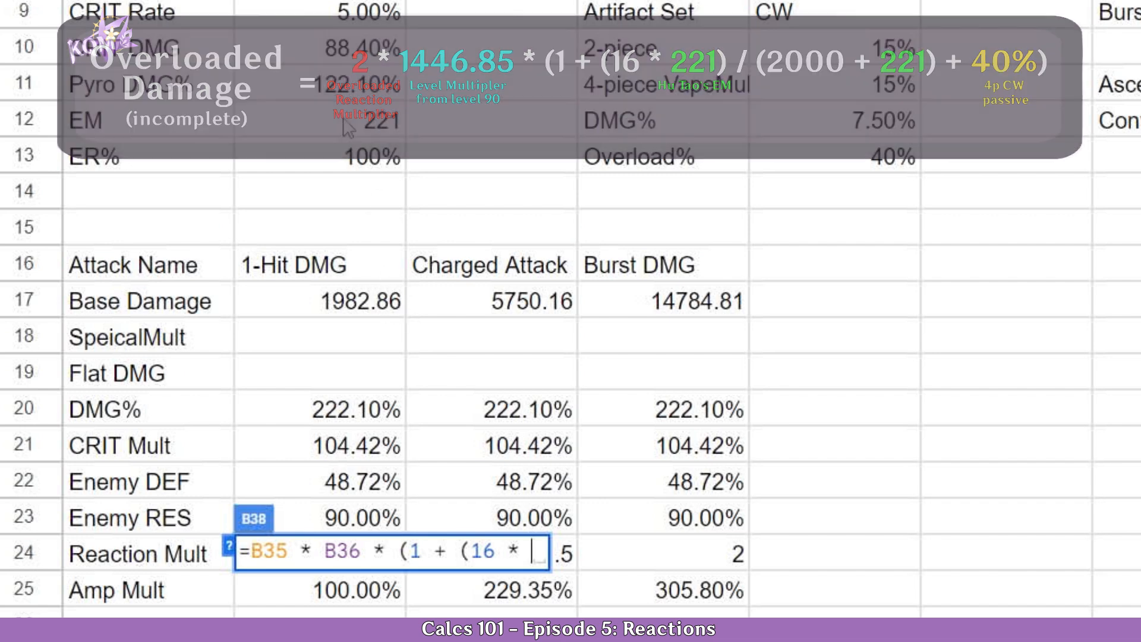
{"action": "left_click", "coordinate": [346, 120]}
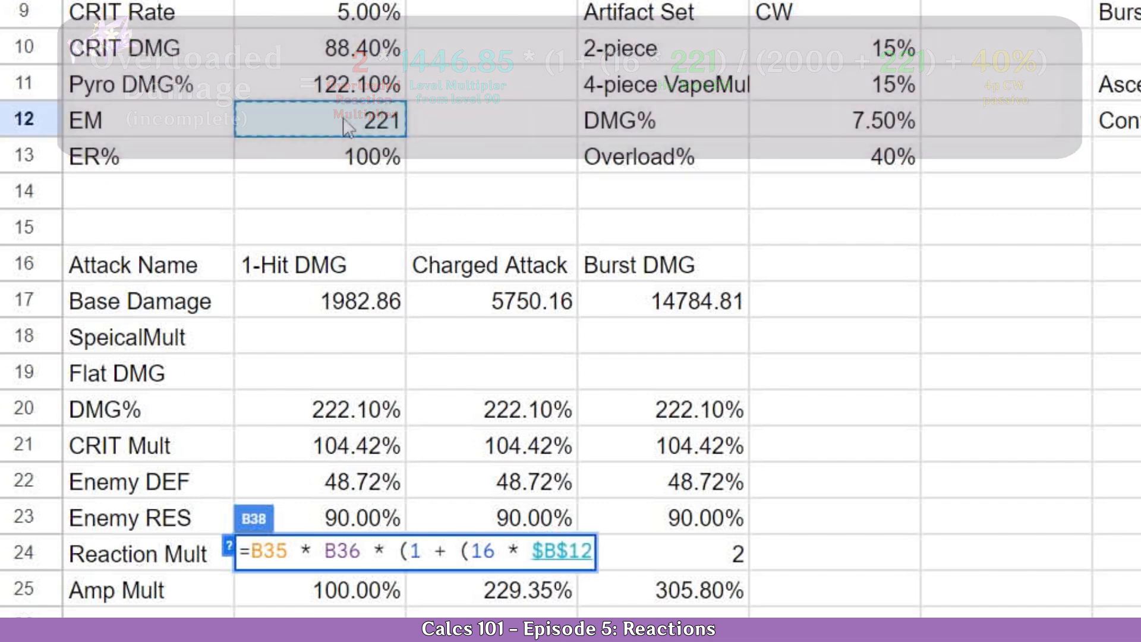
- Complete the formula with /(2000+$B$12)+$E$13 Overload% bonus, yielding 8658.169284
{"action": "type", "text": ")/"}
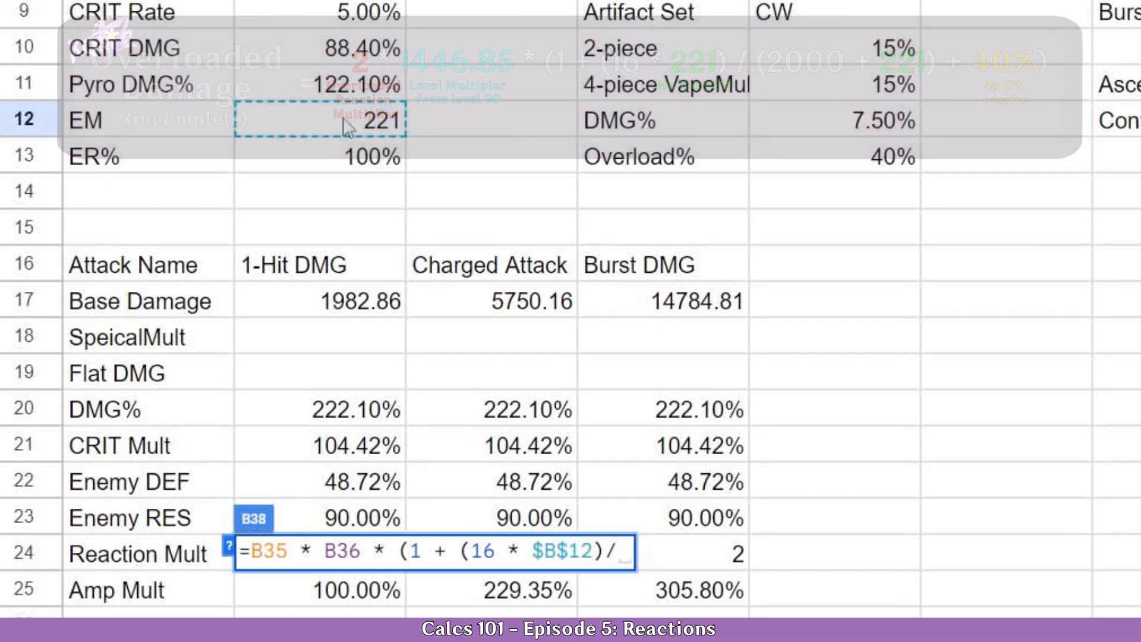
{"action": "type", "text": "(2"}
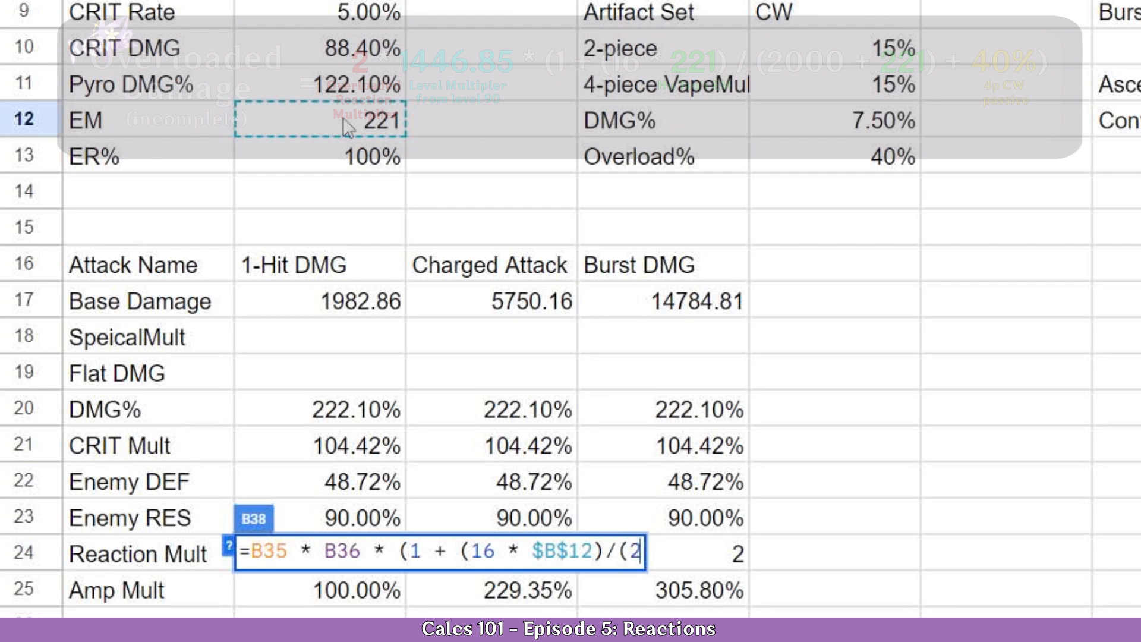
{"action": "type", "text": "000 +"}
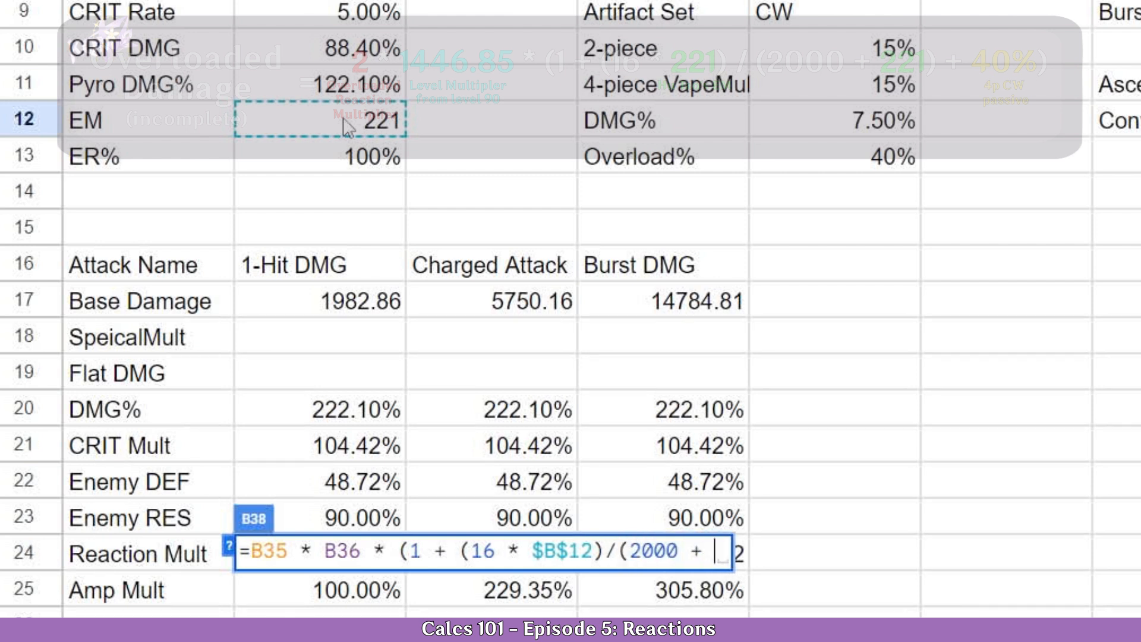
{"action": "left_click", "coordinate": [316, 120]}
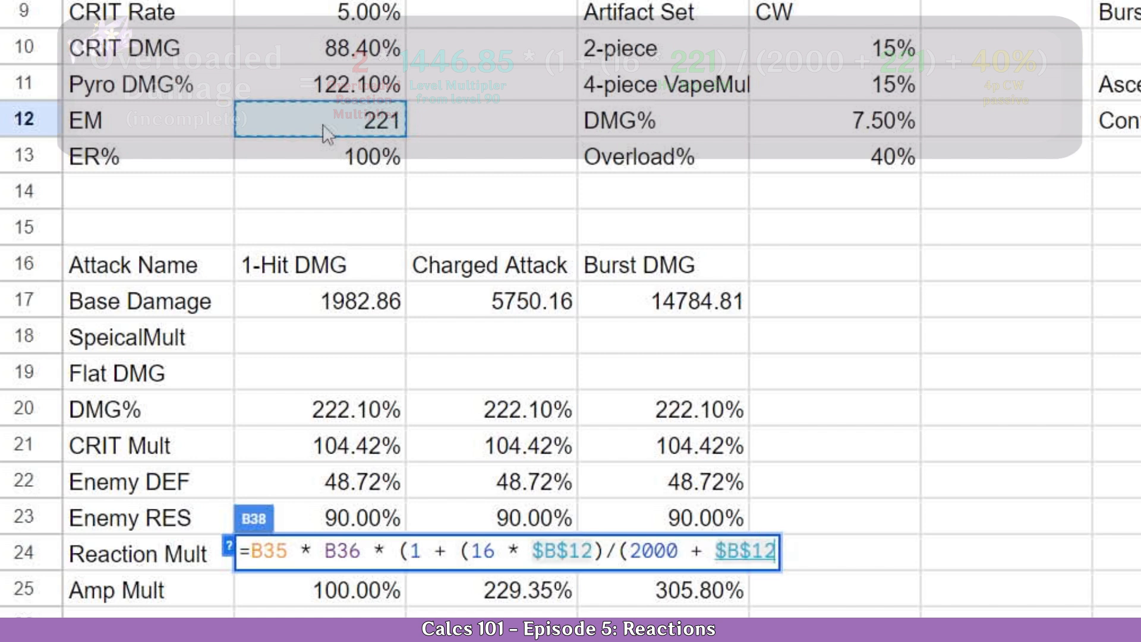
{"action": "type", "text": "+"}
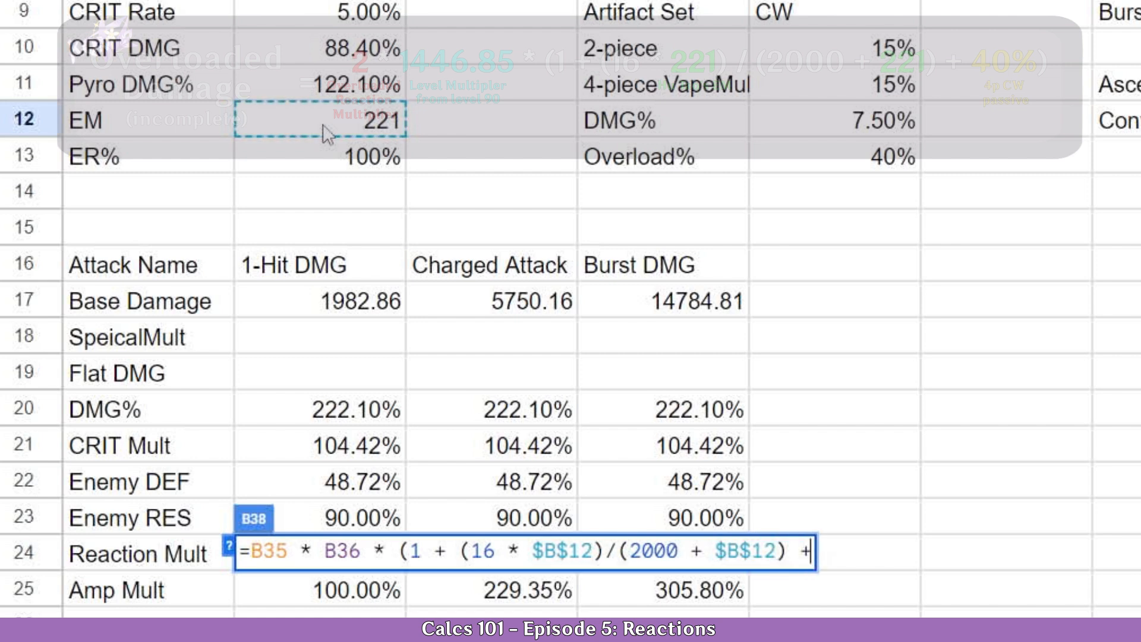
{"action": "mouse_move", "coordinate": [841, 165]}
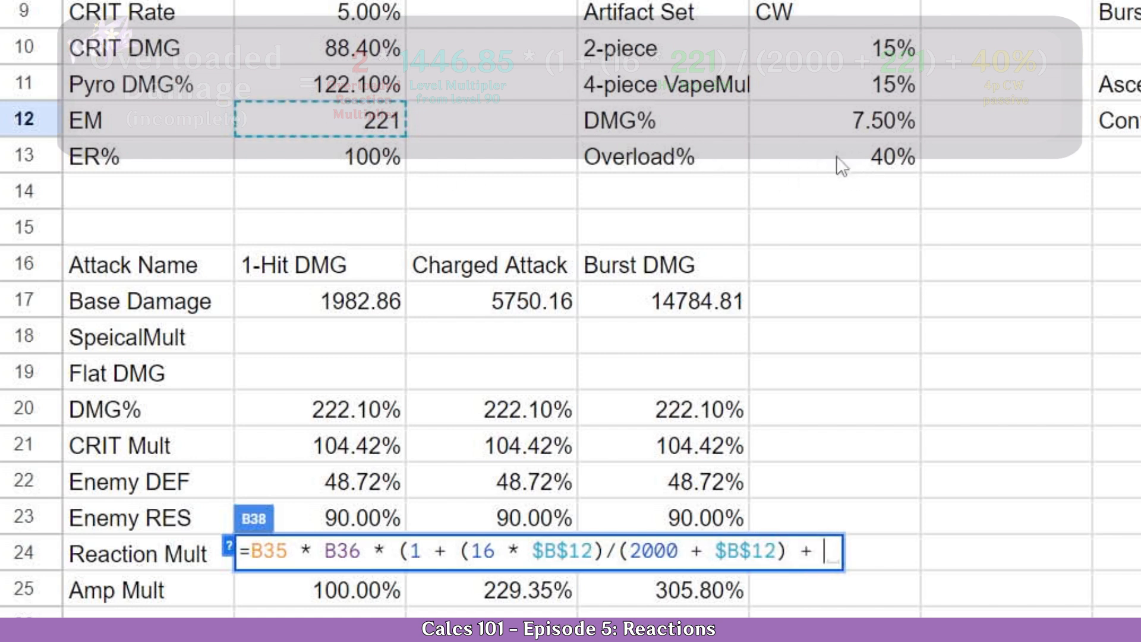
{"action": "mouse_move", "coordinate": [837, 194]}
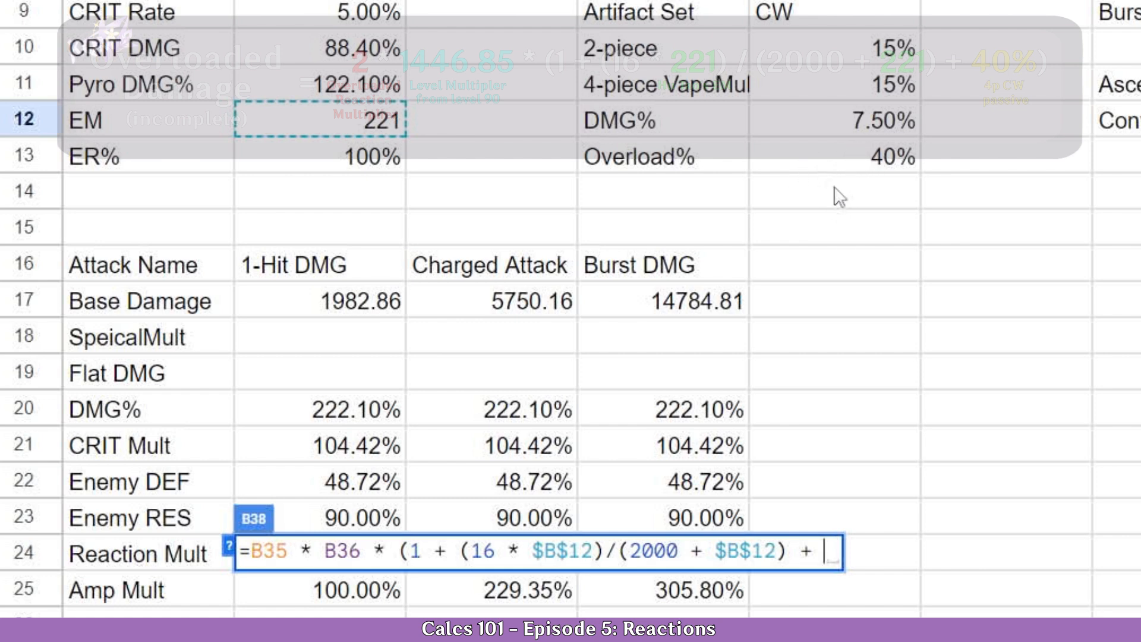
{"action": "left_click", "coordinate": [836, 155]}
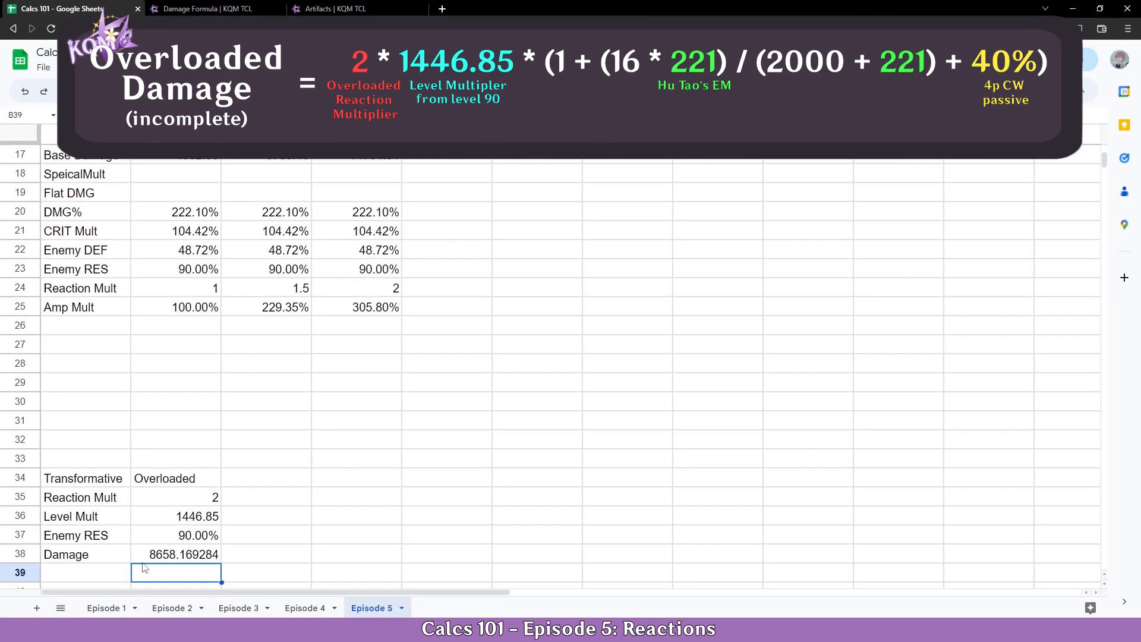
- Trim Overloaded Damage decimals and multiply the formula by Enemy RES B37, giving 7792.35
{"action": "left_click", "coordinate": [176, 554]}
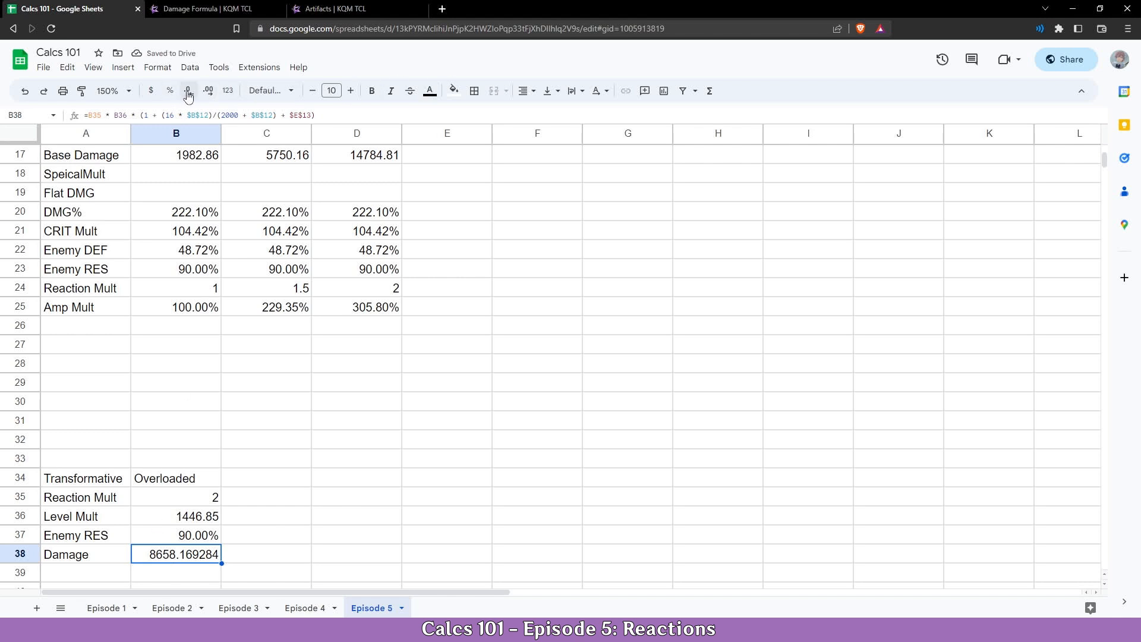
{"action": "left_click", "coordinate": [187, 91]}
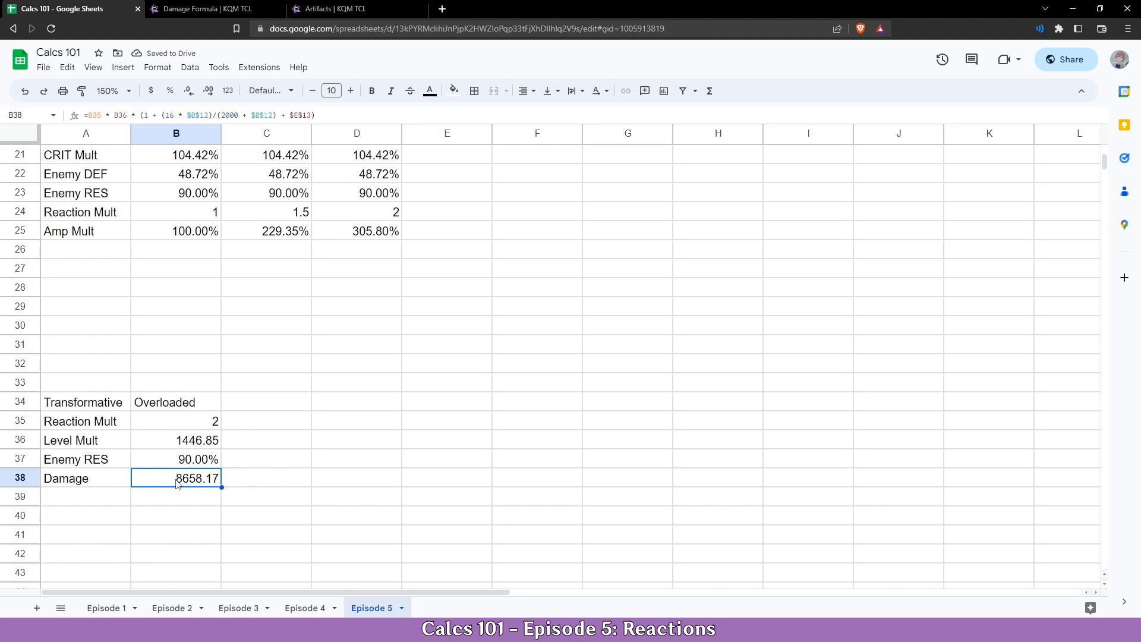
{"action": "double_click", "coordinate": [176, 477]}
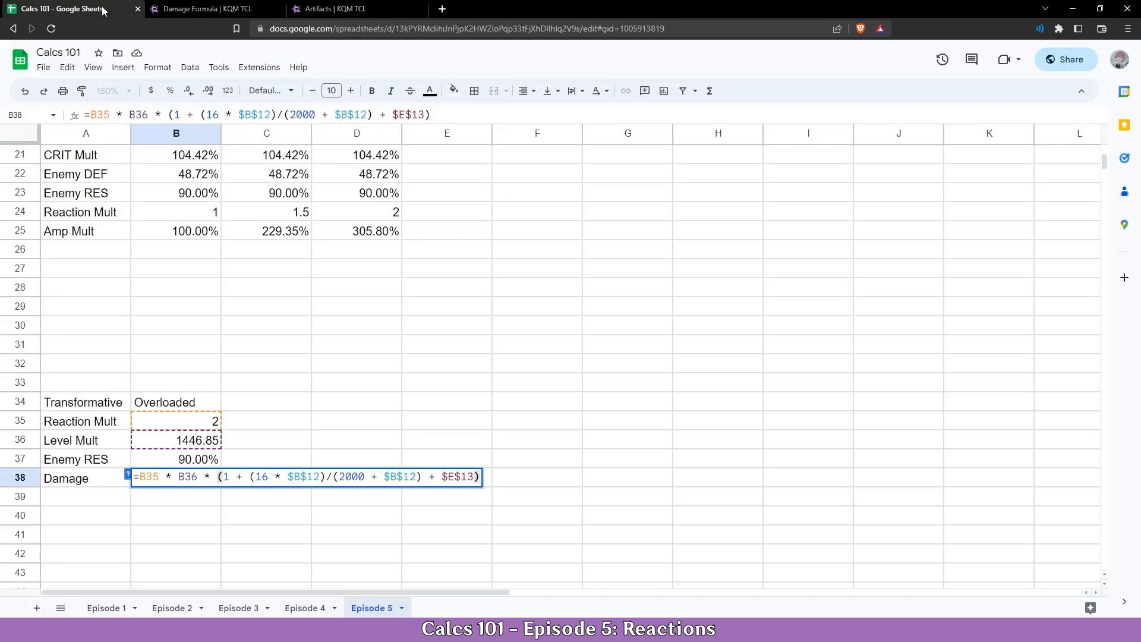
{"action": "scroll", "scroll_direction": "up", "scroll_amount": 3}
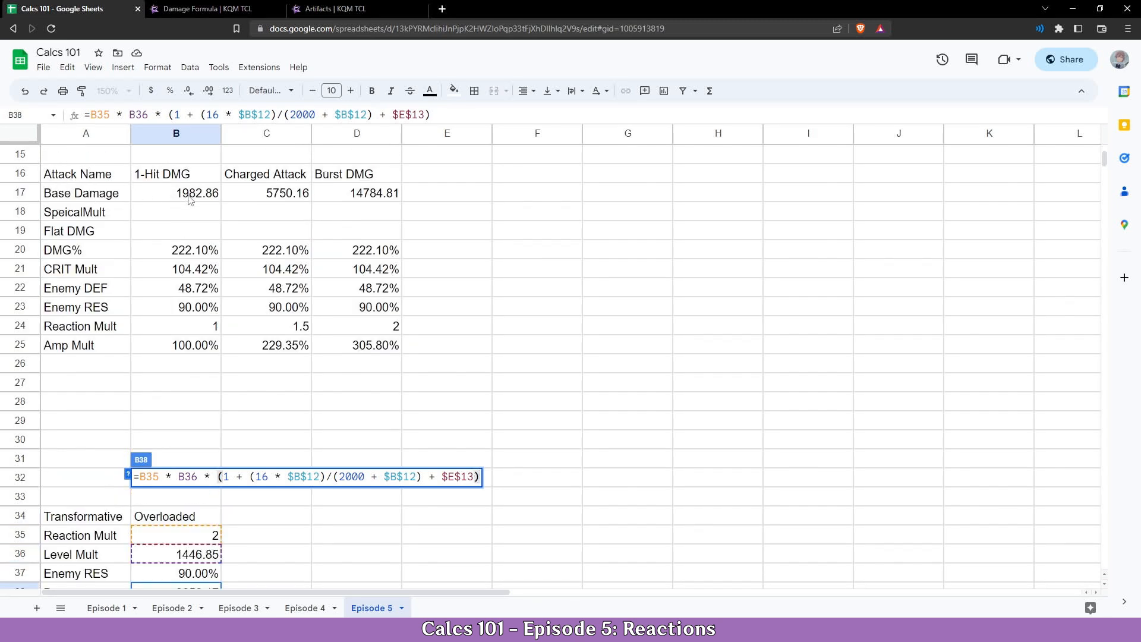
{"action": "scroll", "scroll_direction": "down", "scroll_amount": 3}
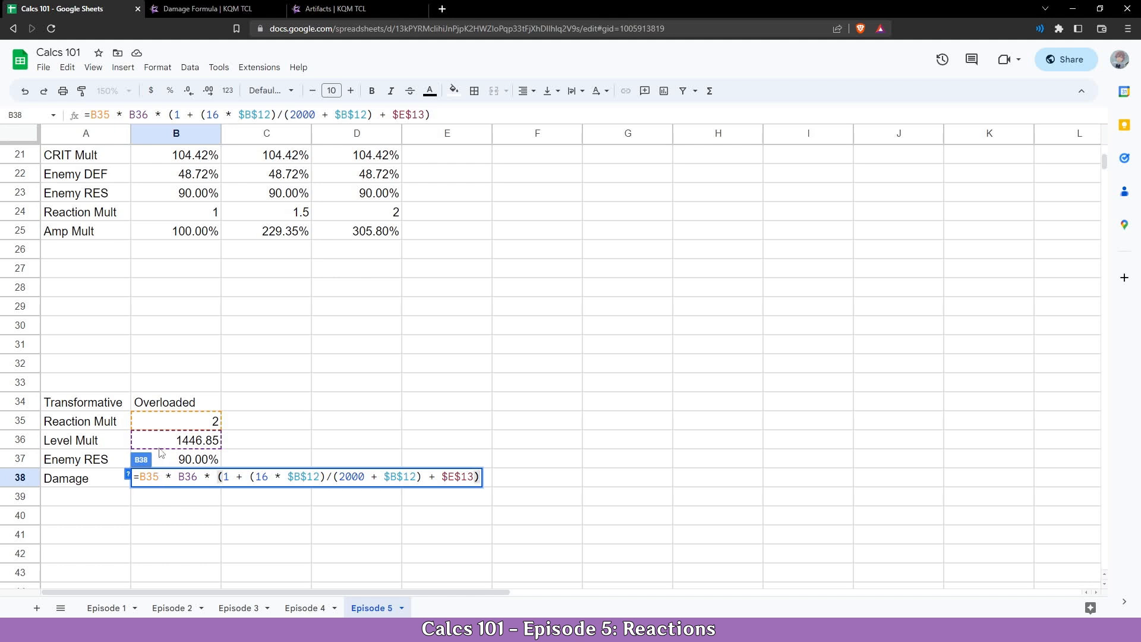
{"action": "mouse_move", "coordinate": [174, 459]}
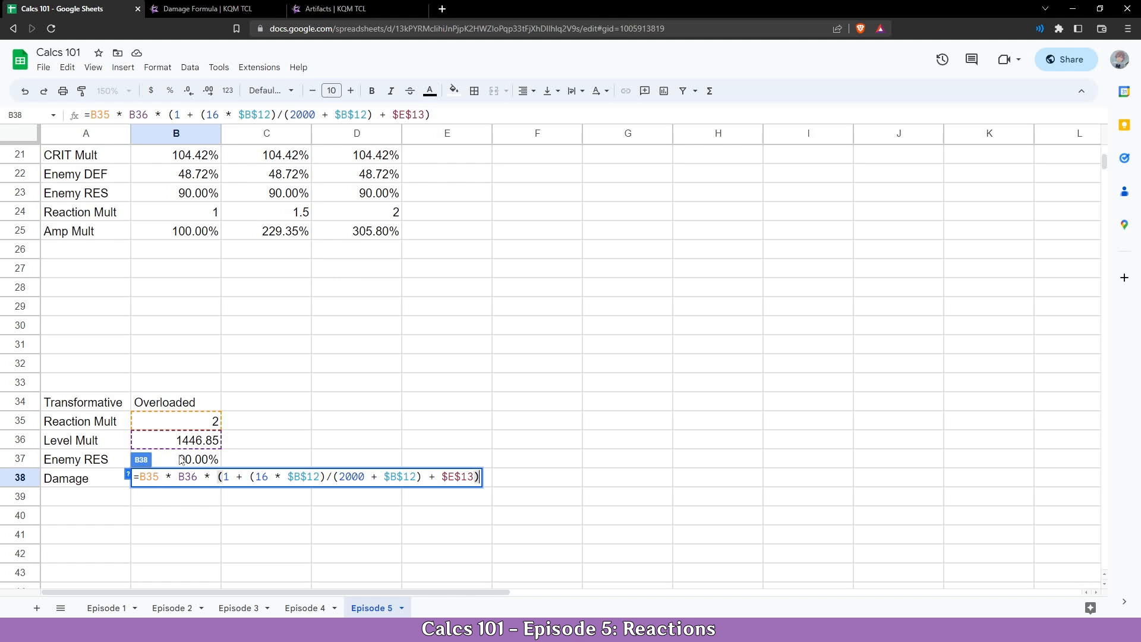
{"action": "type", "text": "*"}
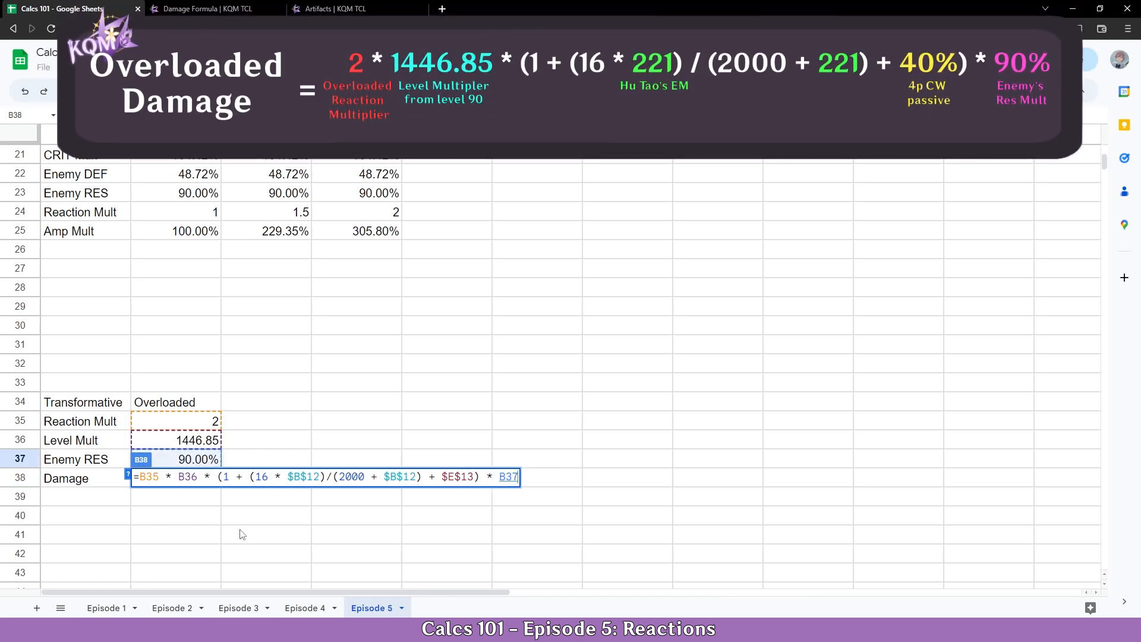
{"action": "key", "text": "Return"}
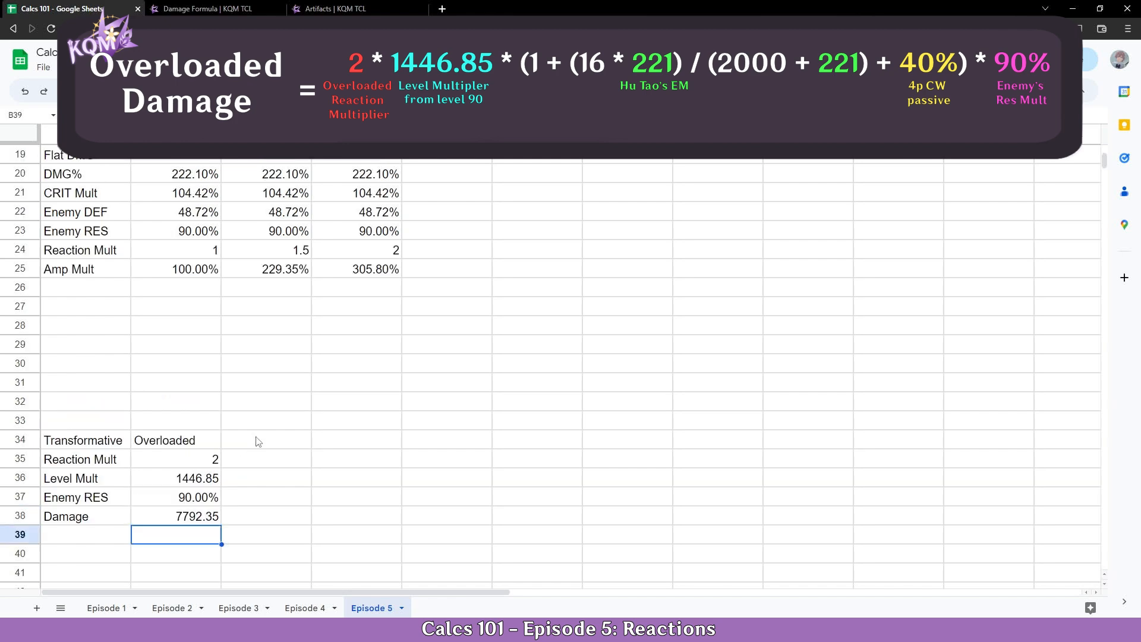
{"action": "scroll", "scroll_direction": "down", "scroll_amount": 3}
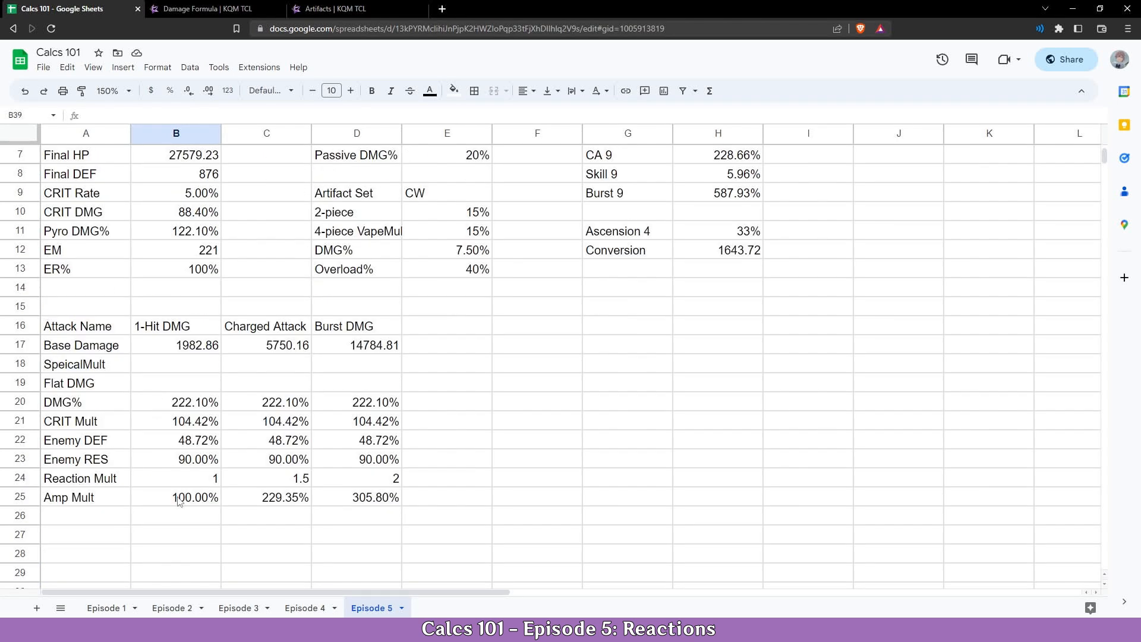
- Scroll the KQM TCL page to the Additive Reaction section showing Spread 1.25 and Aggravate 1.15
{"action": "left_click", "coordinate": [211, 8]}
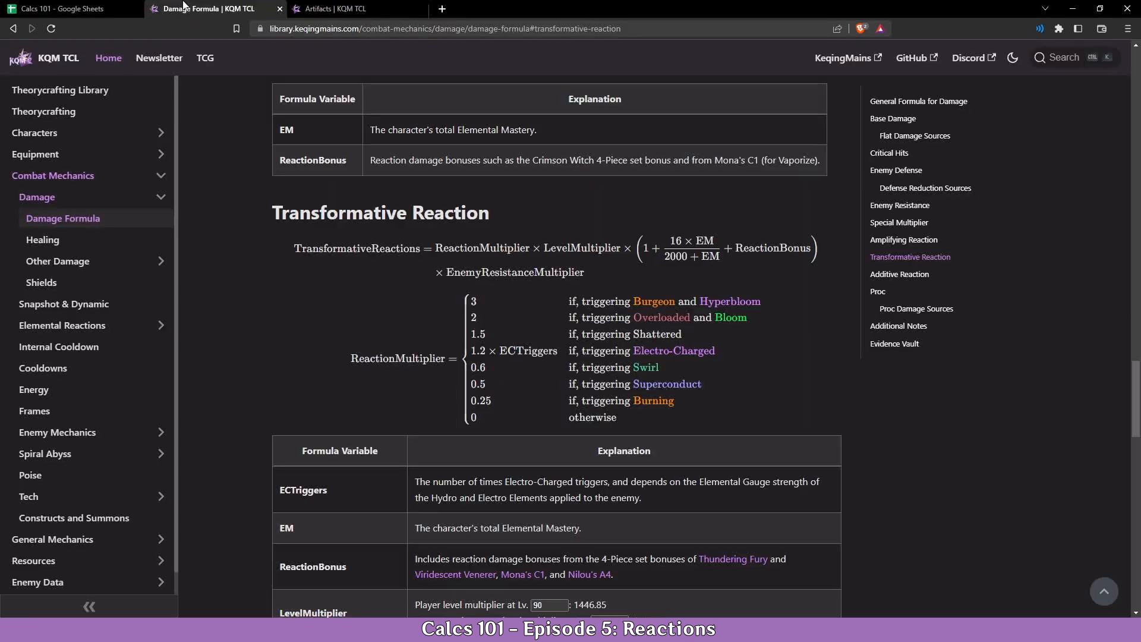
{"action": "scroll", "scroll_direction": "down", "scroll_amount": 3}
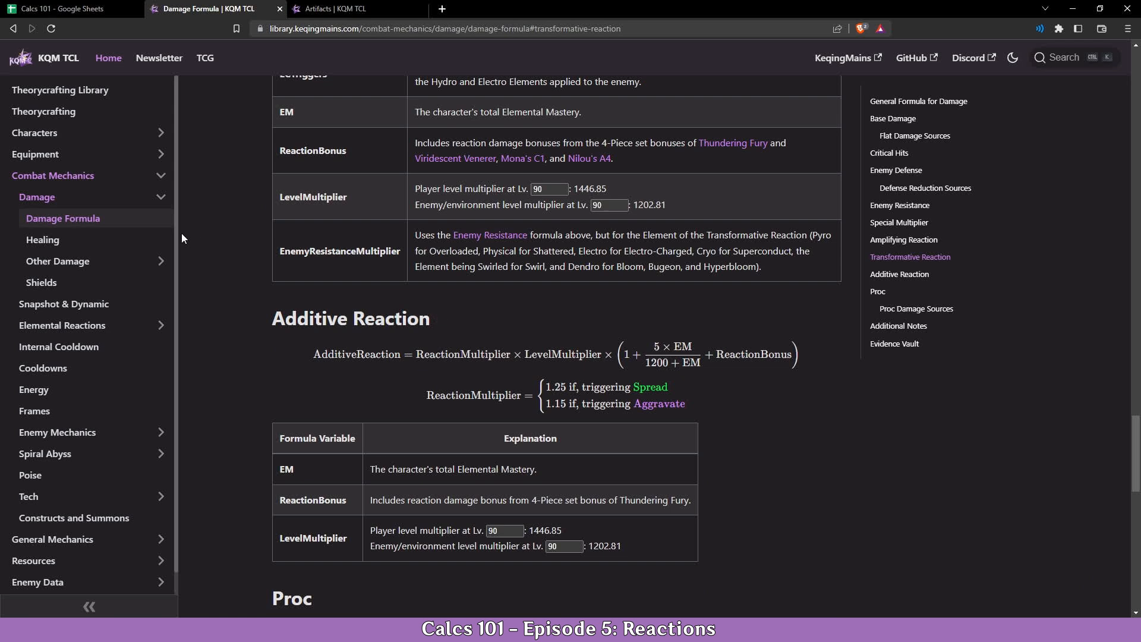
{"action": "scroll", "scroll_direction": "down", "scroll_amount": 3}
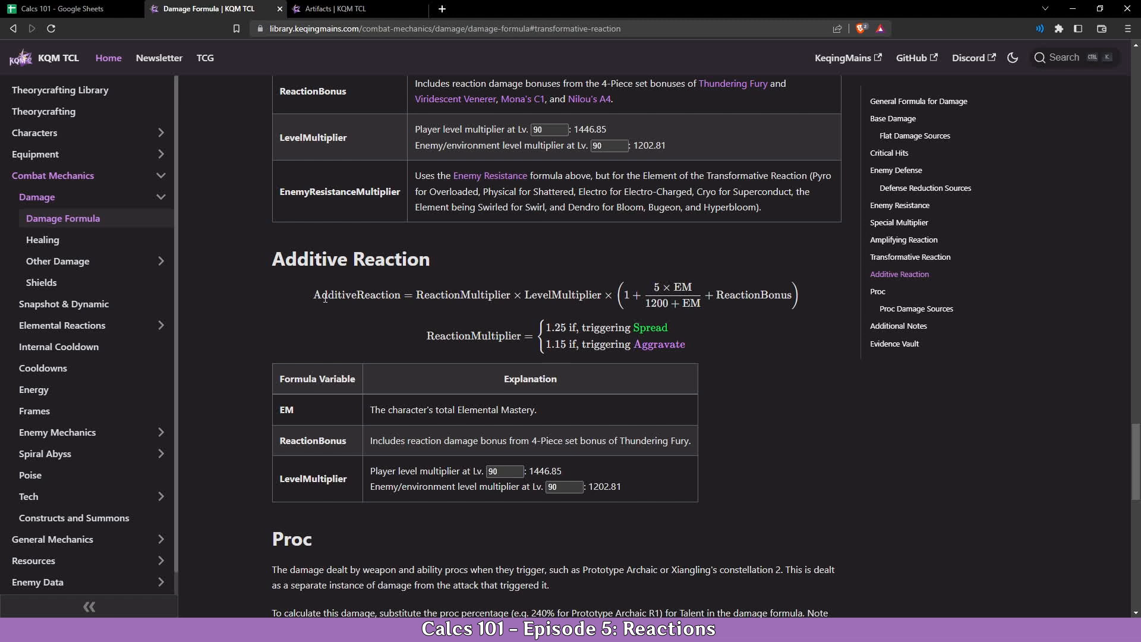
{"action": "double_click", "coordinate": [463, 294]}
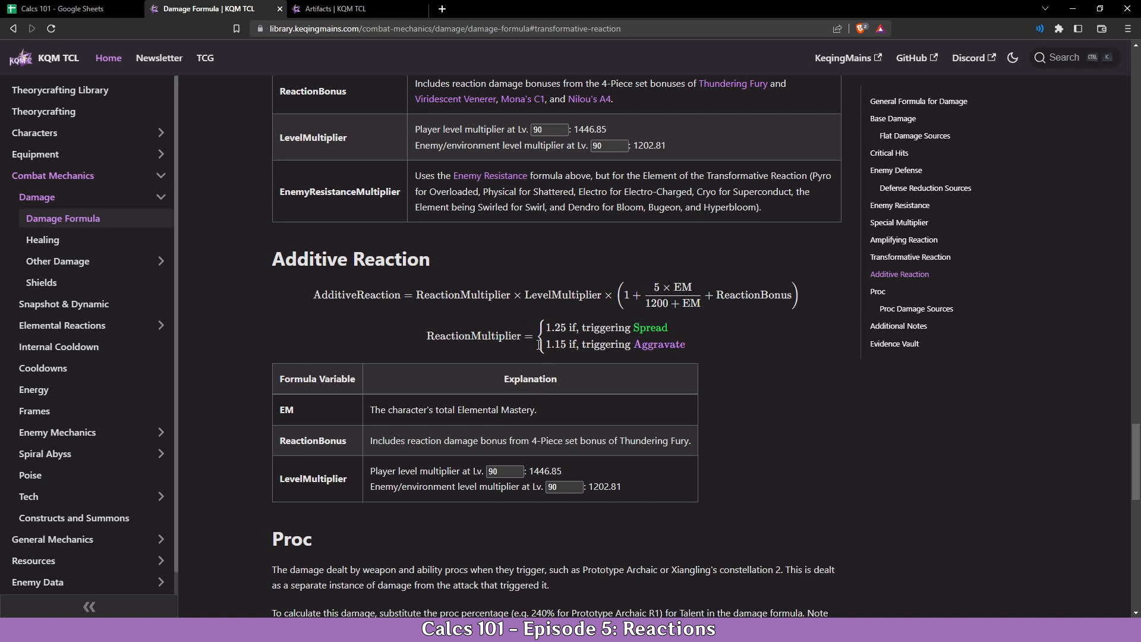
{"action": "mouse_move", "coordinate": [542, 291]}
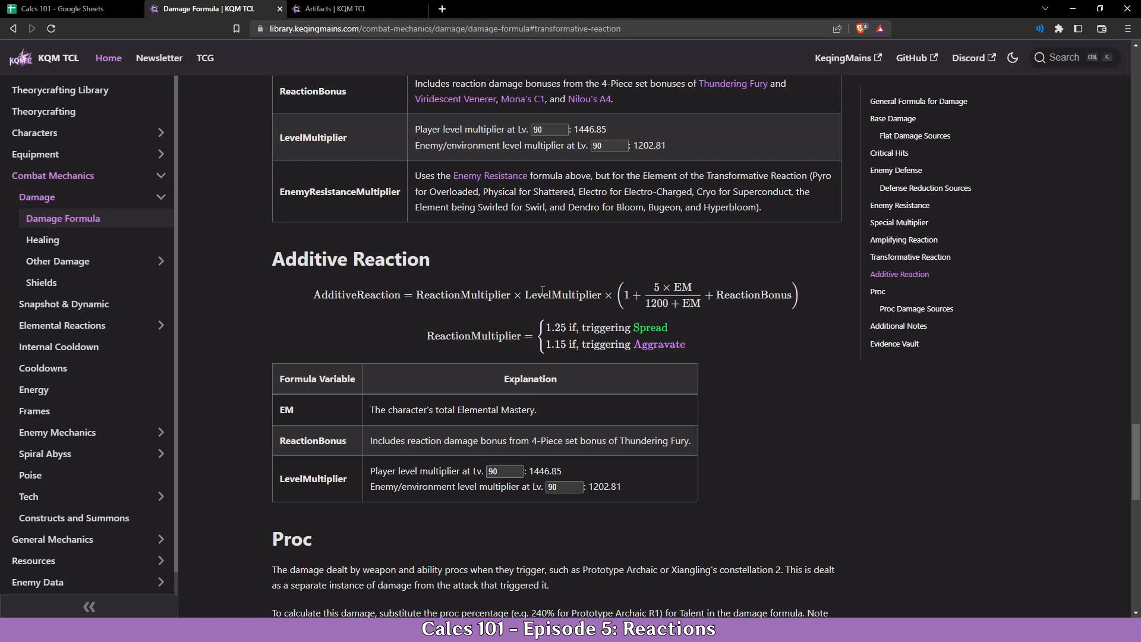
{"action": "mouse_move", "coordinate": [607, 491]}
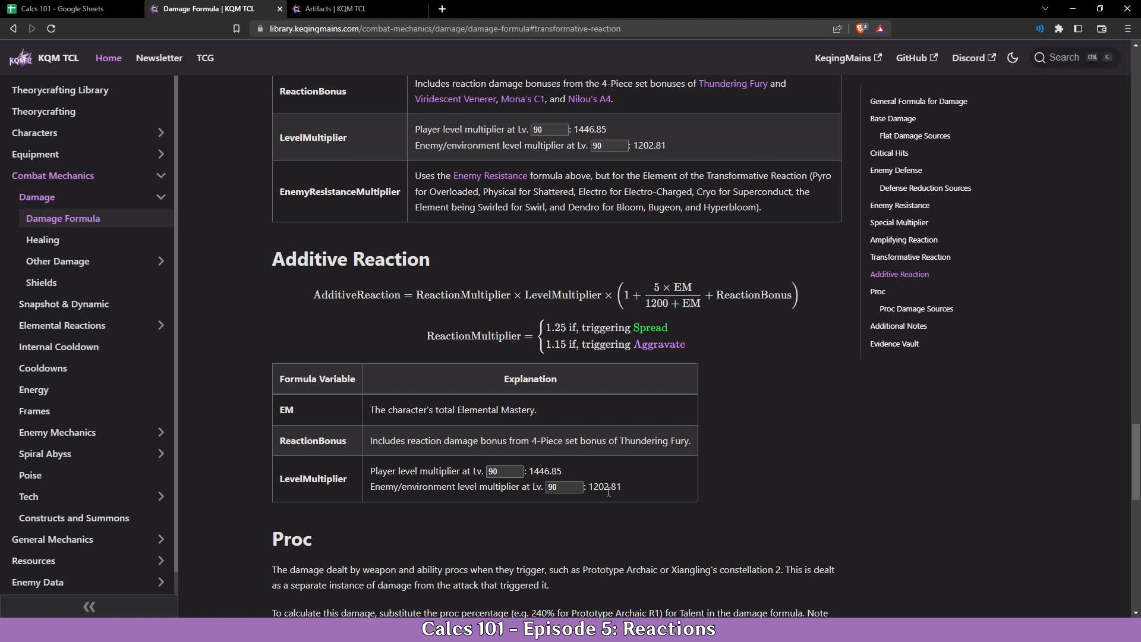
{"action": "mouse_move", "coordinate": [750, 296]}
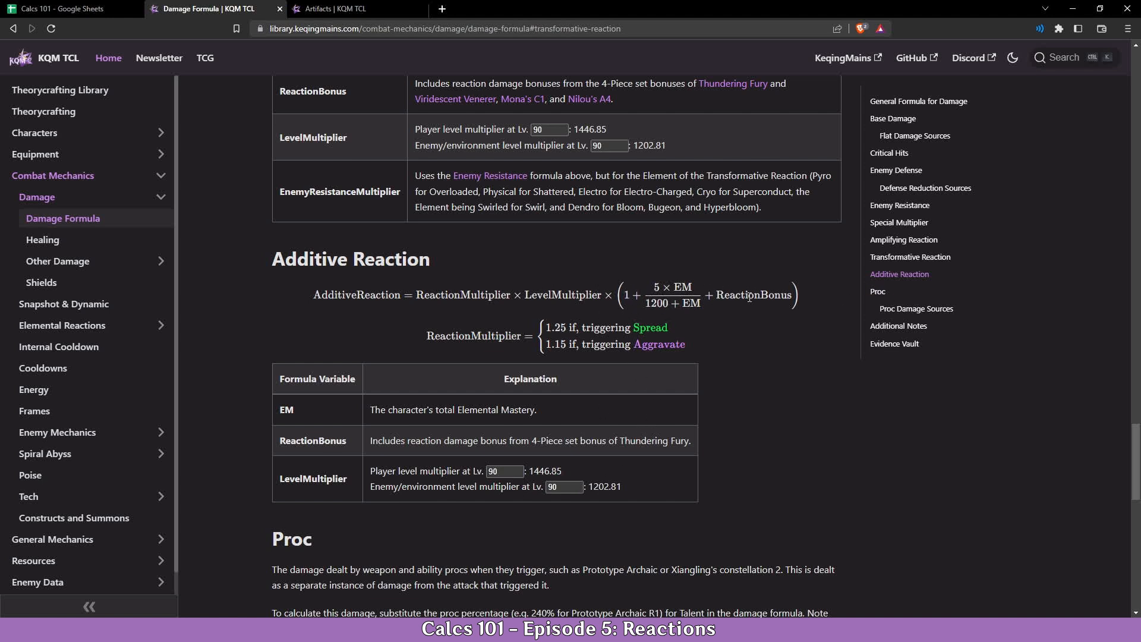
{"action": "mouse_move", "coordinate": [638, 600]}
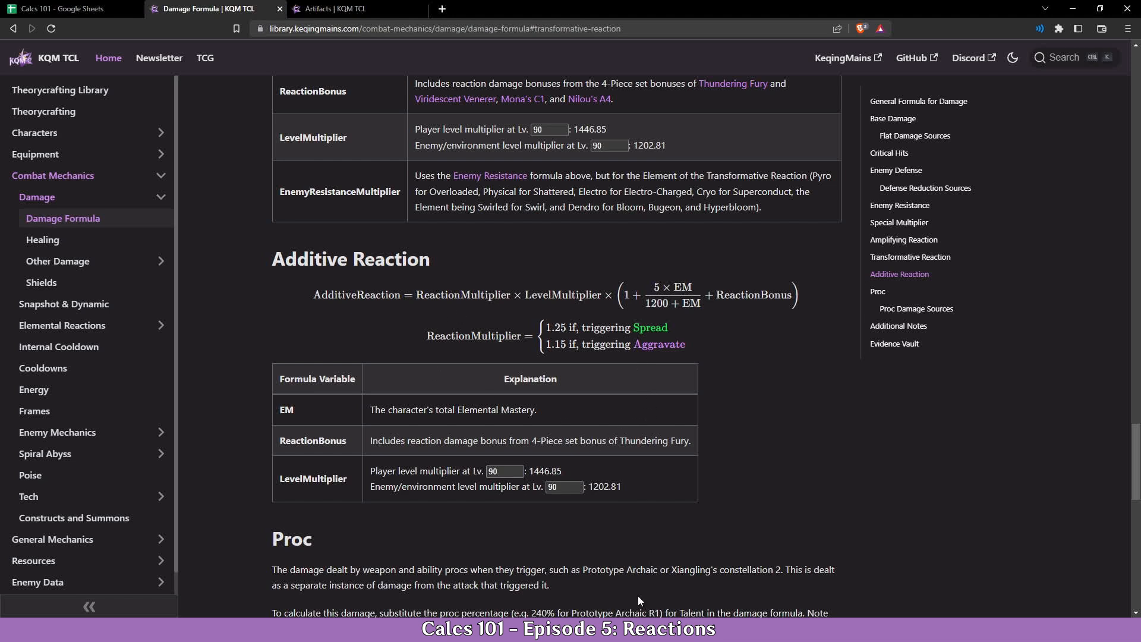
{"action": "scroll", "scroll_direction": "up", "scroll_amount": 3}
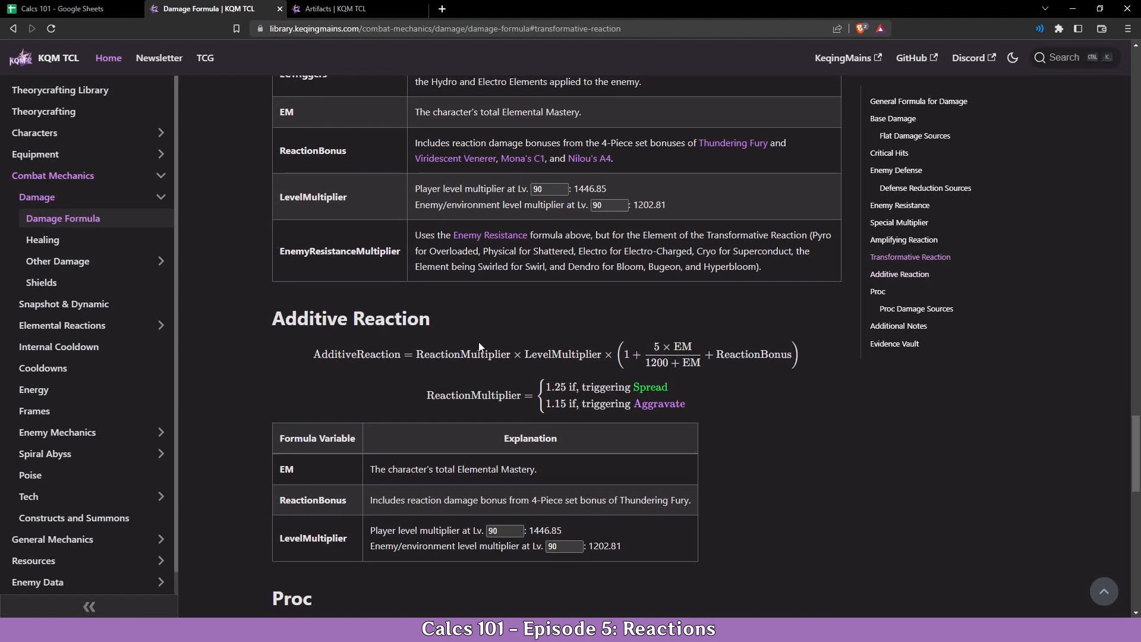
- Label a new Additive block with Spread, Reaction Mult and Level rows below the Overloaded block
{"action": "left_click", "coordinate": [69, 8]}
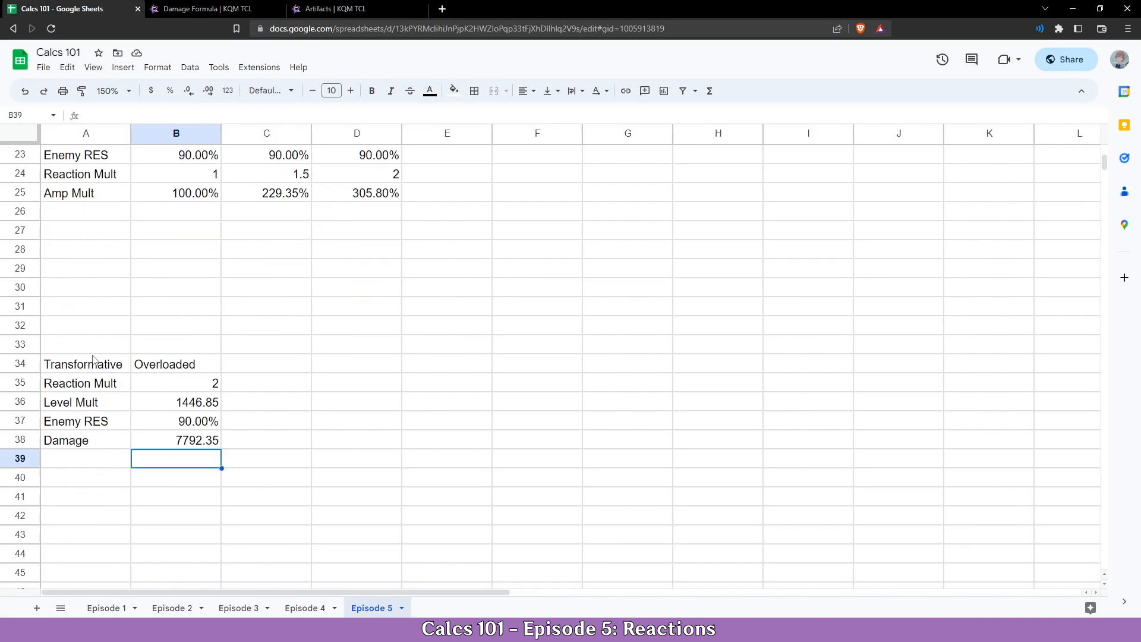
{"action": "left_click", "coordinate": [86, 381]}
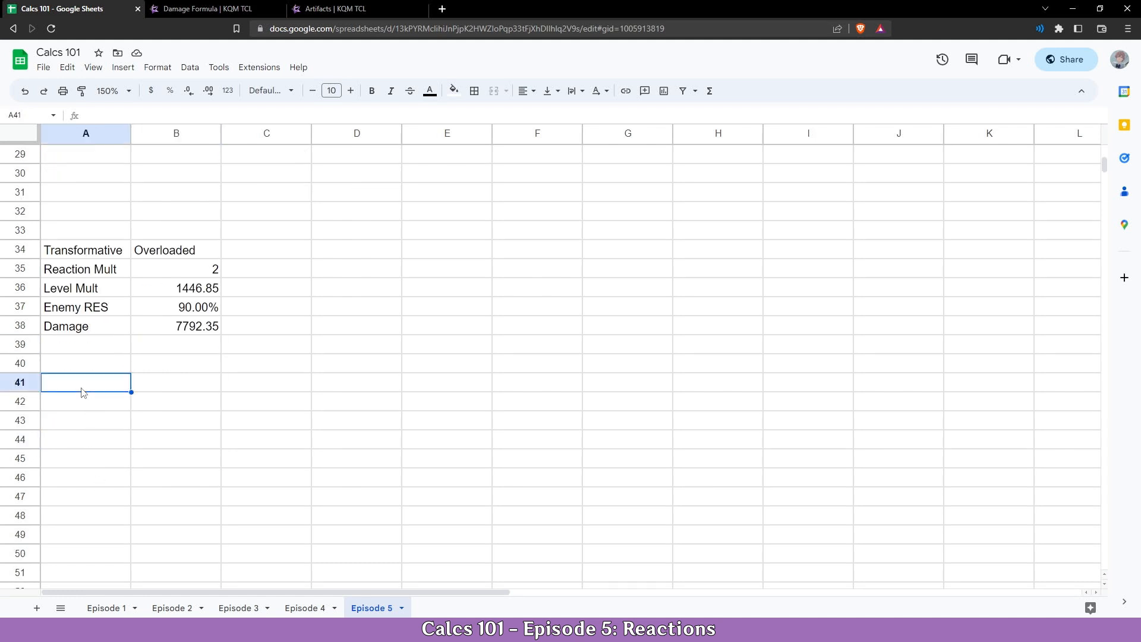
{"action": "type", "text": "Additiv"}
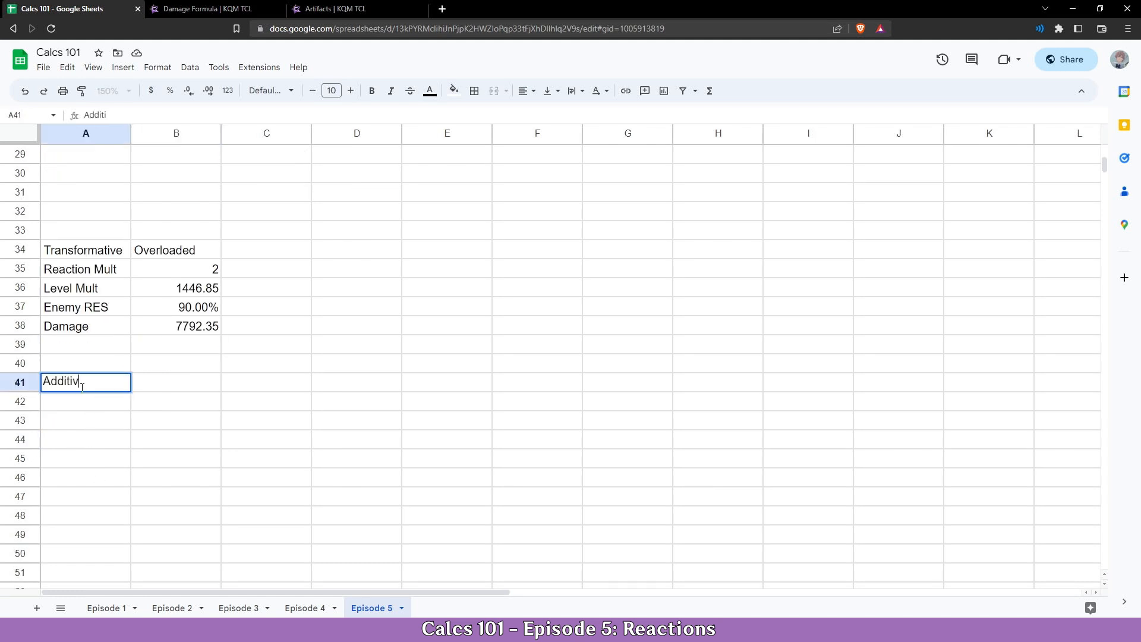
{"action": "key", "text": "tab"}
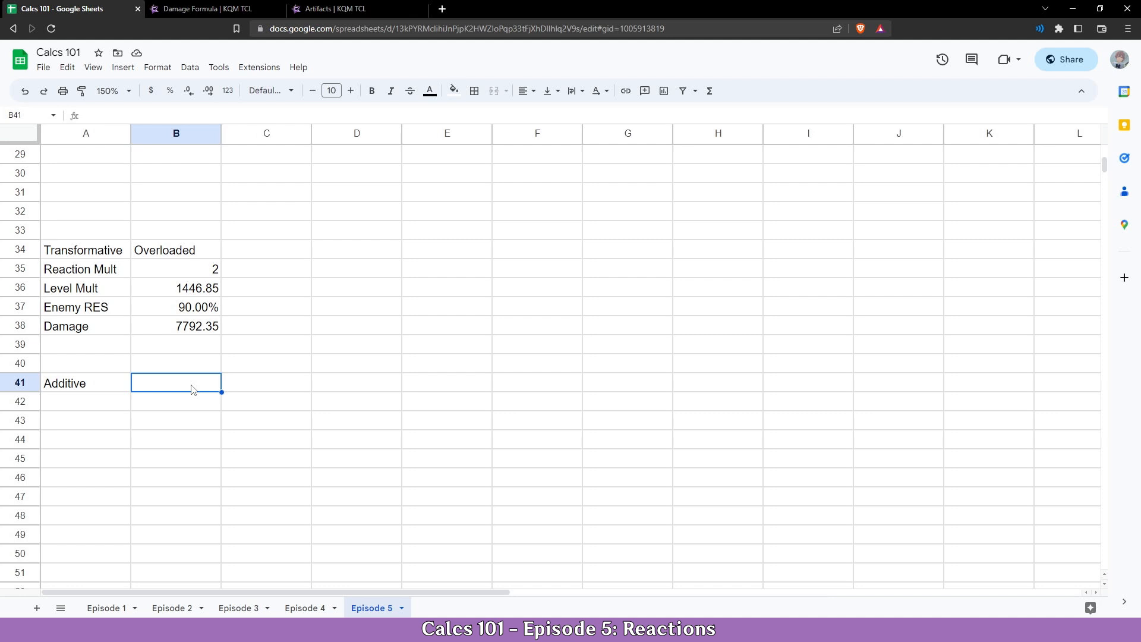
{"action": "type", "text": "Sprea"}
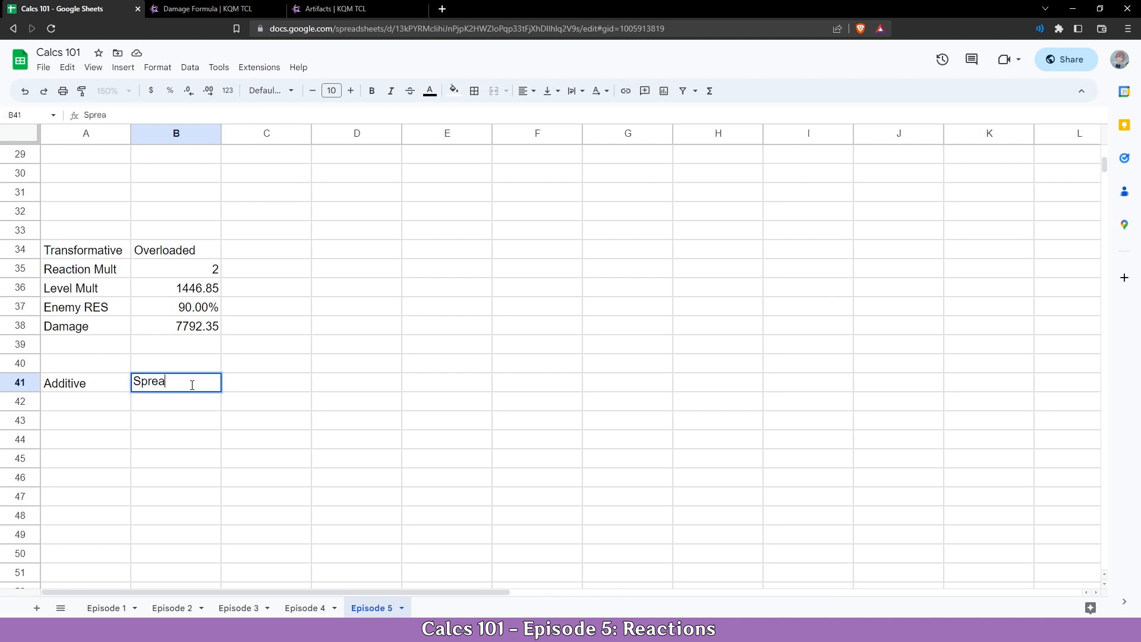
{"action": "key", "text": "Return"}
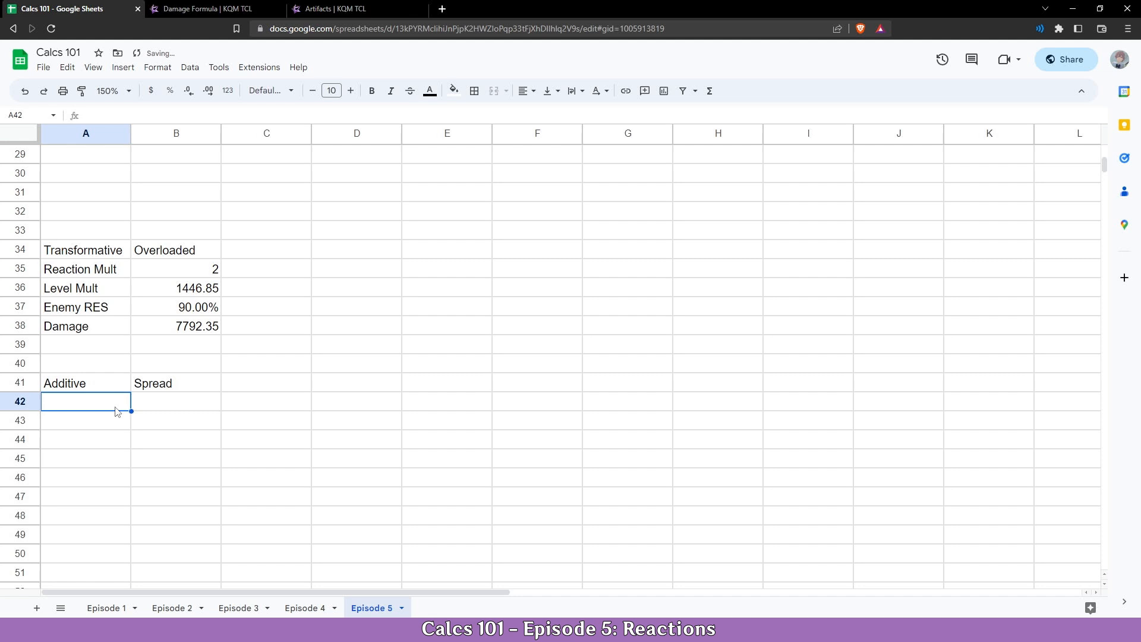
{"action": "type", "text": "Reaction Mult"}
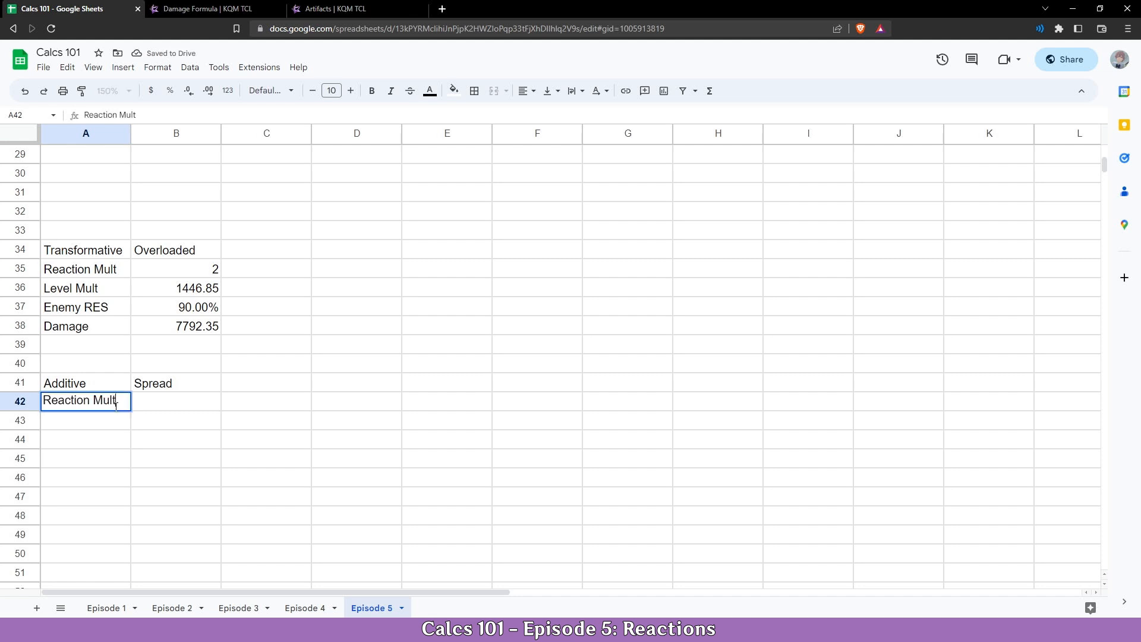
{"action": "type", "text": "Level Mult"}
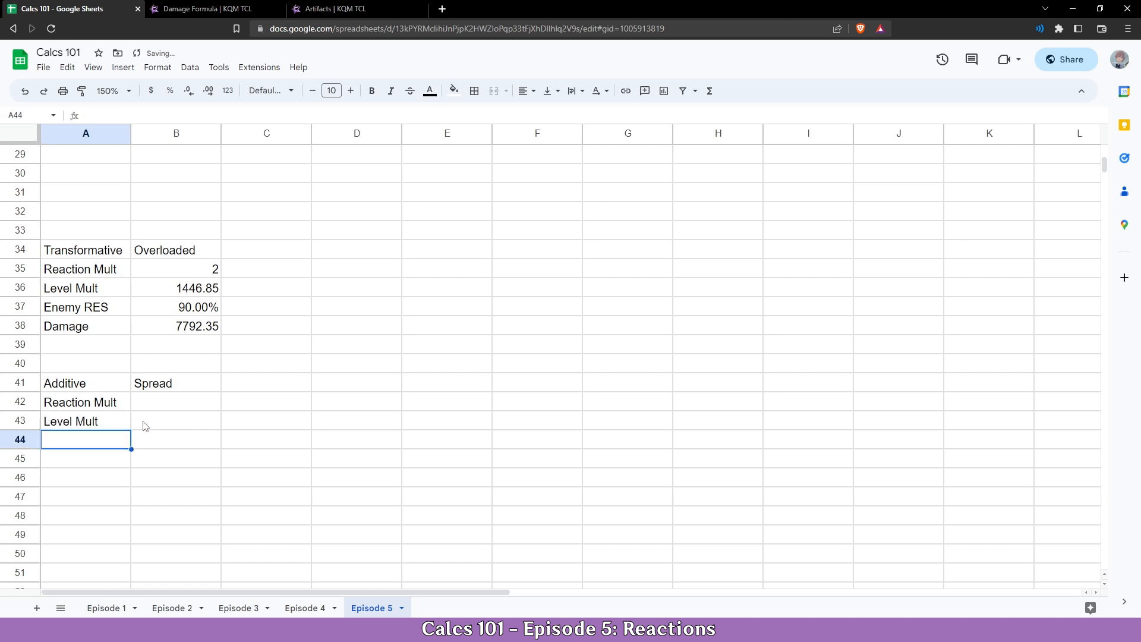
- Copy the level 90 multiplier 1446.85 from the KQM TCL table for the Spread block
{"action": "left_click", "coordinate": [212, 9]}
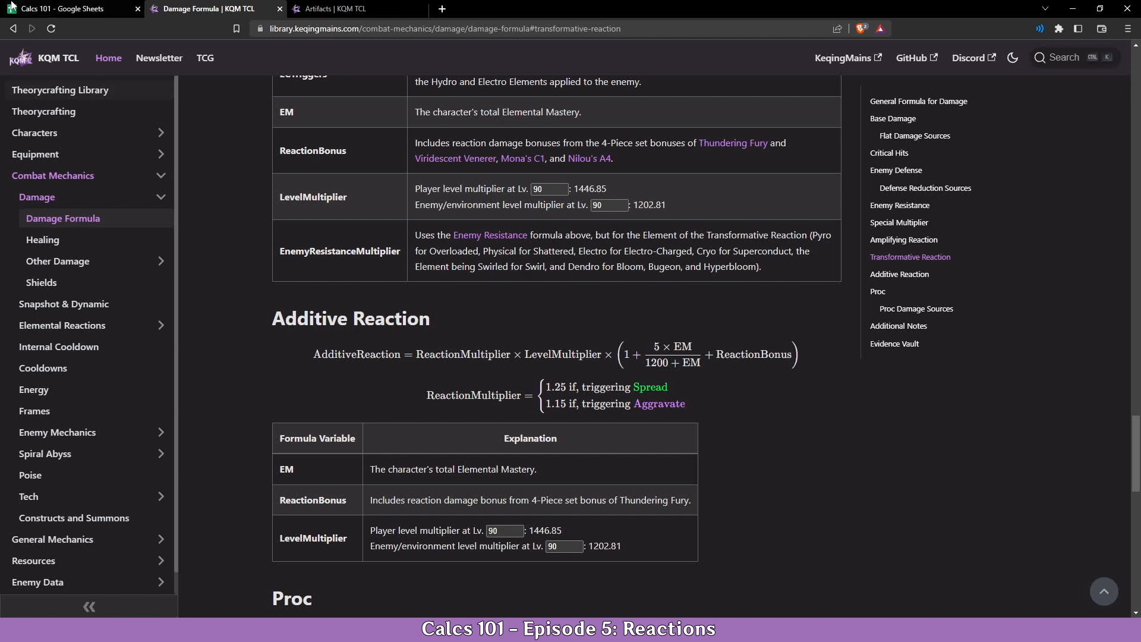
{"action": "left_click", "coordinate": [69, 9]}
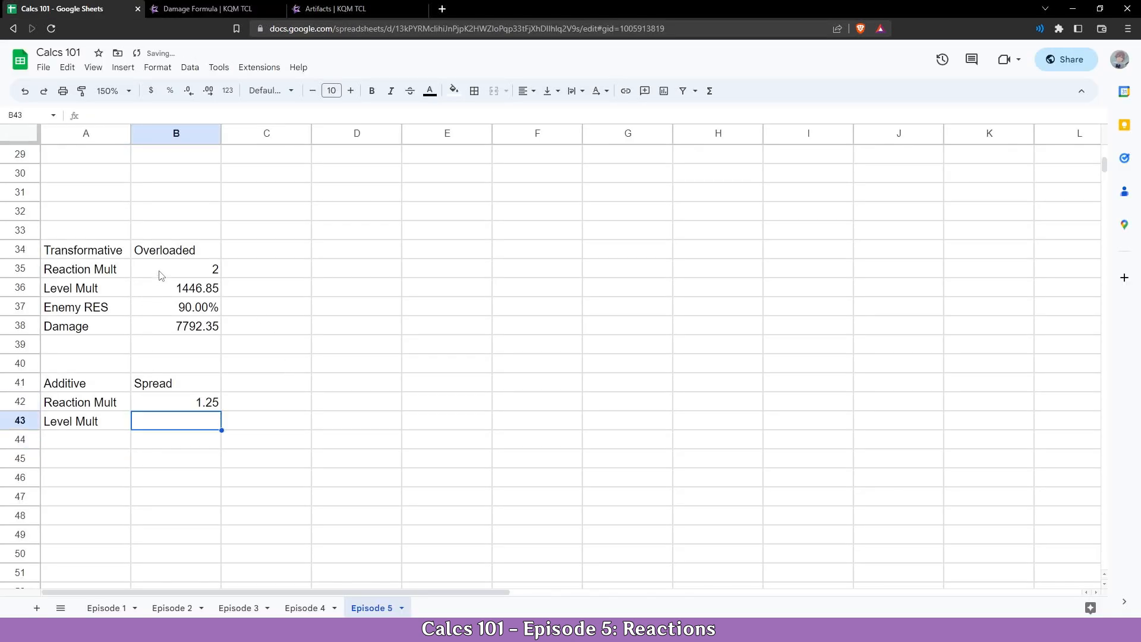
{"action": "left_click", "coordinate": [211, 8]}
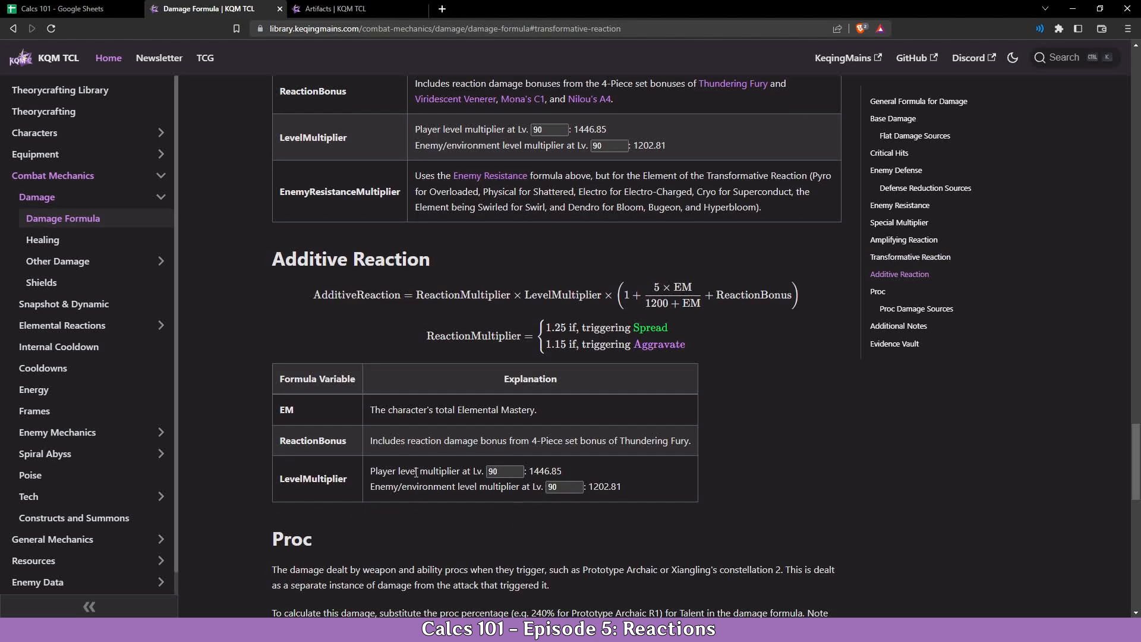
{"action": "double_click", "coordinate": [546, 470]}
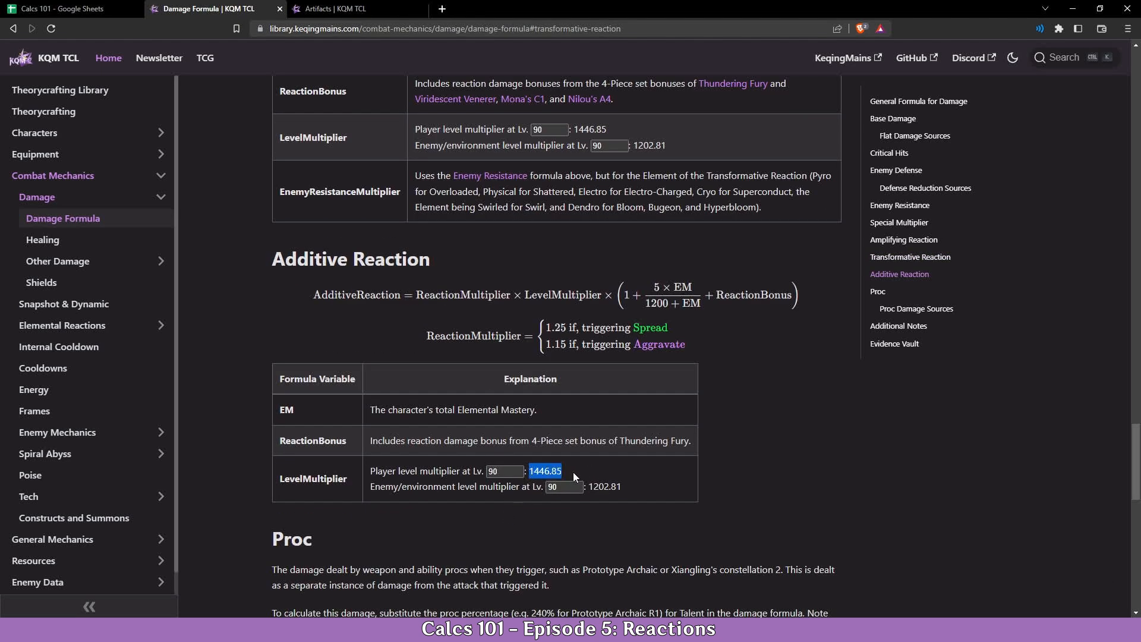
{"action": "left_click", "coordinate": [62, 8]}
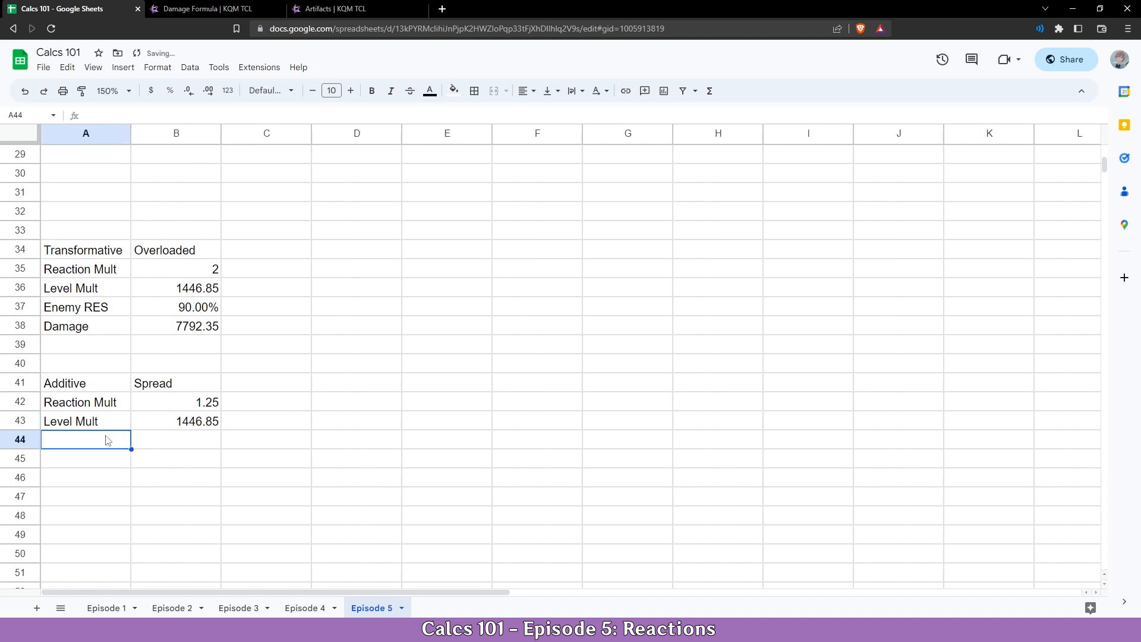
- Add a Base Damage row with =B42*B43*(1+(5*$B$12)/(1200+$B$12))
{"action": "type", "text": "Base Damage"}
{"action": "left_click", "coordinate": [175, 438]}
{"action": "type", "text": "=B42 *"}
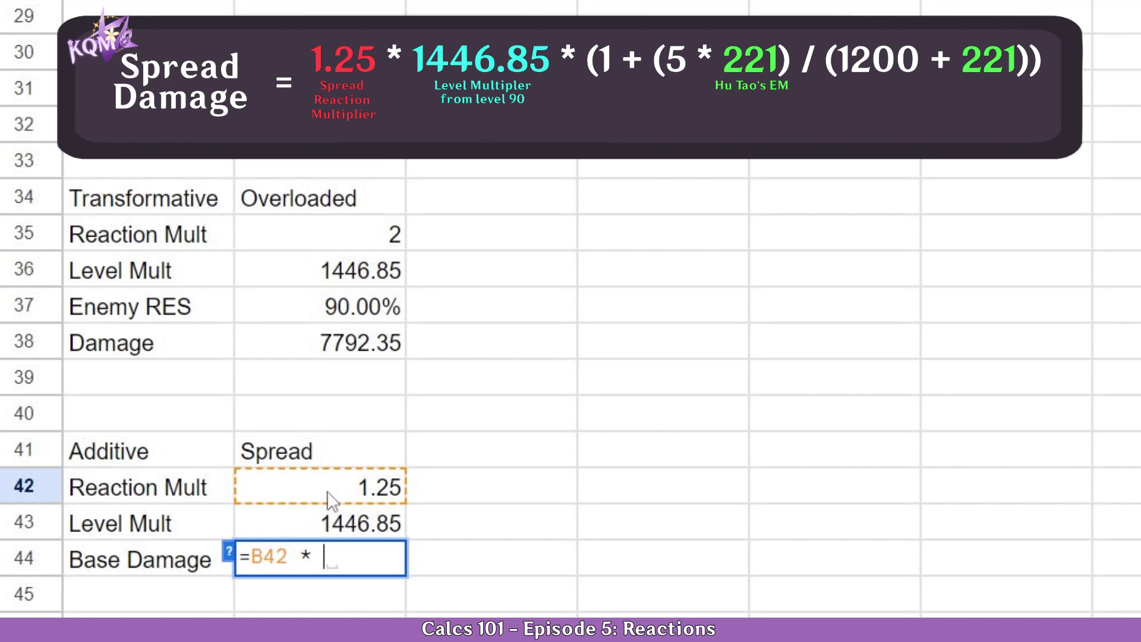
{"action": "left_click", "coordinate": [356, 523]}
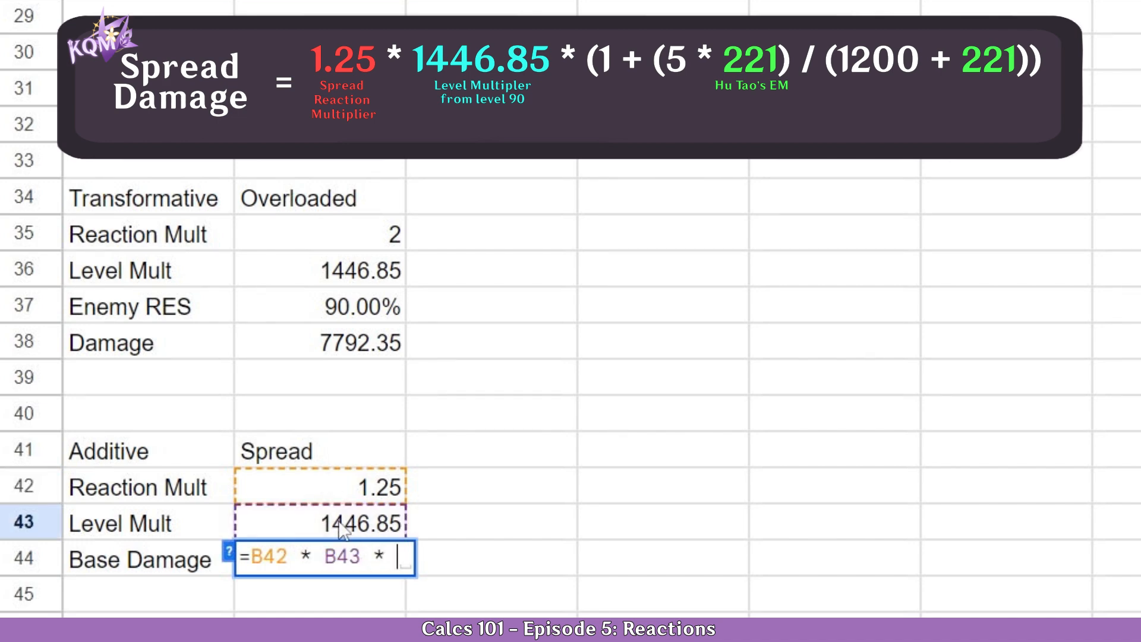
{"action": "type", "text": "(1 +"}
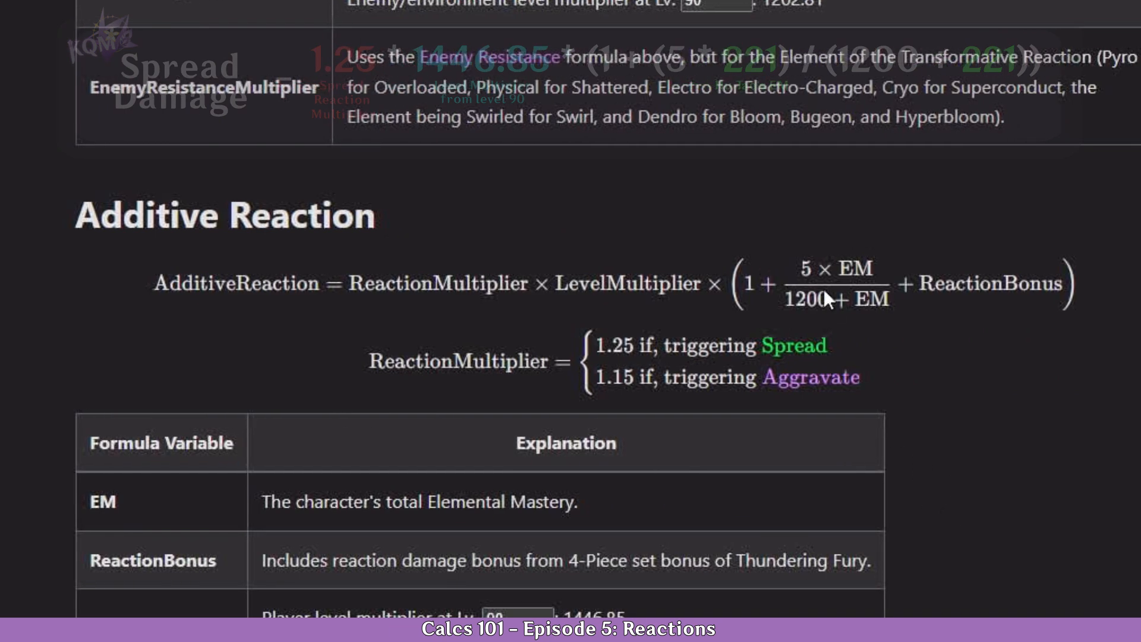
{"action": "mouse_move", "coordinate": [799, 330]}
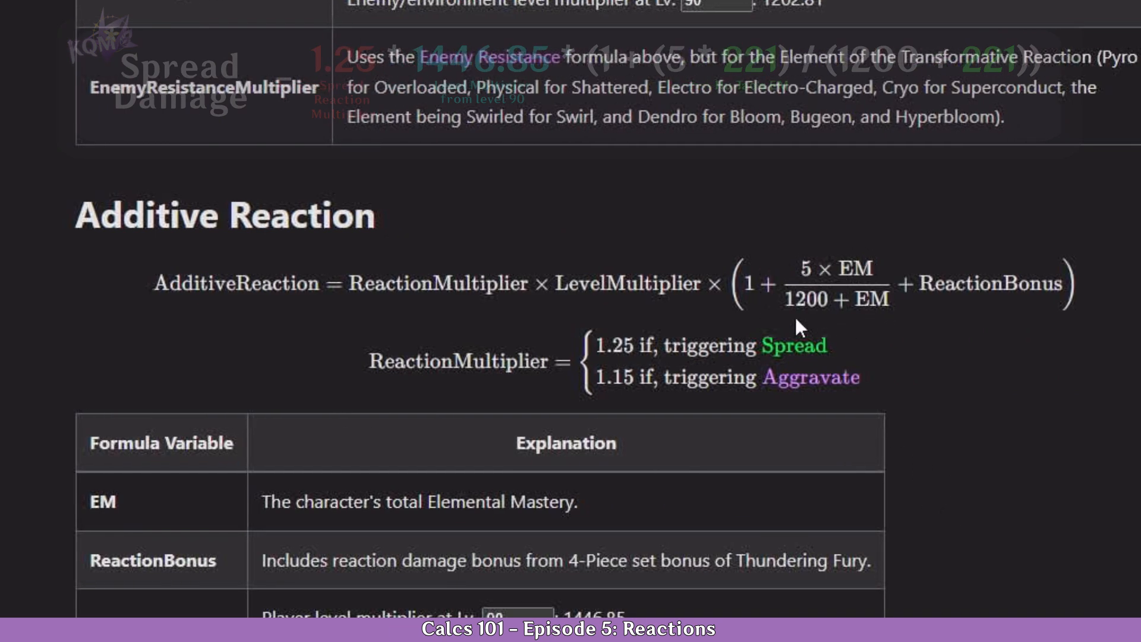
{"action": "mouse_move", "coordinate": [888, 309]}
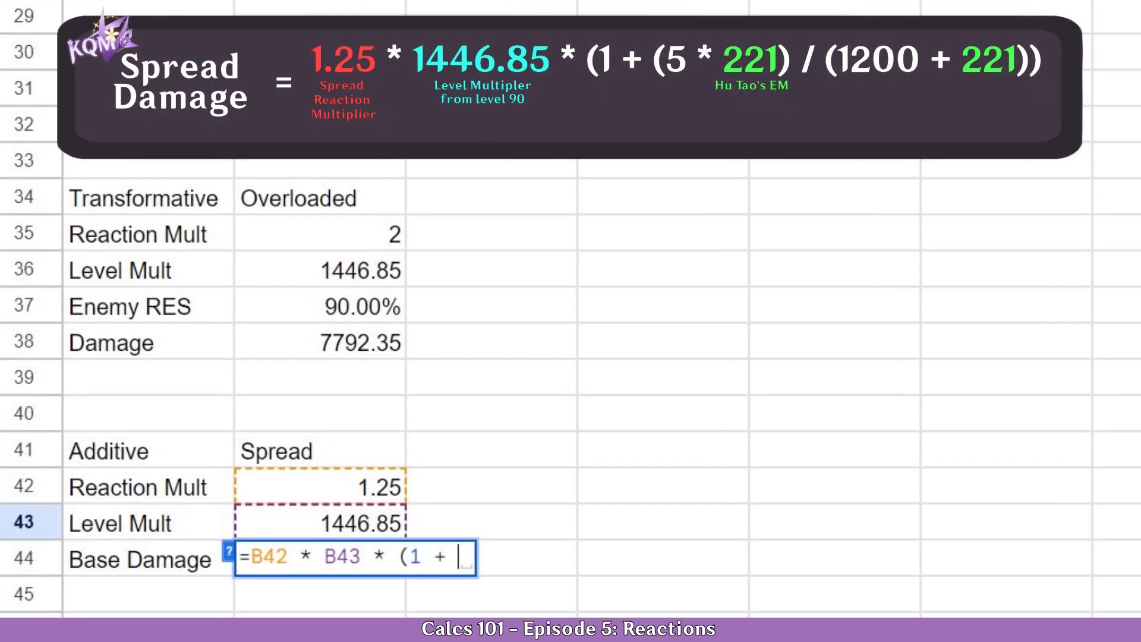
{"action": "type", "text": "(5 * B12"}
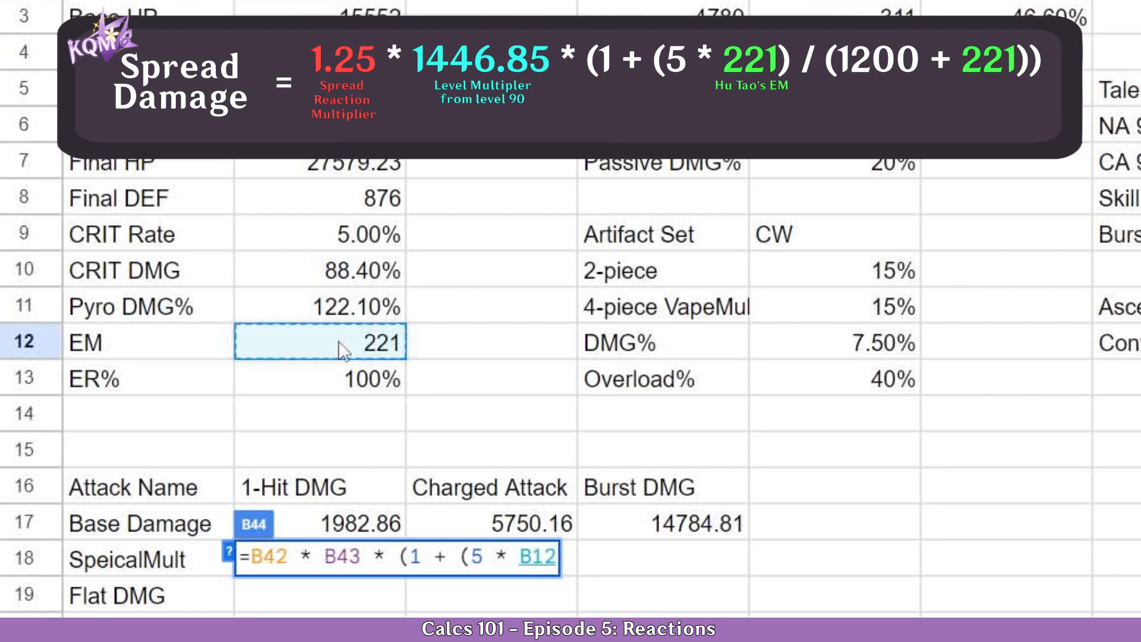
{"action": "key", "text": "F4"}
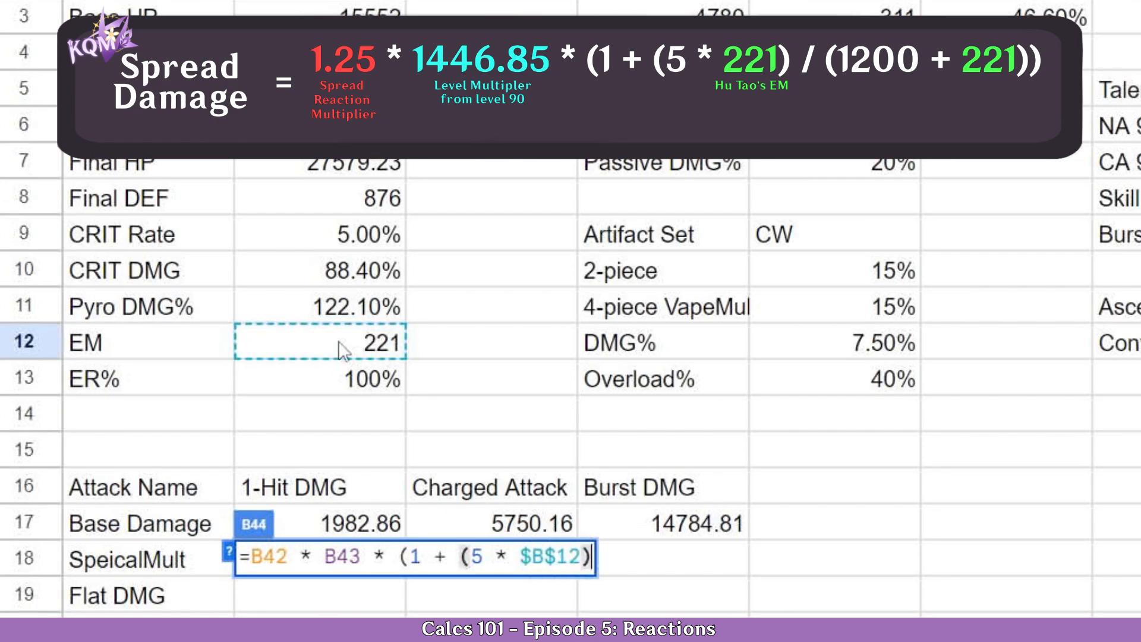
{"action": "type", "text": "/(1200 + $B$12"}
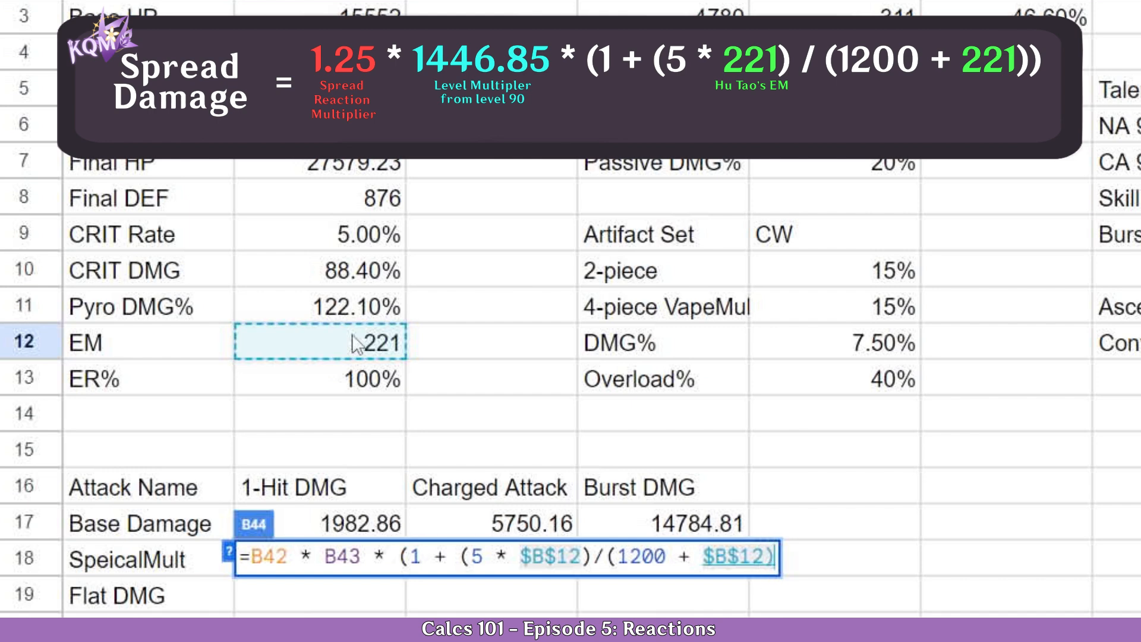
{"action": "scroll", "scroll_direction": "down", "scroll_amount": 3}
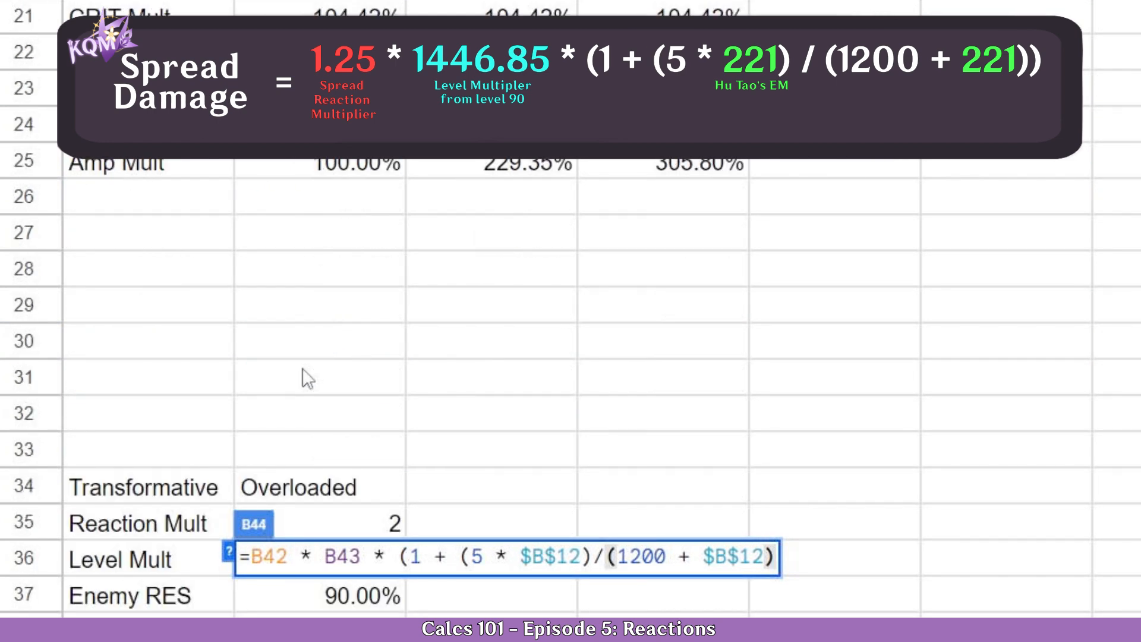
{"action": "scroll", "scroll_direction": "down", "scroll_amount": 3}
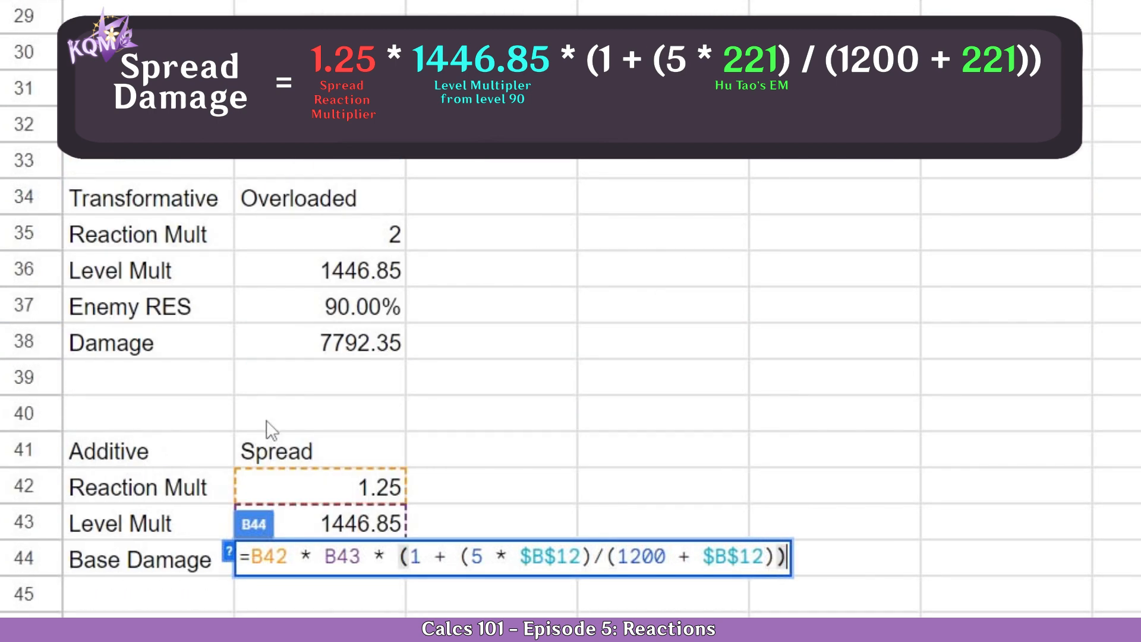
{"action": "key", "text": "Return"}
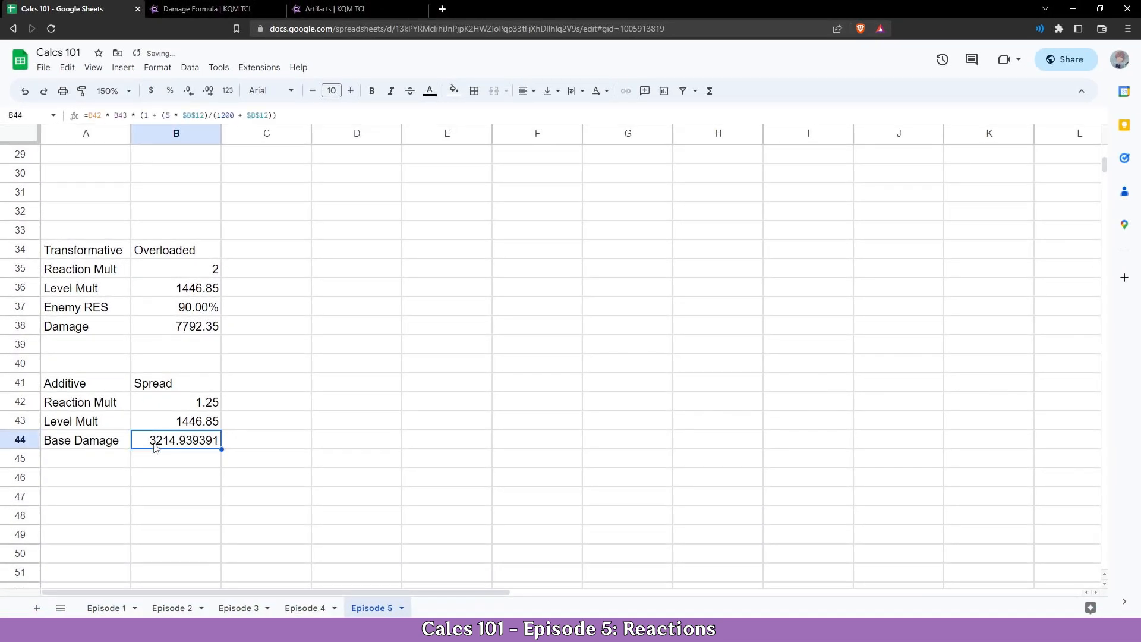
- Show the Base Damage result with two decimals, reading 3214.94
{"action": "left_click", "coordinate": [188, 91]}
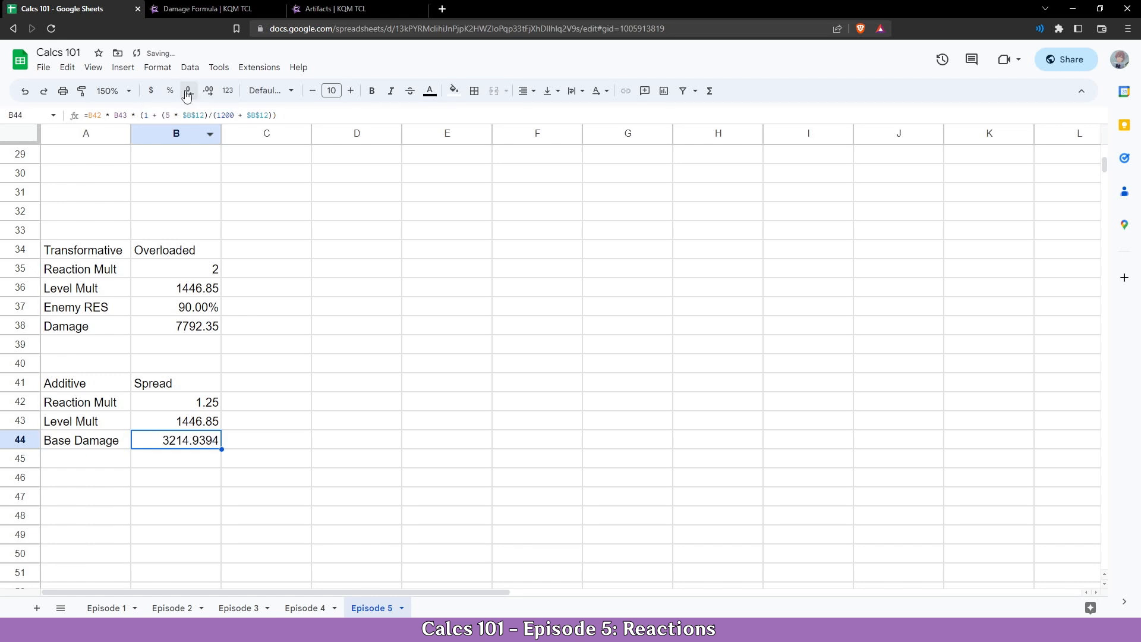
{"action": "left_click", "coordinate": [188, 91]}
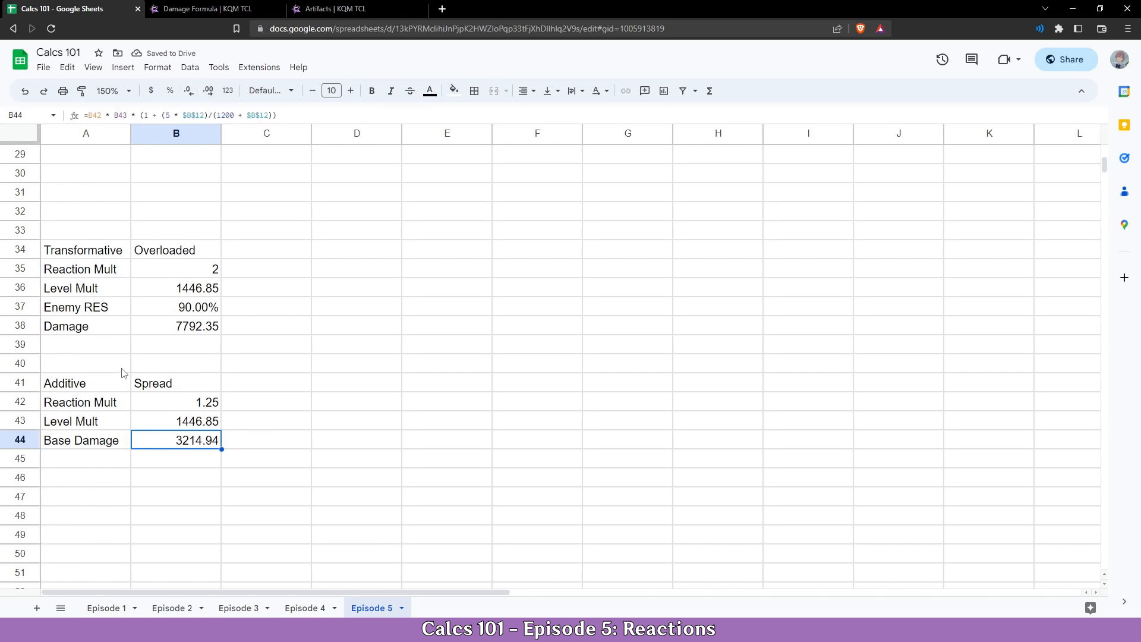
{"action": "mouse_move", "coordinate": [190, 400]}
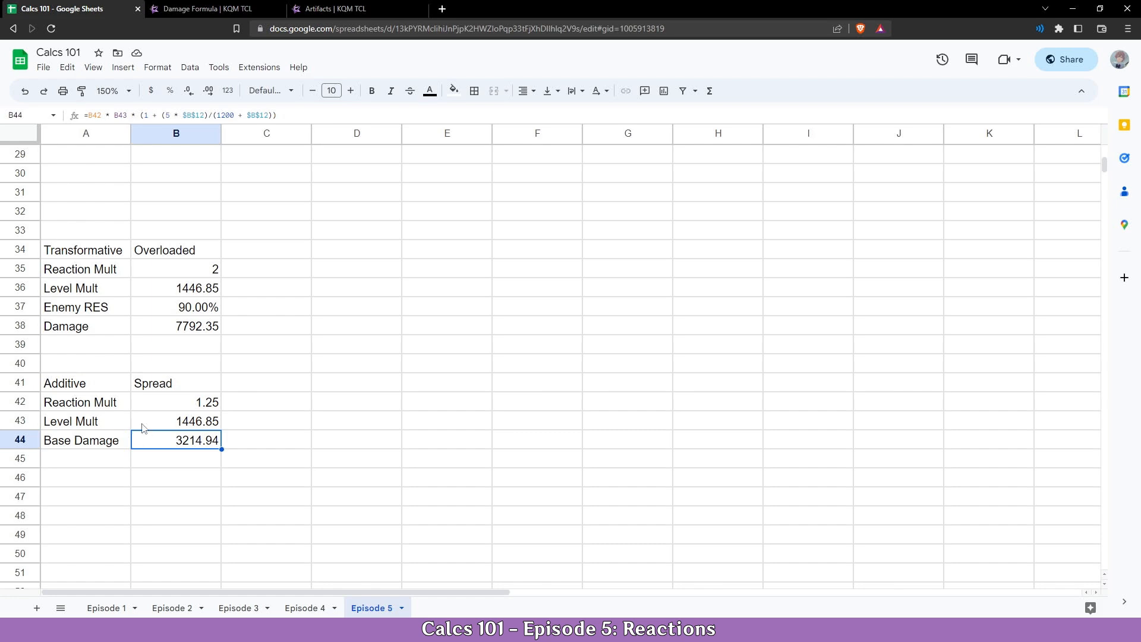
{"action": "scroll", "scroll_direction": "up", "scroll_amount": 3}
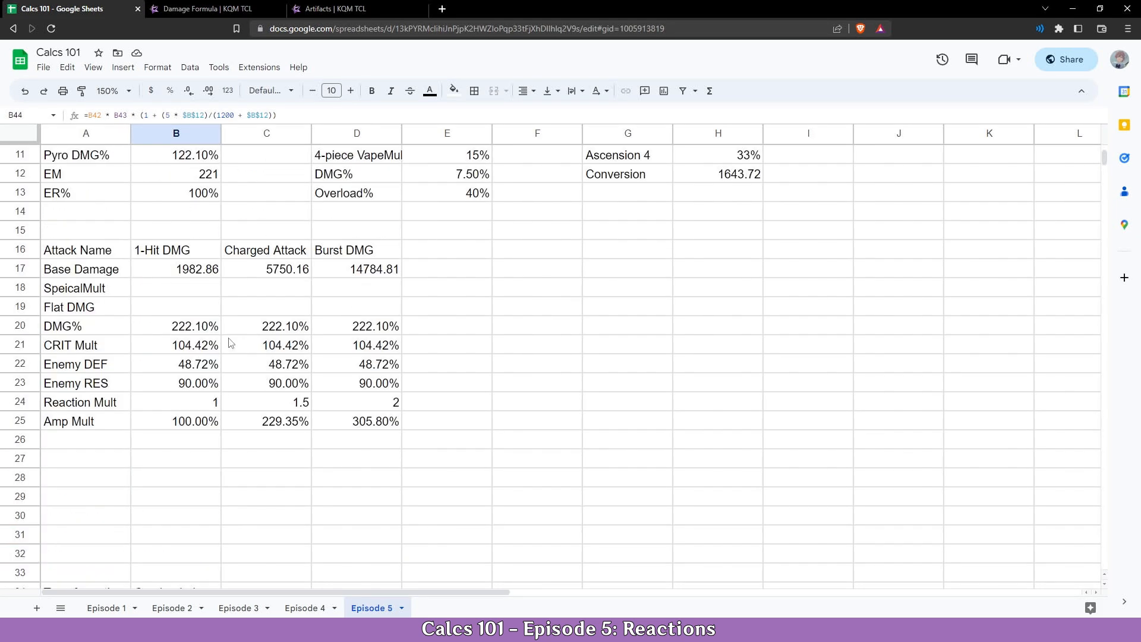
{"action": "scroll", "scroll_direction": "down", "scroll_amount": 3}
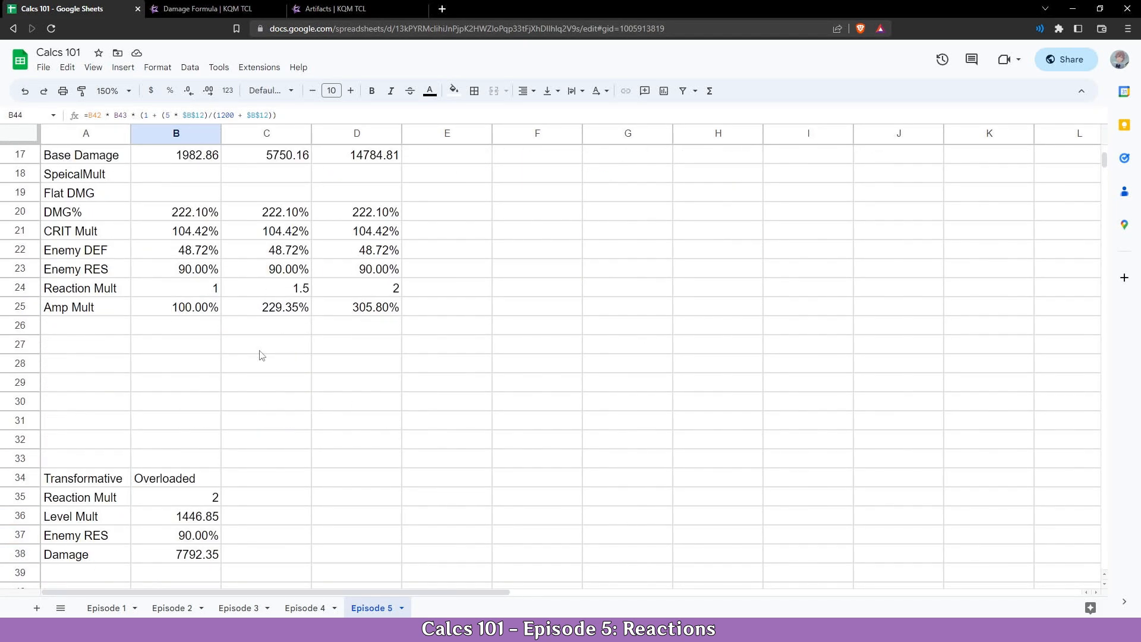
{"action": "left_click", "coordinate": [212, 9]}
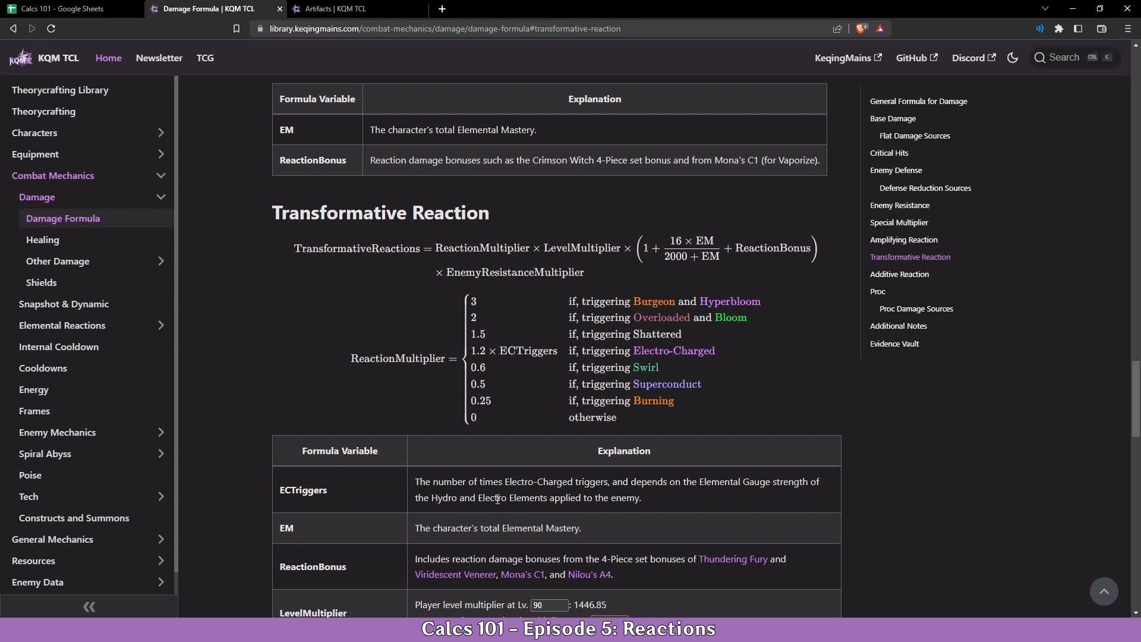
{"action": "mouse_move", "coordinate": [587, 520]}
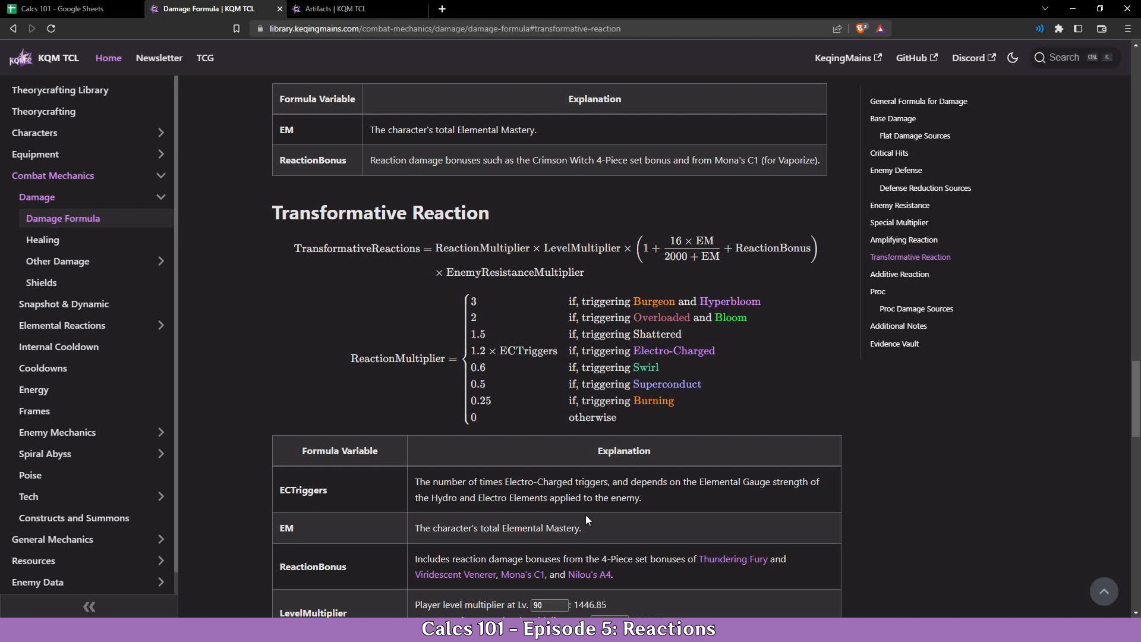
{"action": "left_click", "coordinate": [68, 8]}
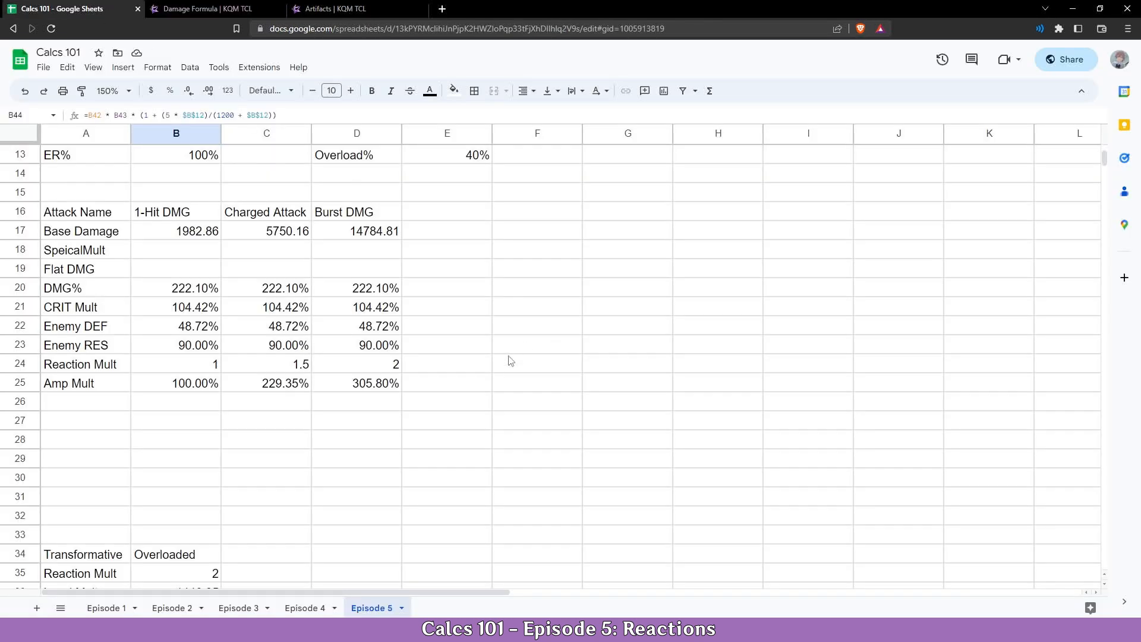
{"action": "mouse_move", "coordinate": [510, 385]}
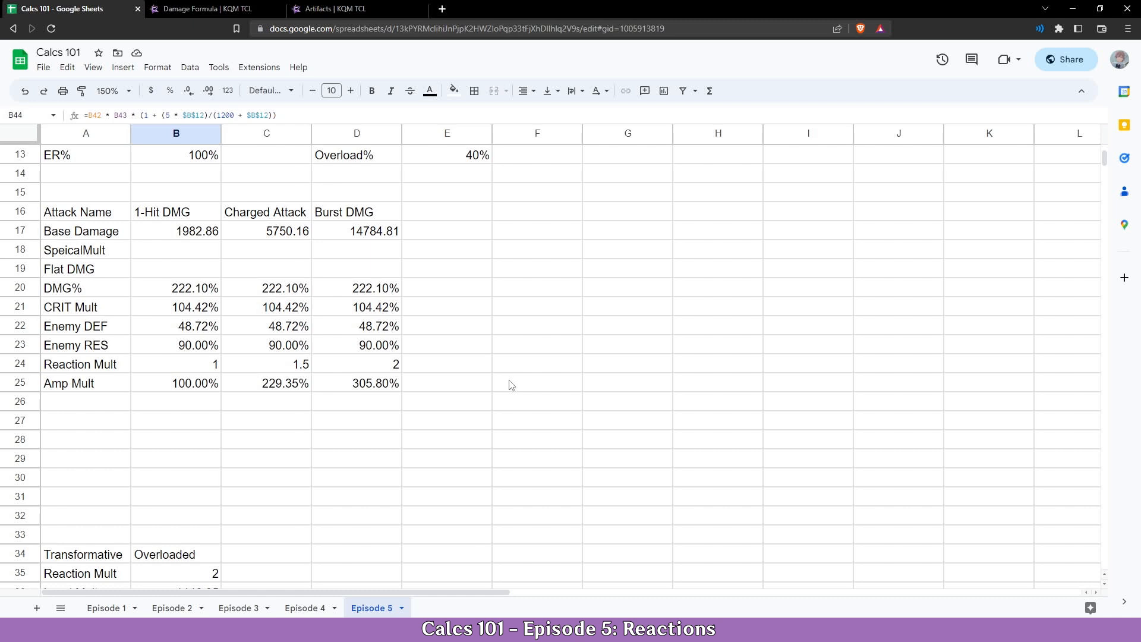
- Search for Discord and open the questions-pls-halp channel in the KQM server
{"action": "type", "text": "discor"}
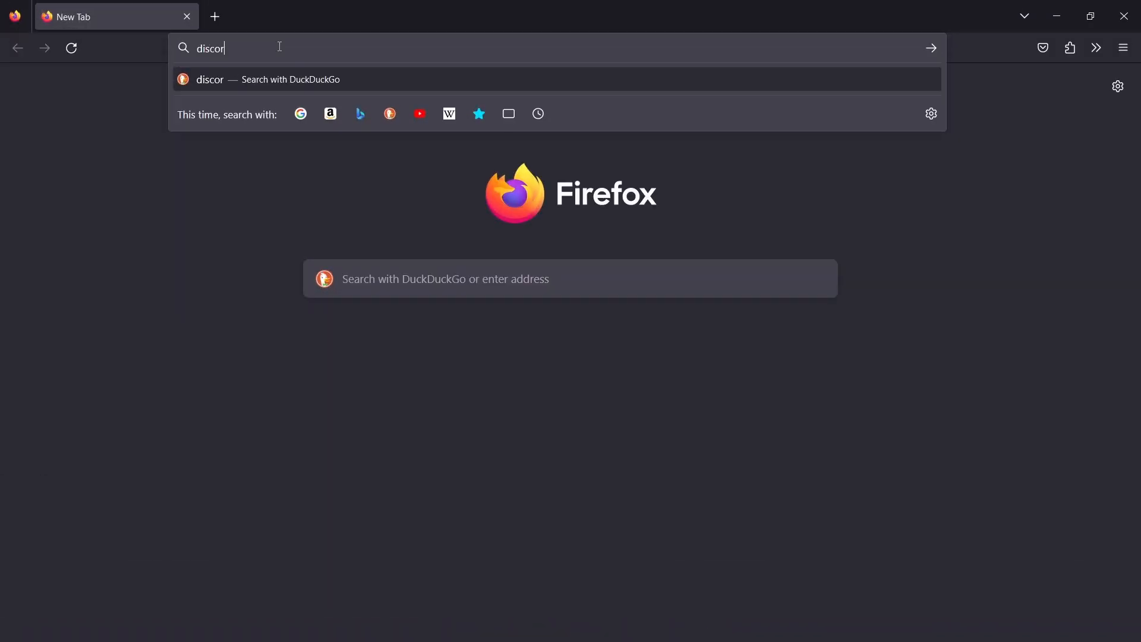
{"action": "key", "text": "Return"}
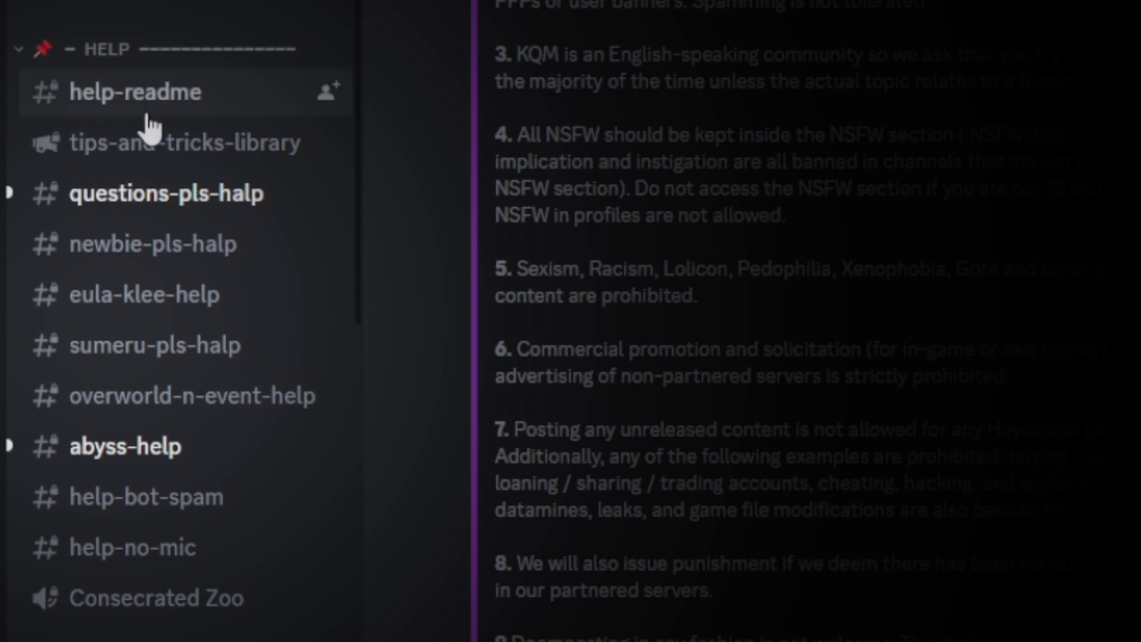
{"action": "left_click", "coordinate": [165, 192]}
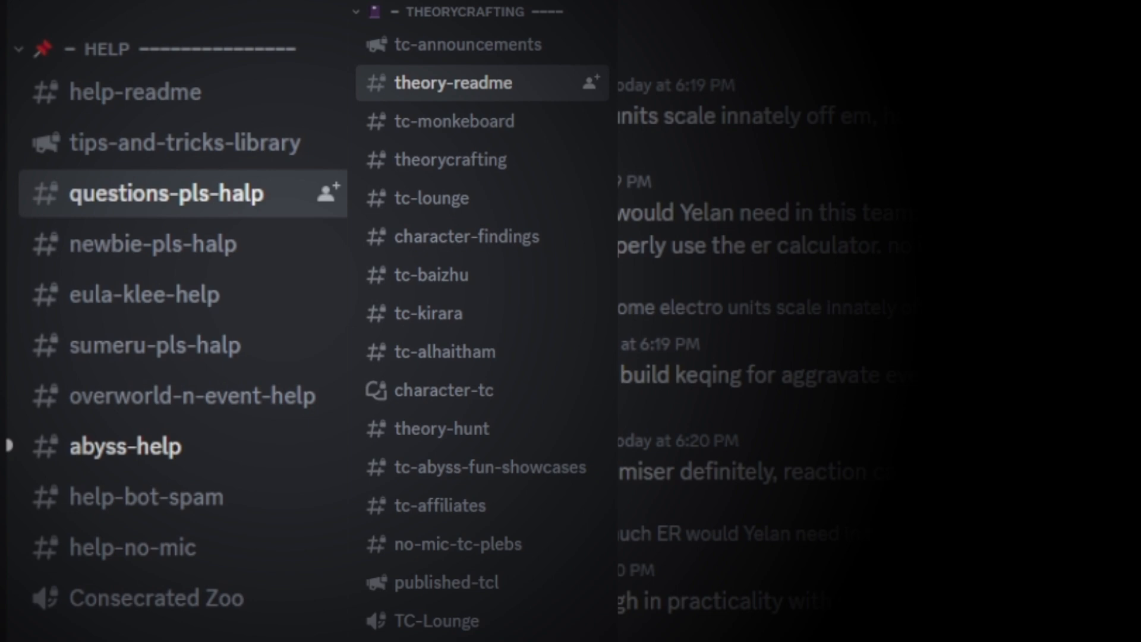
{"action": "scroll", "scroll_direction": "down", "scroll_amount": 3}
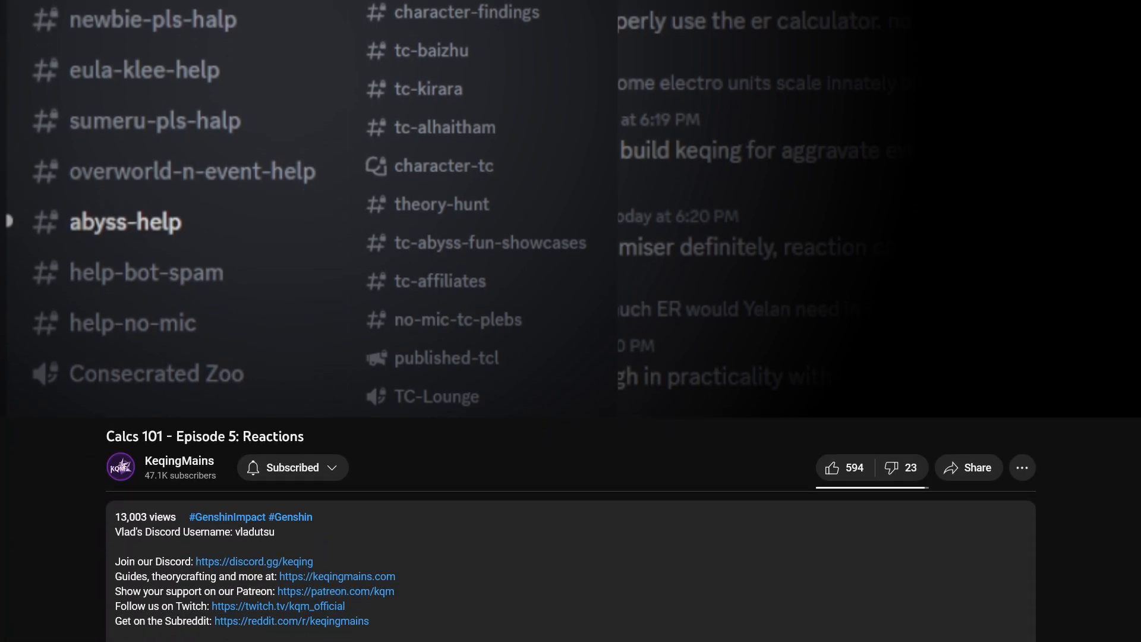